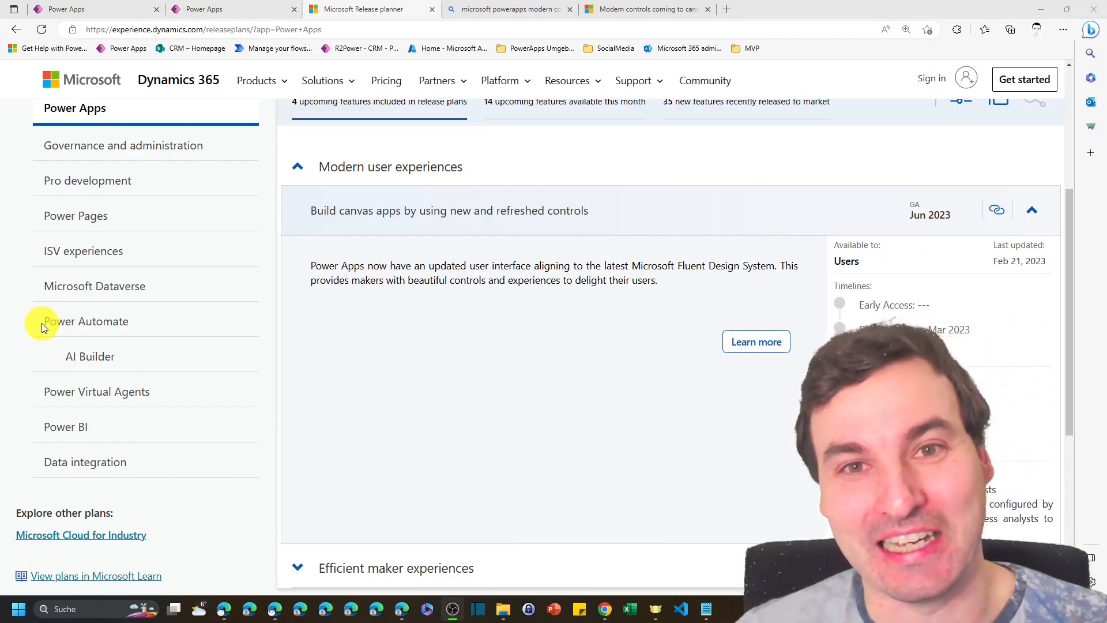
mouse_move(82, 383)
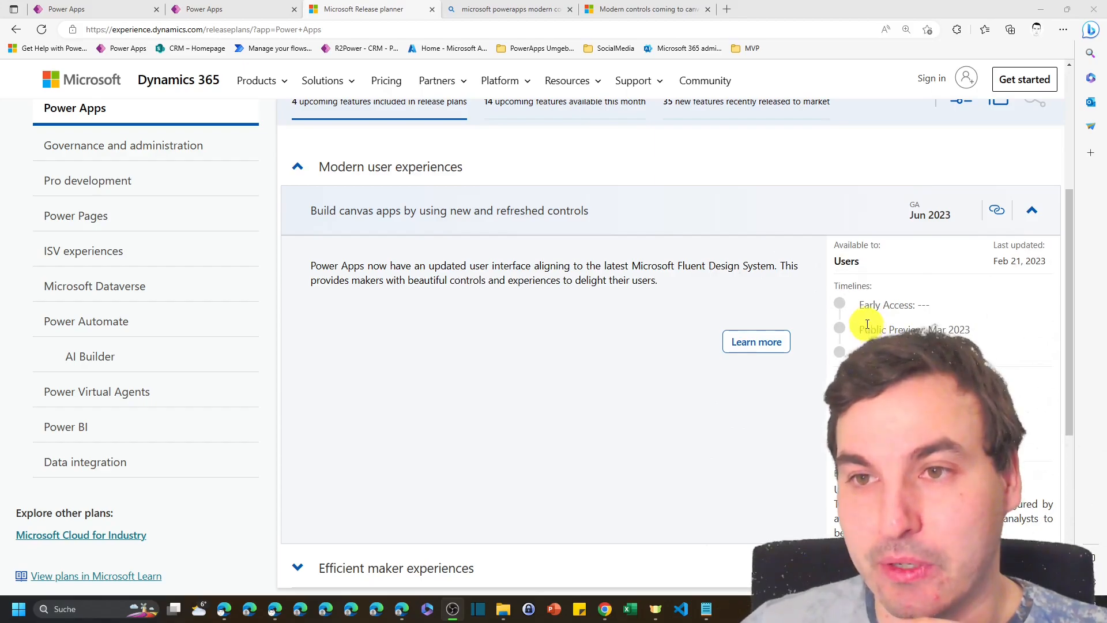
mouse_move(795, 263)
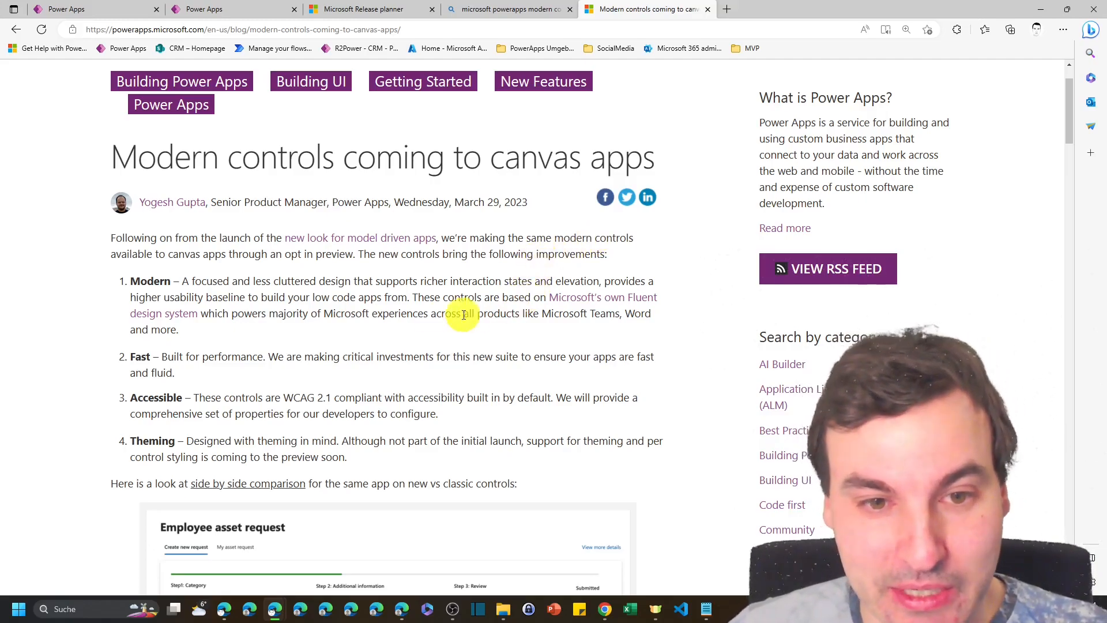
- Read through the modern controls post, highlighting the Theming and Per control styling points
scroll("down", 3)
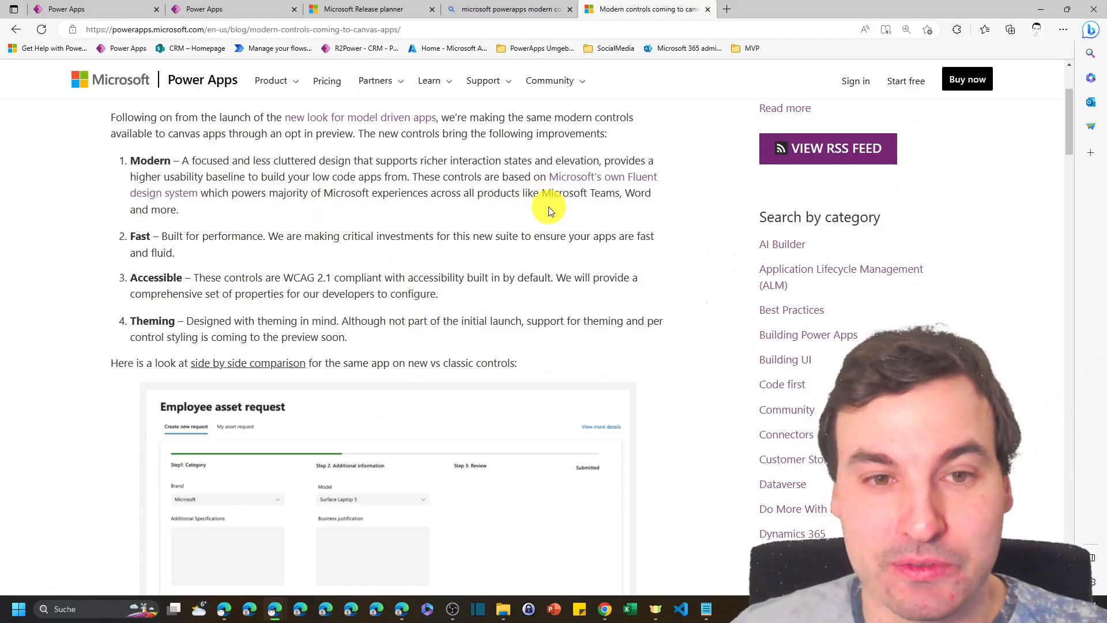
mouse_move(334, 226)
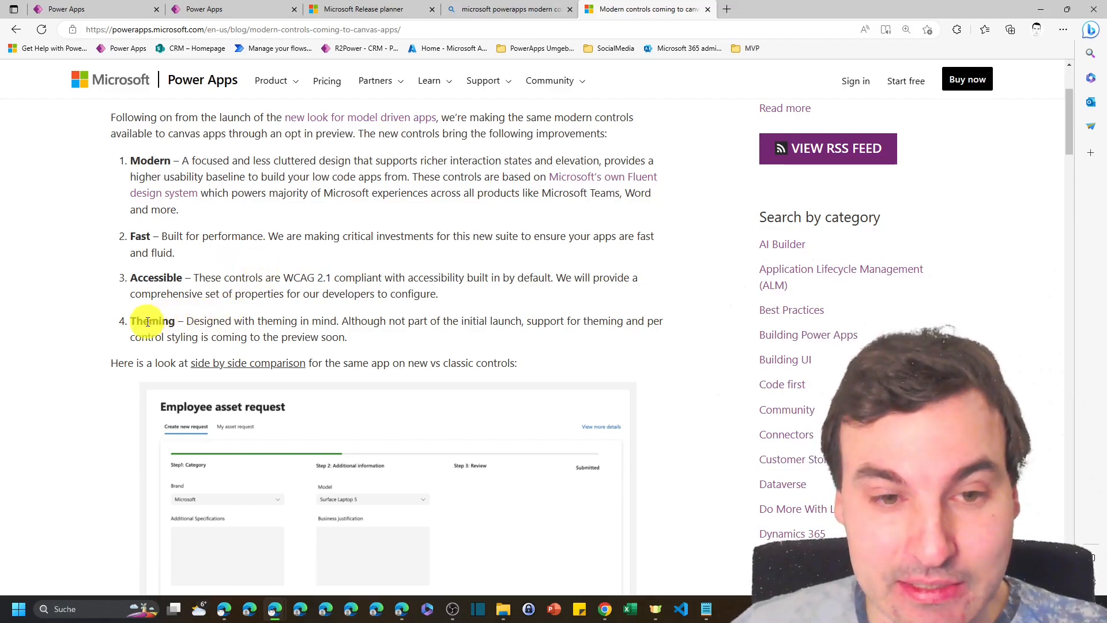
double_click(151, 320)
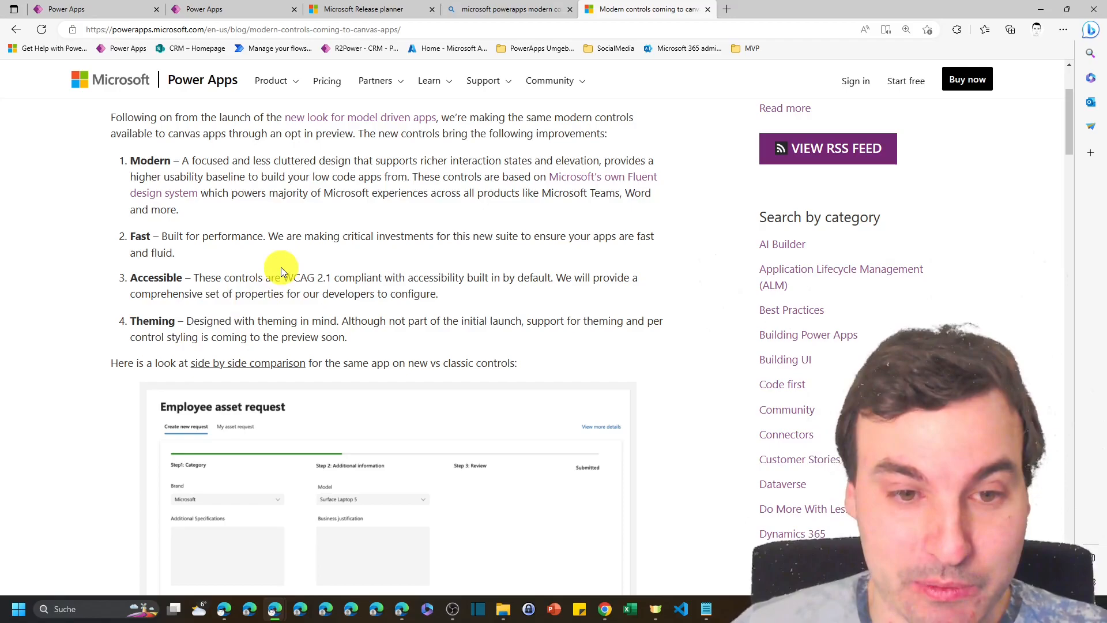
scroll("down", 3)
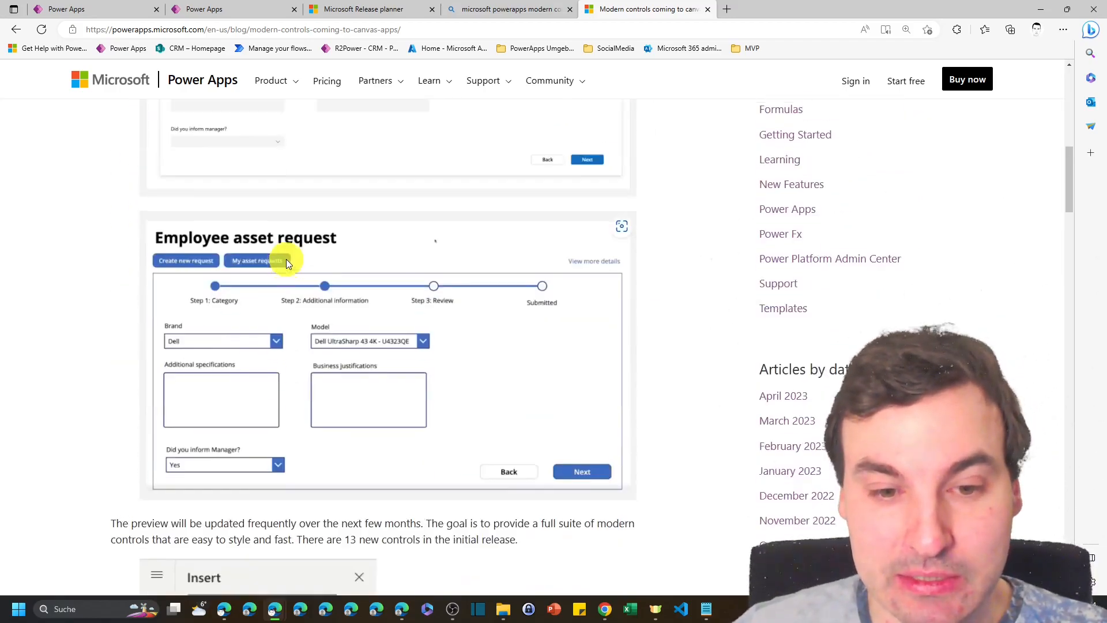
scroll("down", 3)
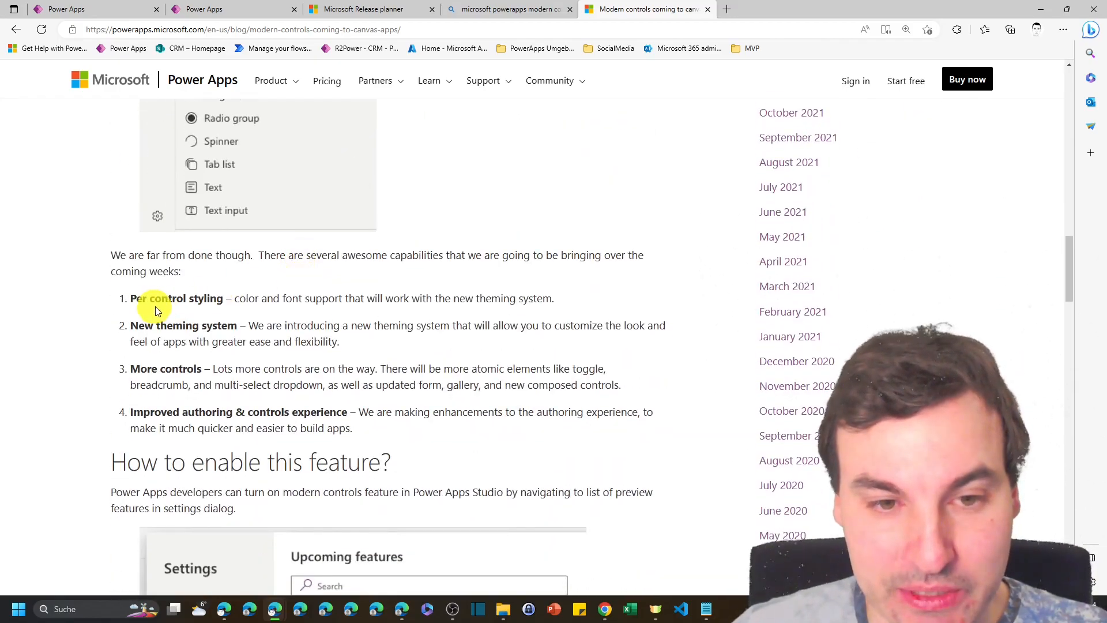
double_click(175, 297)
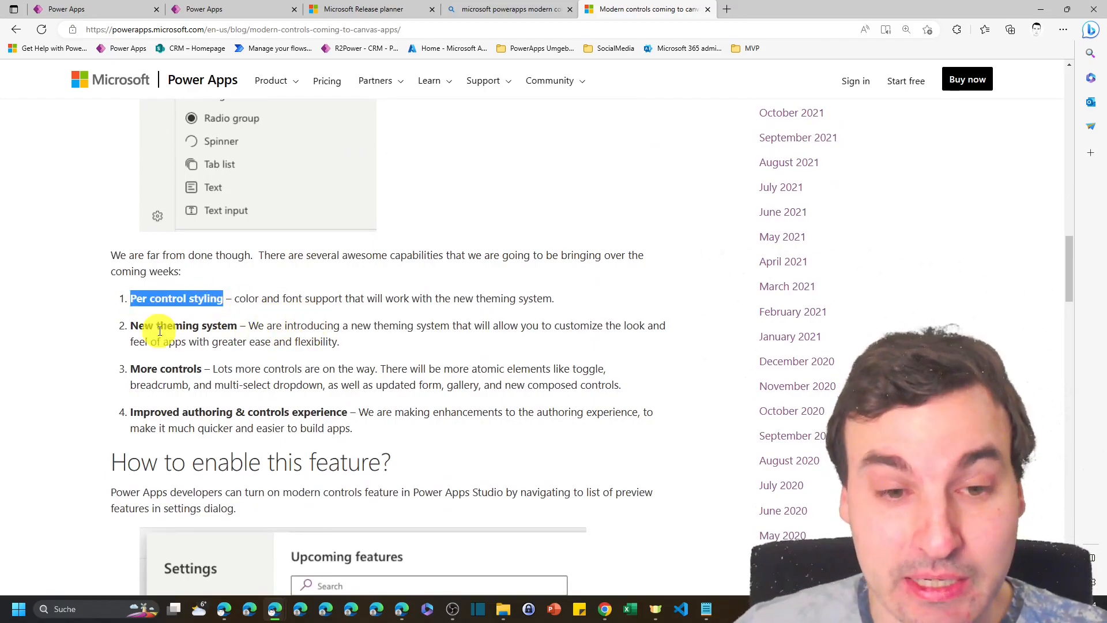
mouse_move(247, 310)
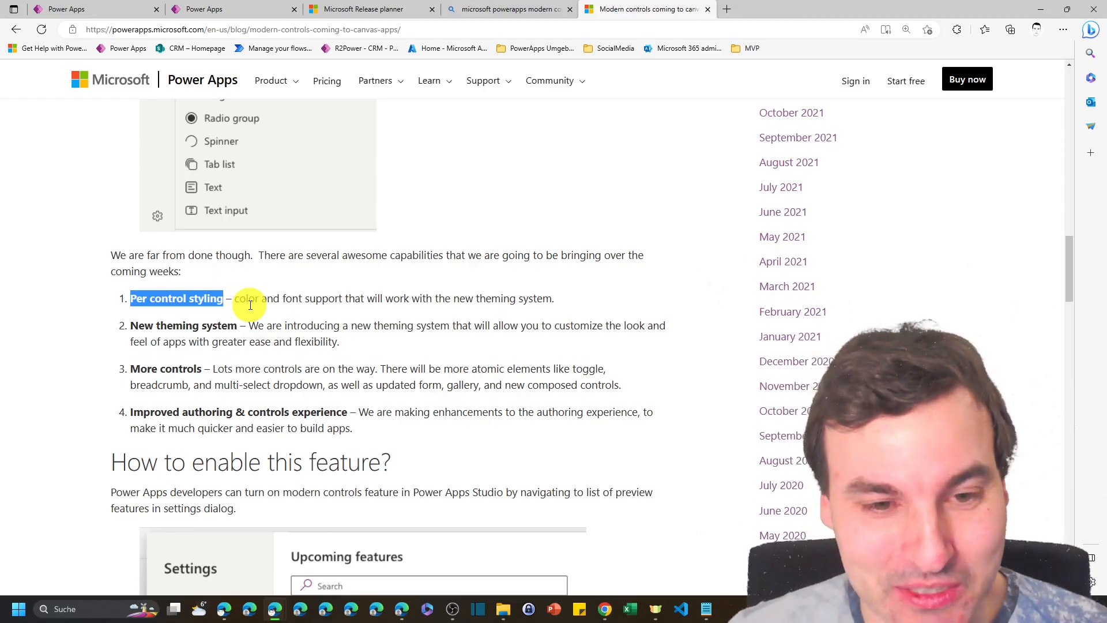
mouse_move(225, 356)
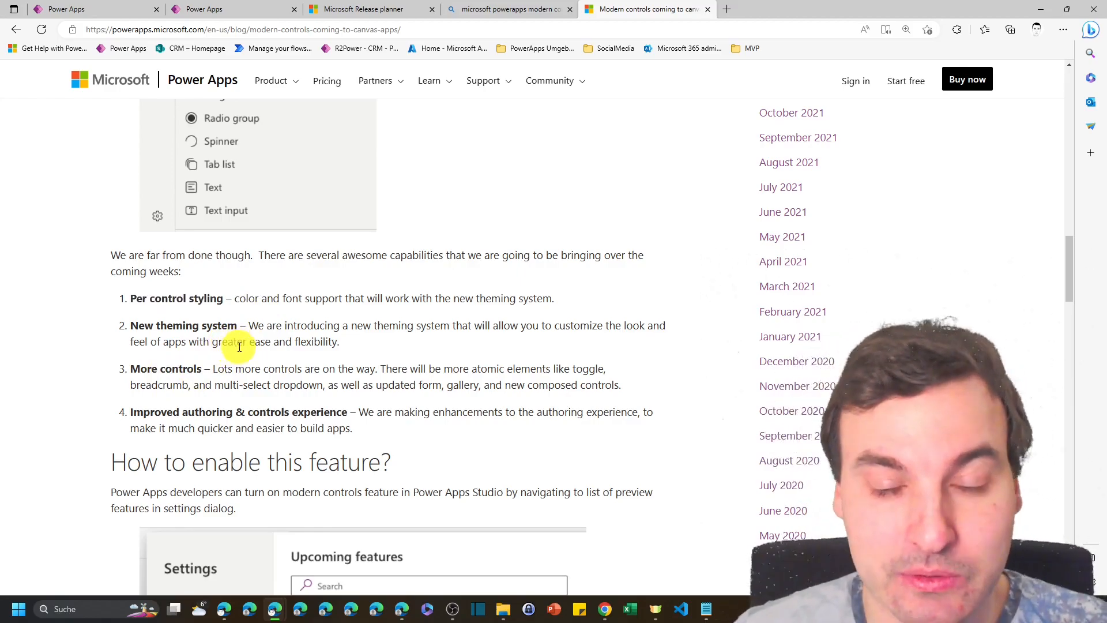
scroll("down", 3)
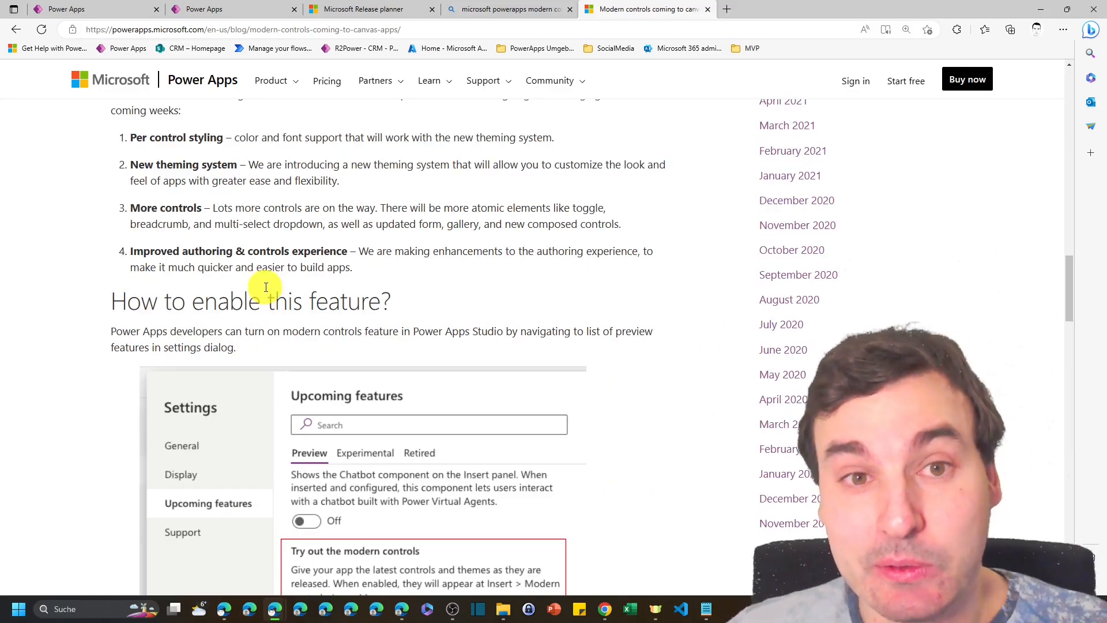
mouse_move(281, 262)
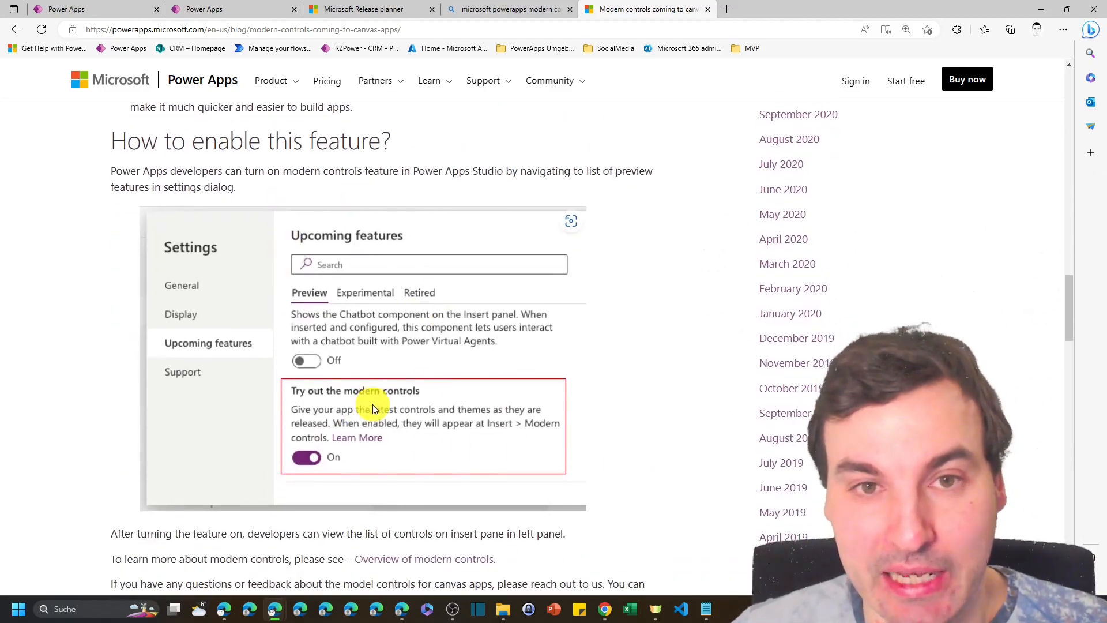
mouse_move(255, 126)
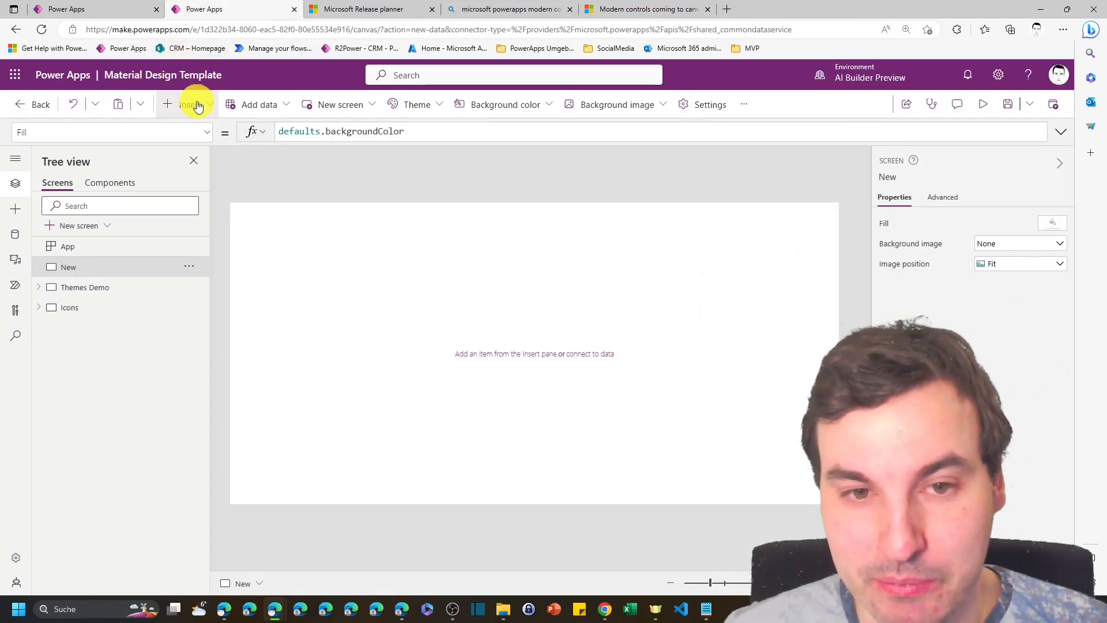
- Enable the modern controls preview feature in the app's upcoming features settings
left_click(709, 105)
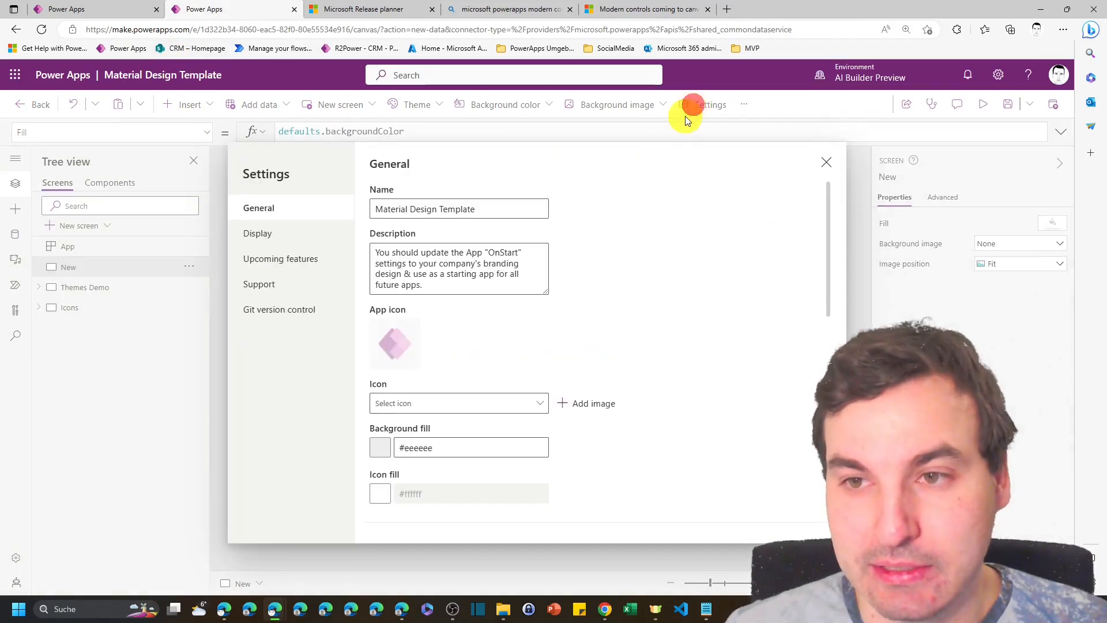
left_click(280, 259)
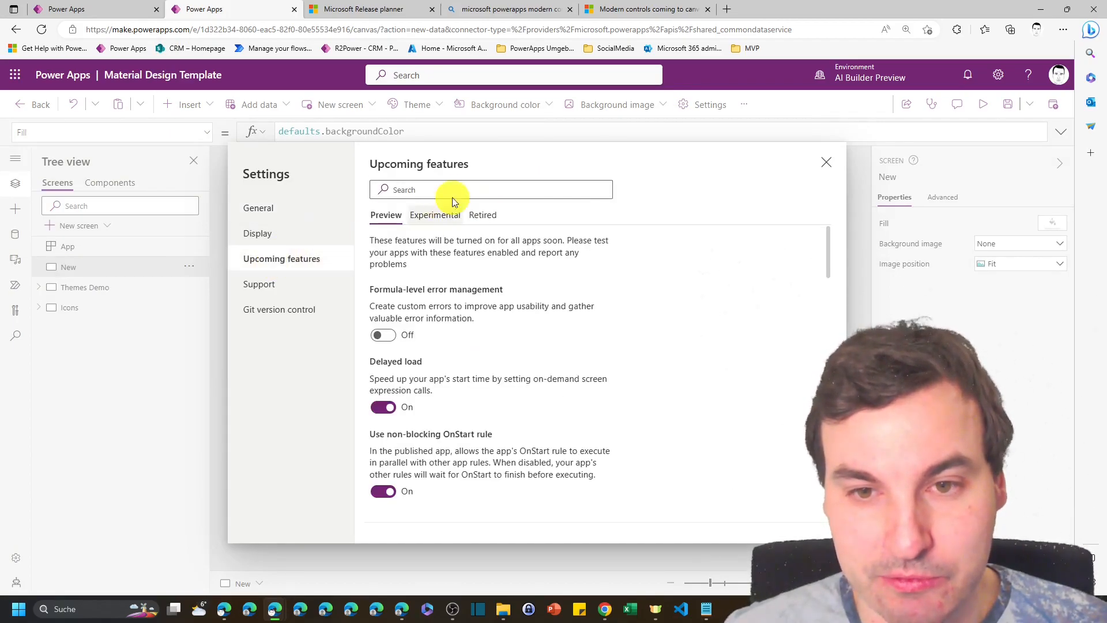
type("modern")
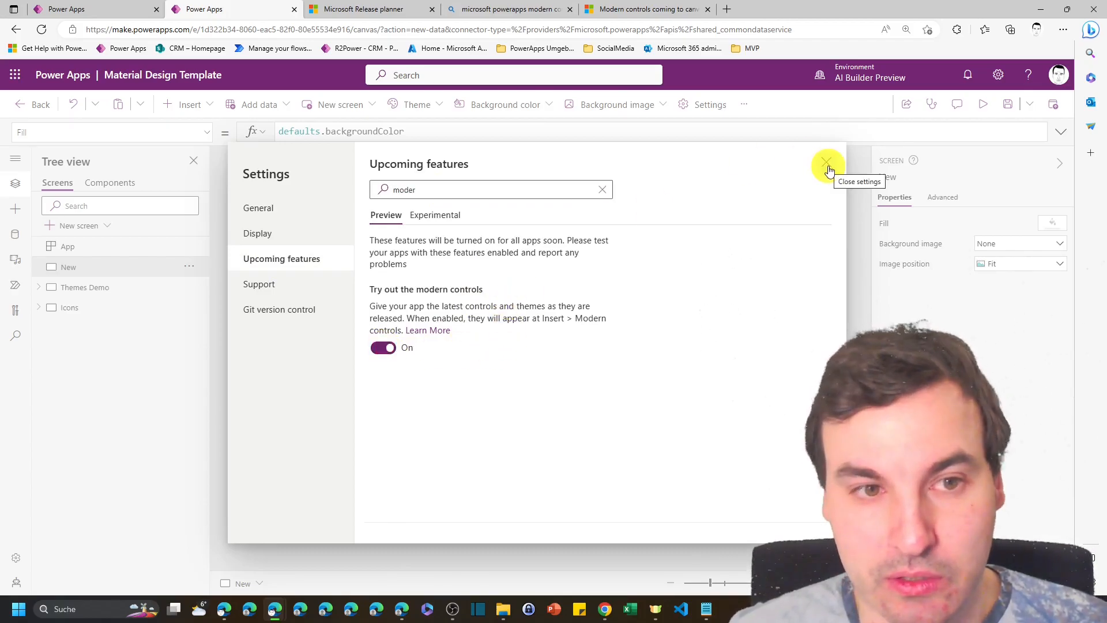
left_click(827, 162)
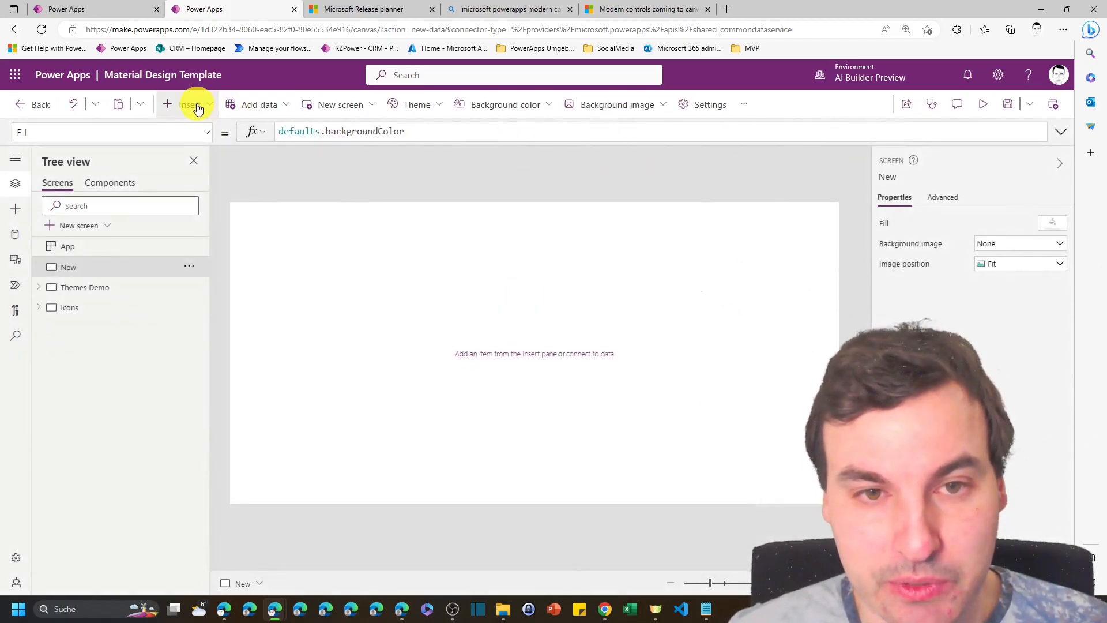
left_click(189, 104)
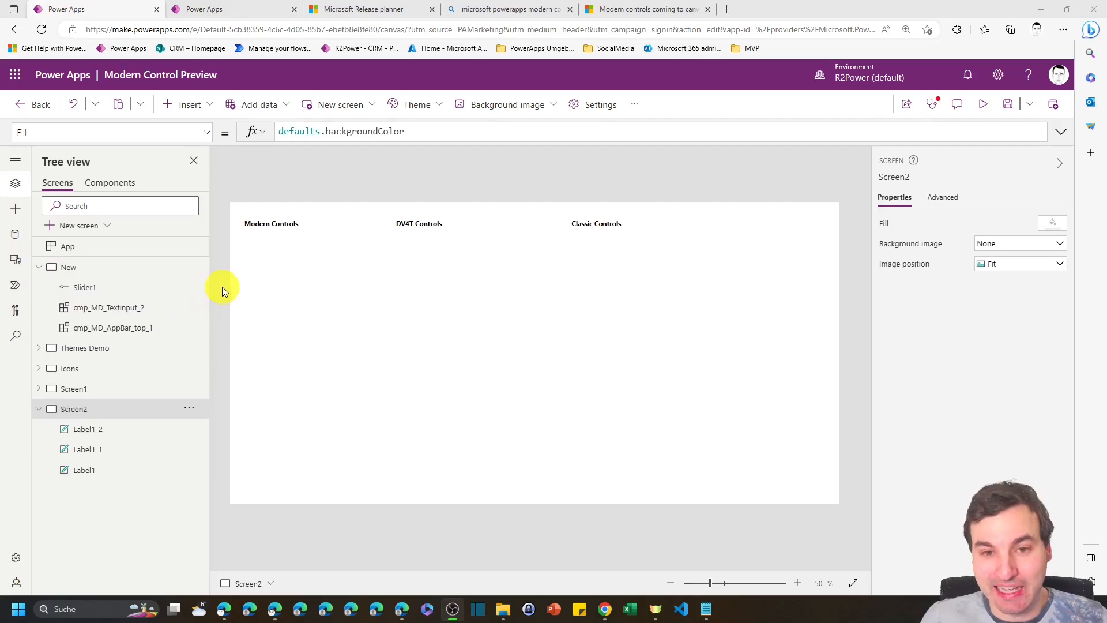
mouse_move(301, 304)
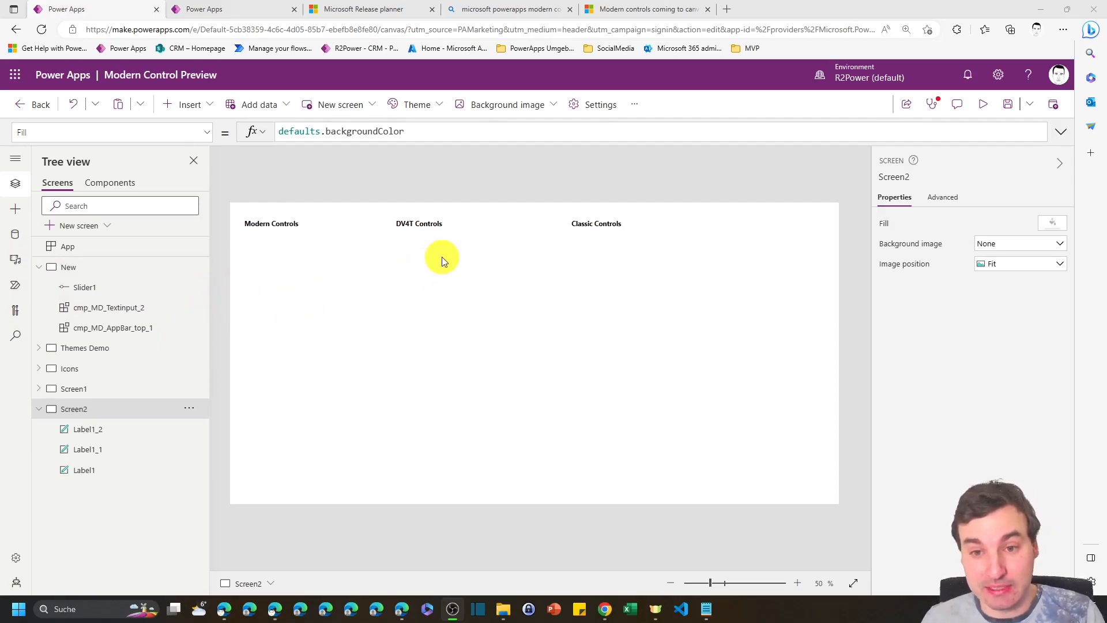
mouse_move(463, 243)
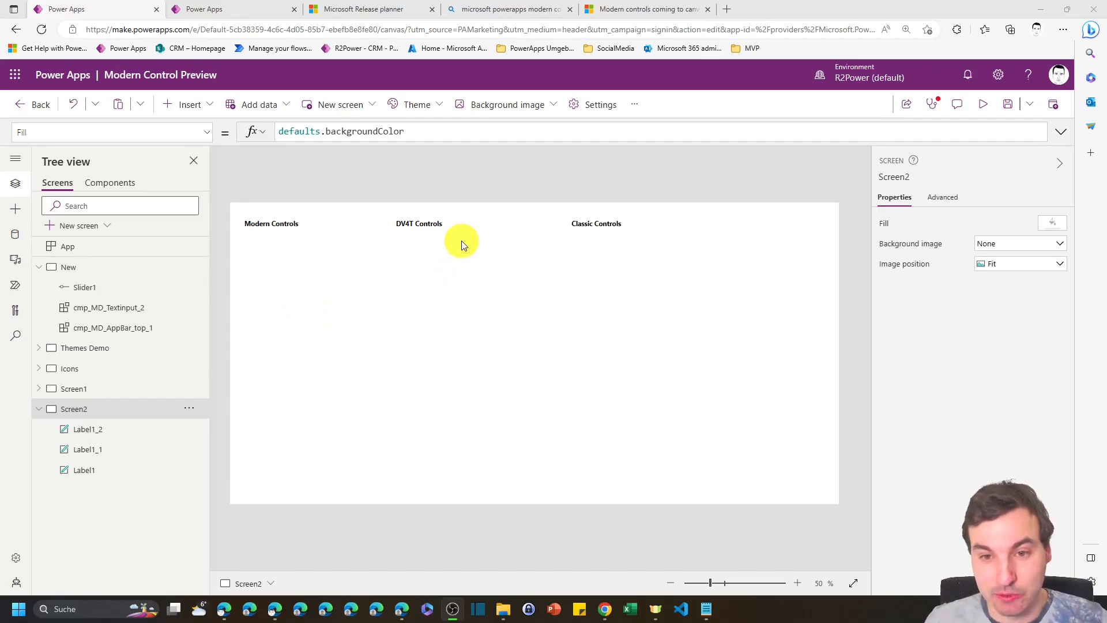
mouse_move(397, 249)
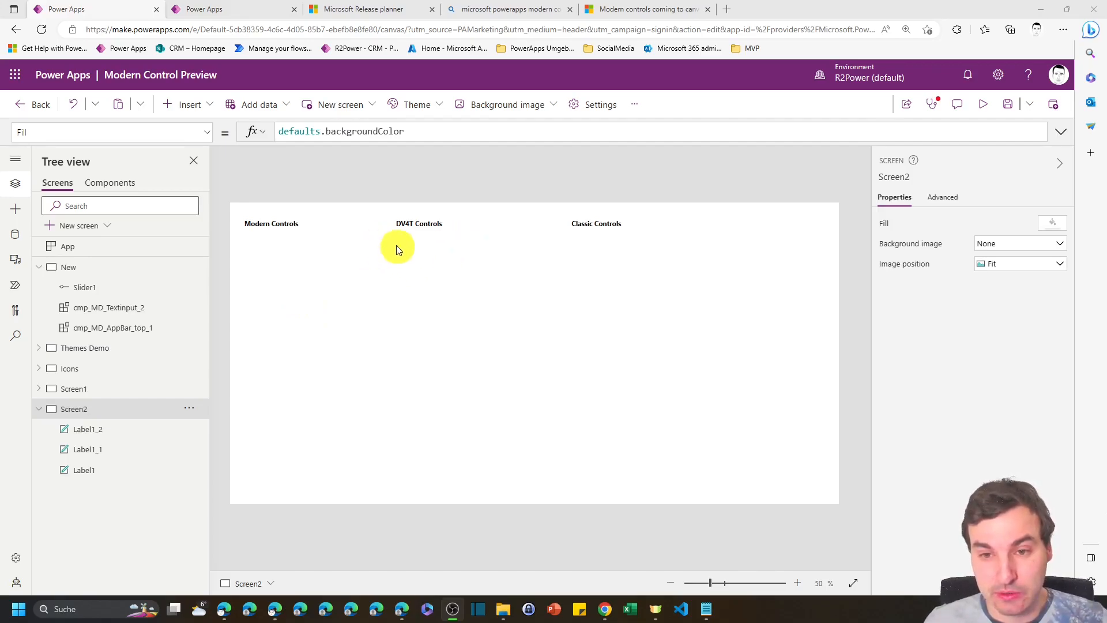
mouse_move(326, 237)
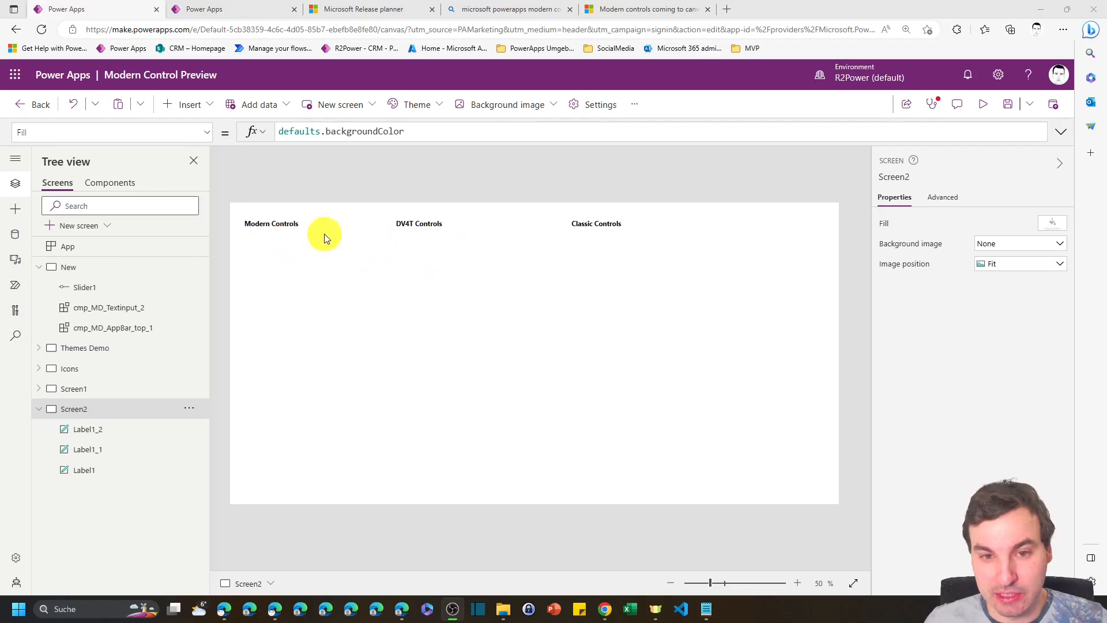
mouse_move(432, 299)
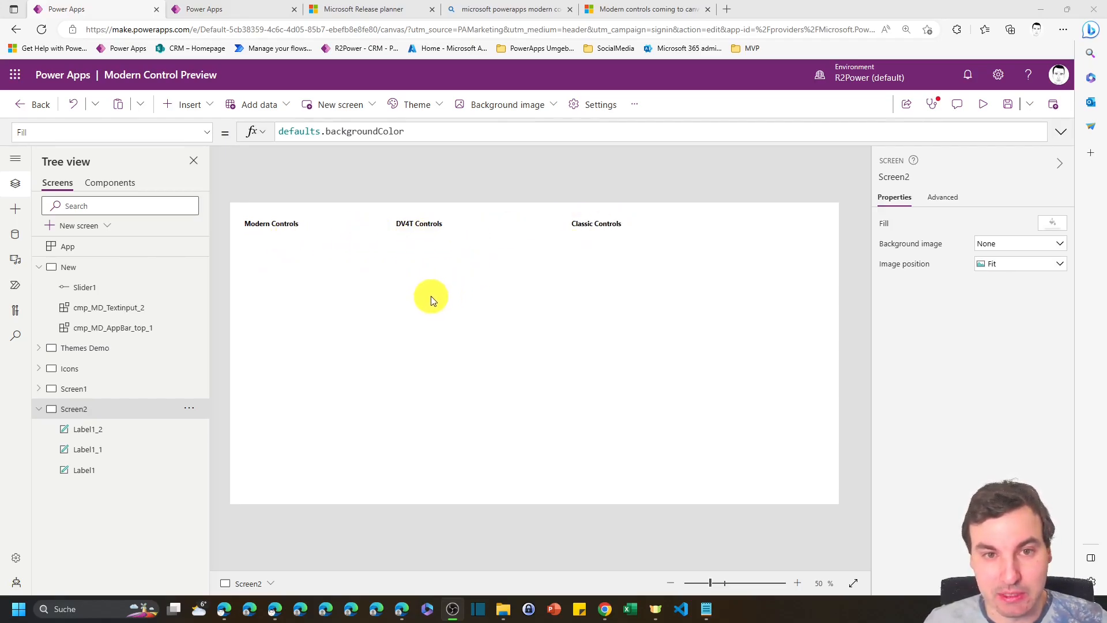
mouse_move(477, 295)
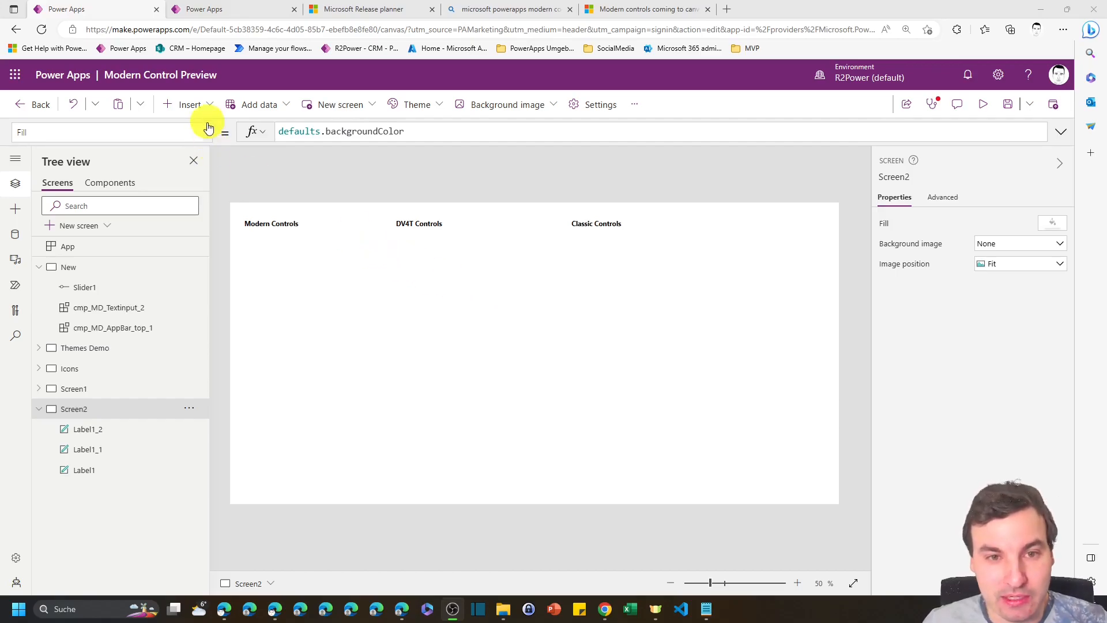
- Add a modern Button under Modern Controls and a classic Button placed under Classic Controls
left_click(189, 105)
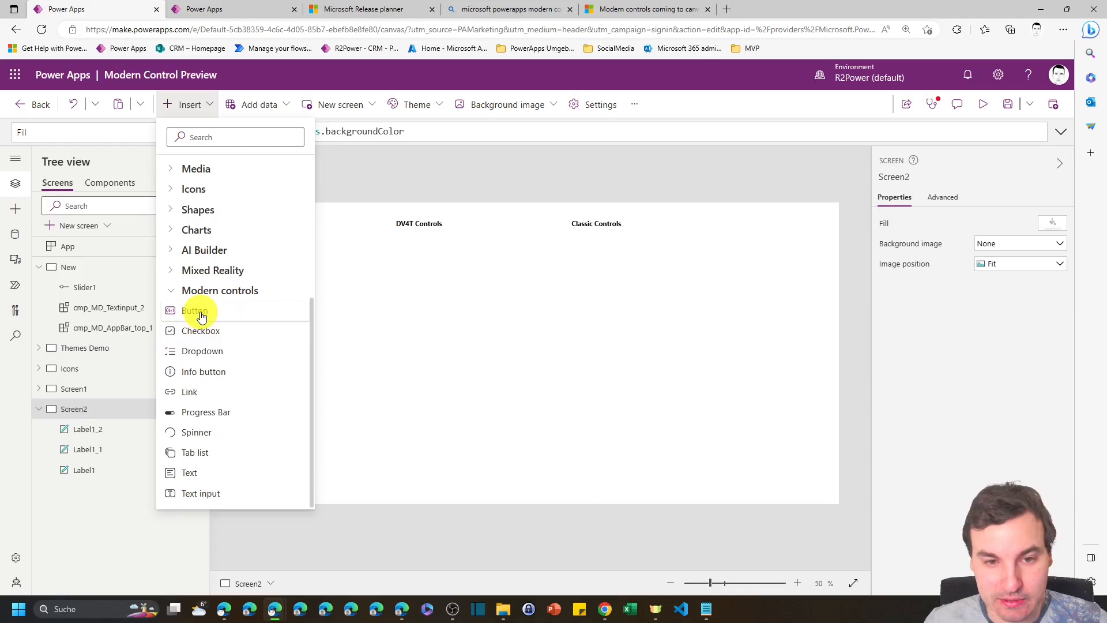
left_click(196, 310)
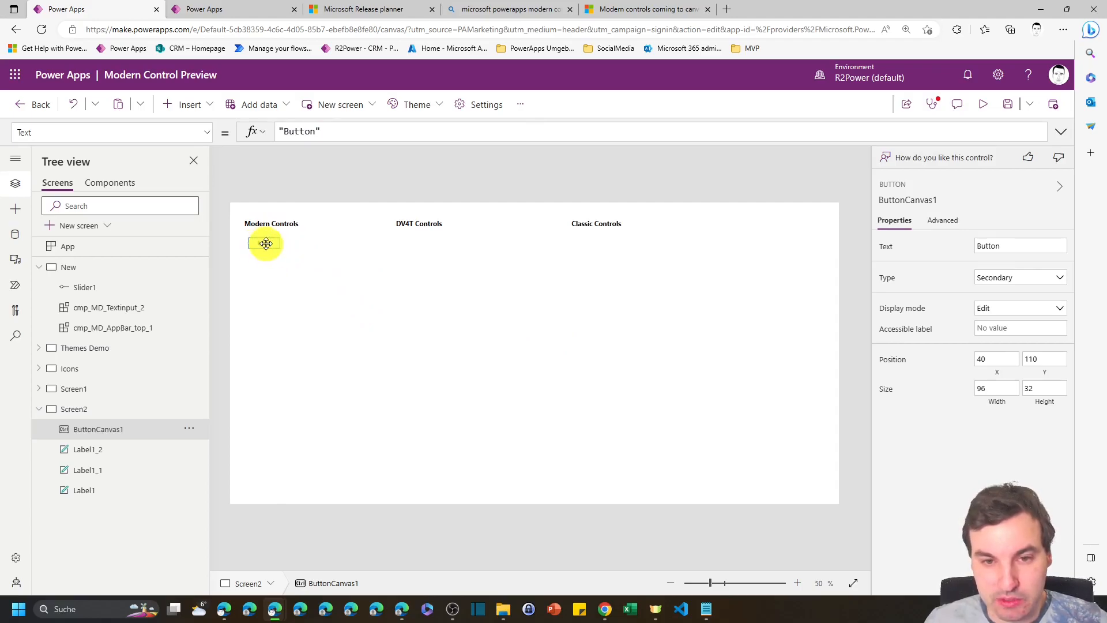
left_click(188, 104)
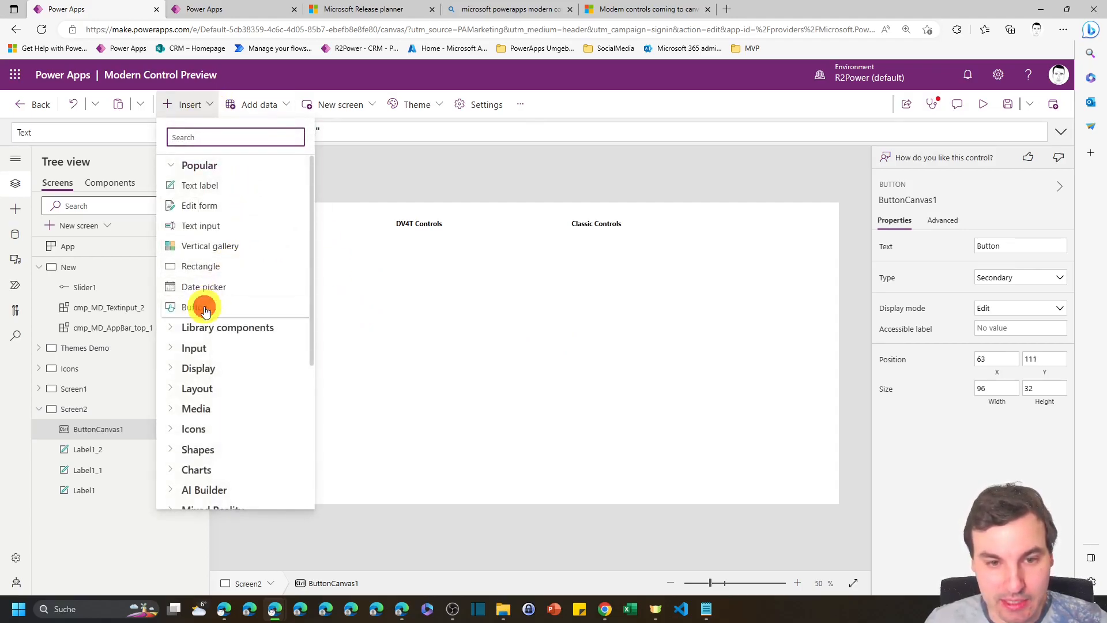
left_click(205, 306)
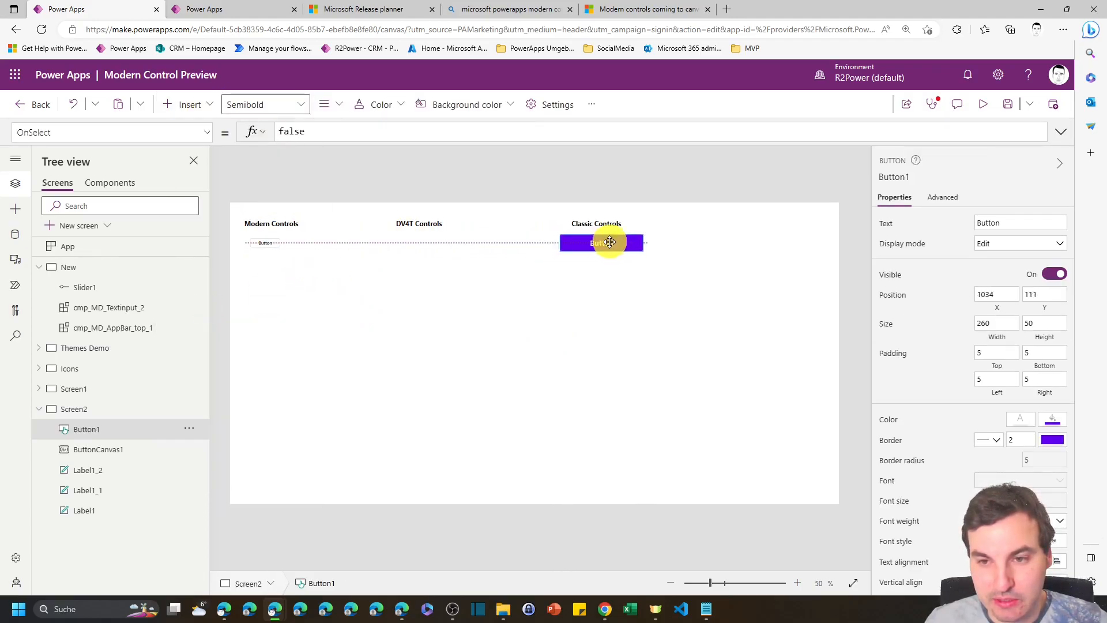
left_click_drag(635, 242, 621, 245)
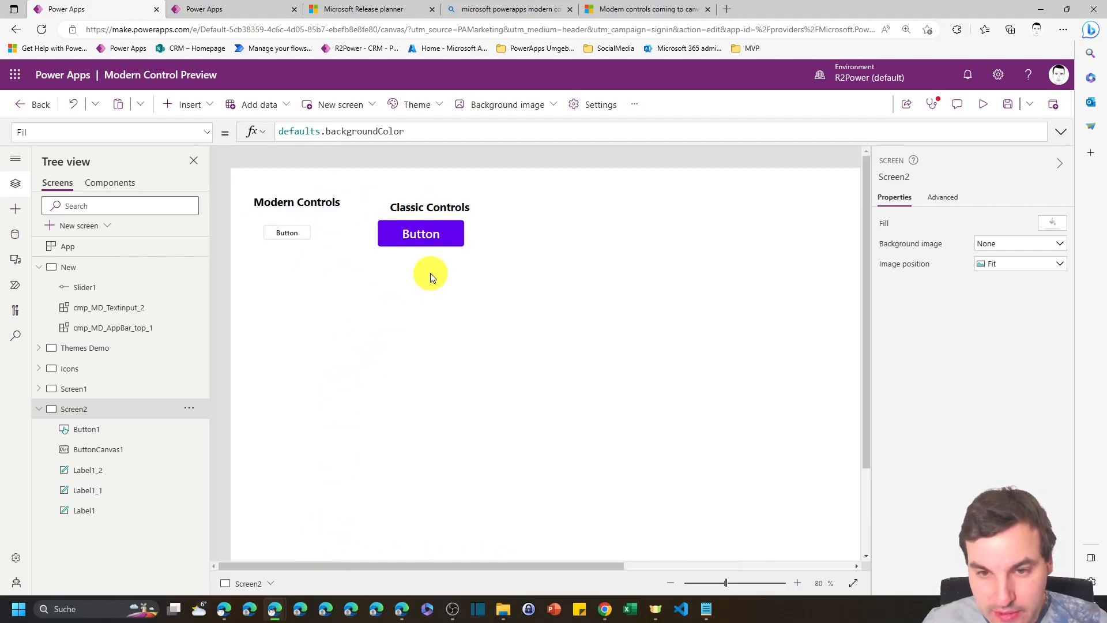
mouse_move(428, 263)
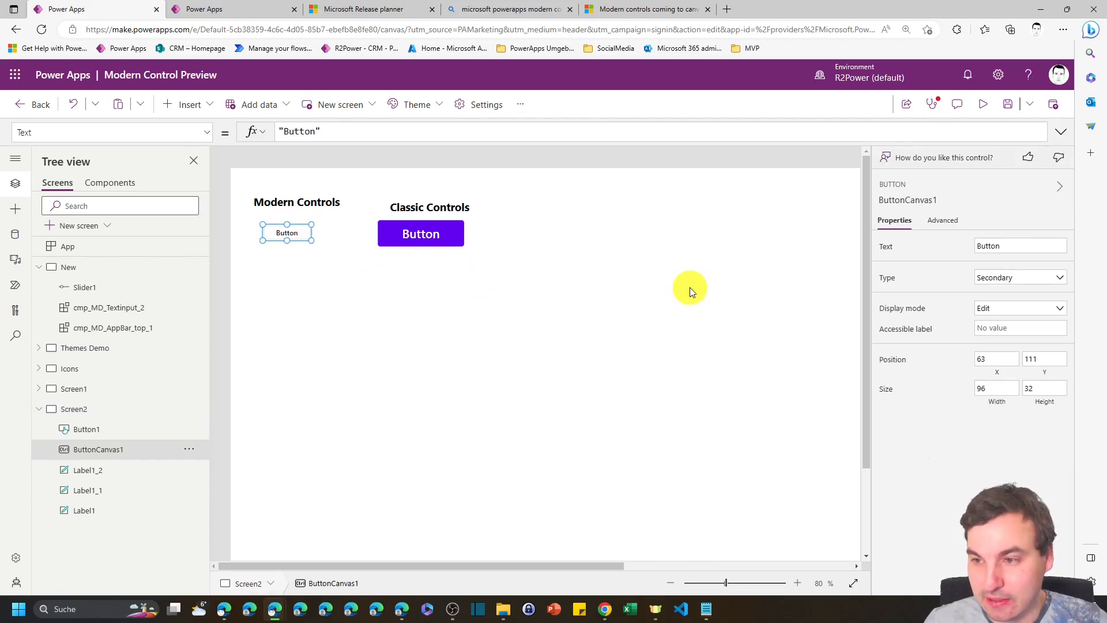
mouse_move(992, 277)
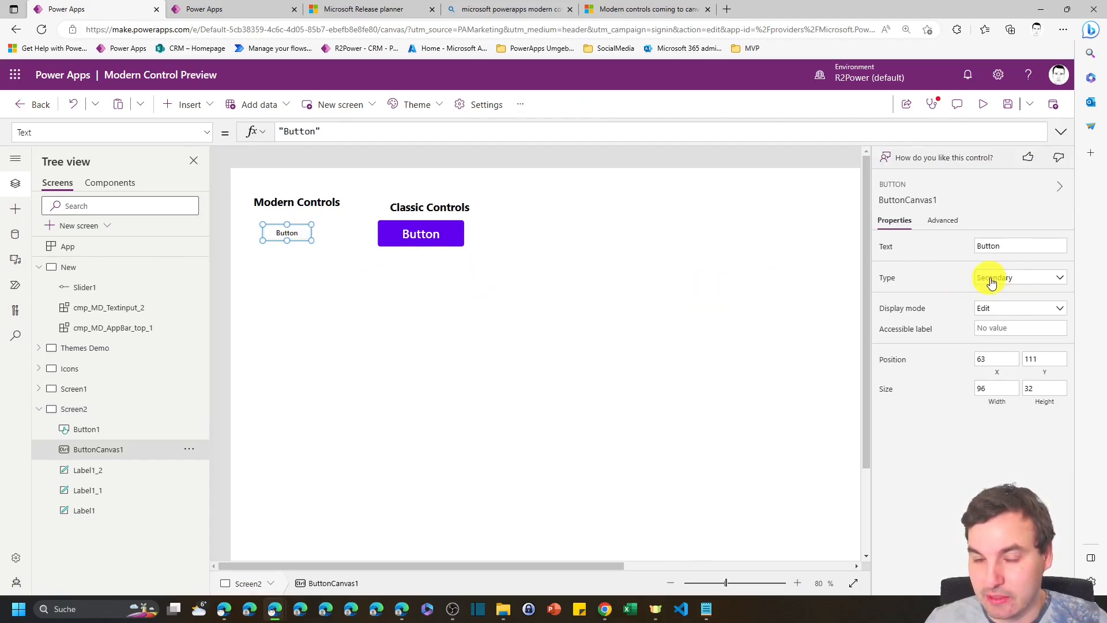
- Set the modern button ButtonCanvas1 to the blue Primary type
left_click(1018, 277)
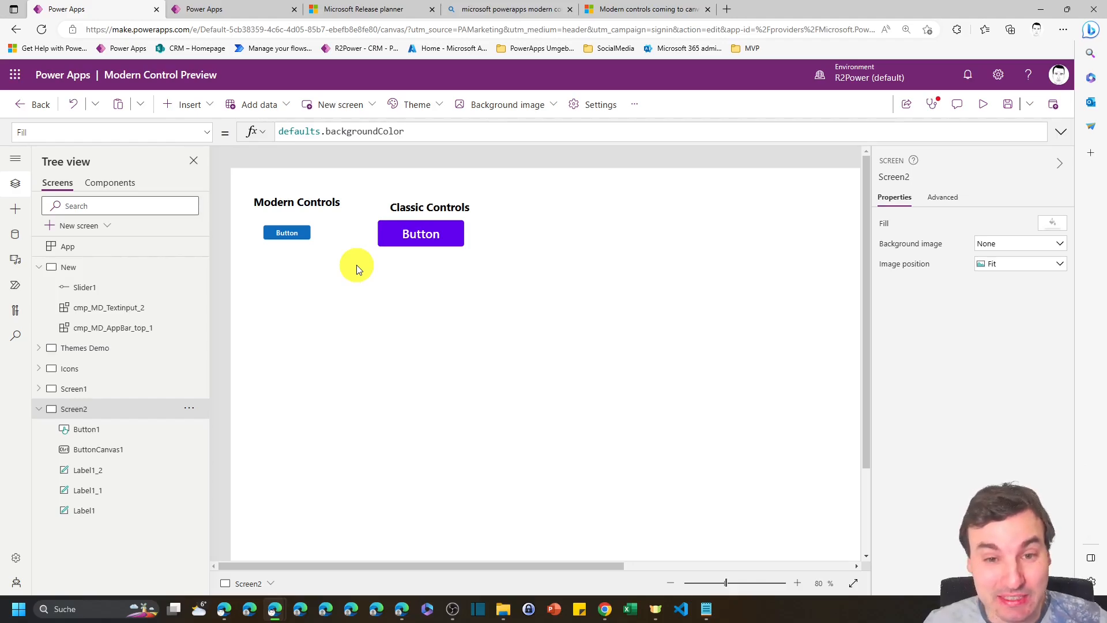
mouse_move(353, 272)
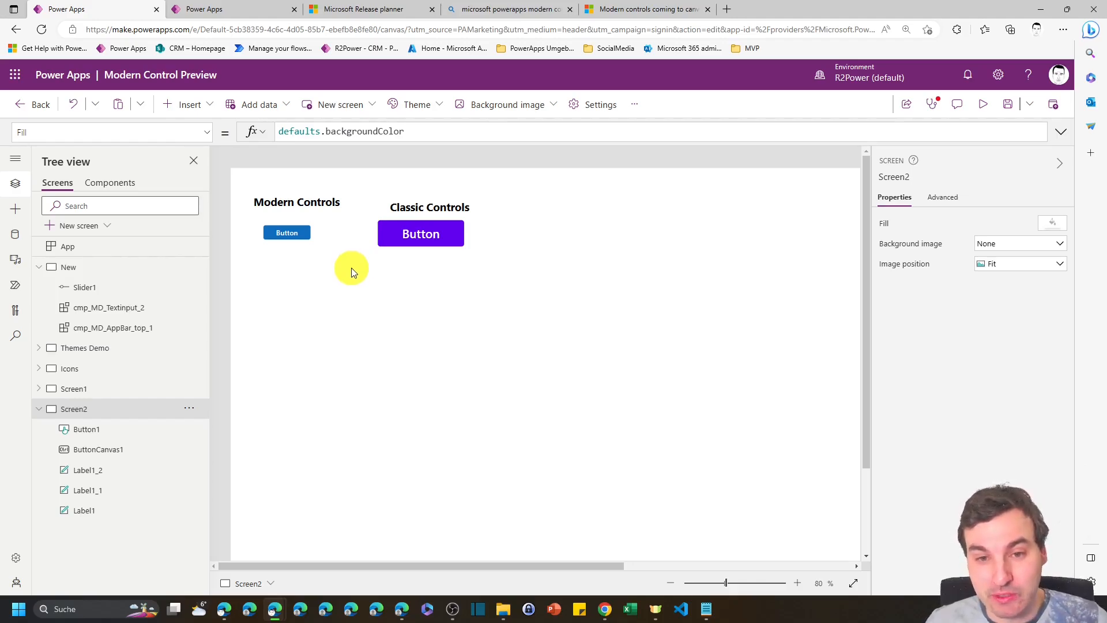
left_click(287, 231)
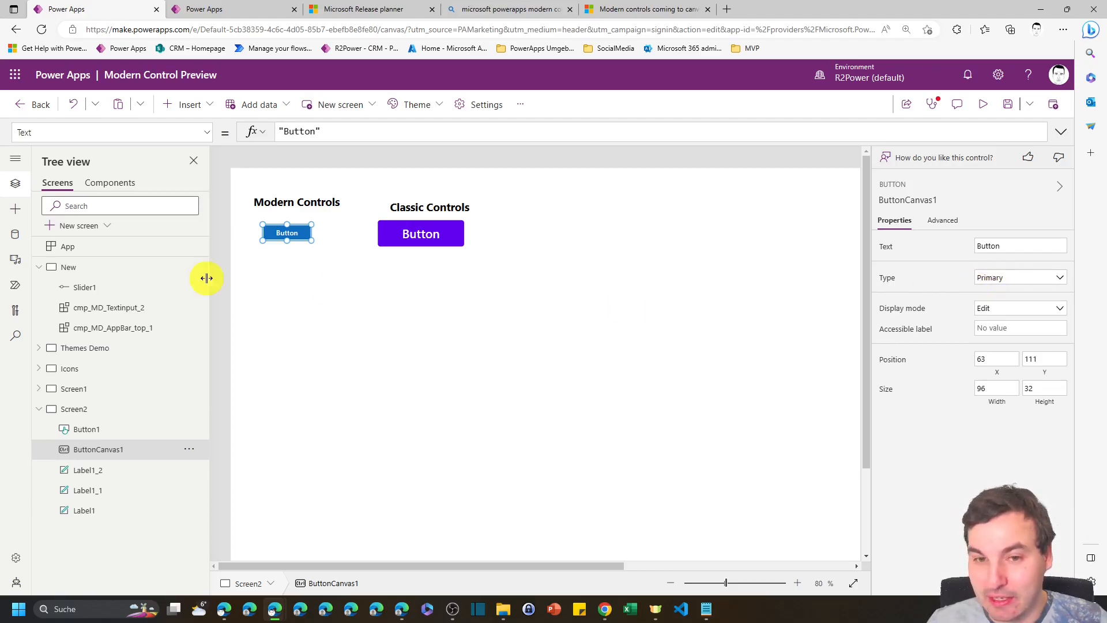
mouse_move(344, 281)
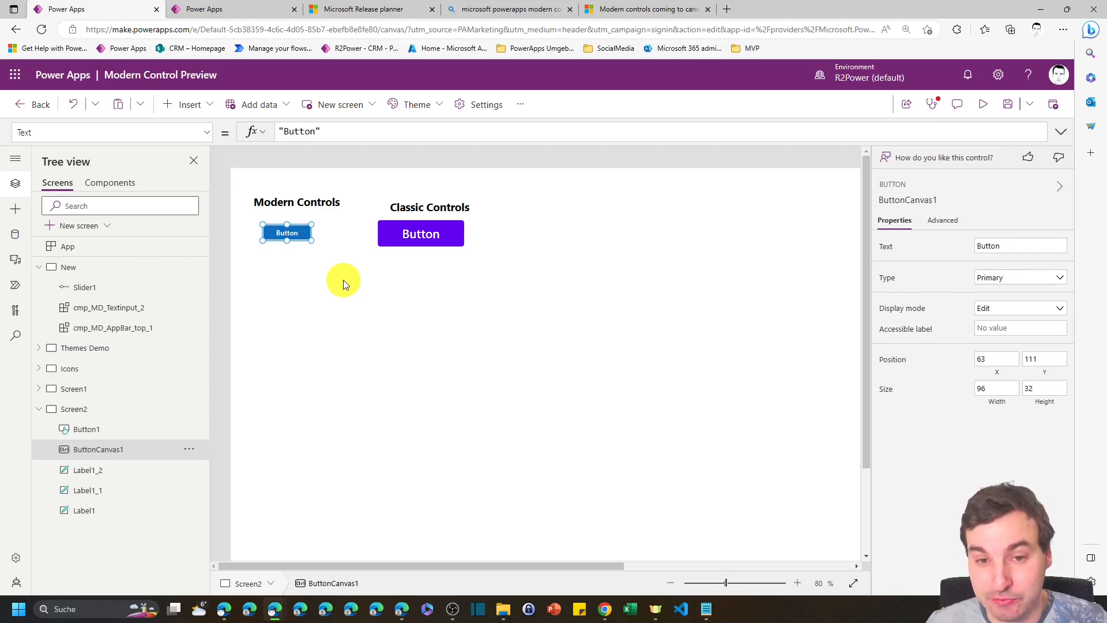
mouse_move(355, 281)
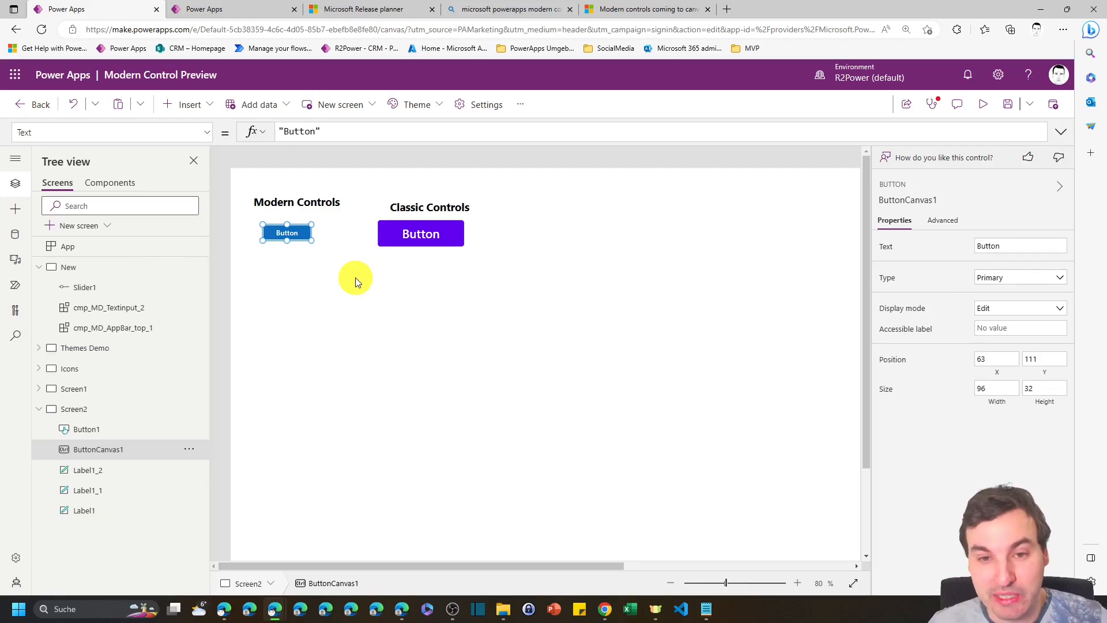
mouse_move(362, 269)
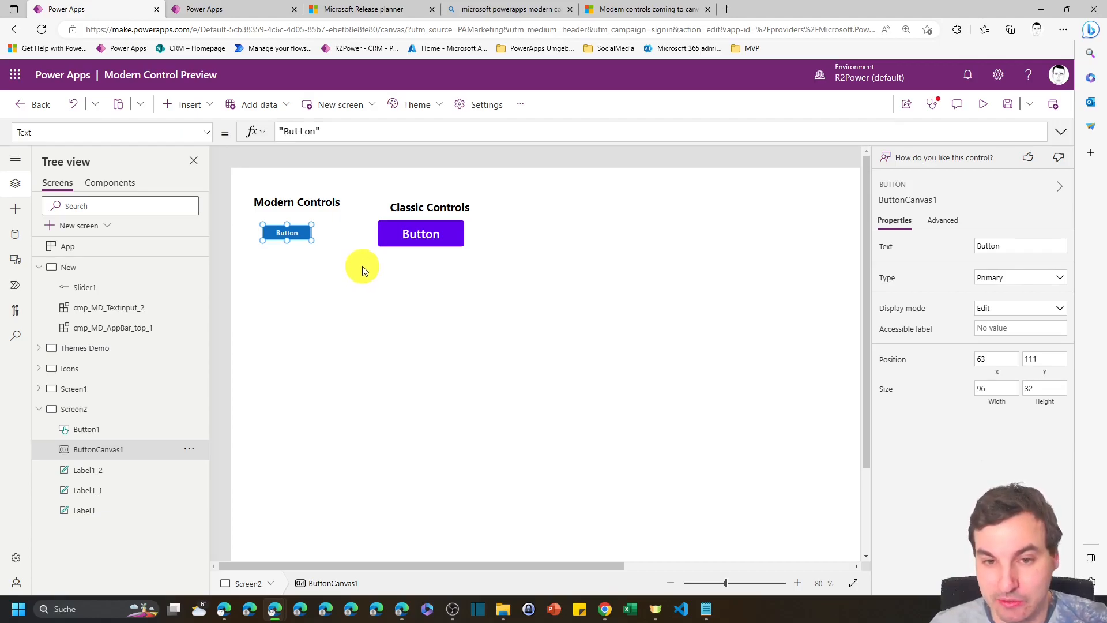
mouse_move(353, 275)
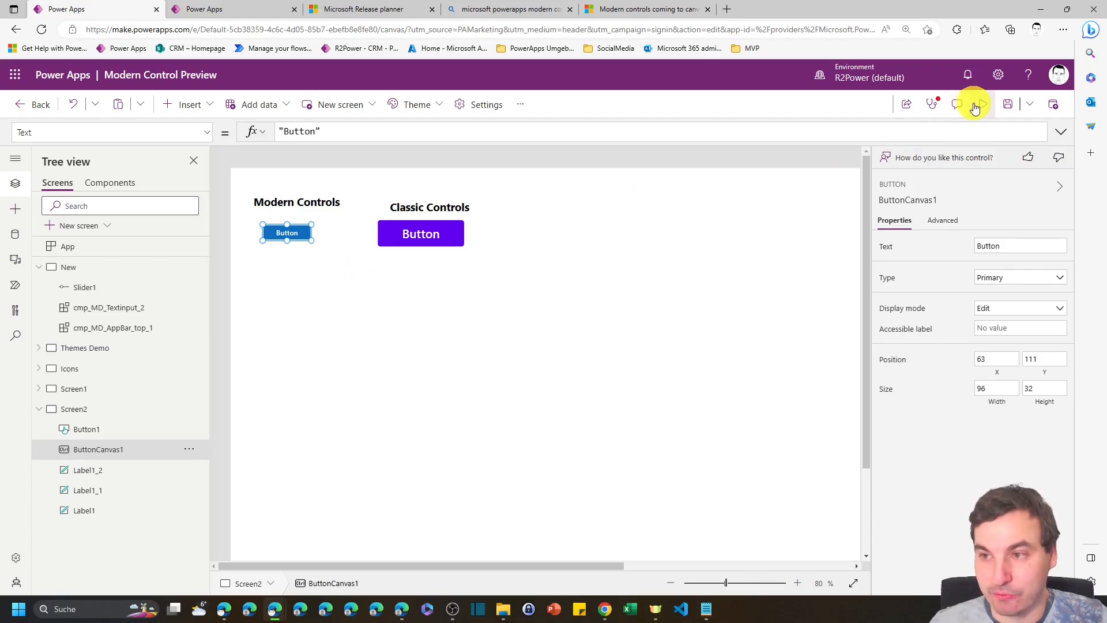
left_click(973, 104)
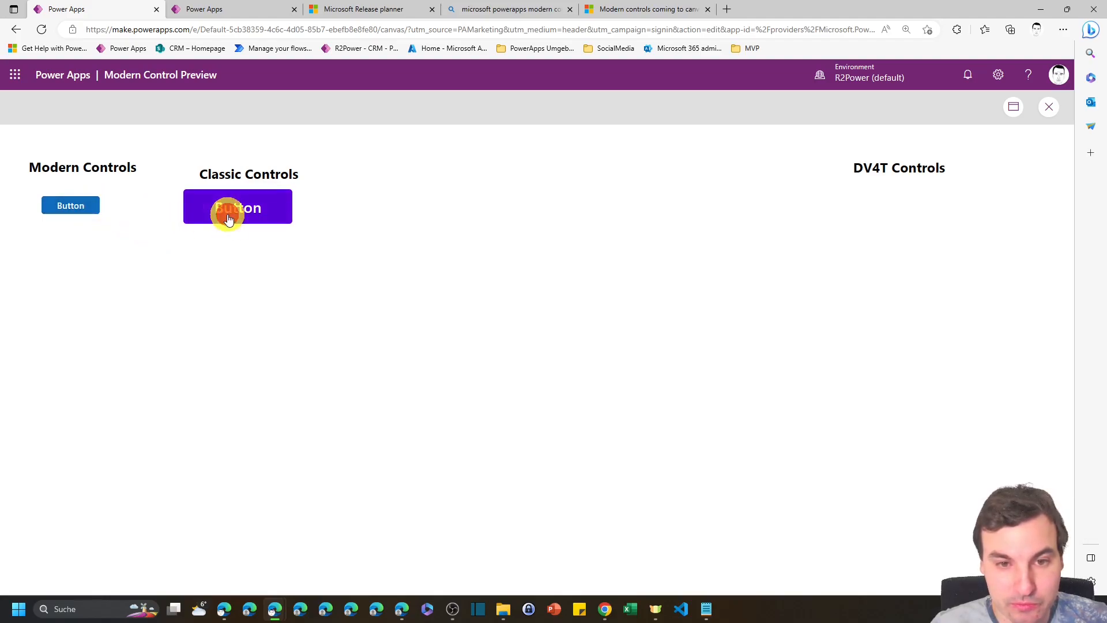
mouse_move(805, 140)
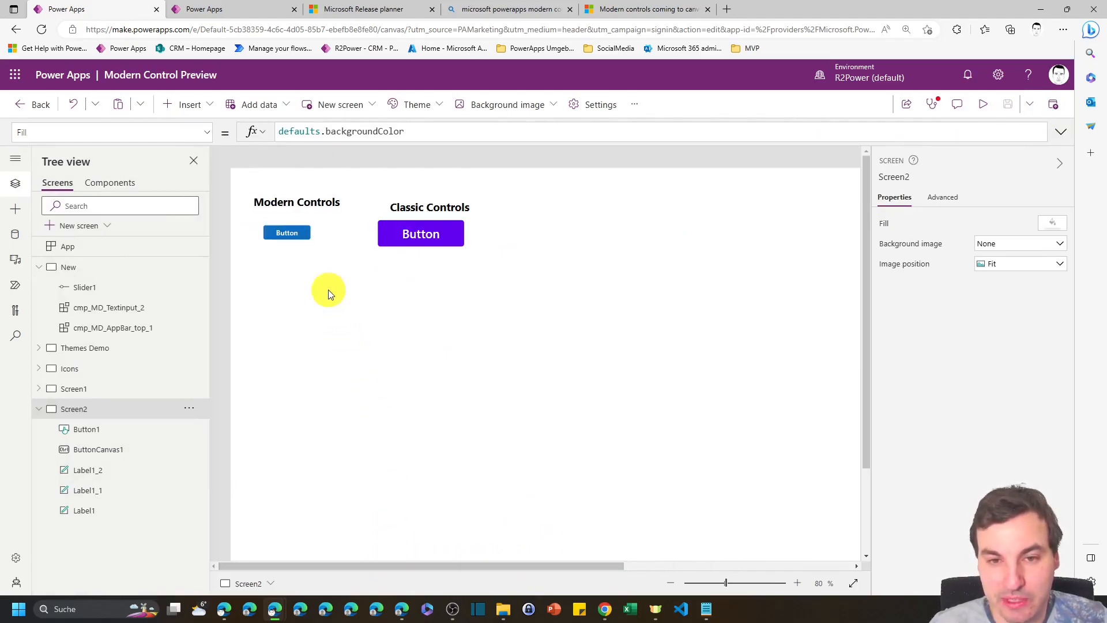
left_click(287, 232)
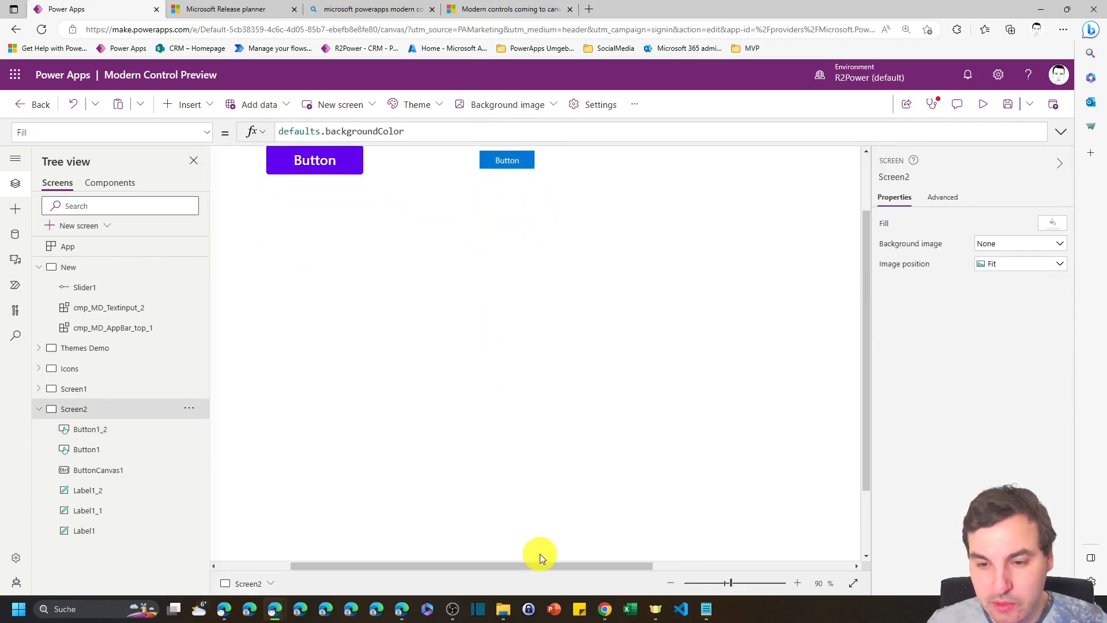
- Set the DV4T button Button1_2 to the Primary button type
left_click(624, 241)
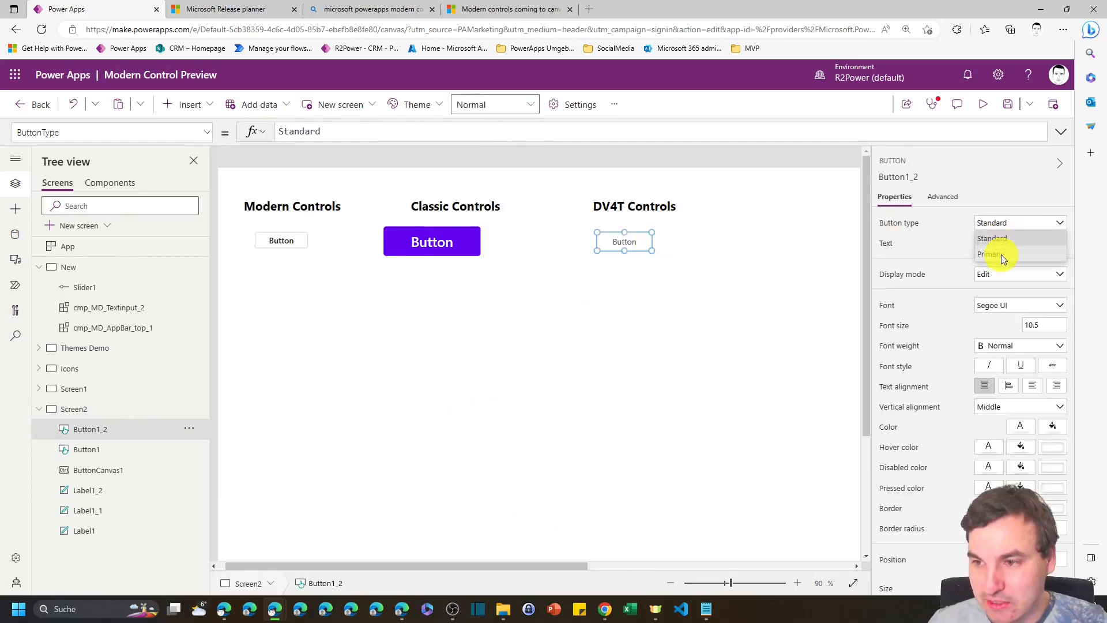
left_click(988, 253)
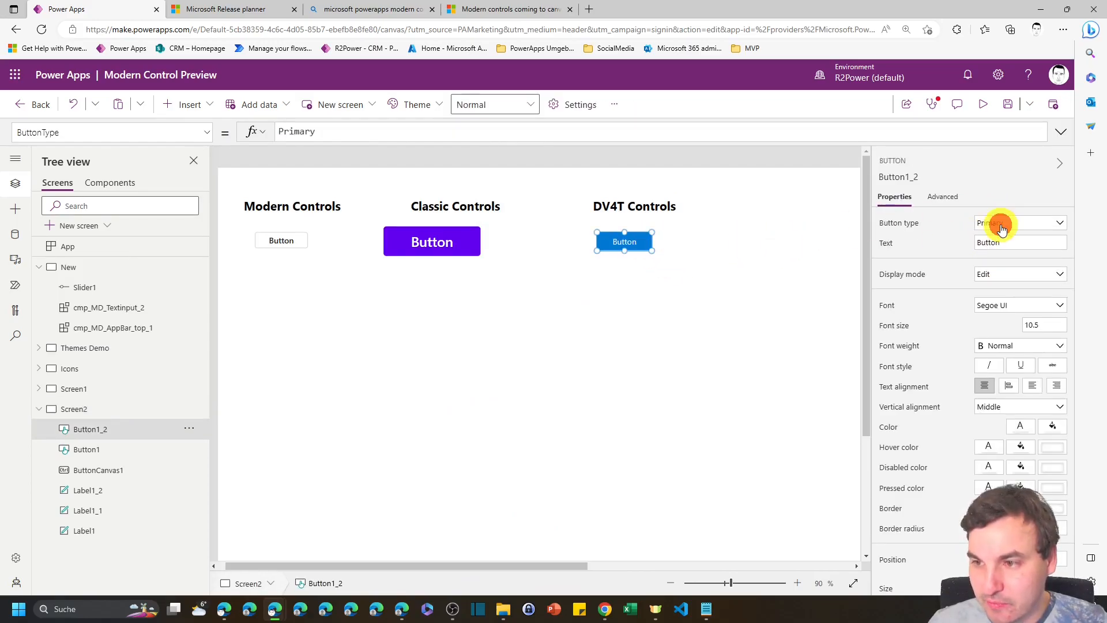
left_click(1001, 222)
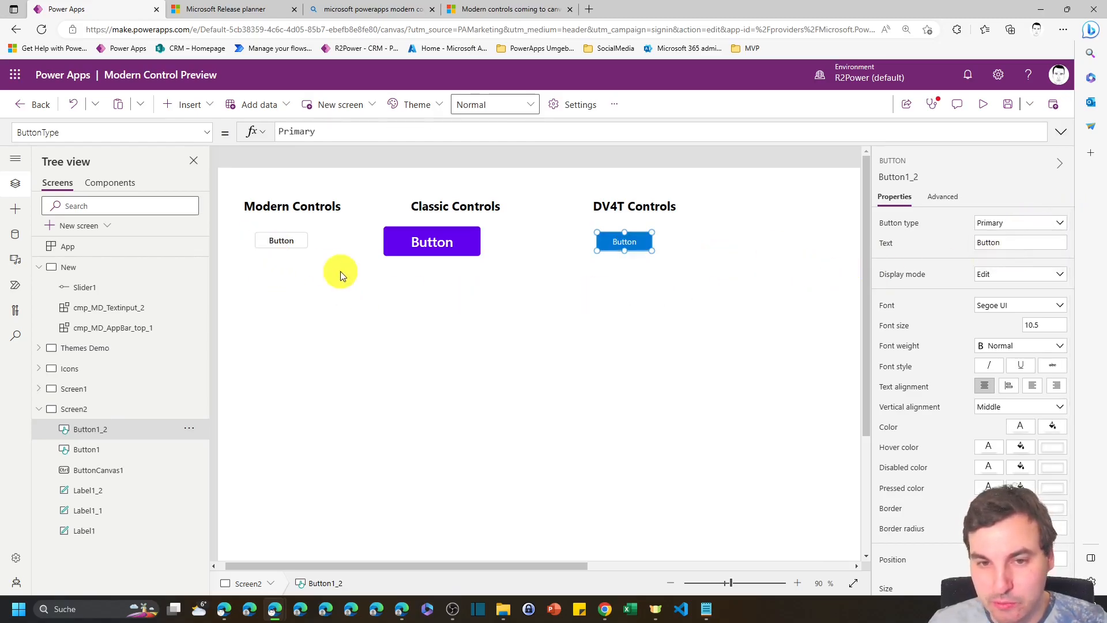
left_click(189, 103)
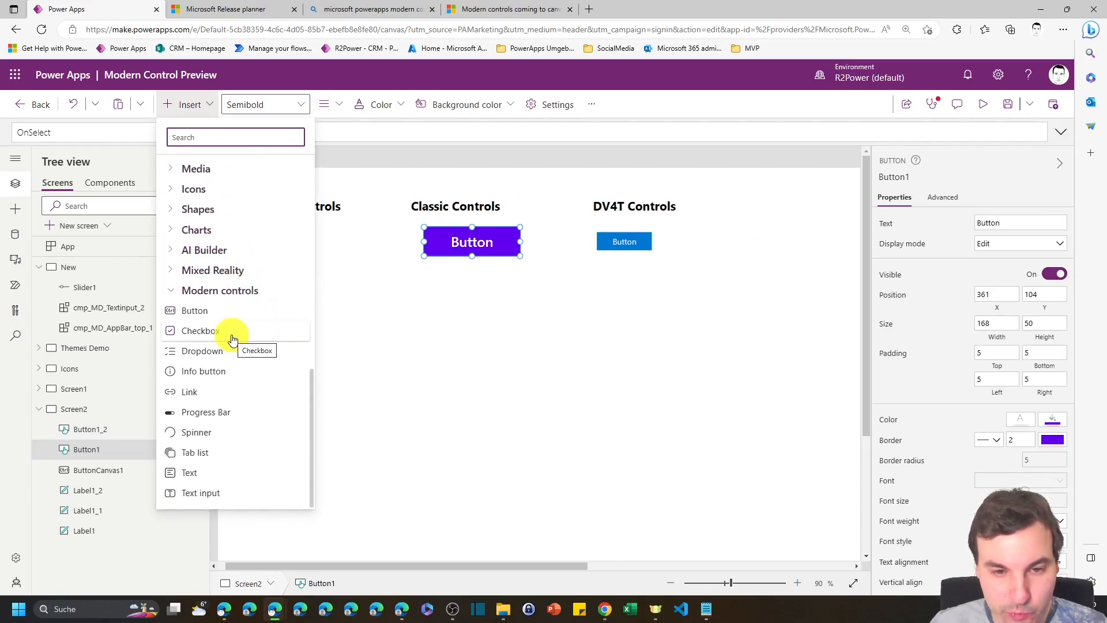
- Add a modern Checkbox below the modern button and tick it
left_click(200, 331)
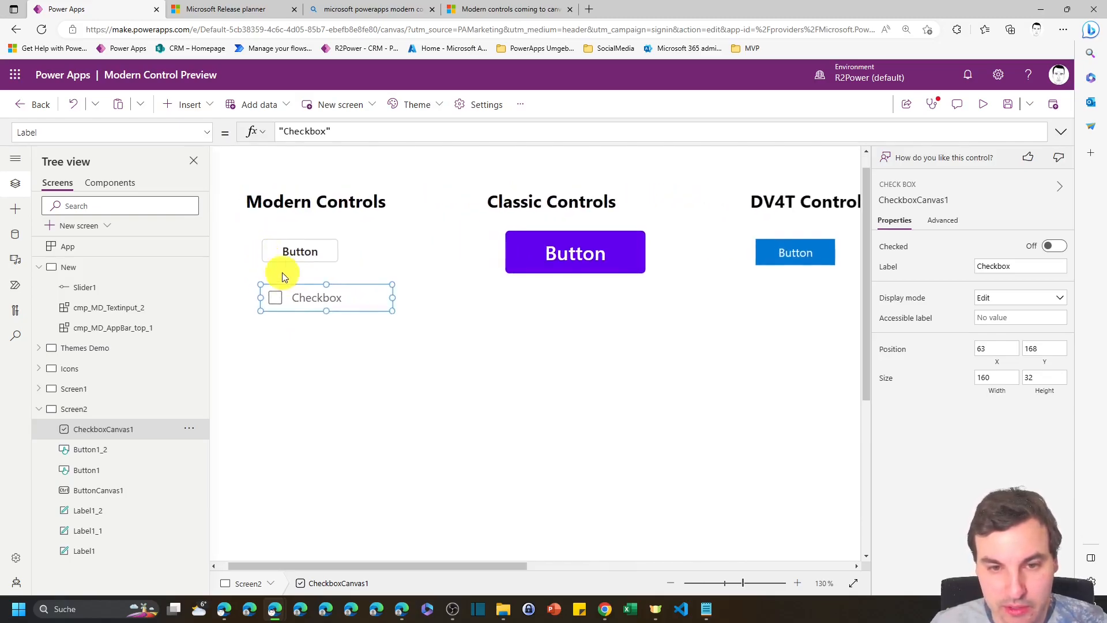
left_click(274, 297)
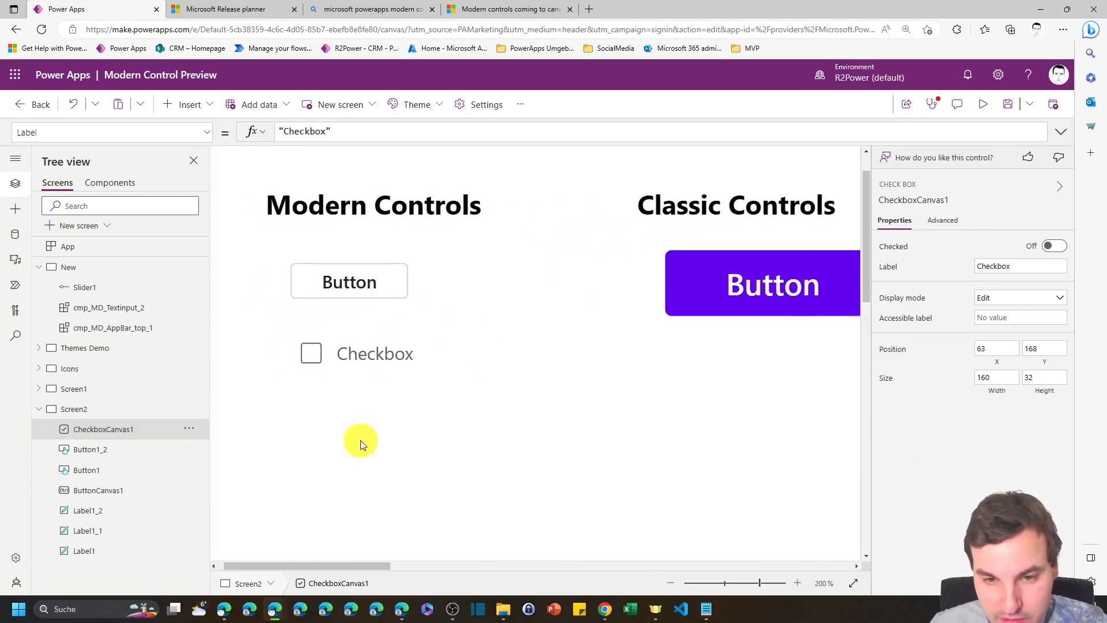
mouse_move(322, 405)
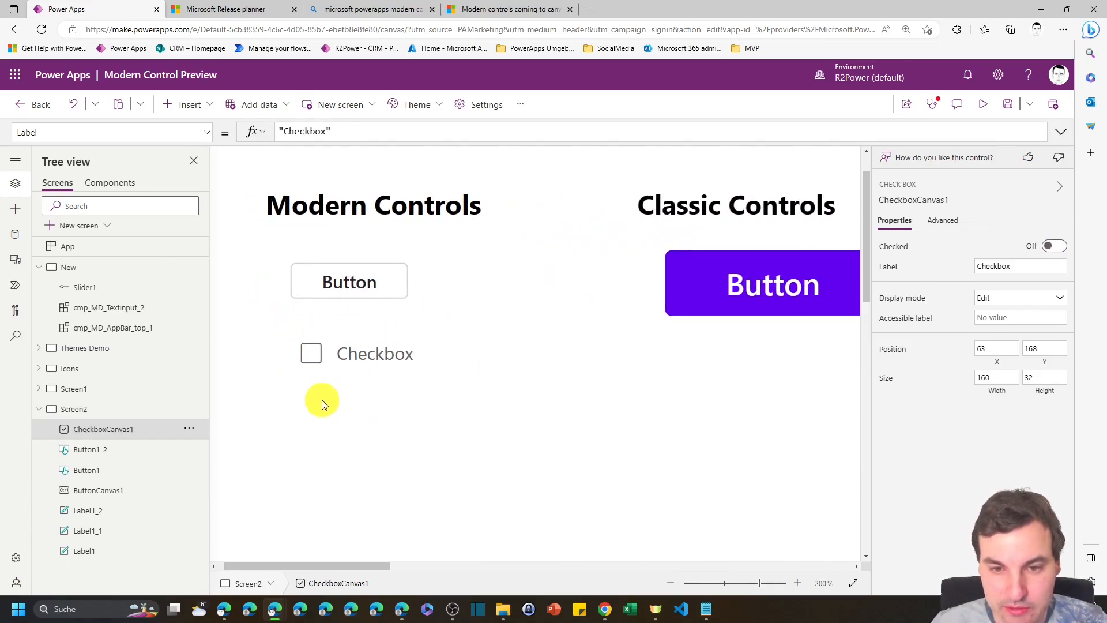
mouse_move(312, 353)
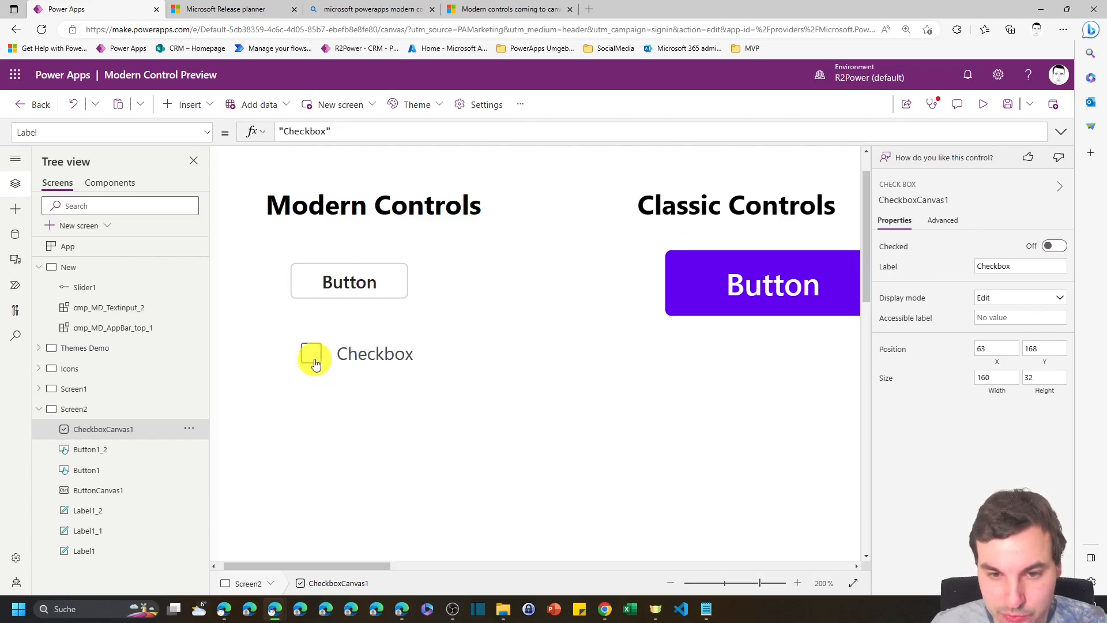
left_click(314, 353)
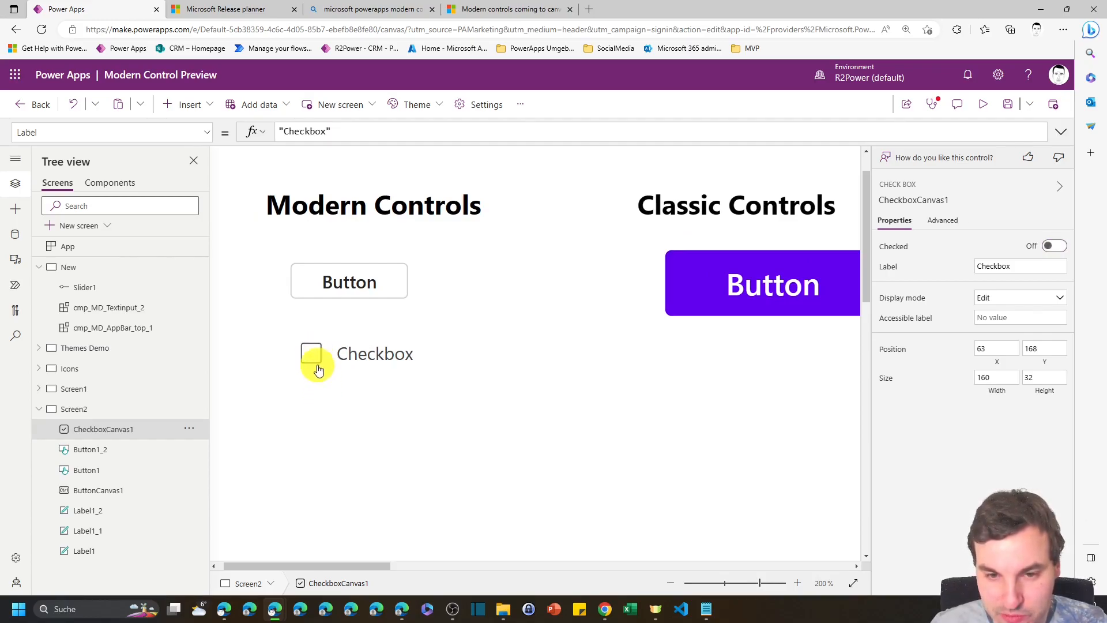
mouse_move(318, 392)
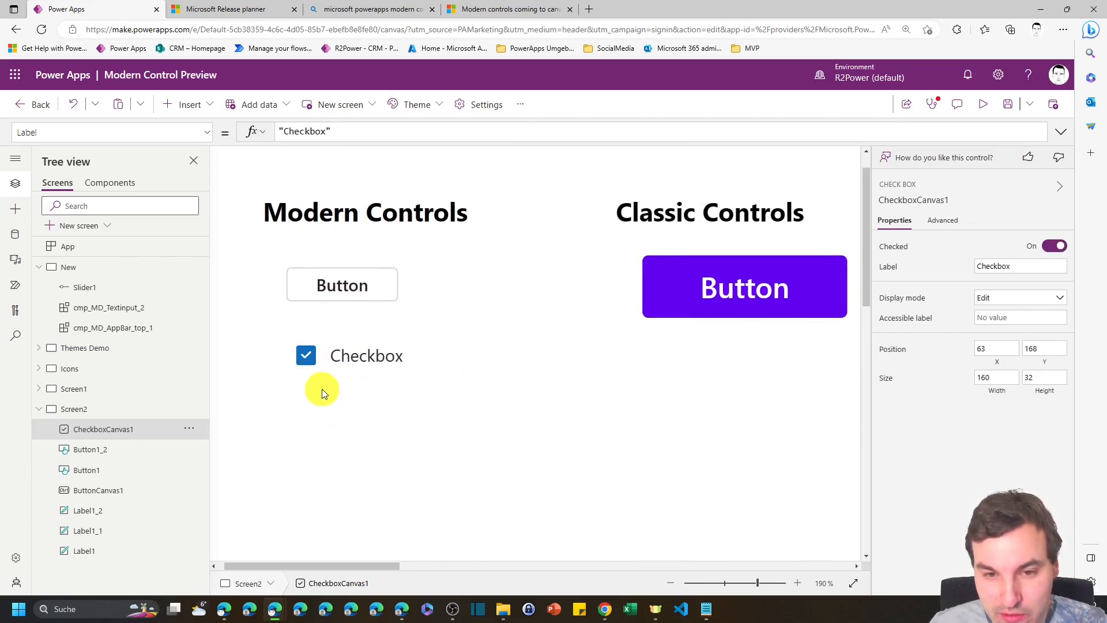
mouse_move(322, 387)
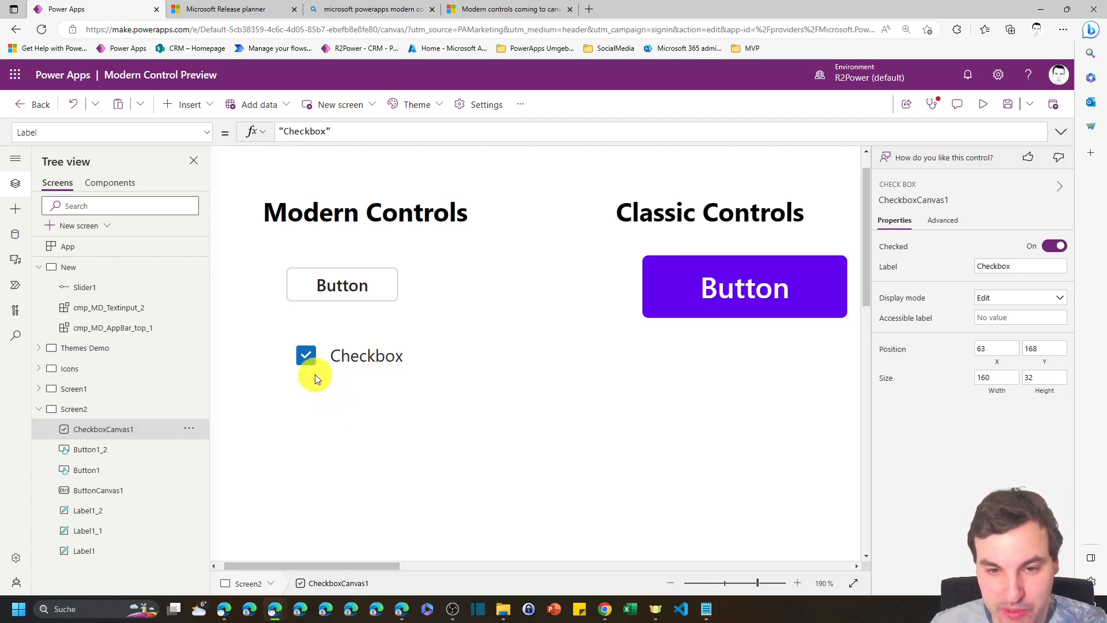
mouse_move(314, 429)
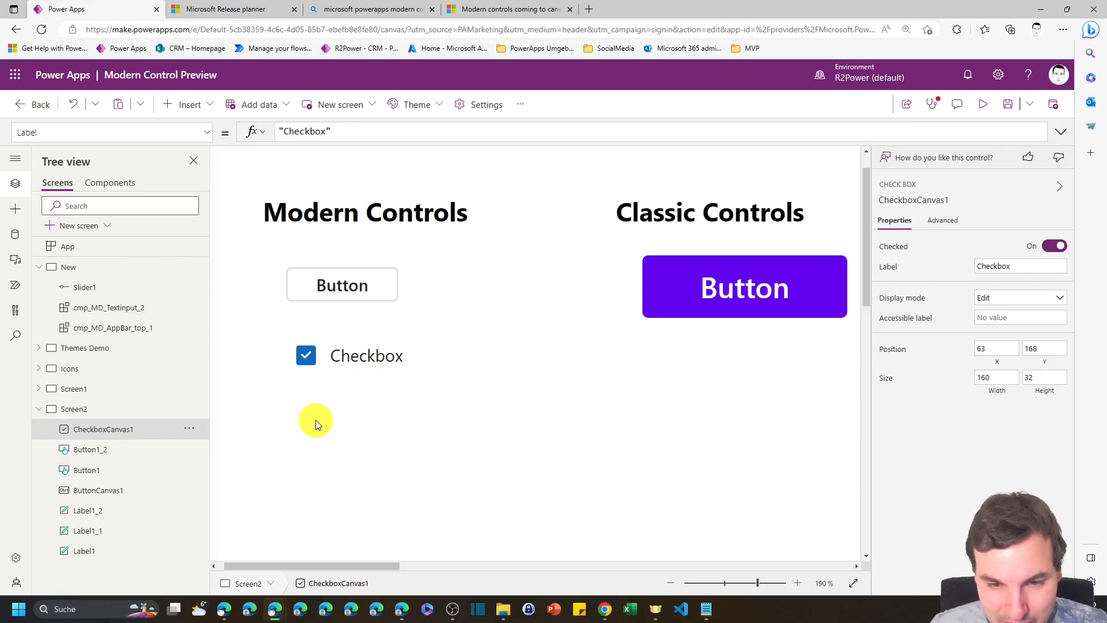
mouse_move(319, 412)
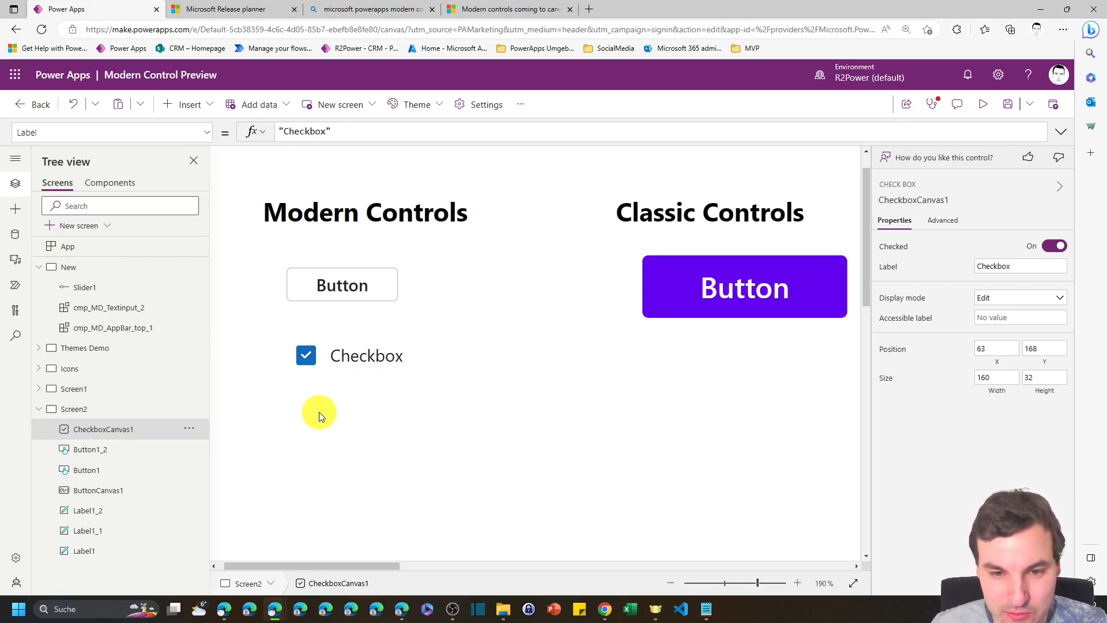
mouse_move(359, 389)
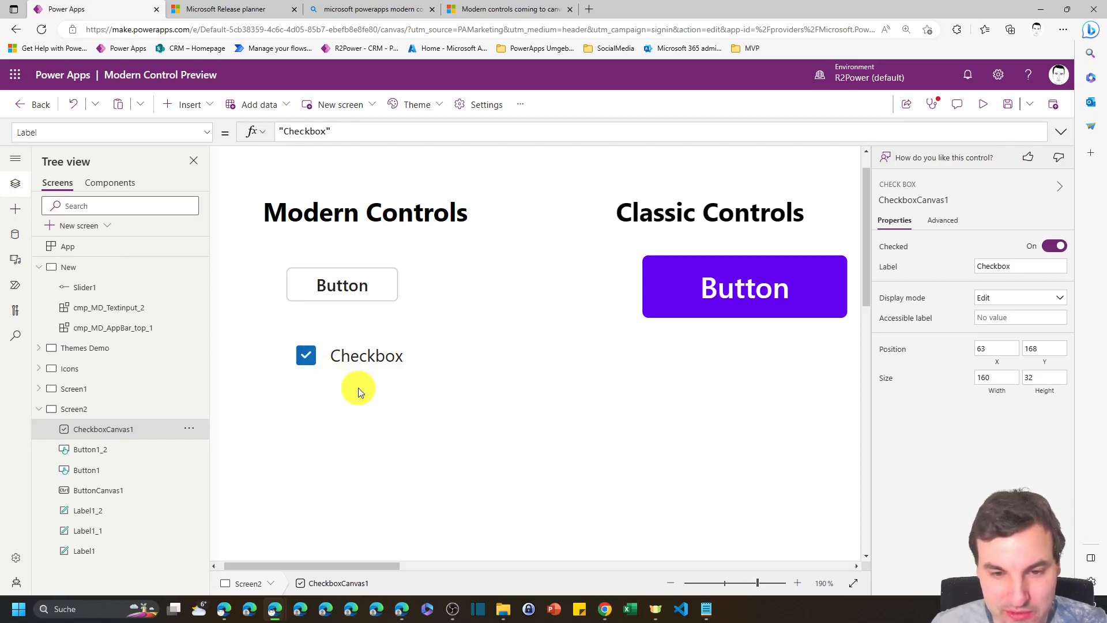
mouse_move(365, 384)
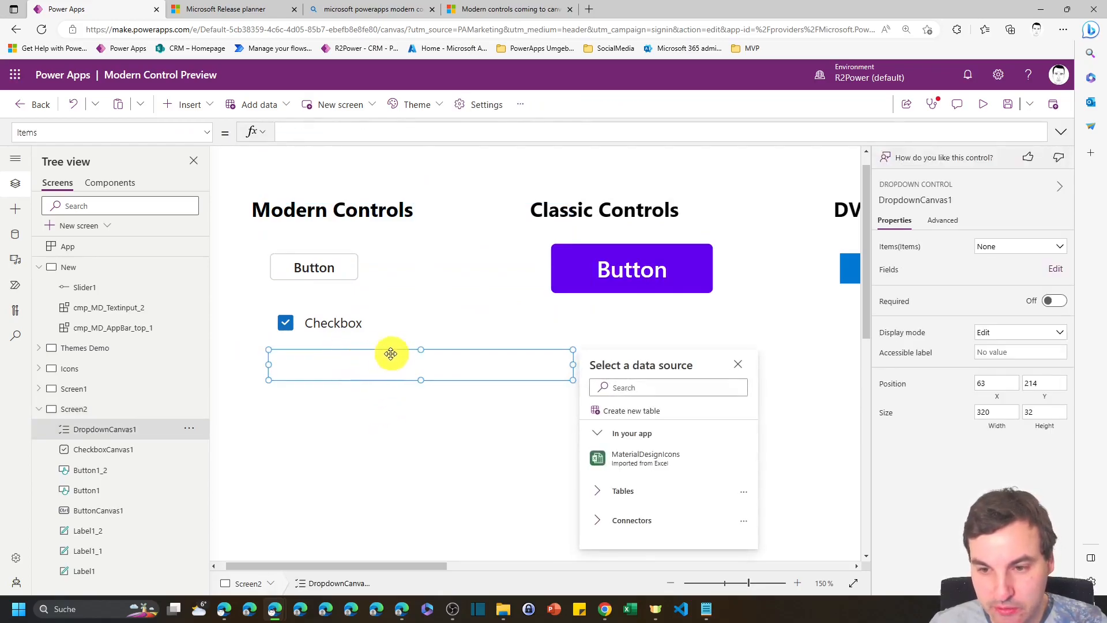
- Feed the modern dropdown DropdownCanvas1 from the MaterialDesignIcons data source
left_click(644, 458)
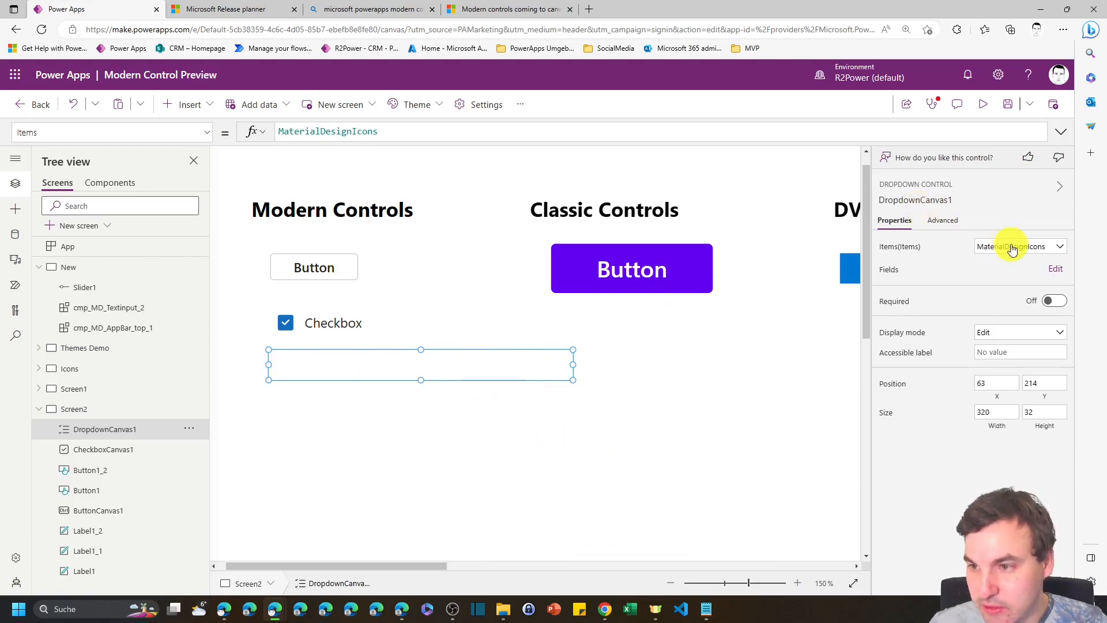
left_click(1055, 269)
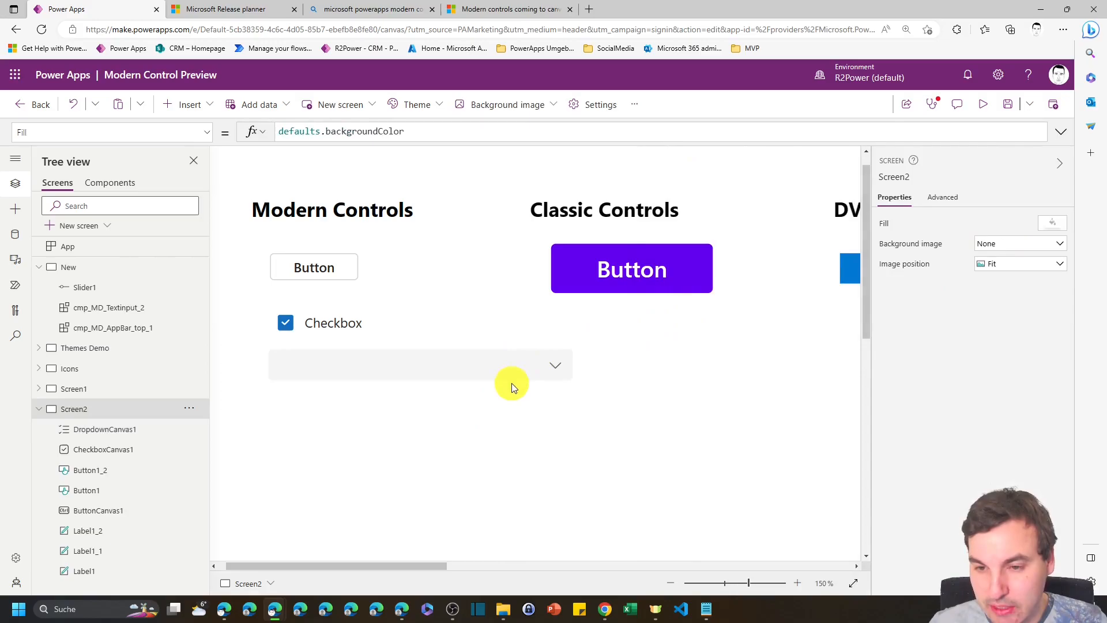
mouse_move(439, 369)
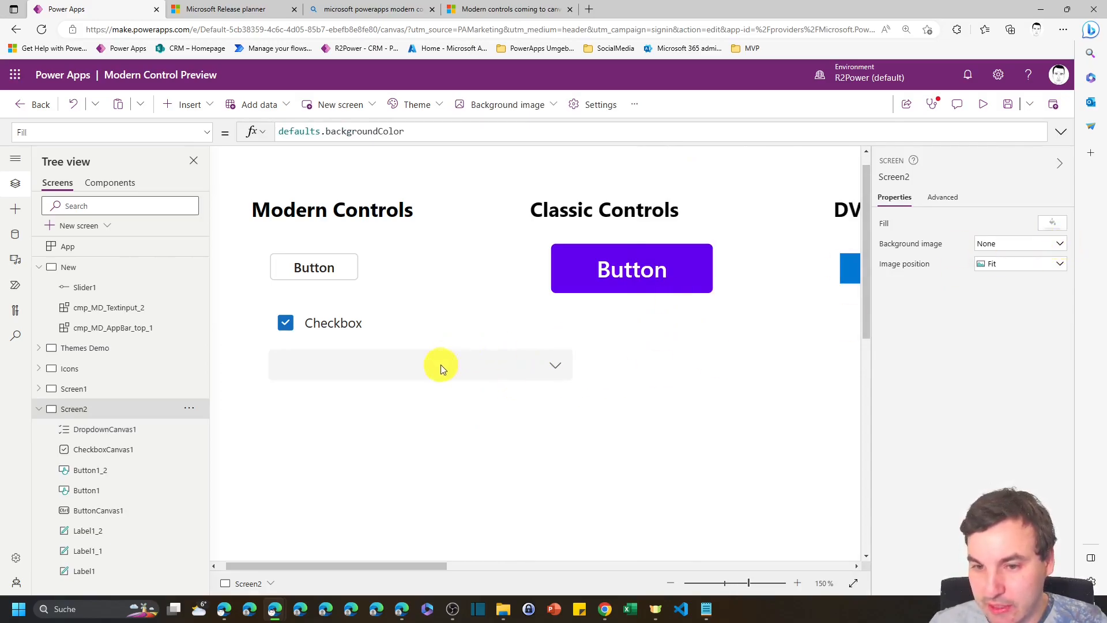
left_click(421, 366)
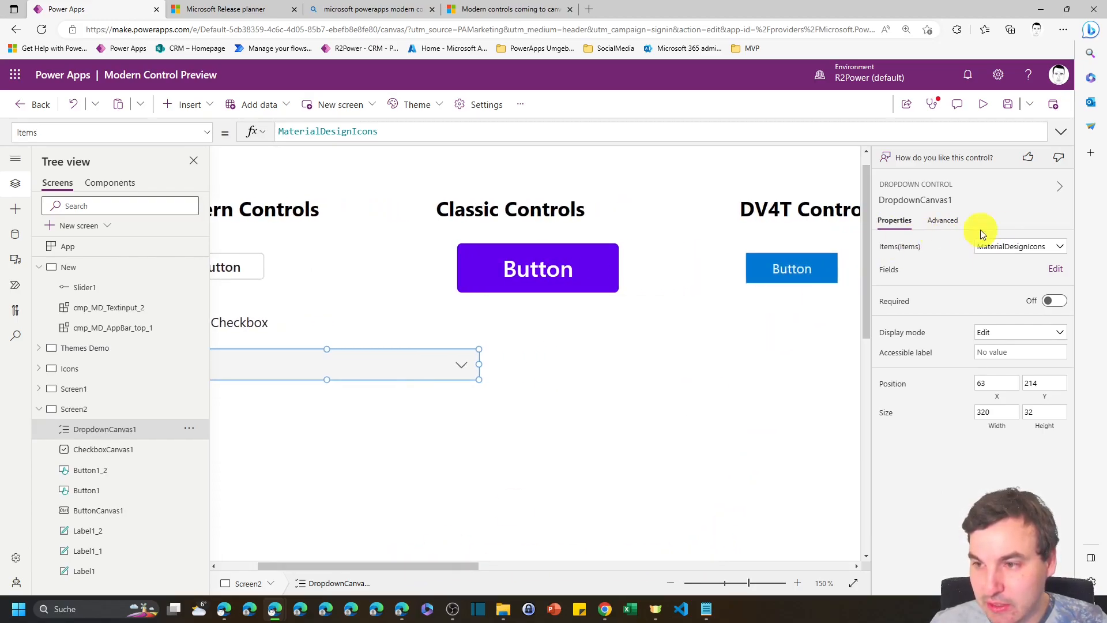
- Add the name field to the modern dropdown's fields
left_click(1055, 269)
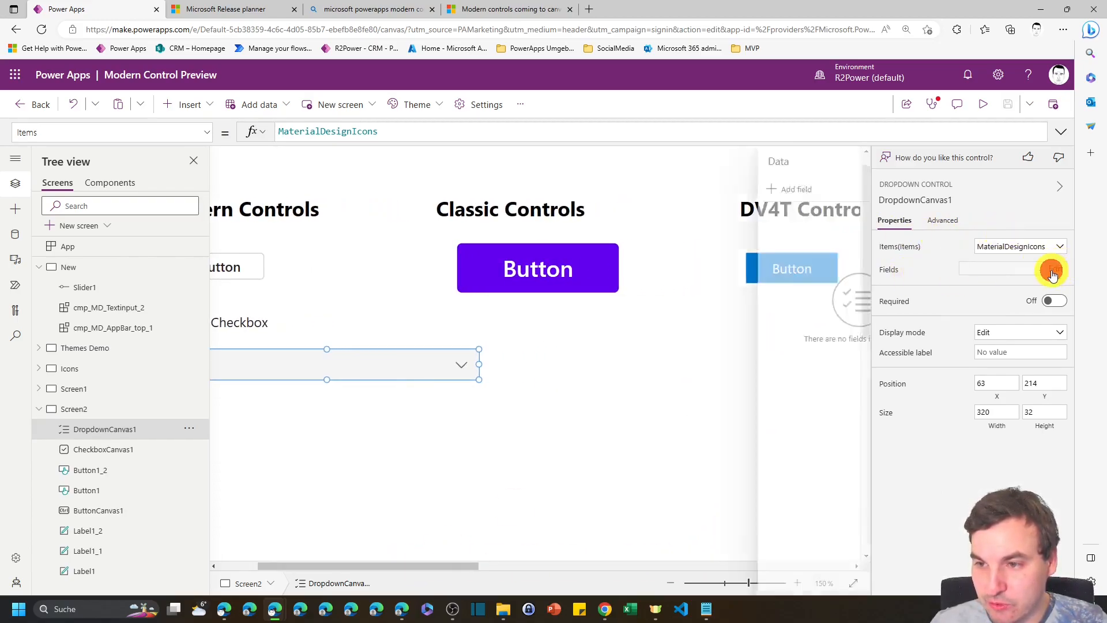
left_click(1052, 268)
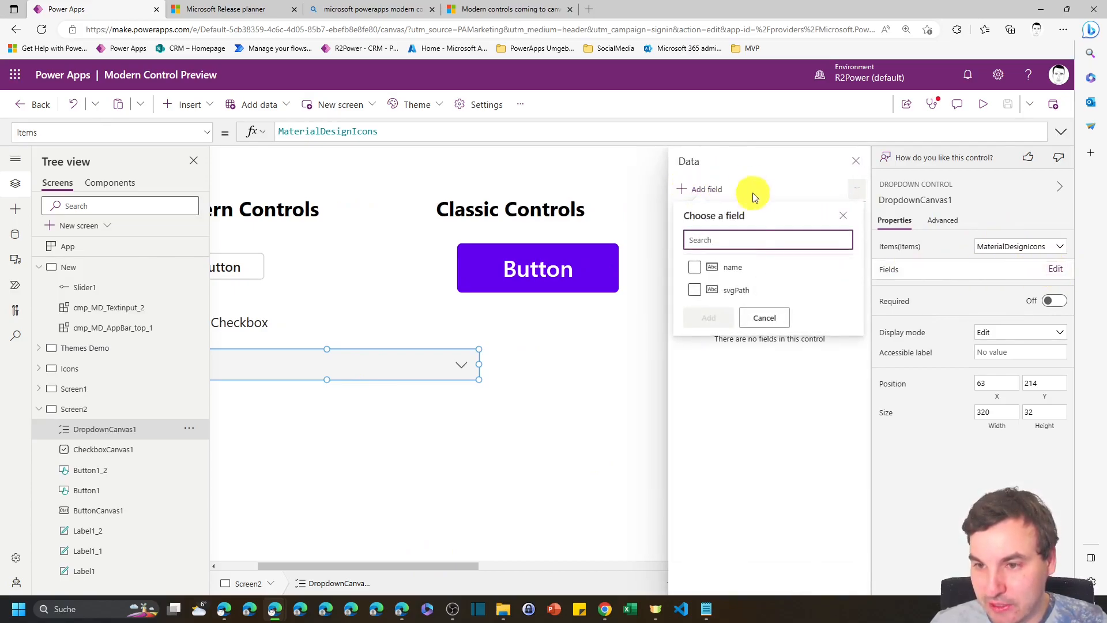
left_click(694, 266)
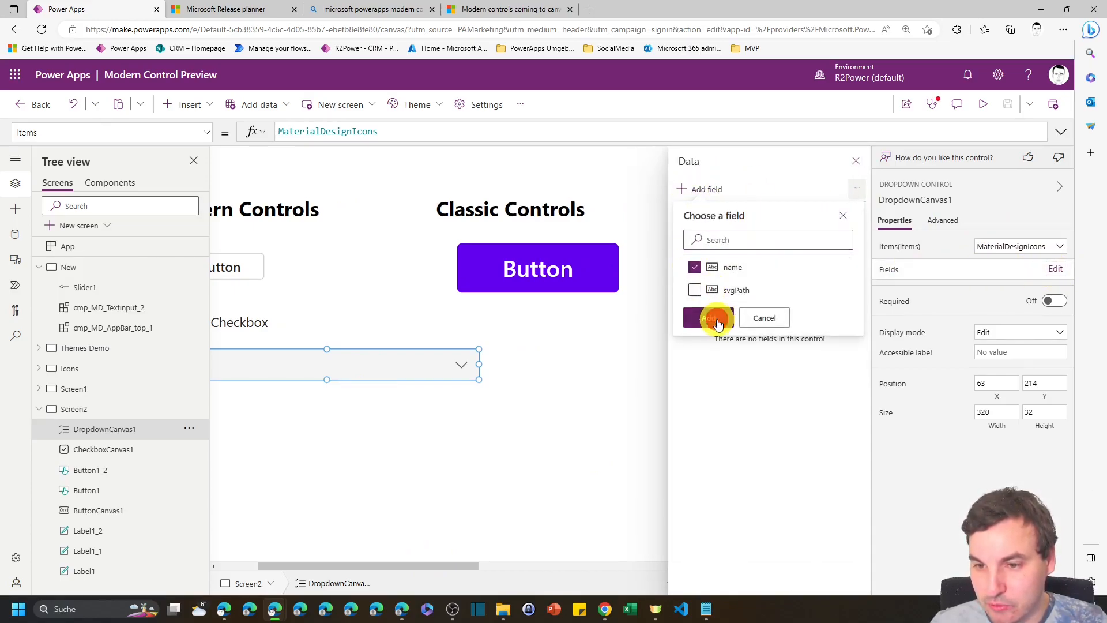
left_click(707, 318)
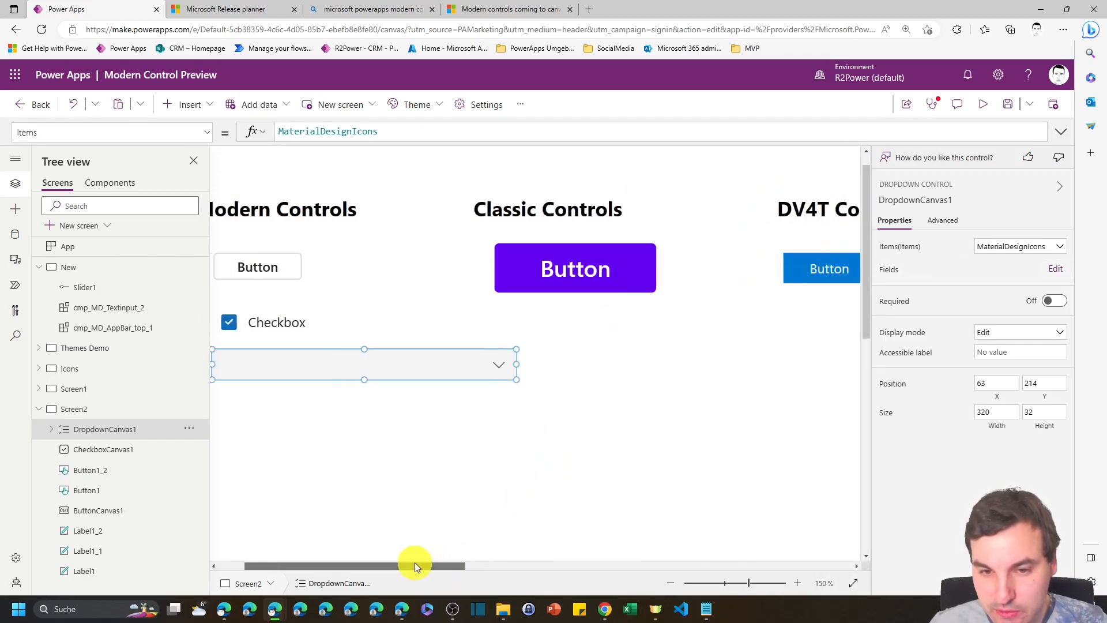
- Preview the modern dropdown's list of icon names and close it again
left_click(499, 364)
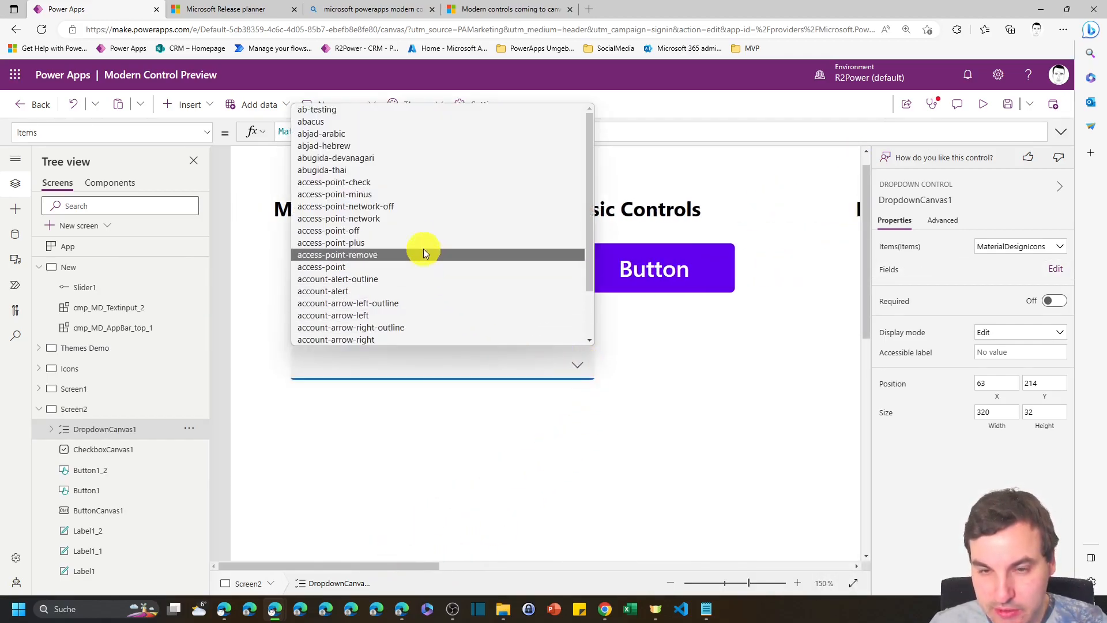
scroll("down", 3)
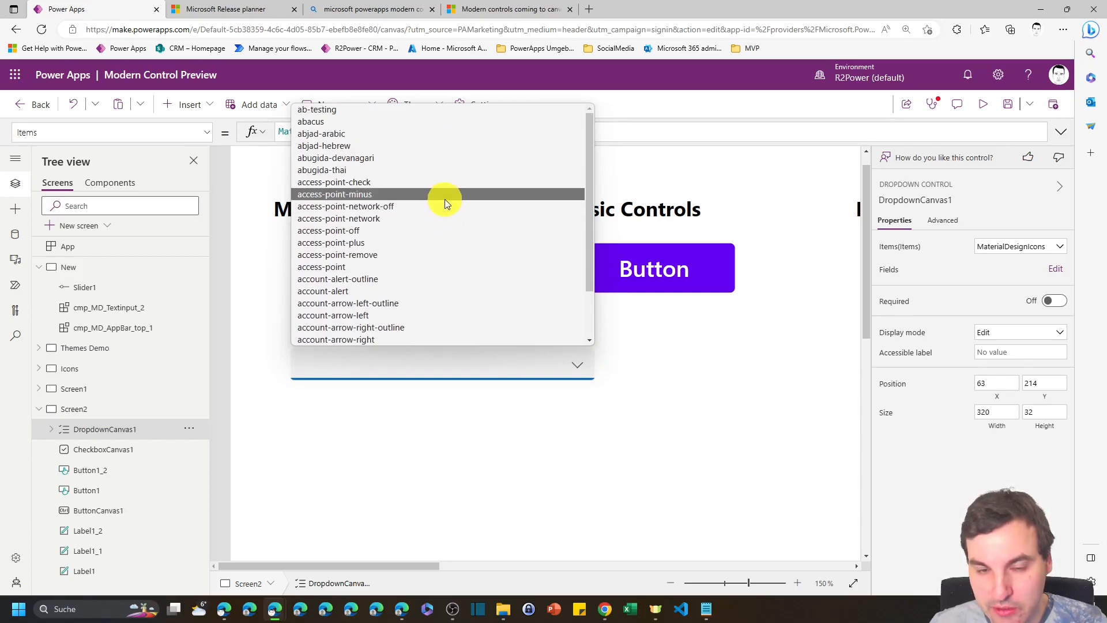
mouse_move(366, 158)
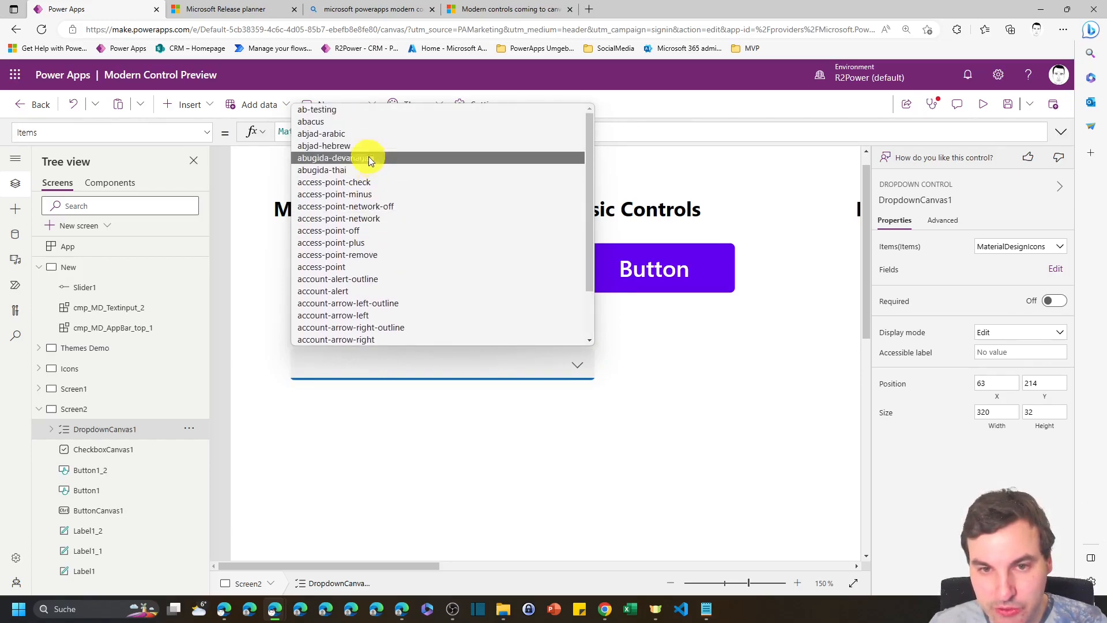
scroll("down", 3)
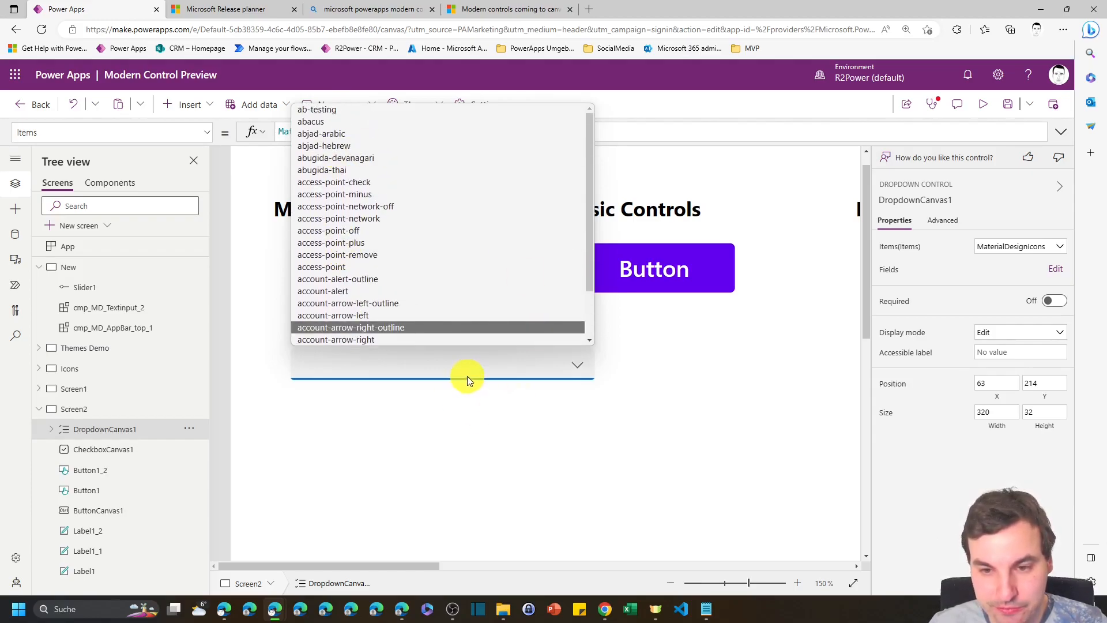
mouse_move(459, 370)
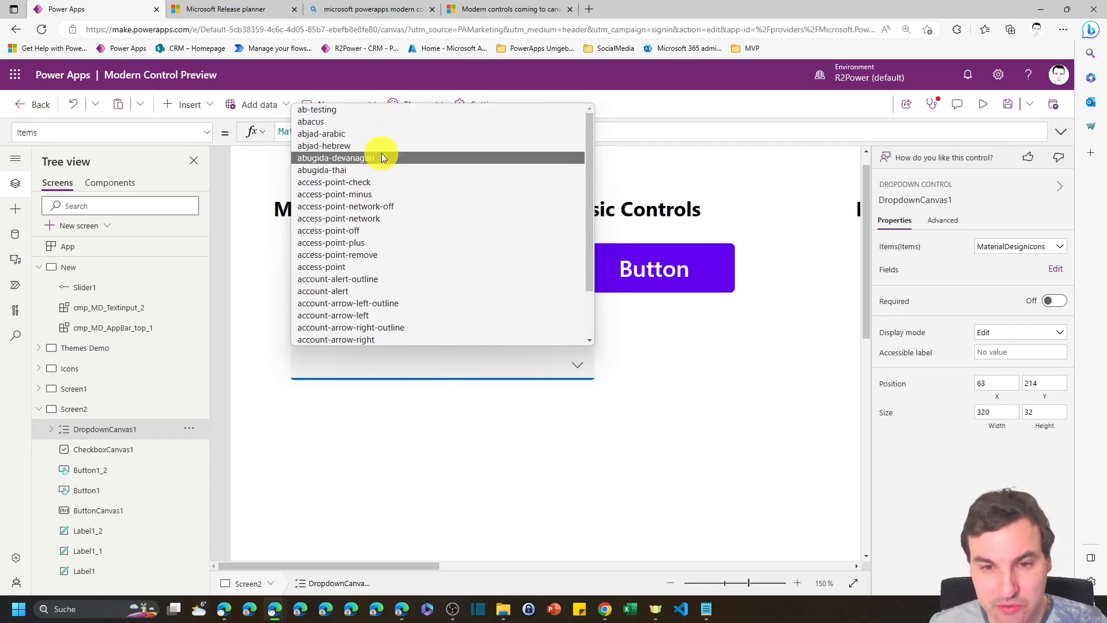
mouse_move(388, 169)
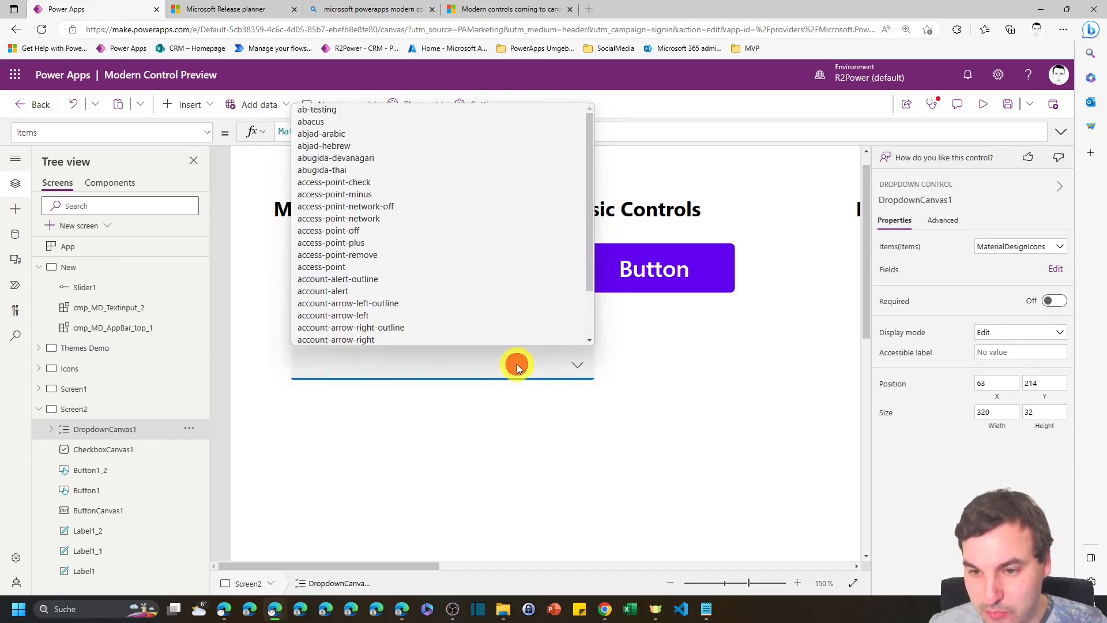
left_click(577, 365)
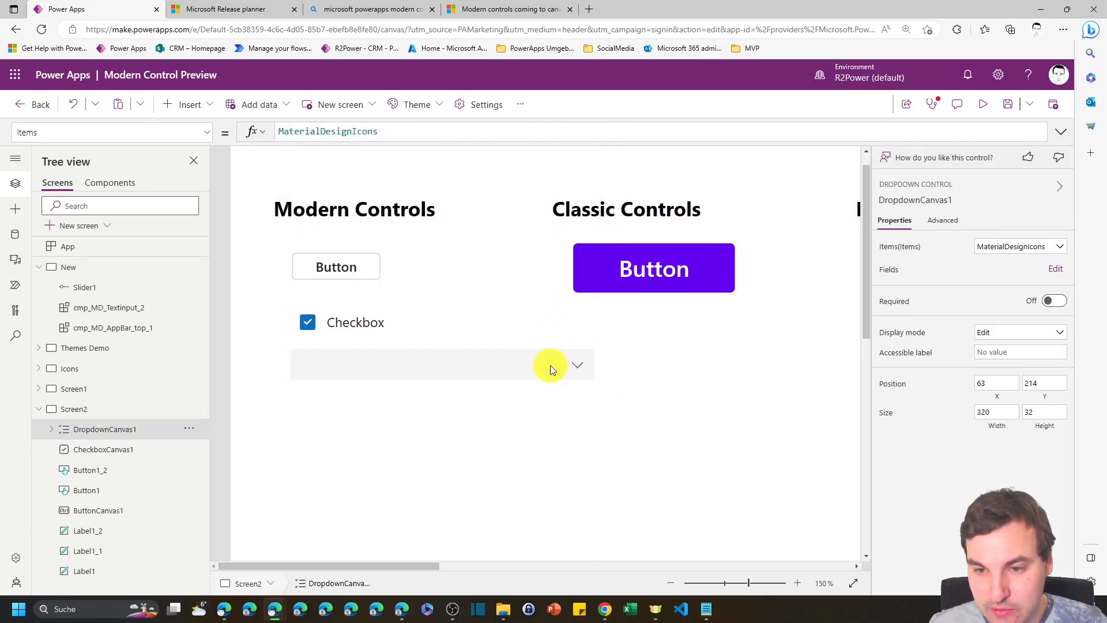
- Resize the modern dropdown narrower beneath the checkbox
left_click(553, 365)
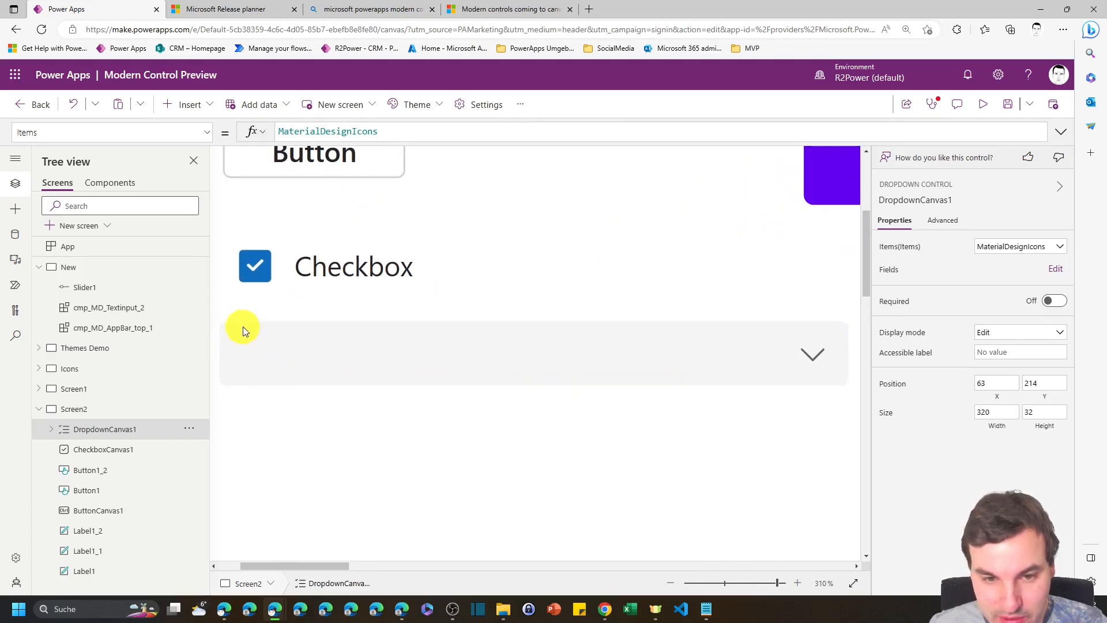
left_click(811, 354)
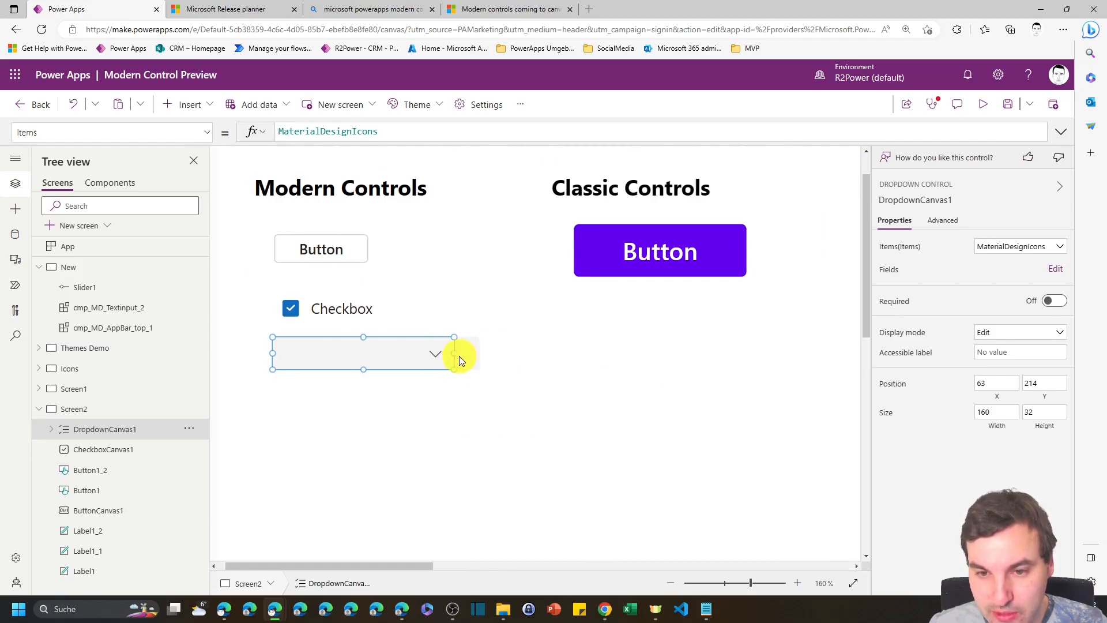
left_click_drag(453, 353, 460, 353)
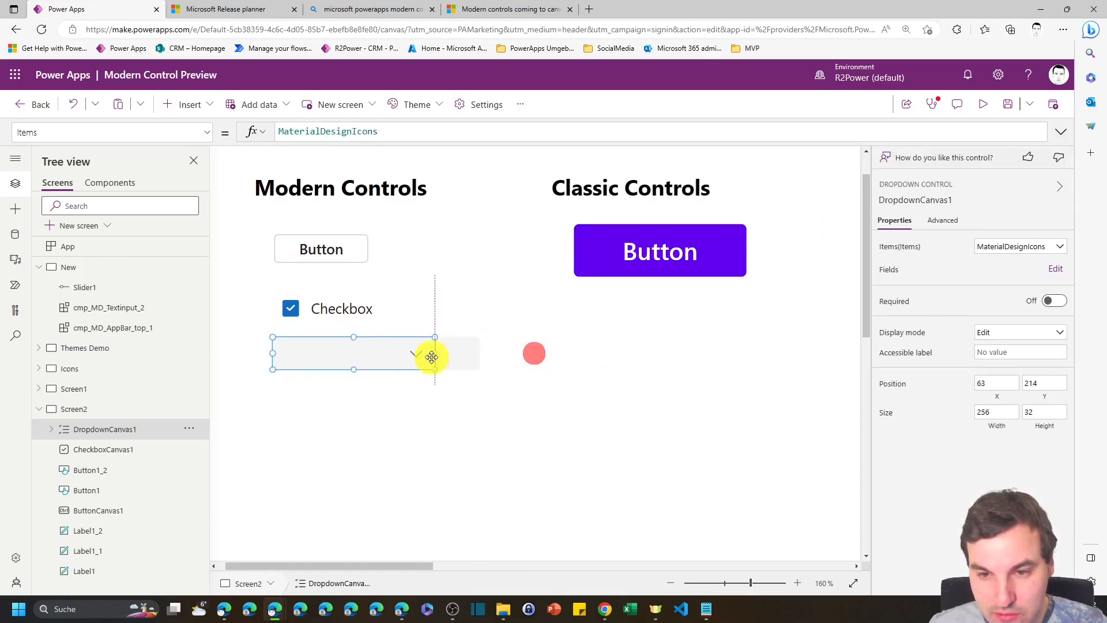
left_click_drag(435, 353, 492, 353)
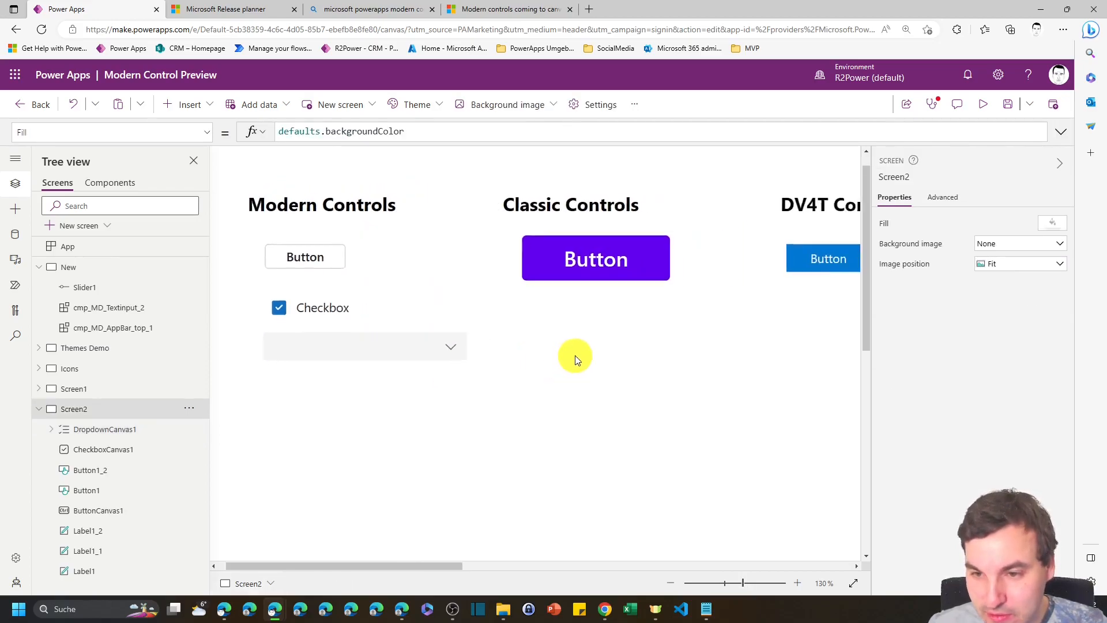
- Add a classic Drop down and place it under the Classic Controls heading
left_click(184, 105)
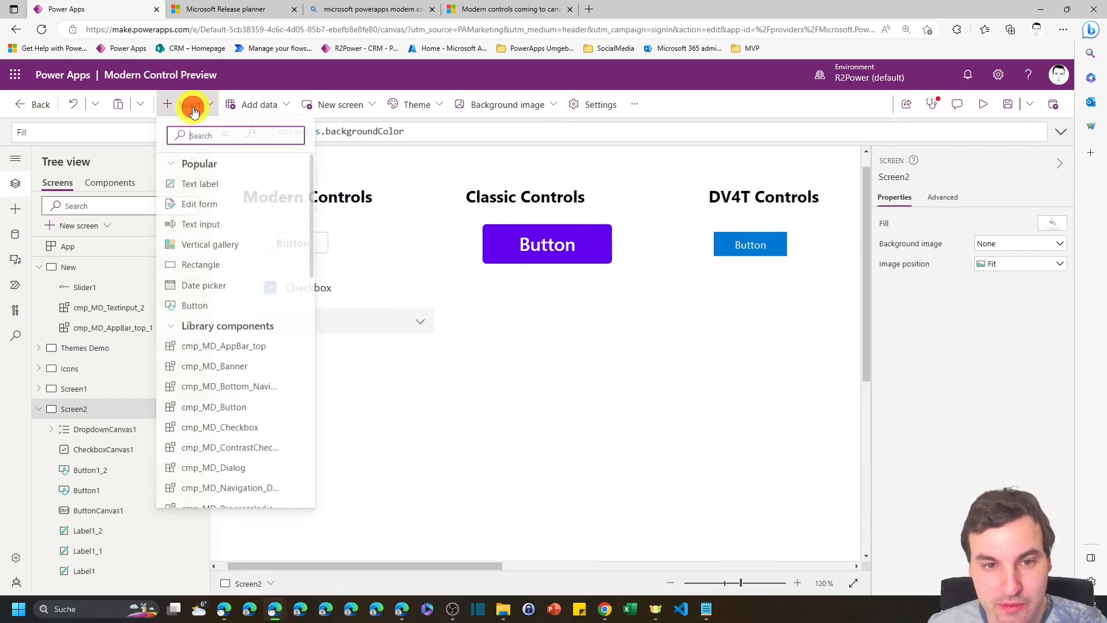
mouse_move(278, 246)
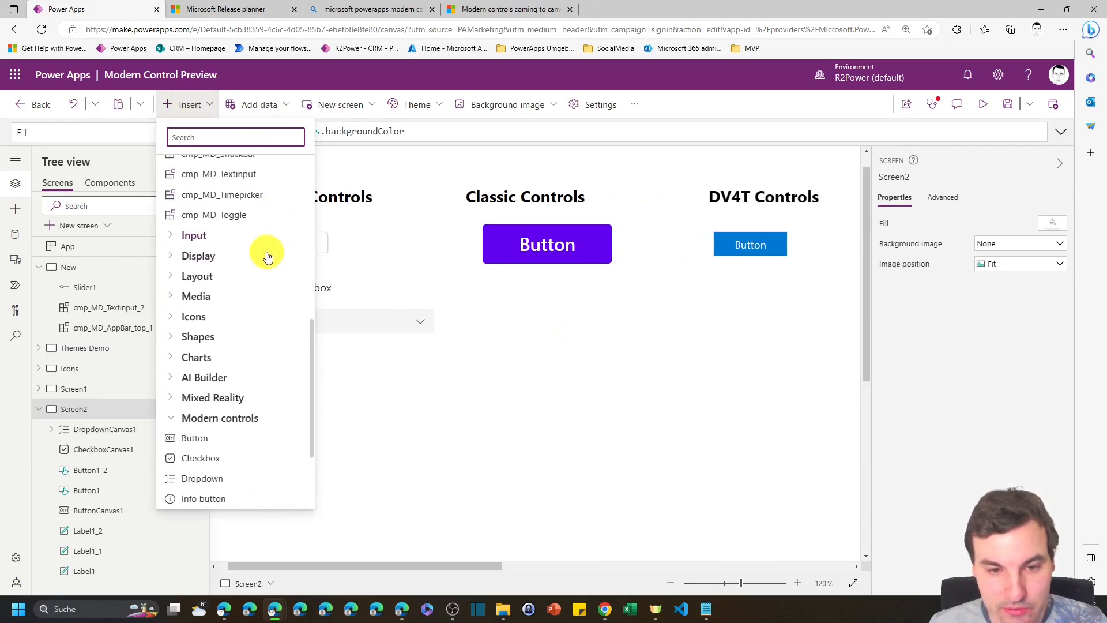
left_click(194, 234)
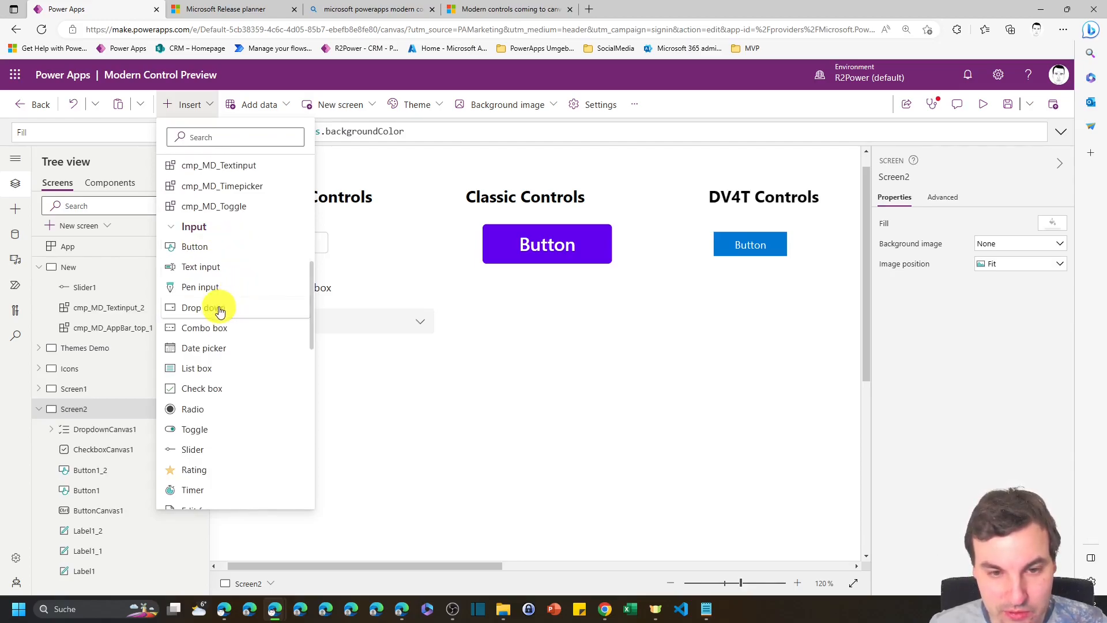
left_click(201, 306)
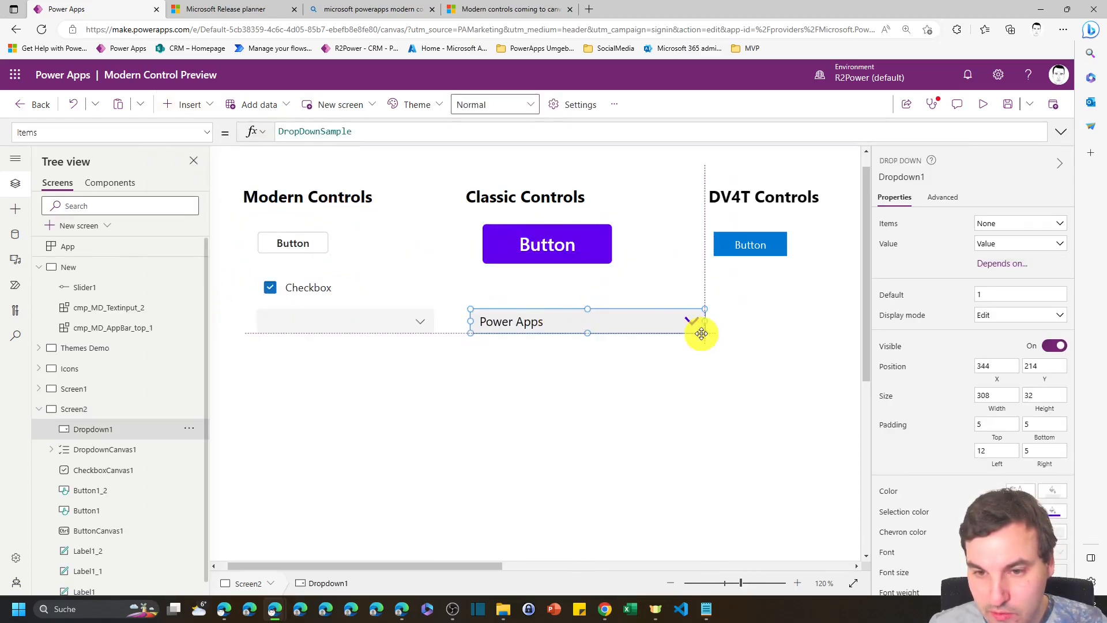
left_click_drag(704, 309, 642, 309)
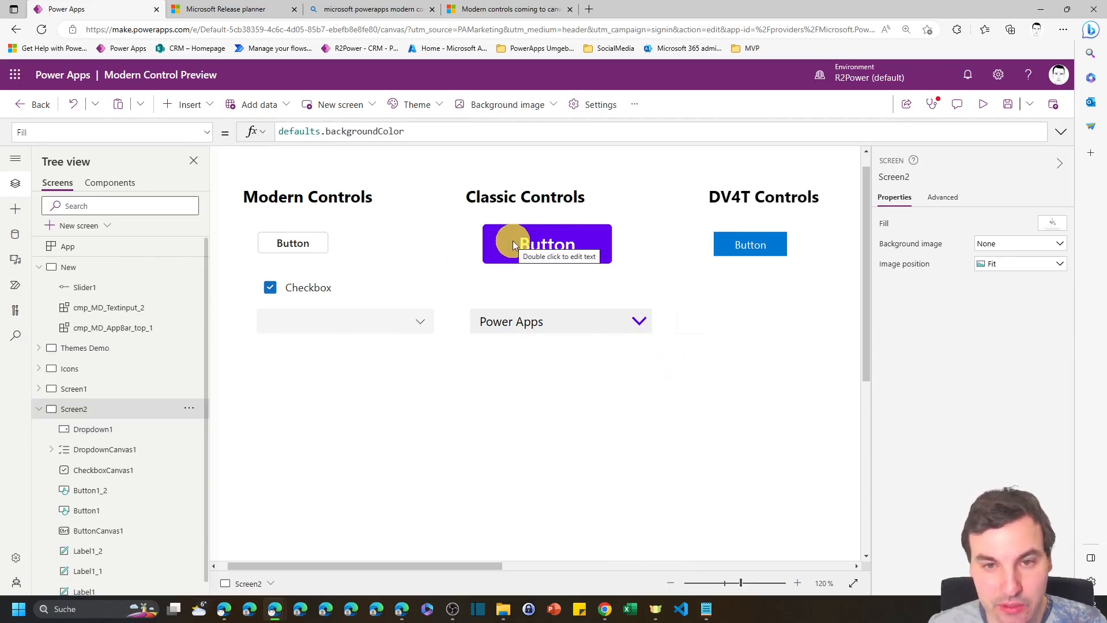
mouse_move(653, 302)
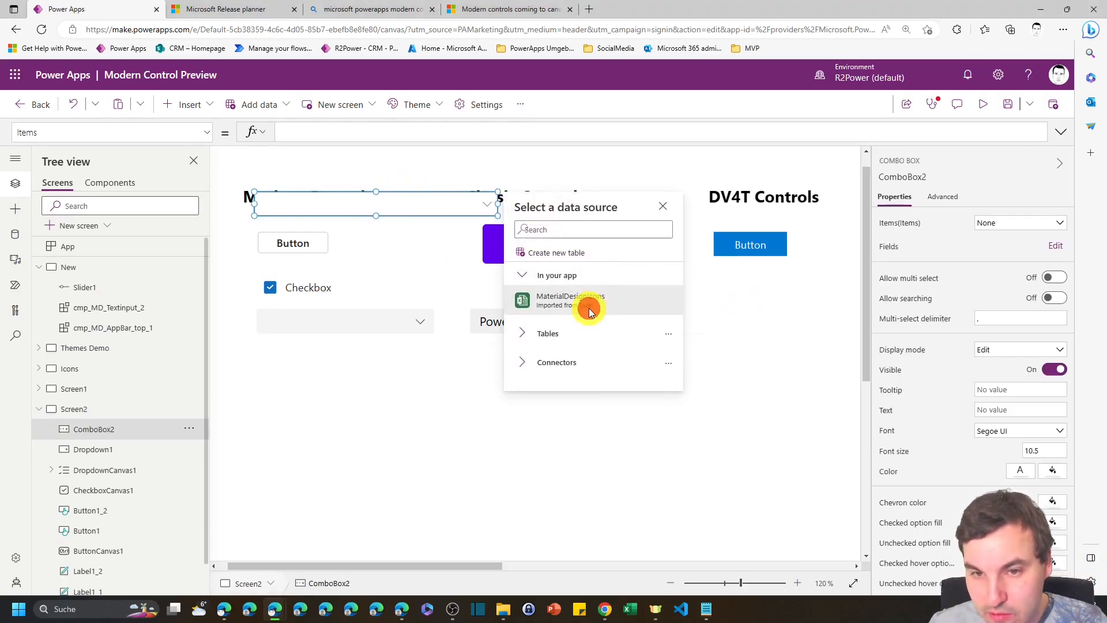
- Feed the combo box from MaterialDesignIcons and add its name field
left_click(569, 299)
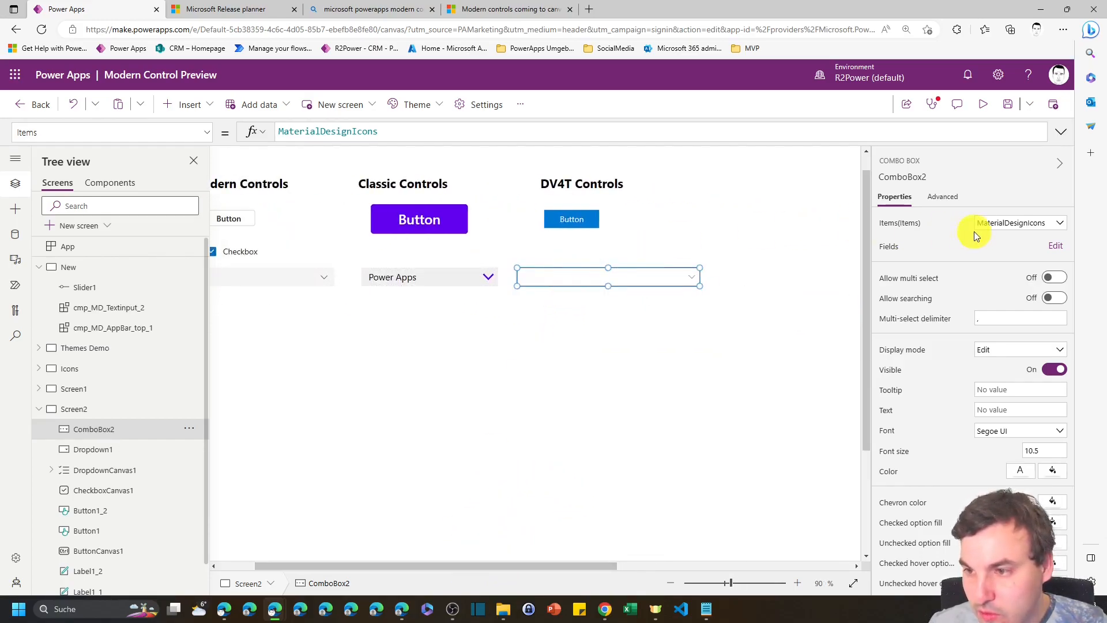
left_click(1056, 244)
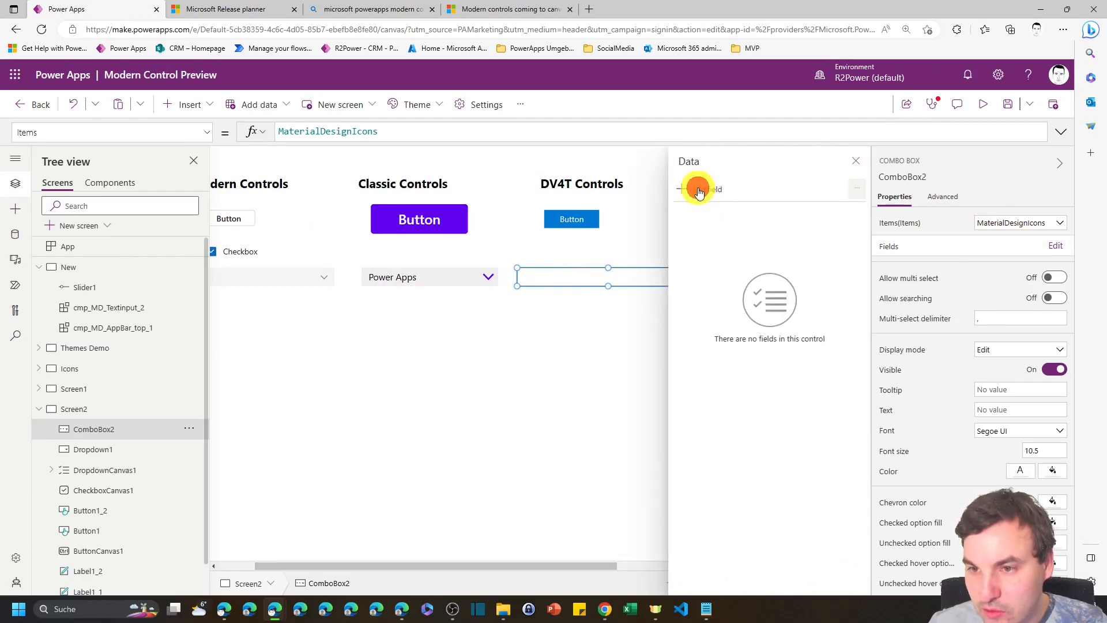
left_click(699, 188)
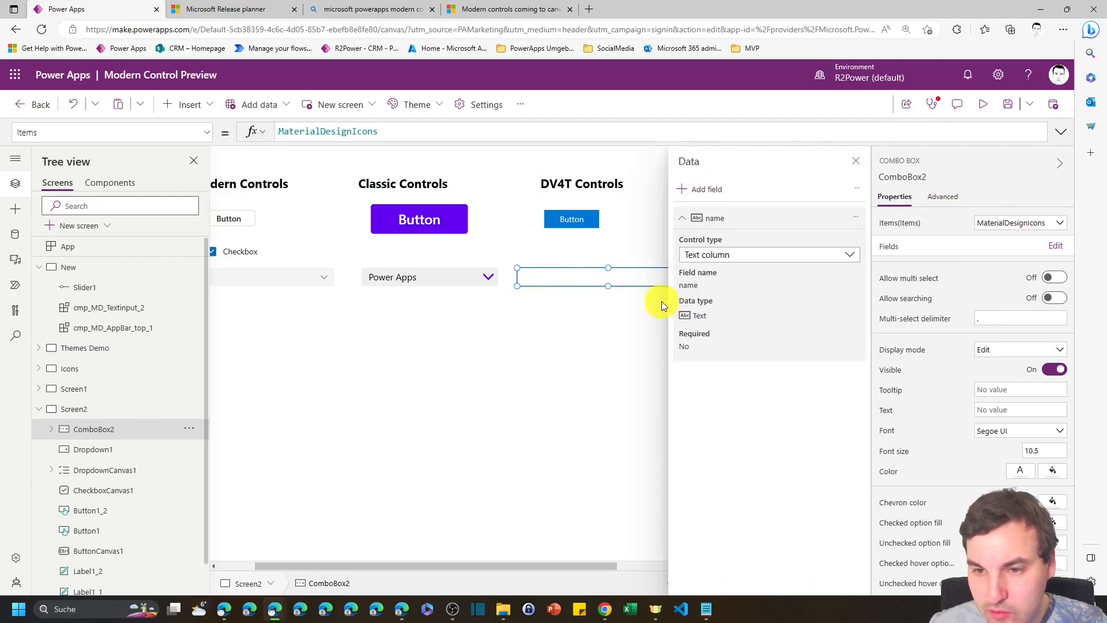
left_click(857, 160)
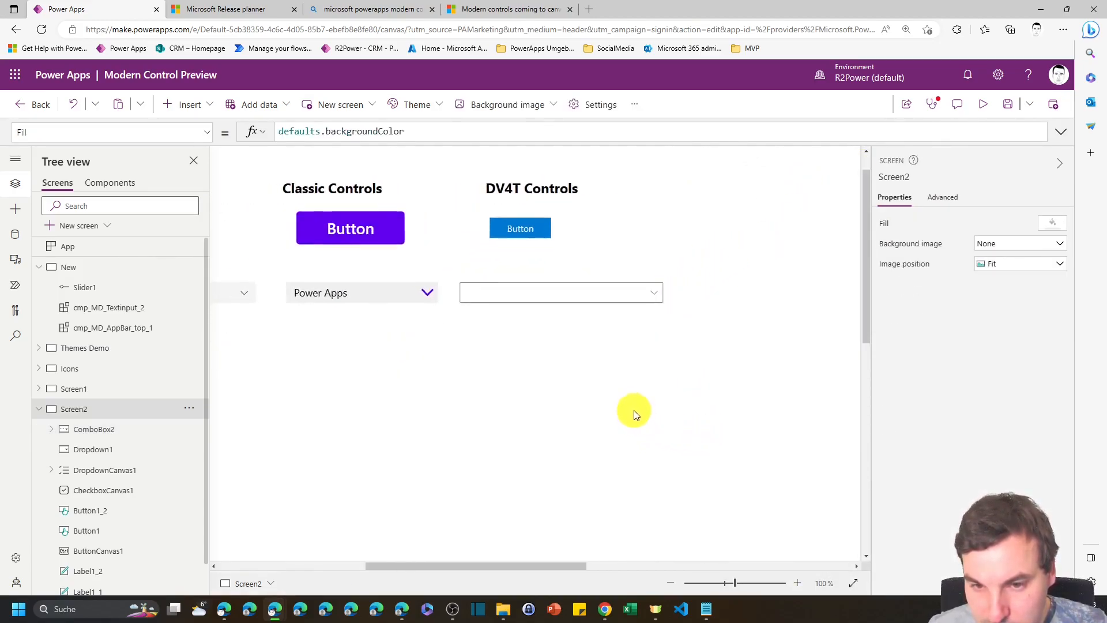
- Preview the combo box's and the modern dropdown's icon lists
left_click(558, 265)
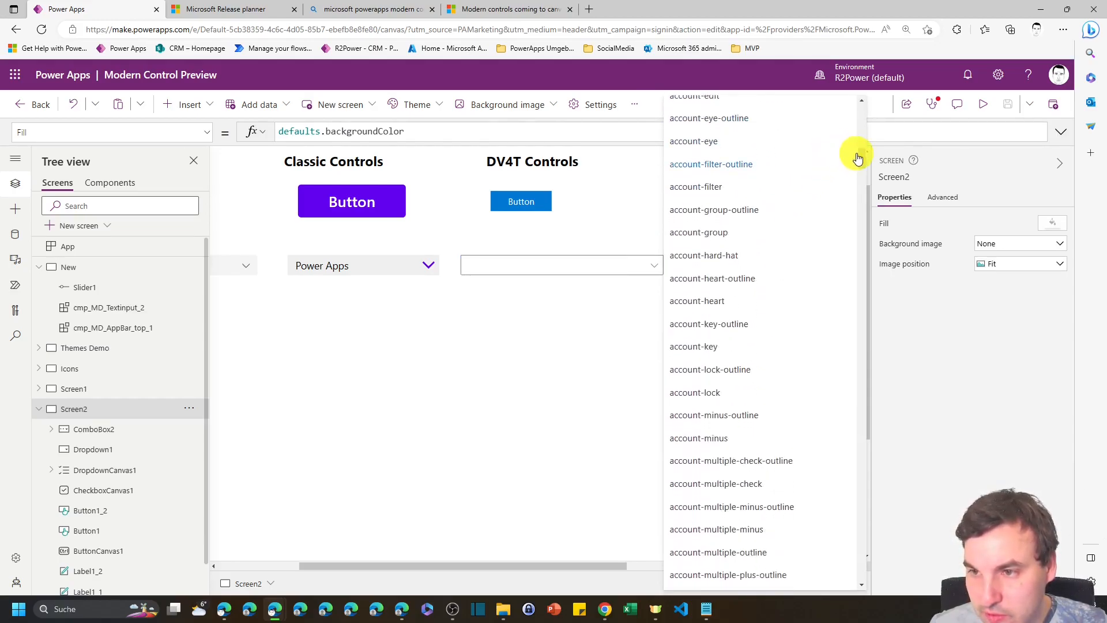
scroll("down", 3)
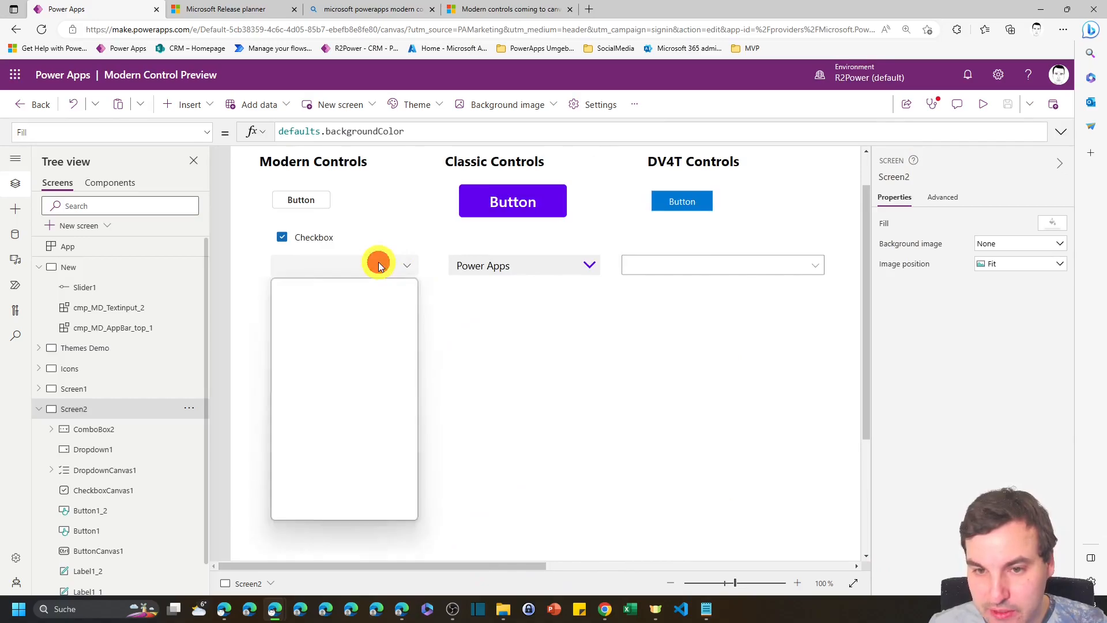
left_click(406, 266)
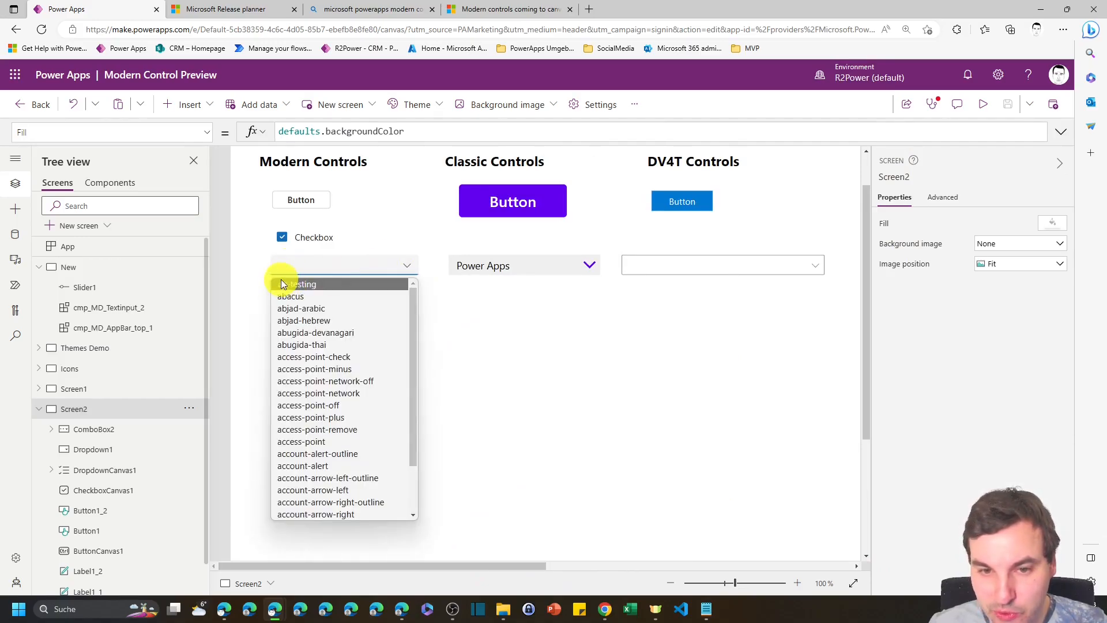
left_click(356, 266)
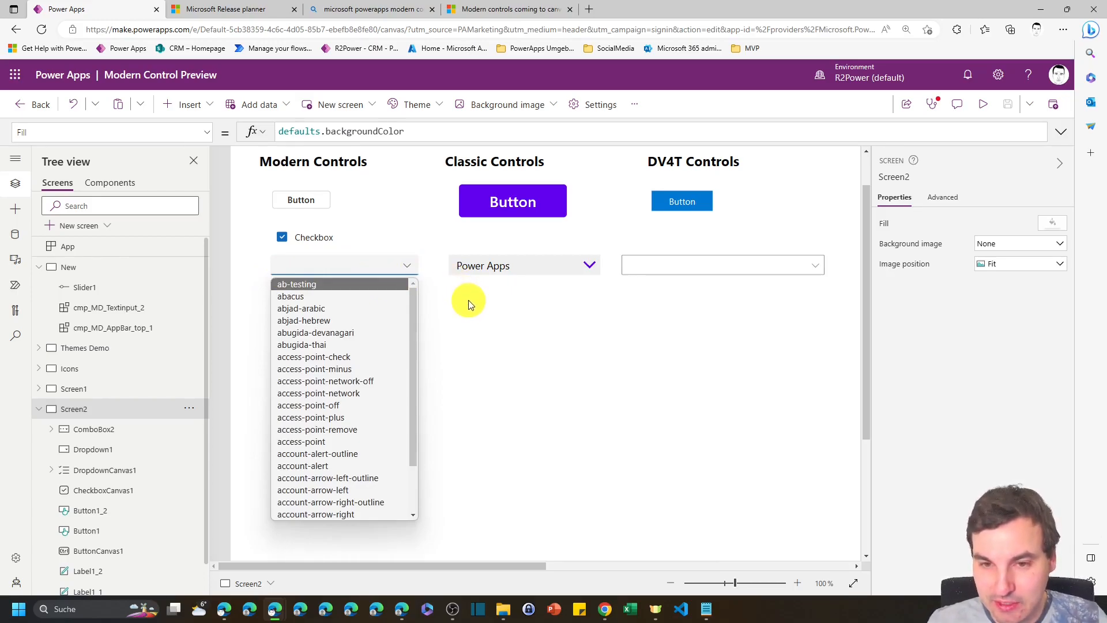
mouse_move(495, 314)
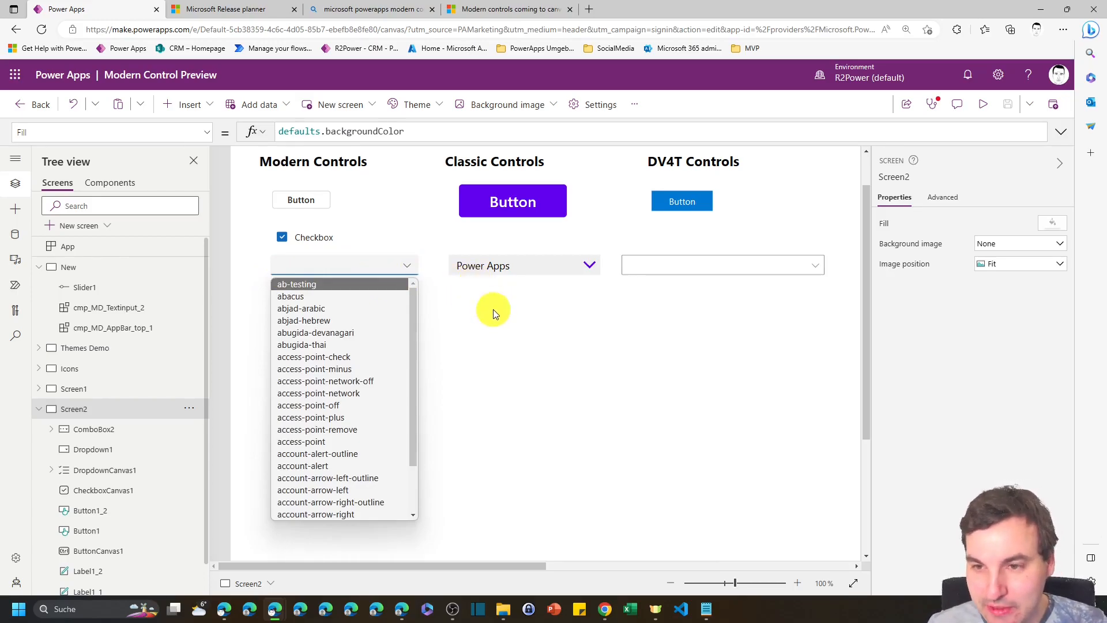
left_click(406, 265)
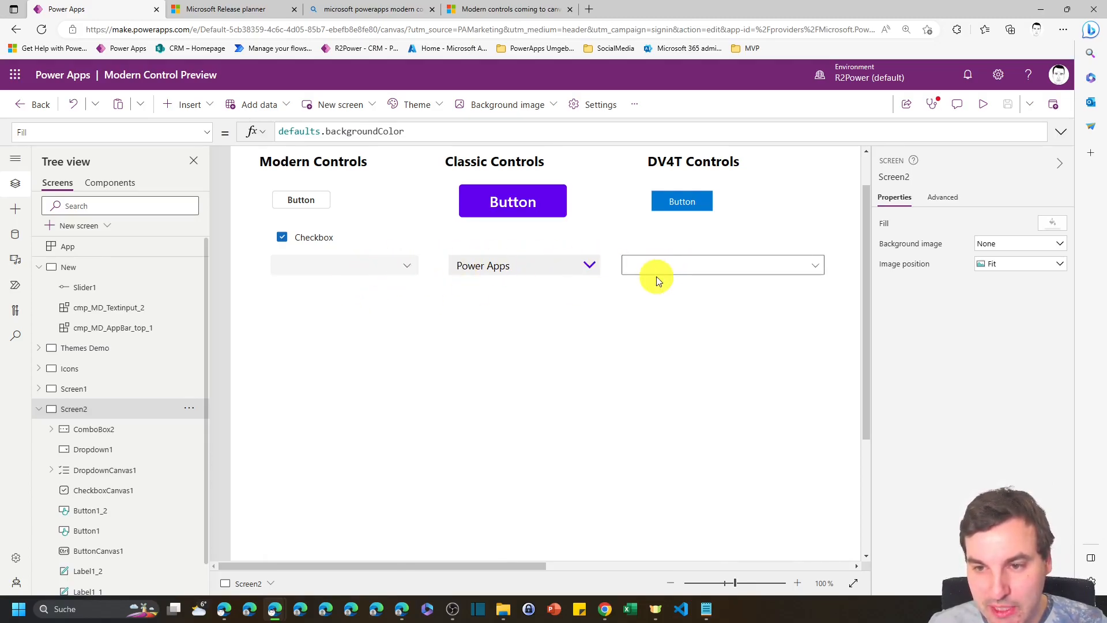
mouse_move(364, 313)
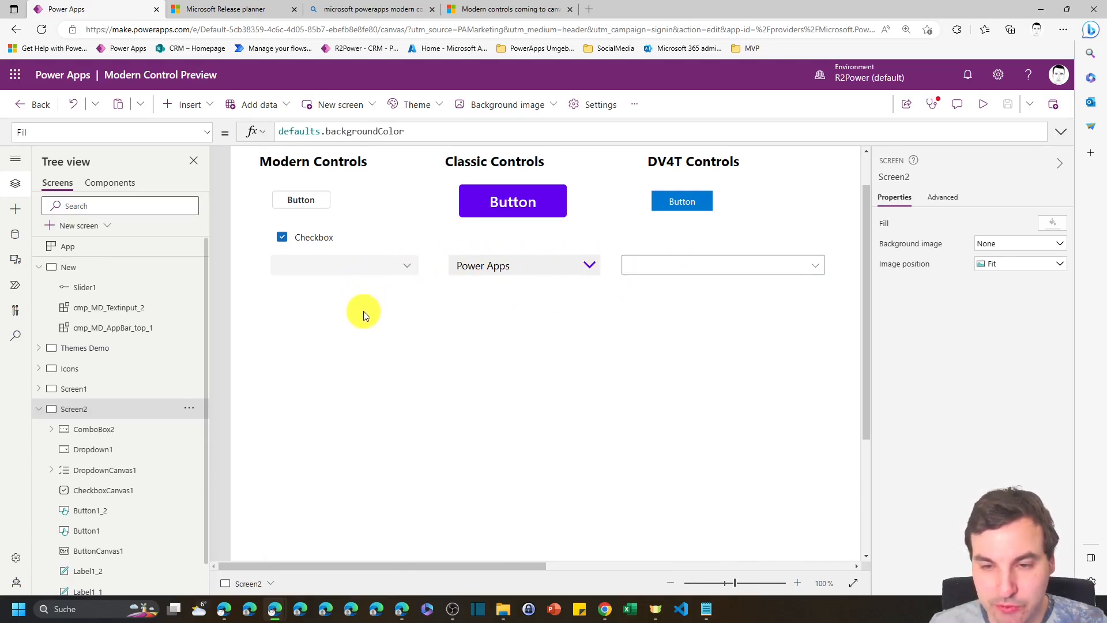
- Move InfoButtonCanvas1 off the Modern Controls heading to sit below the modern dropdown
left_click(189, 105)
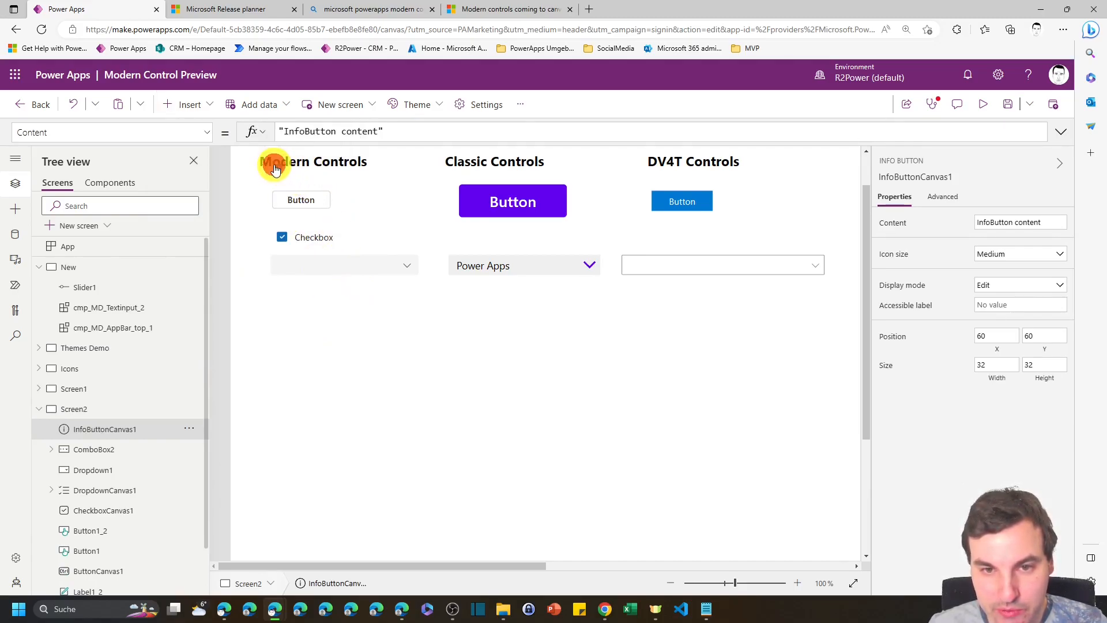
left_click(94, 448)
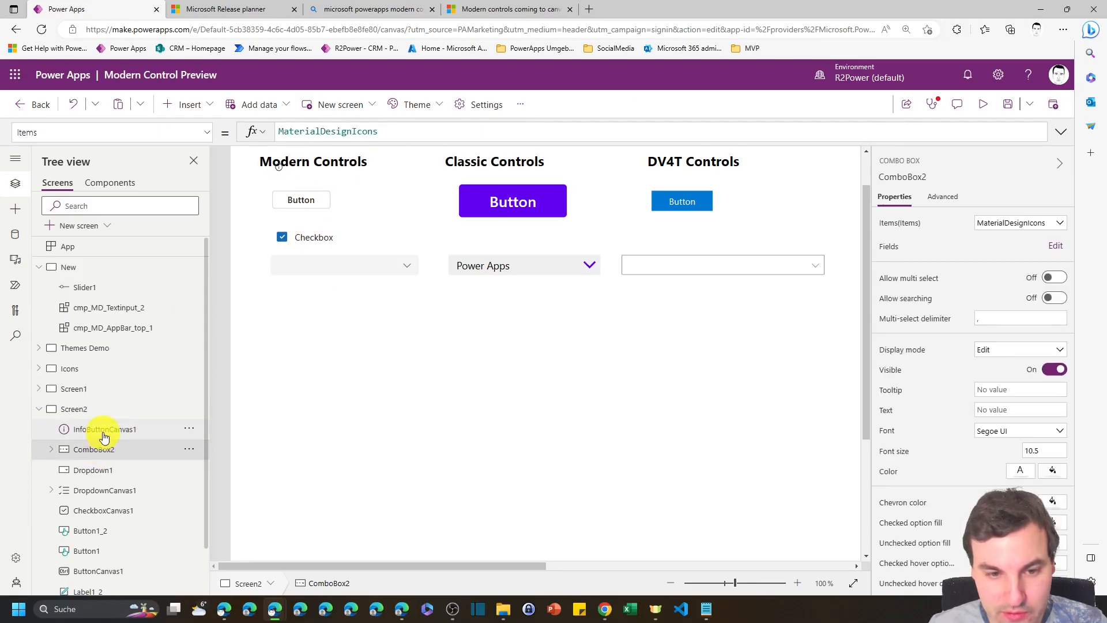
left_click(105, 429)
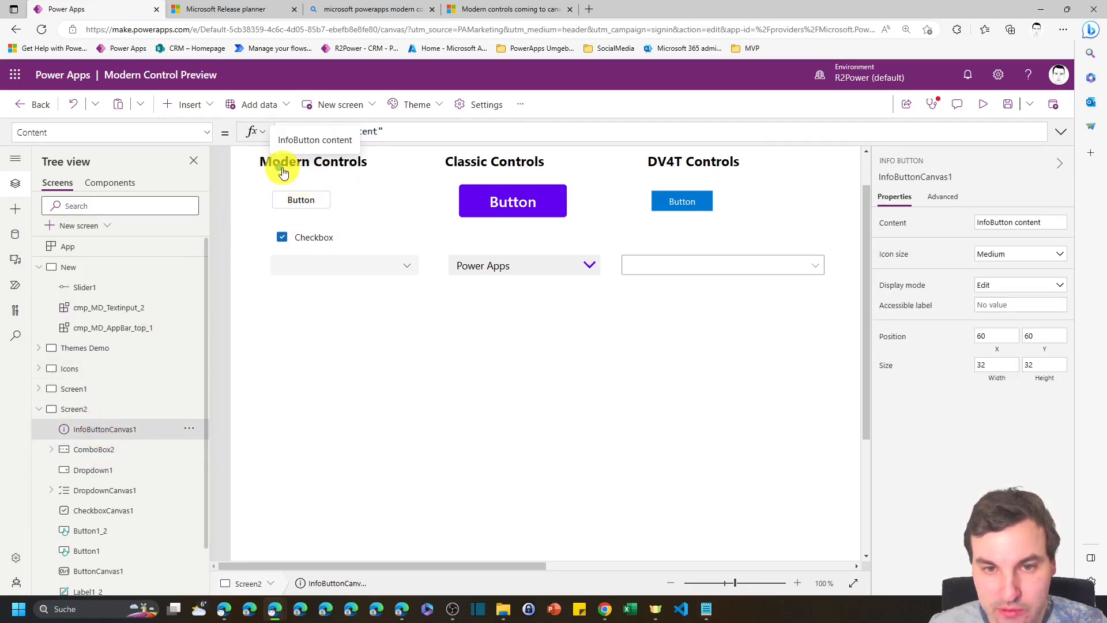
left_click(282, 173)
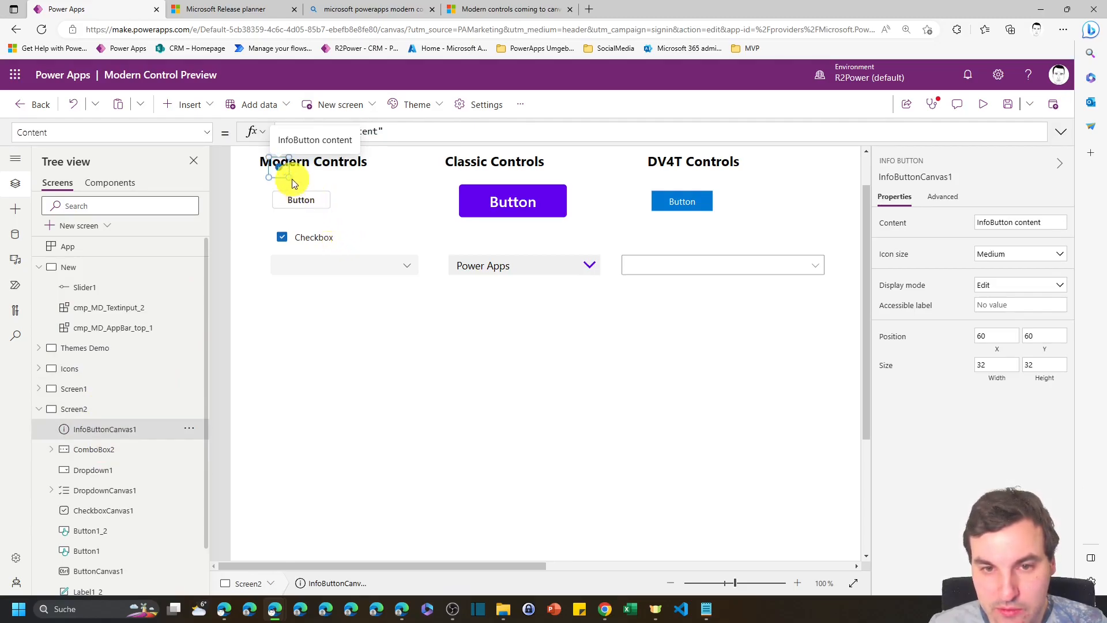
left_click_drag(283, 177, 361, 301)
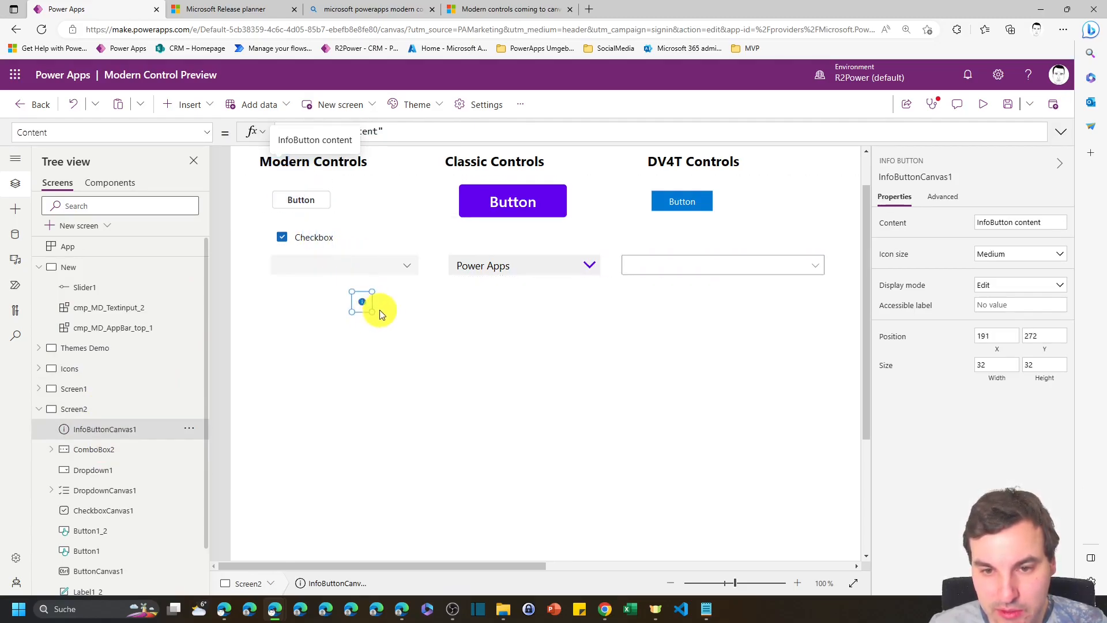
left_click_drag(361, 302, 272, 302)
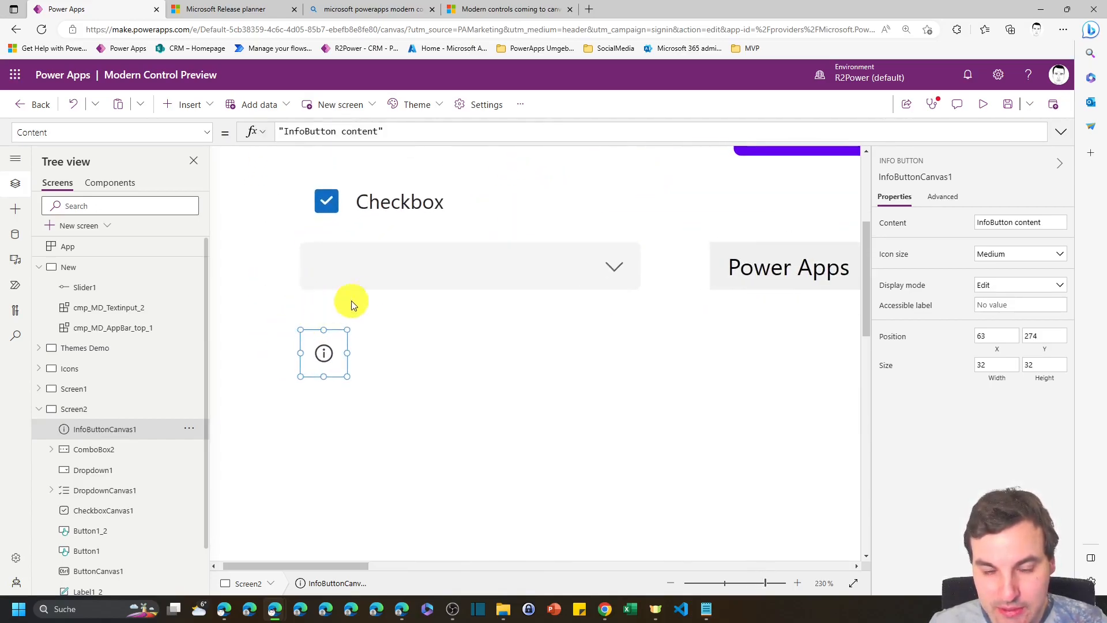
mouse_move(323, 353)
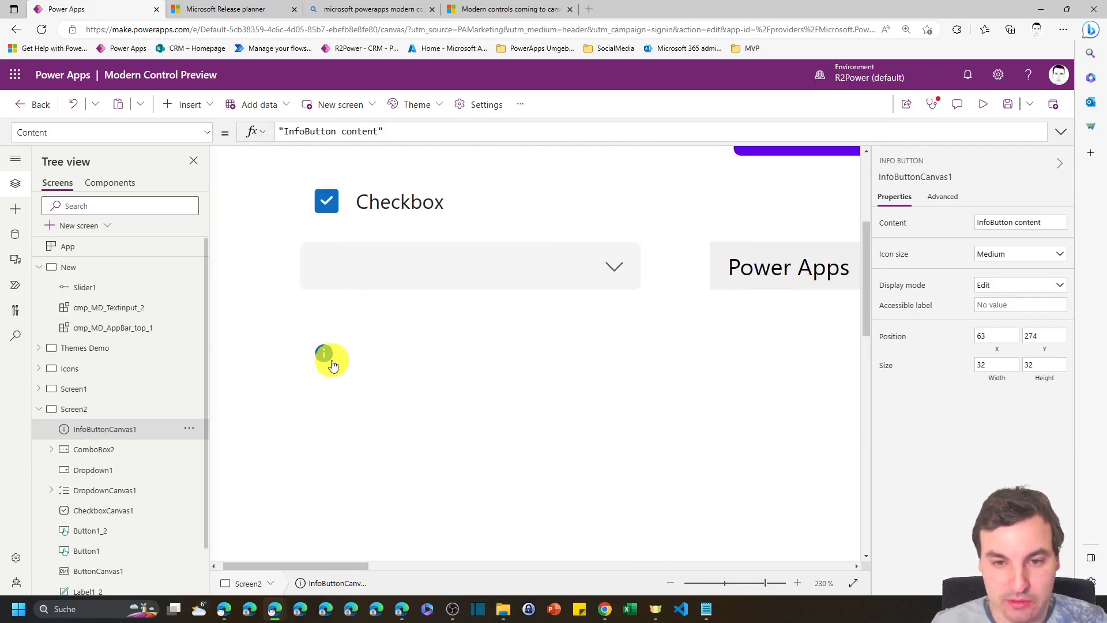
mouse_move(363, 365)
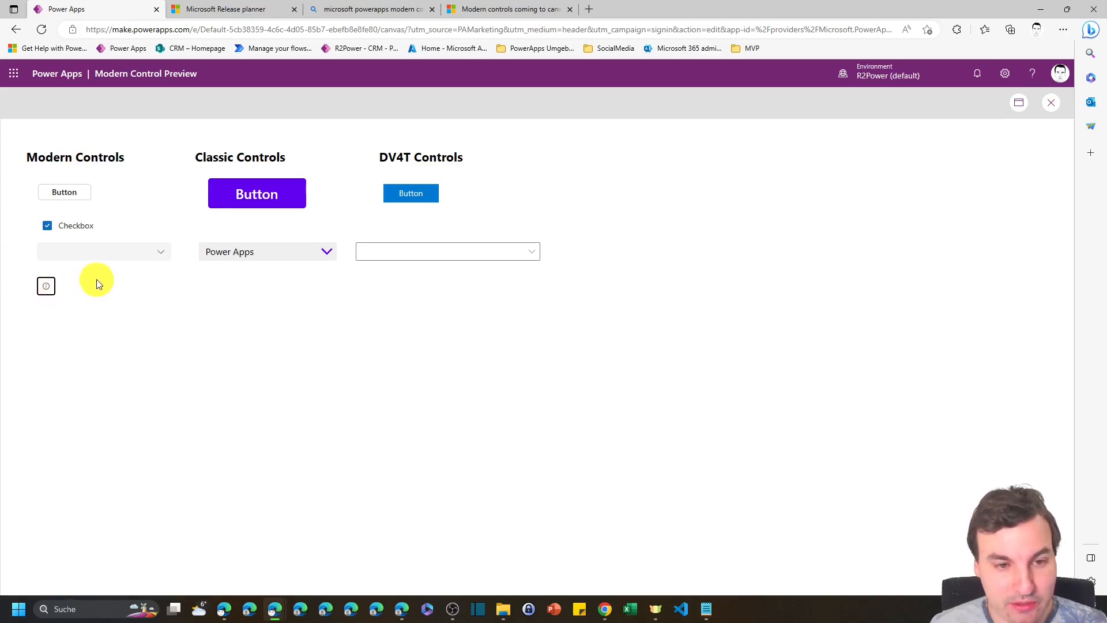
mouse_move(112, 295)
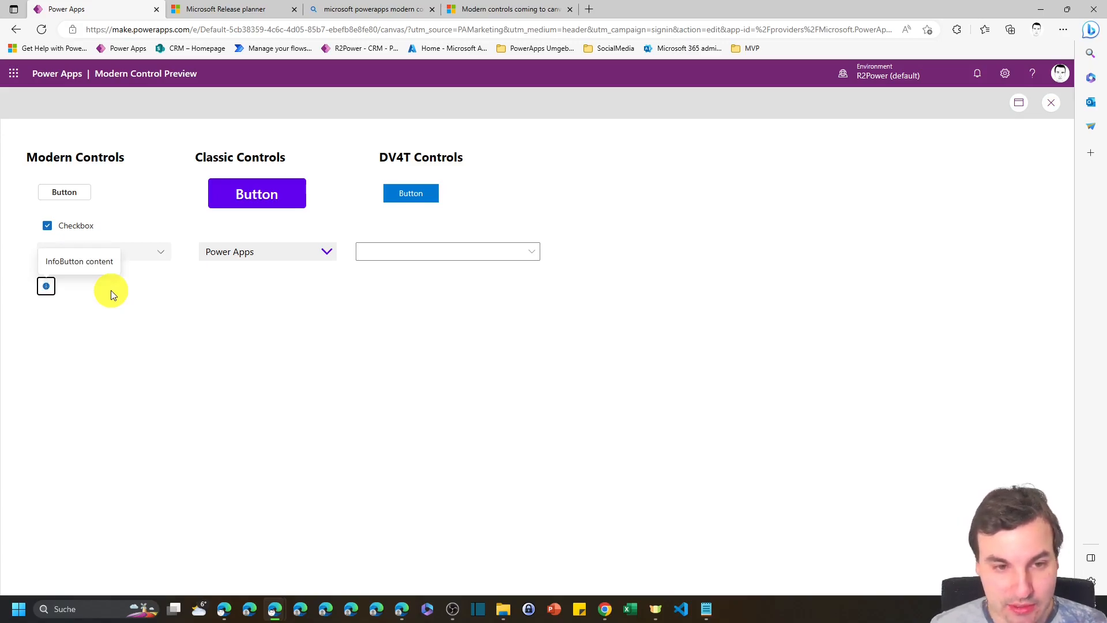
mouse_move(67, 322)
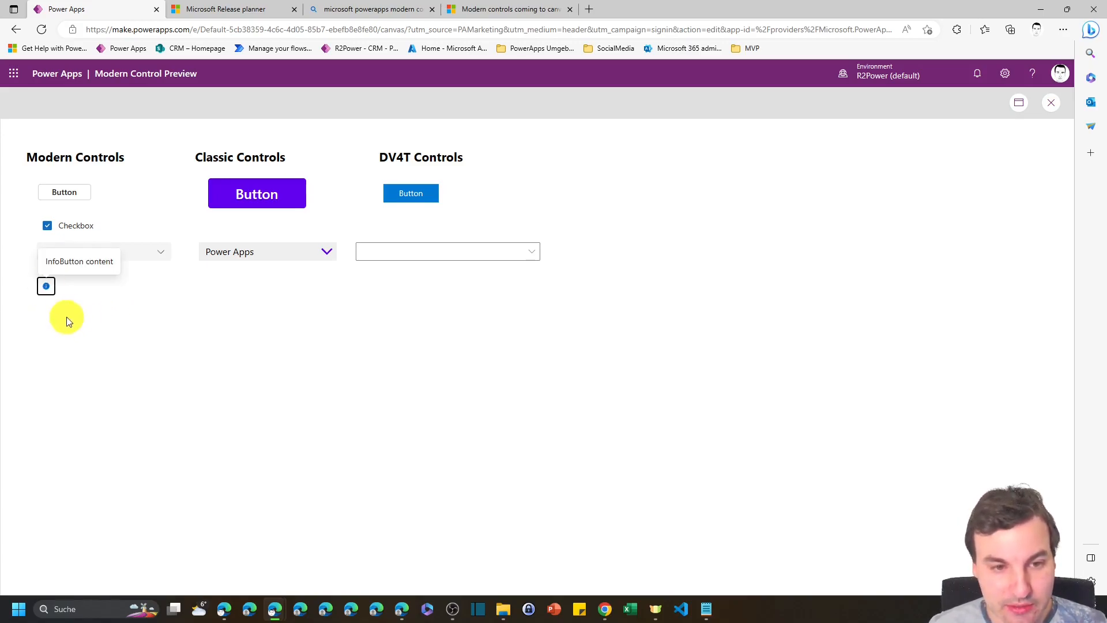
mouse_move(87, 297)
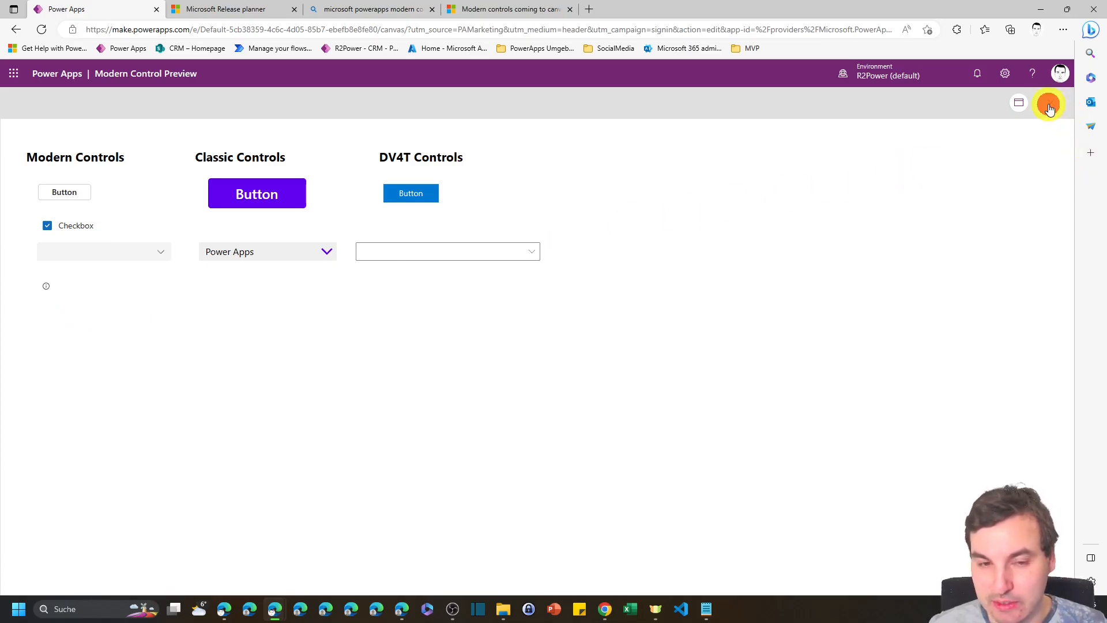
- Close the app preview after the info button showed its InfoButton content popup
left_click(1048, 105)
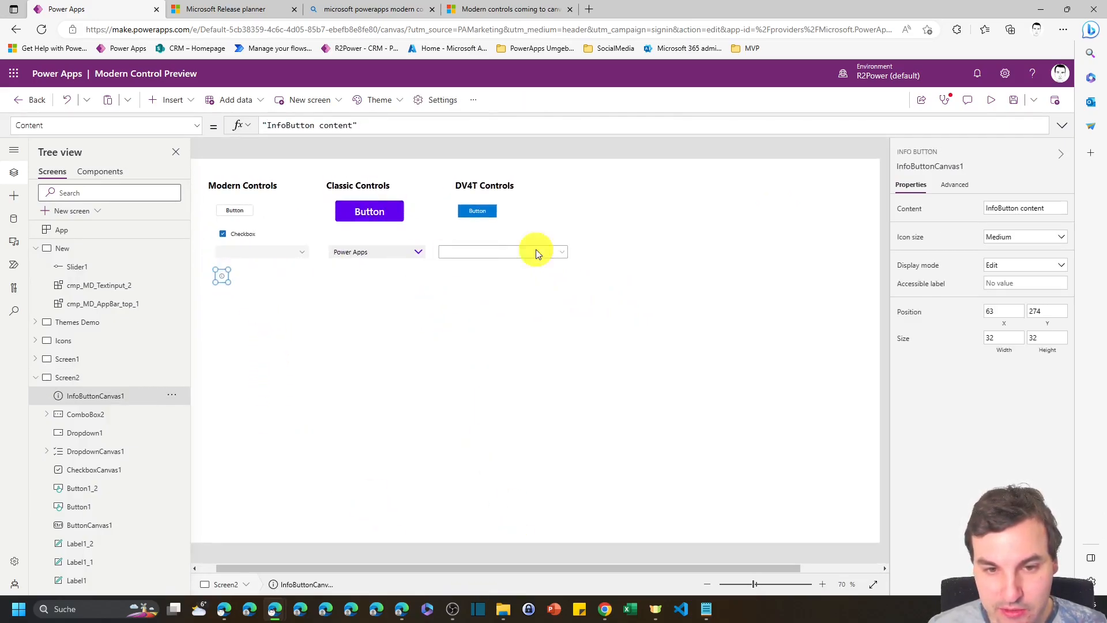
- Choose a new Icon size for InfoButtonCanvas1 from the Properties pane
left_click(1024, 236)
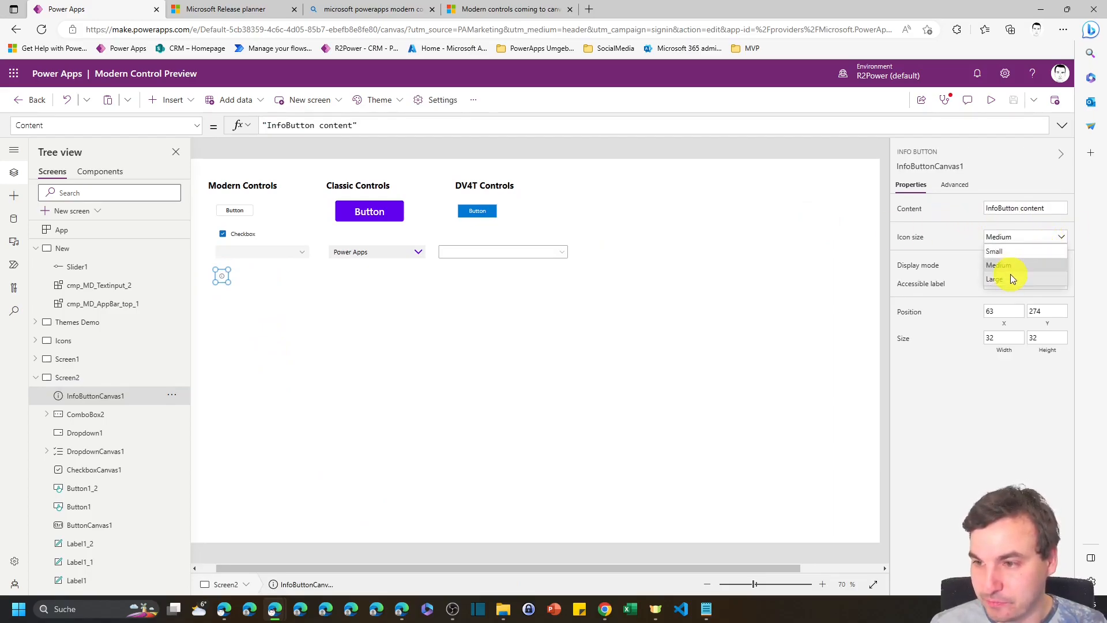
left_click(301, 285)
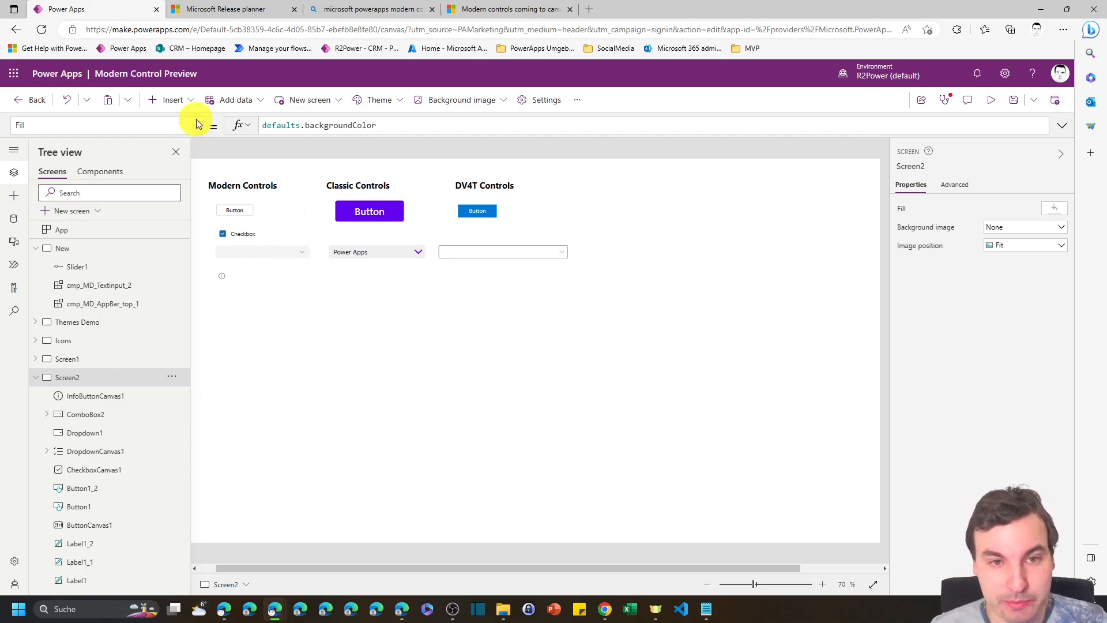
- Add a modern Link, LinkCanvas1, under the info button and make it narrower
left_click(172, 99)
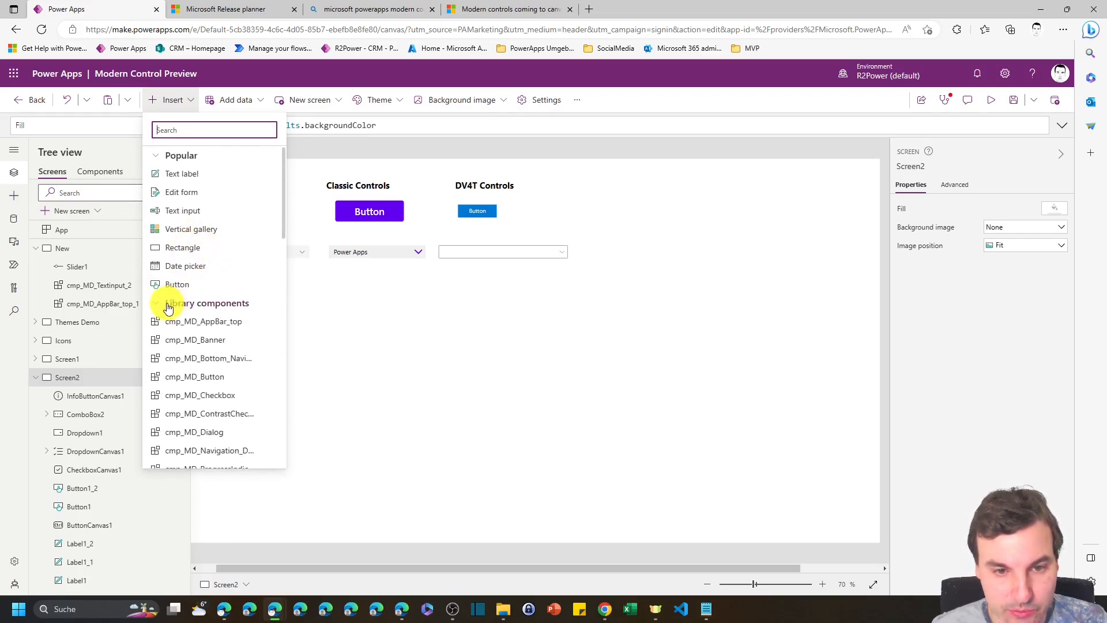
scroll("down", 3)
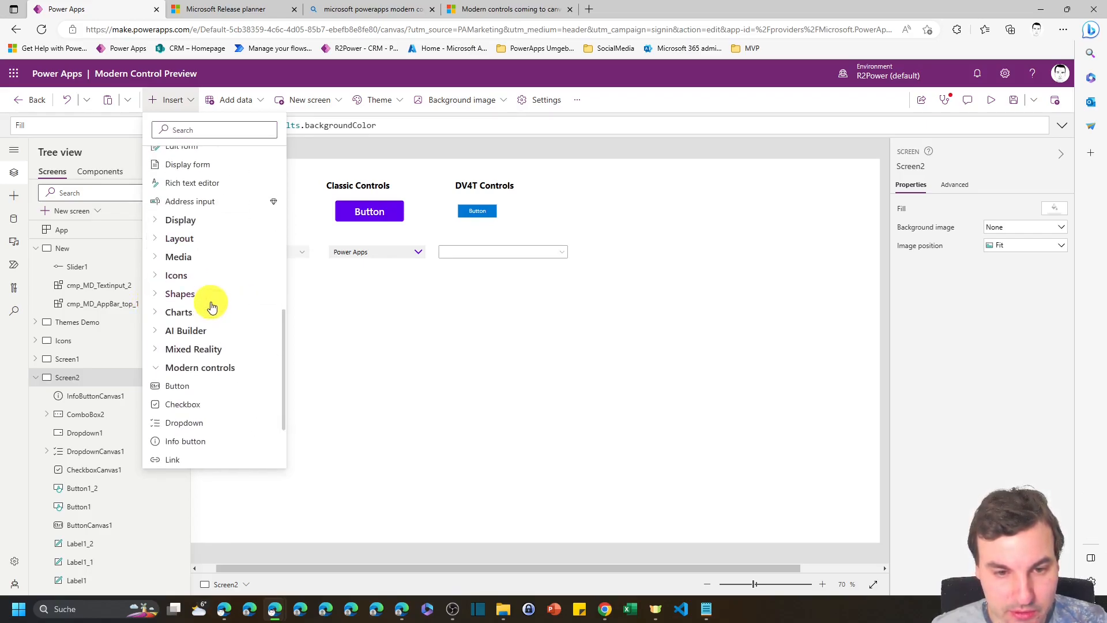
left_click(172, 459)
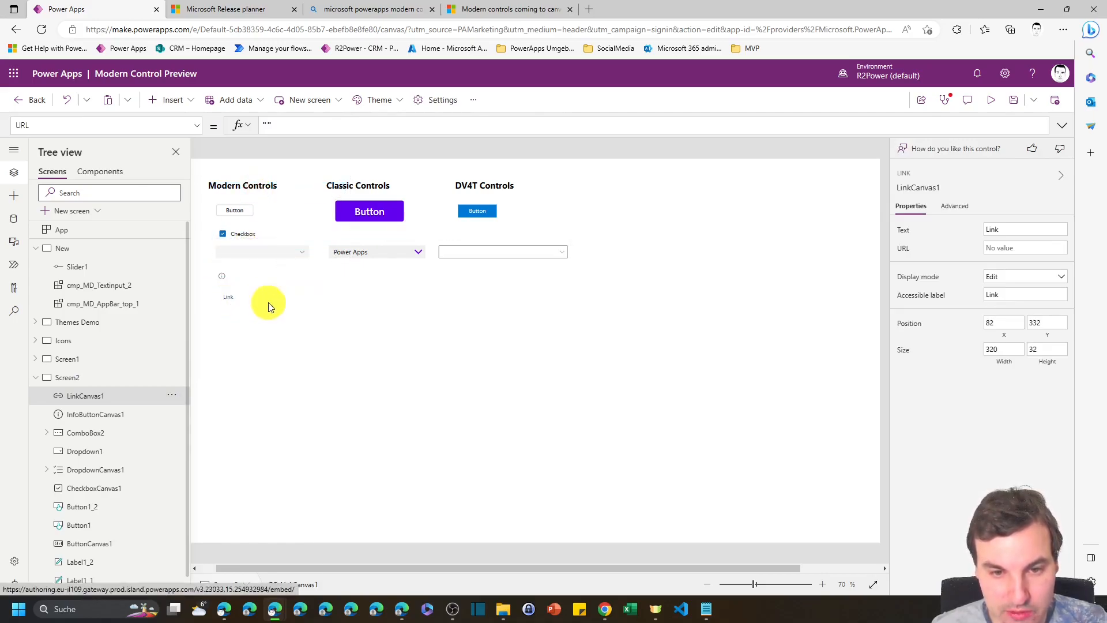
left_click_drag(269, 296, 266, 297)
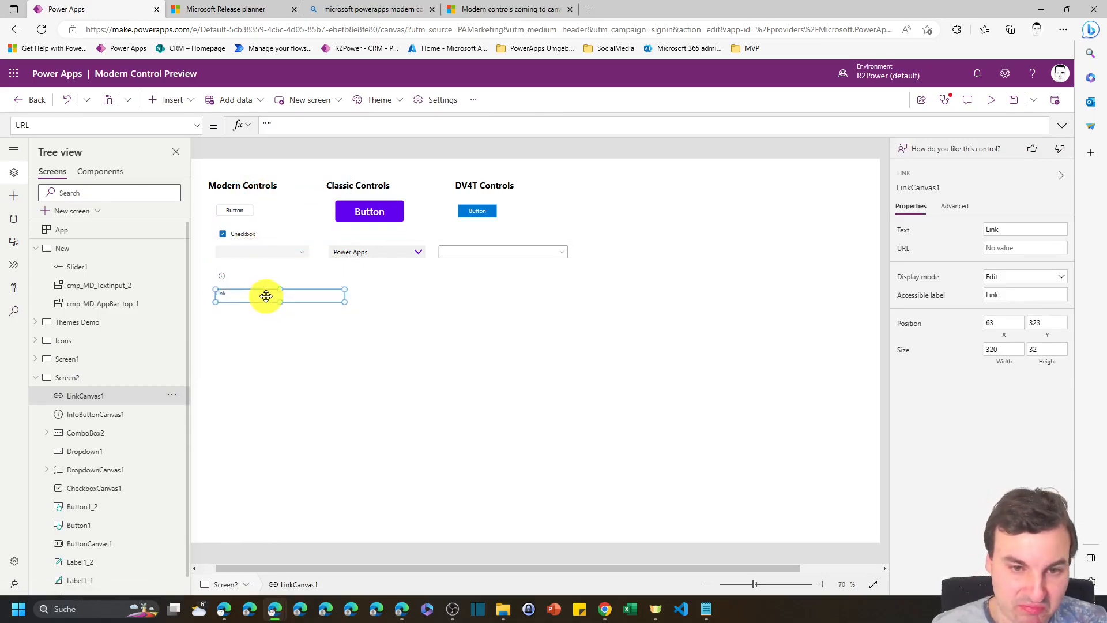
left_click_drag(345, 297, 318, 298)
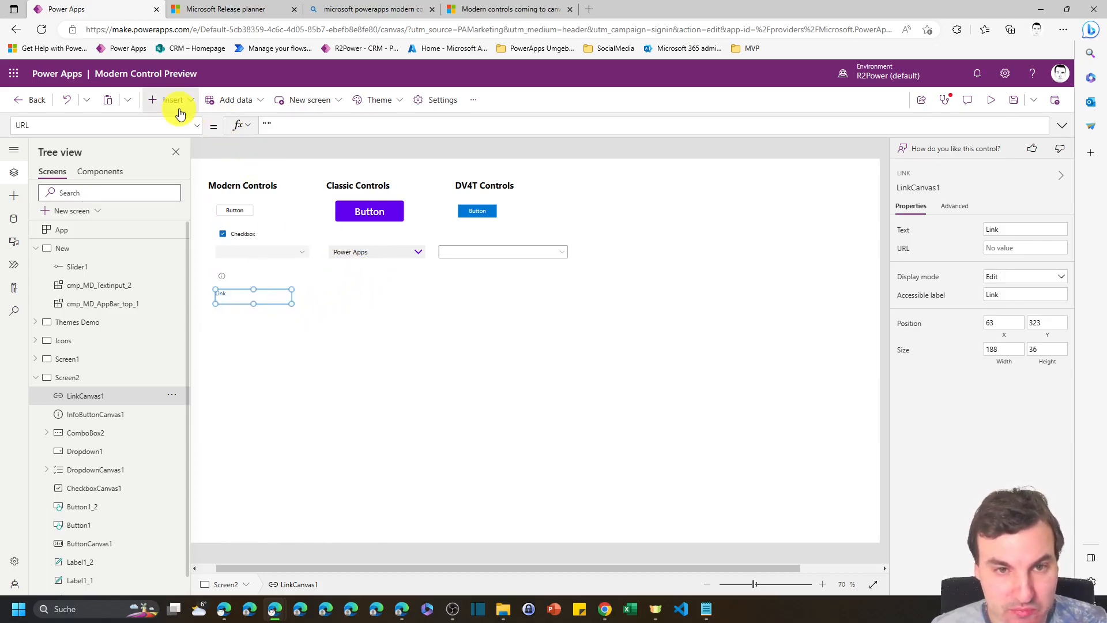
- Add a modern Progress Bar, Progress1, below the link and shrink it to fit the column
left_click(173, 99)
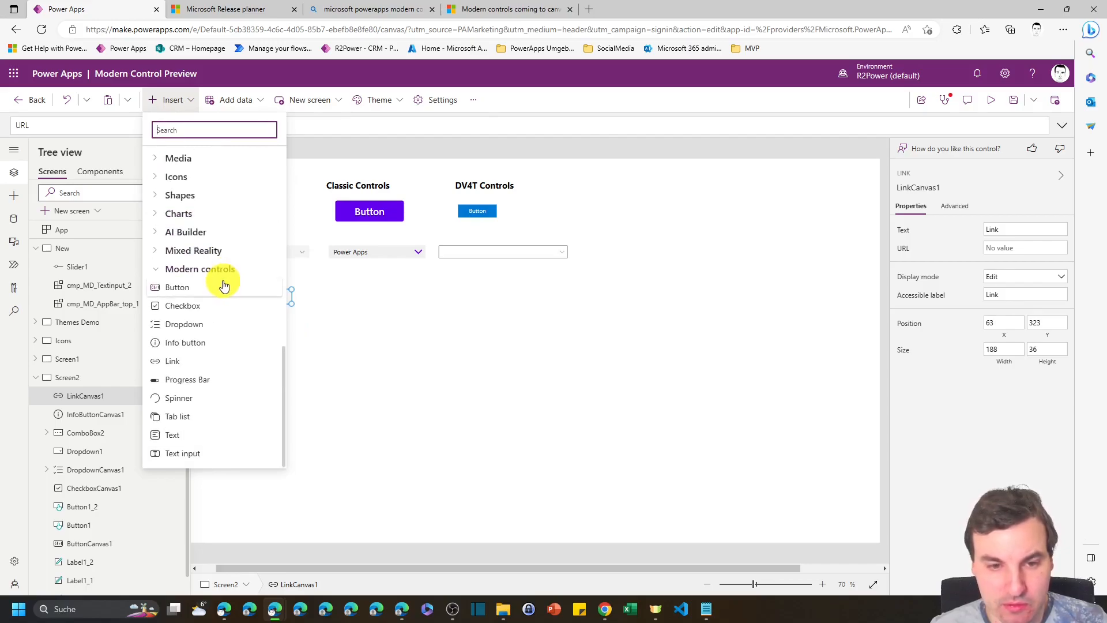
left_click(188, 380)
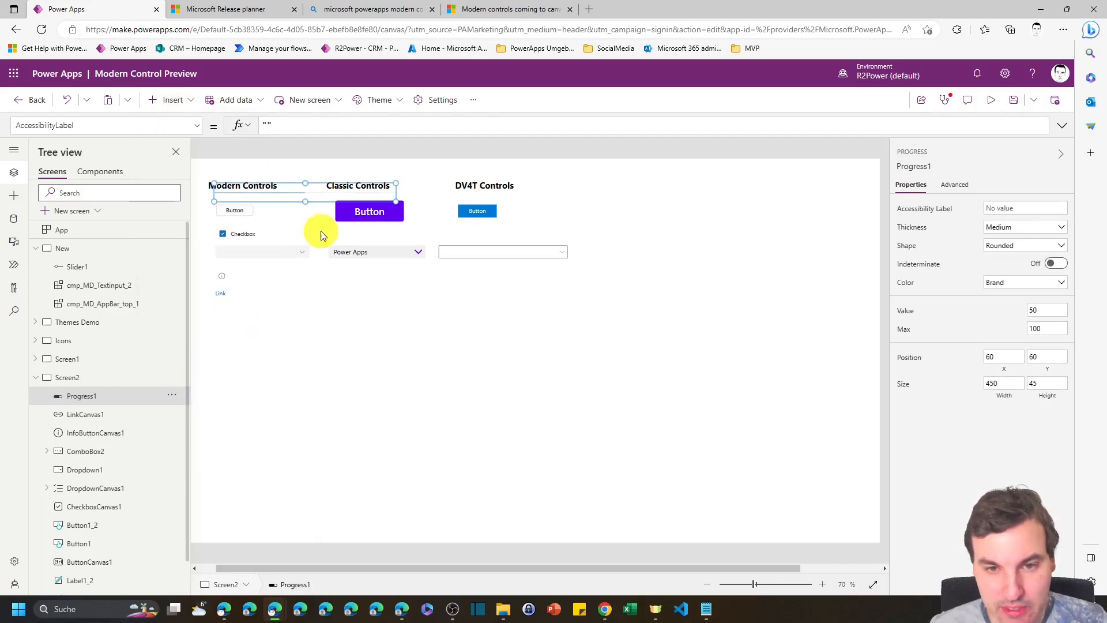
left_click_drag(319, 201, 329, 319)
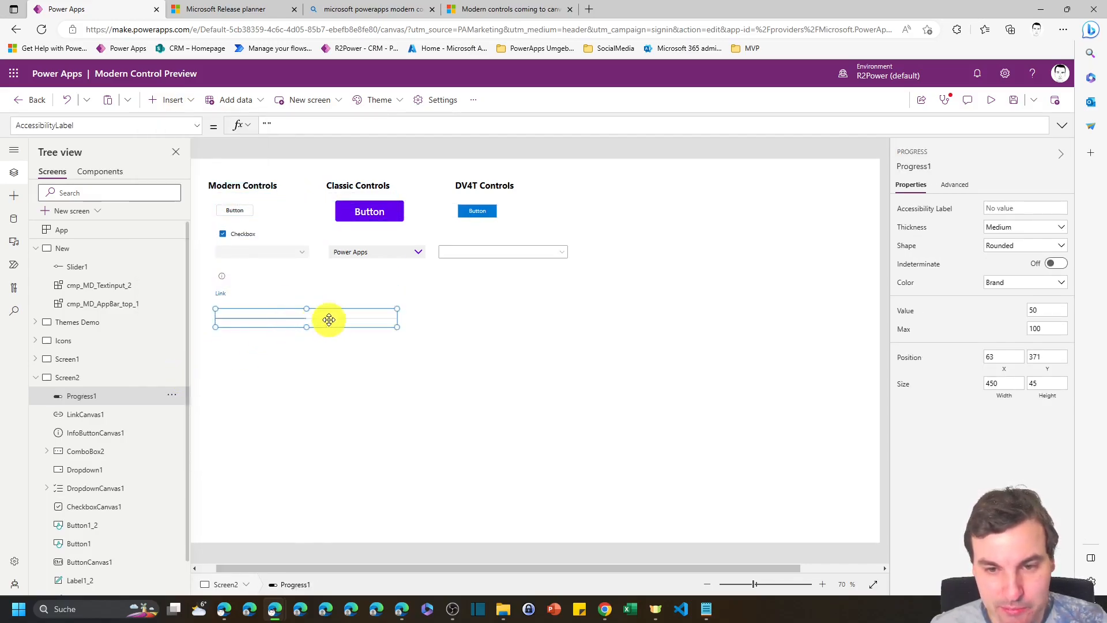
left_click_drag(397, 319, 309, 322)
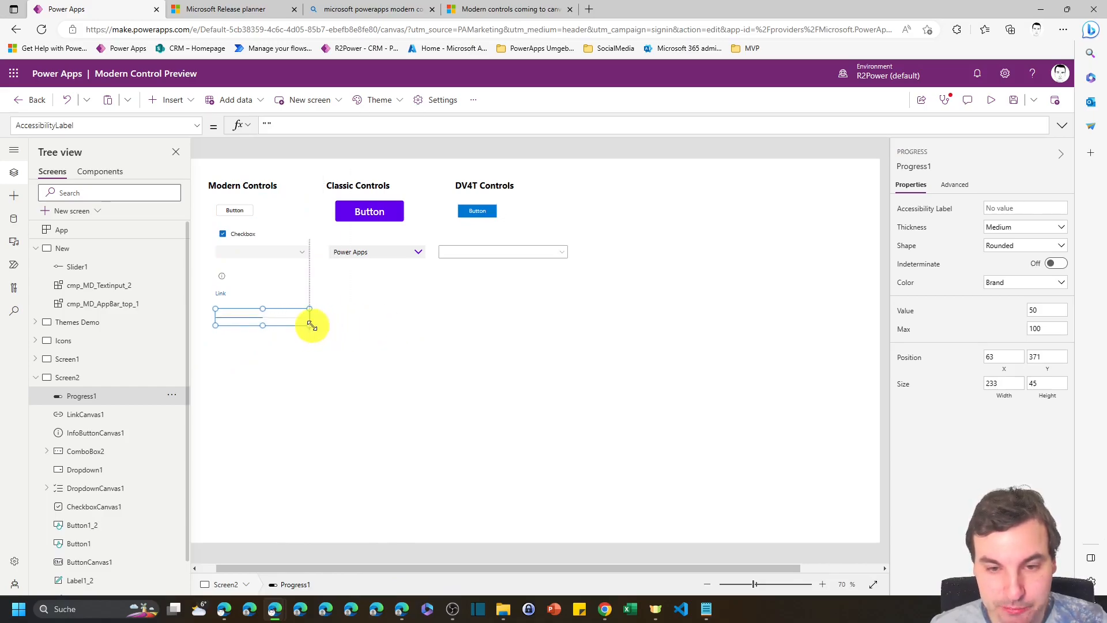
left_click_drag(309, 325, 309, 309)
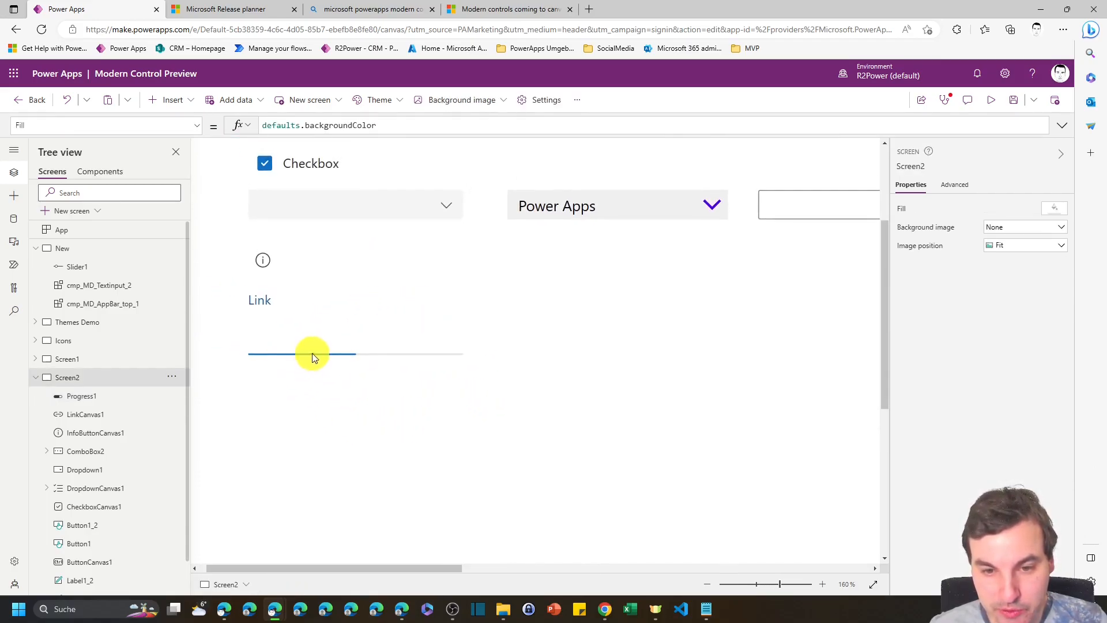
left_click(314, 354)
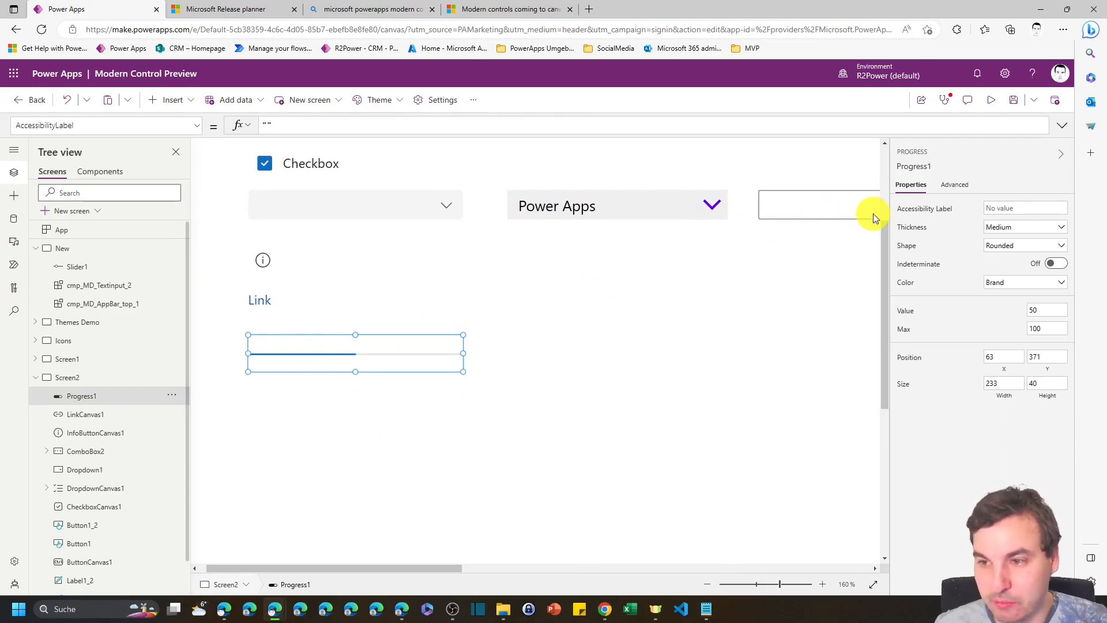
mouse_move(785, 339)
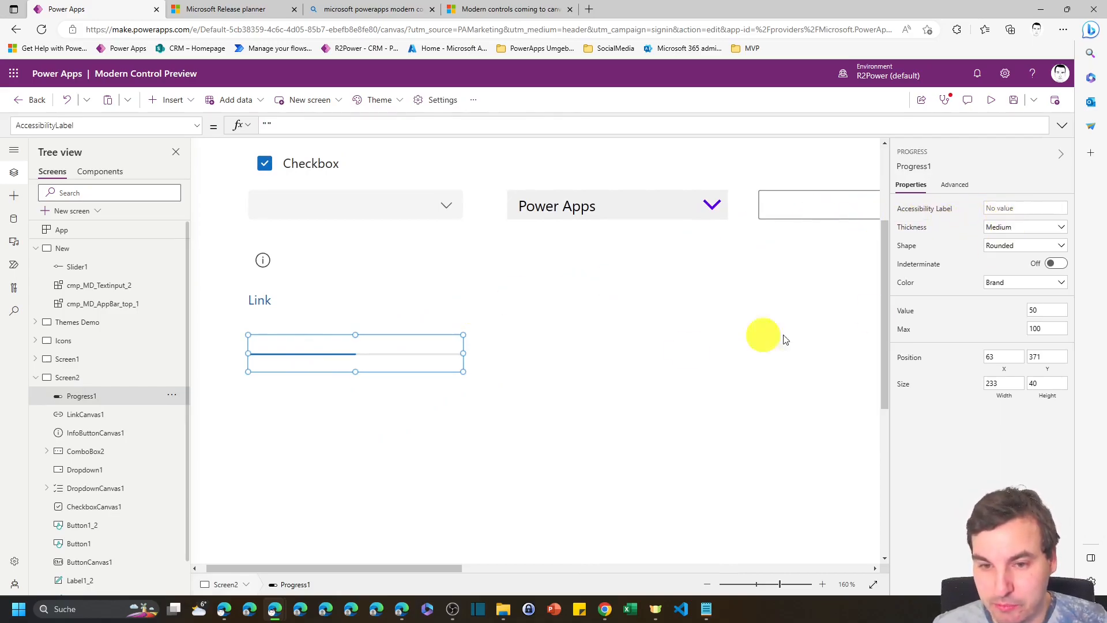
mouse_move(542, 351)
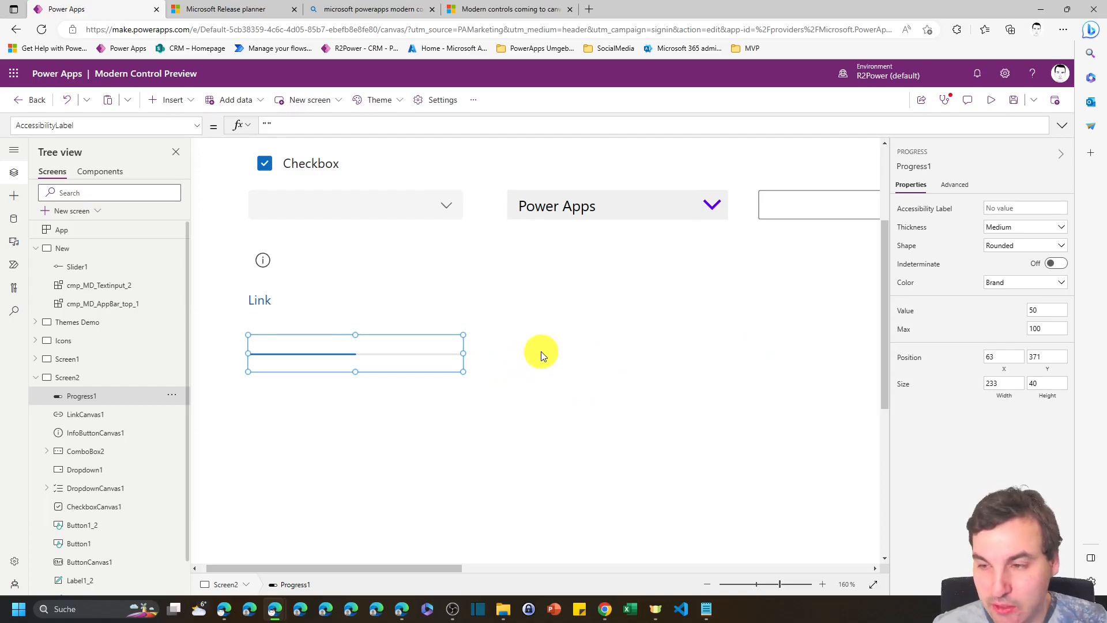
mouse_move(669, 292)
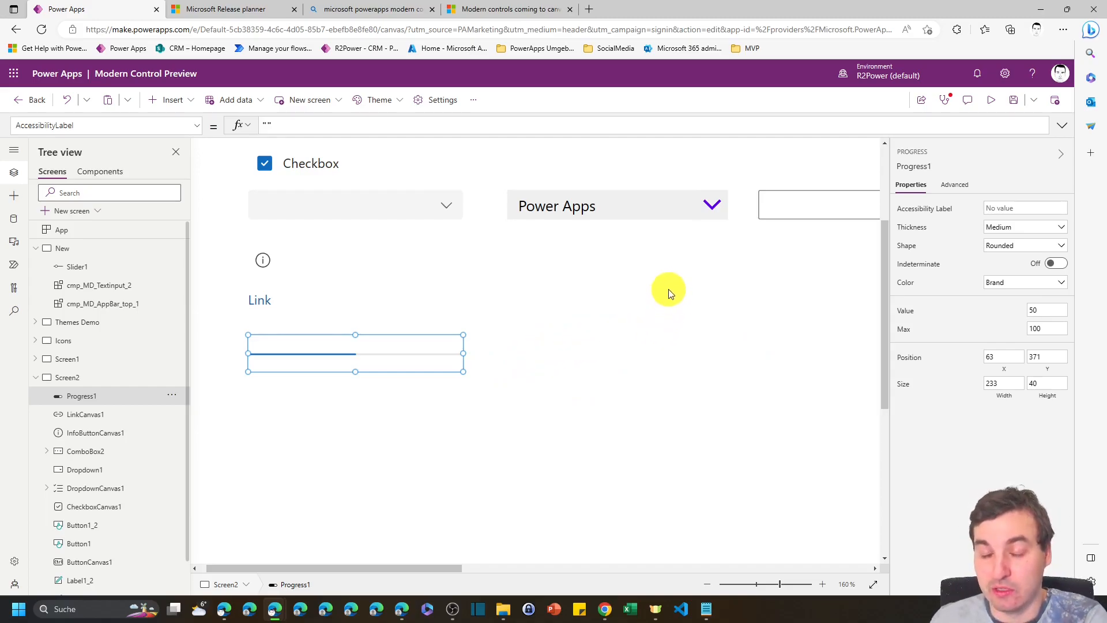
mouse_move(664, 287)
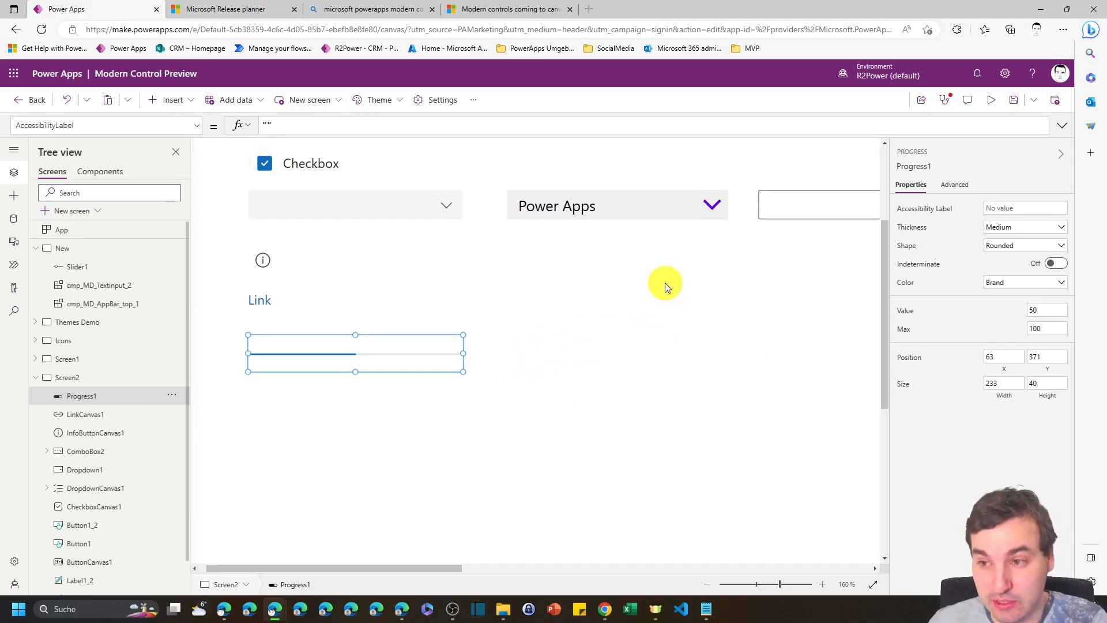
mouse_move(962, 225)
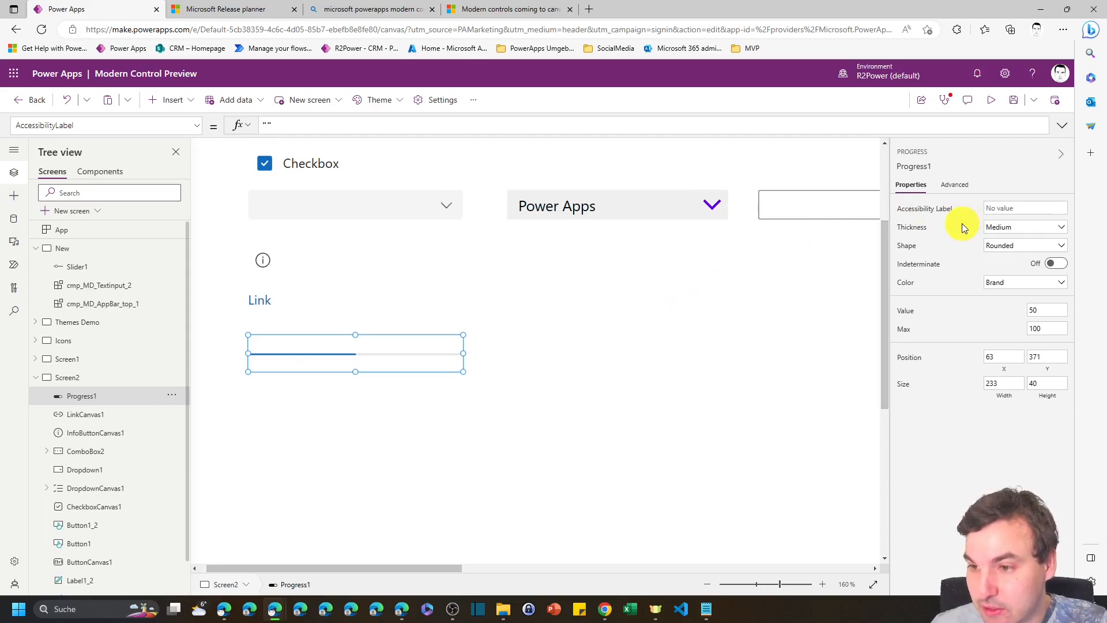
mouse_move(1017, 244)
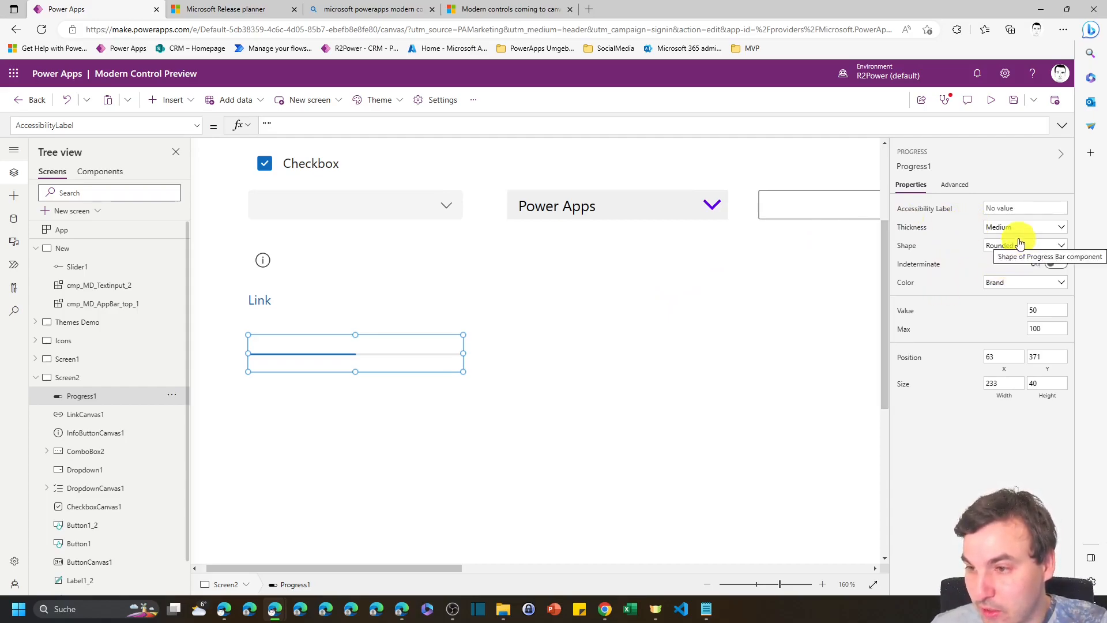
- Try the Square shape on Progress1, then switch it back to Rounded ends
left_click(1025, 244)
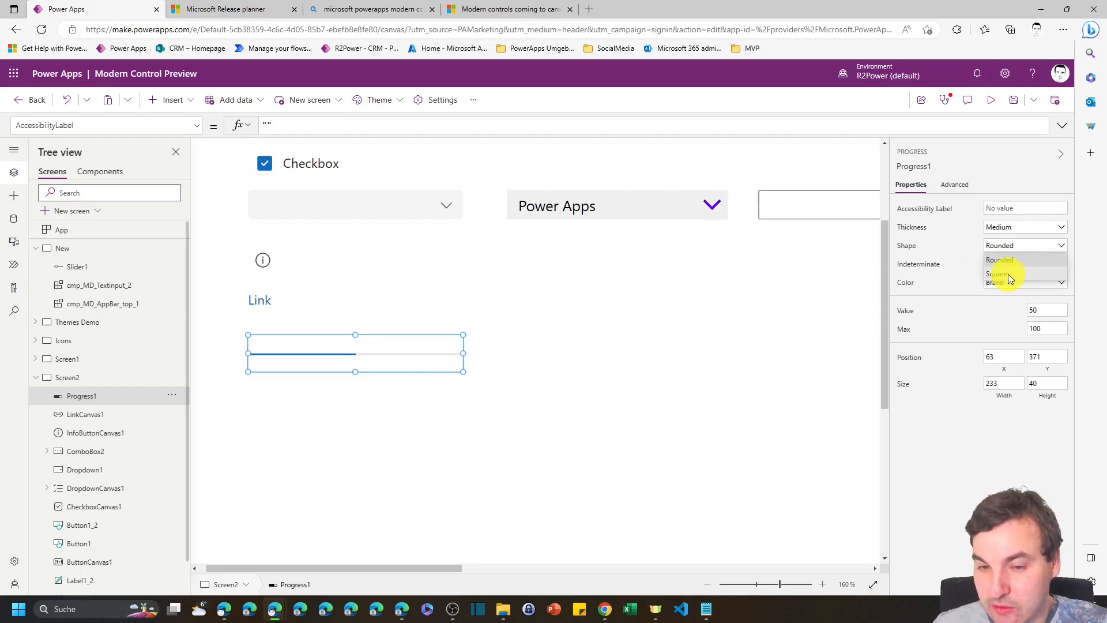
left_click(998, 274)
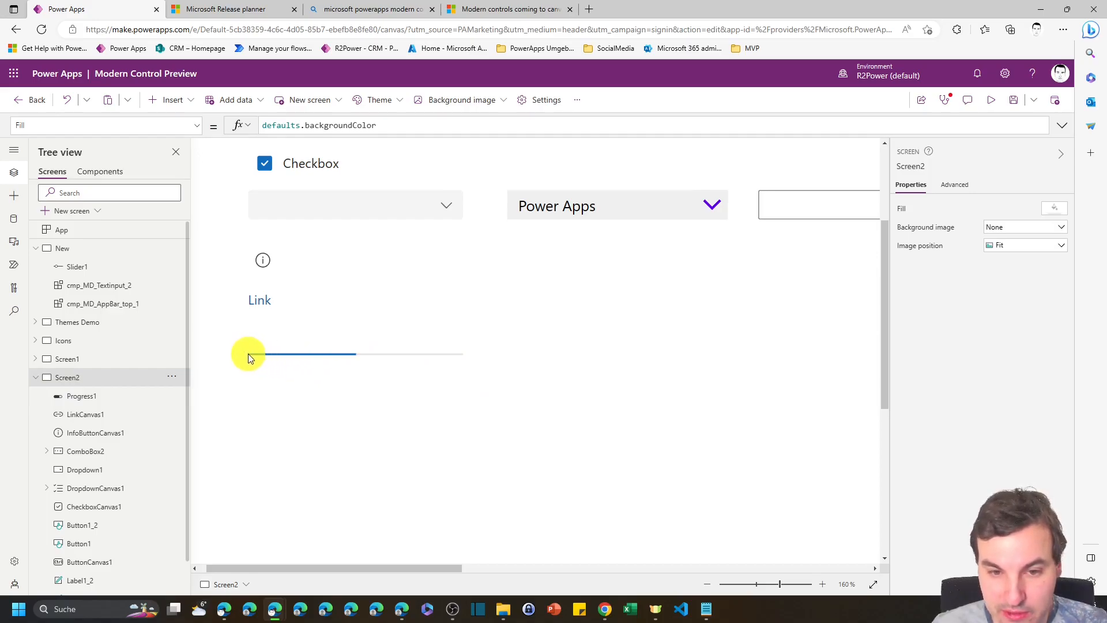
left_click_drag(266, 355, 353, 354)
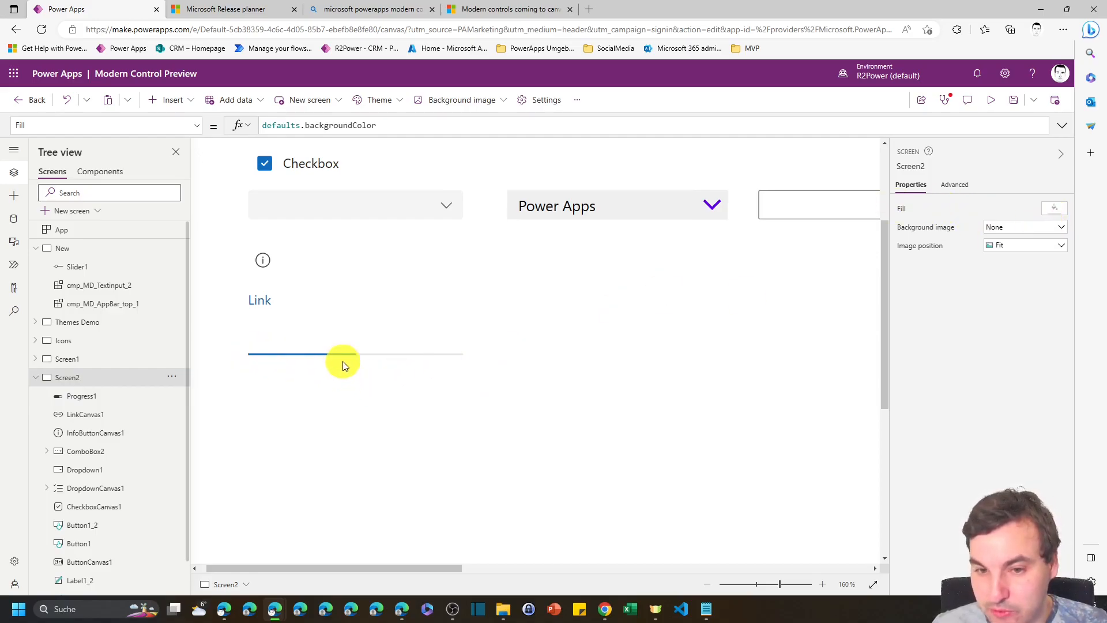
left_click(344, 353)
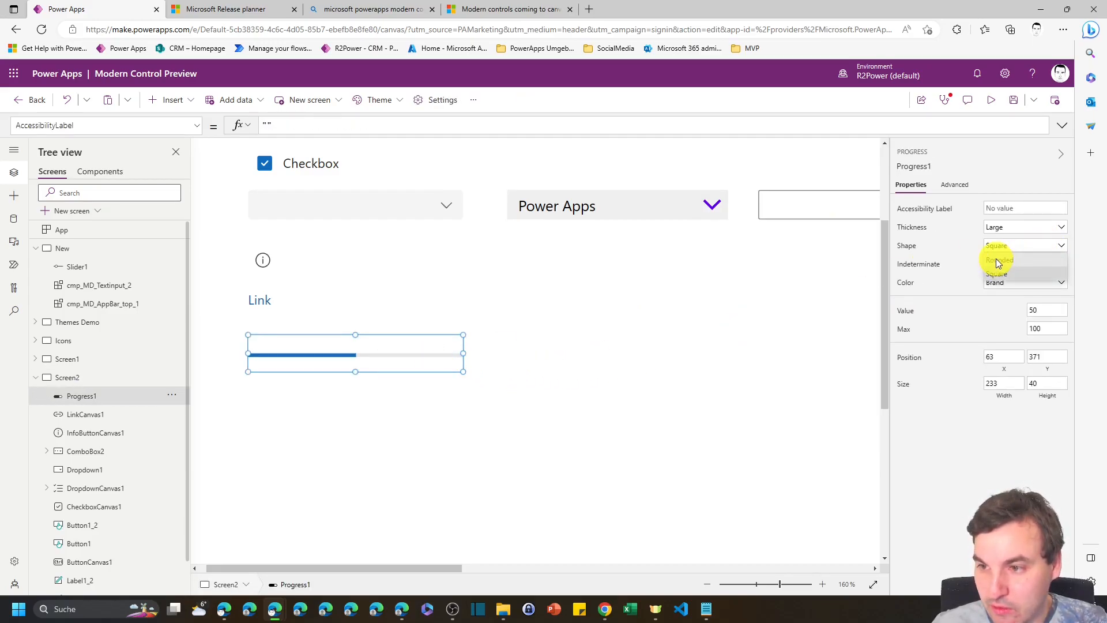
left_click(524, 332)
type("70")
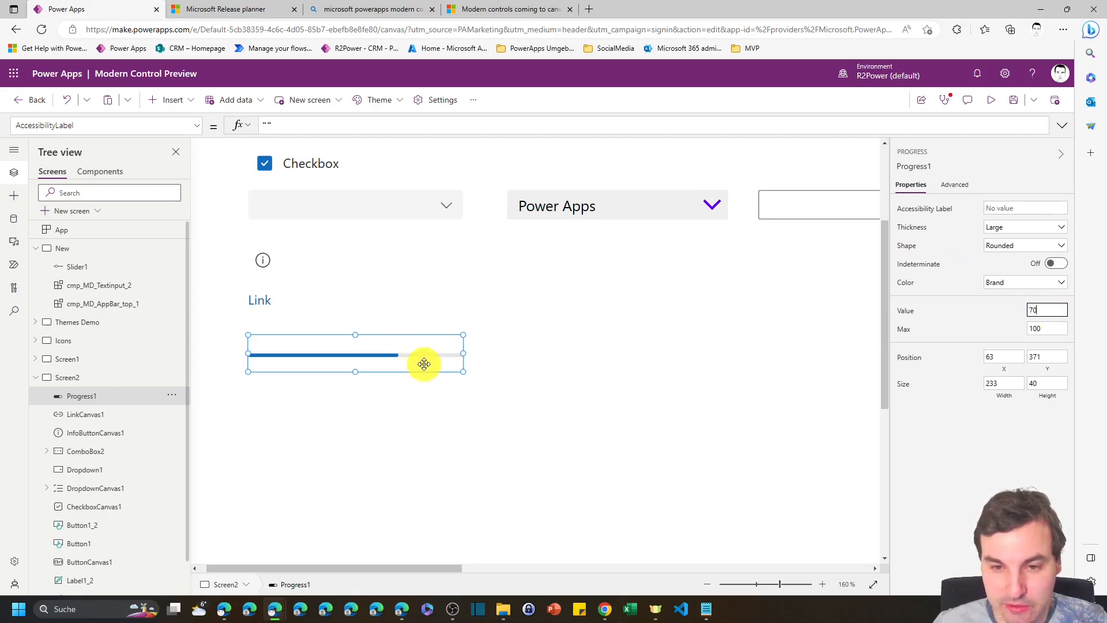
mouse_move(638, 346)
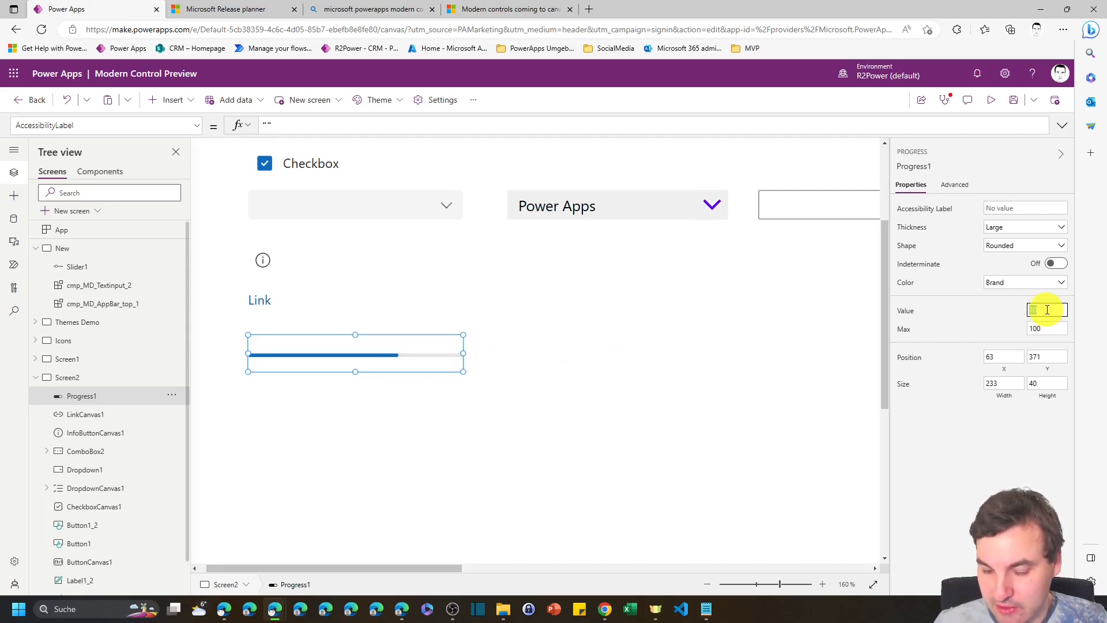
- Set the progress bar's Value to 10, then to 80, and view the result
type("10")
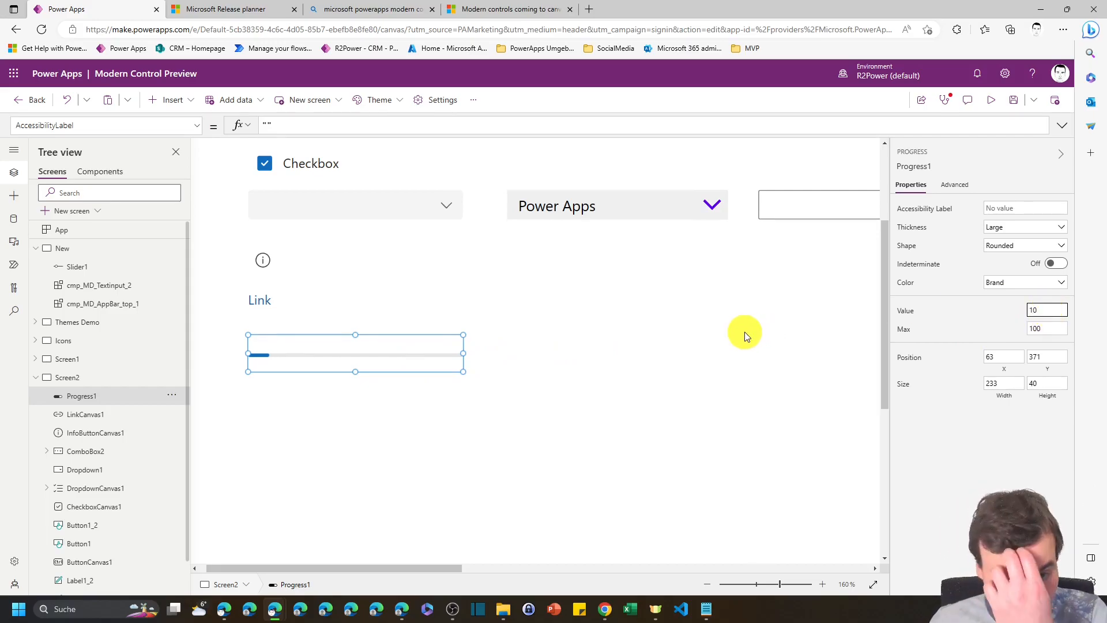
left_click(1047, 309)
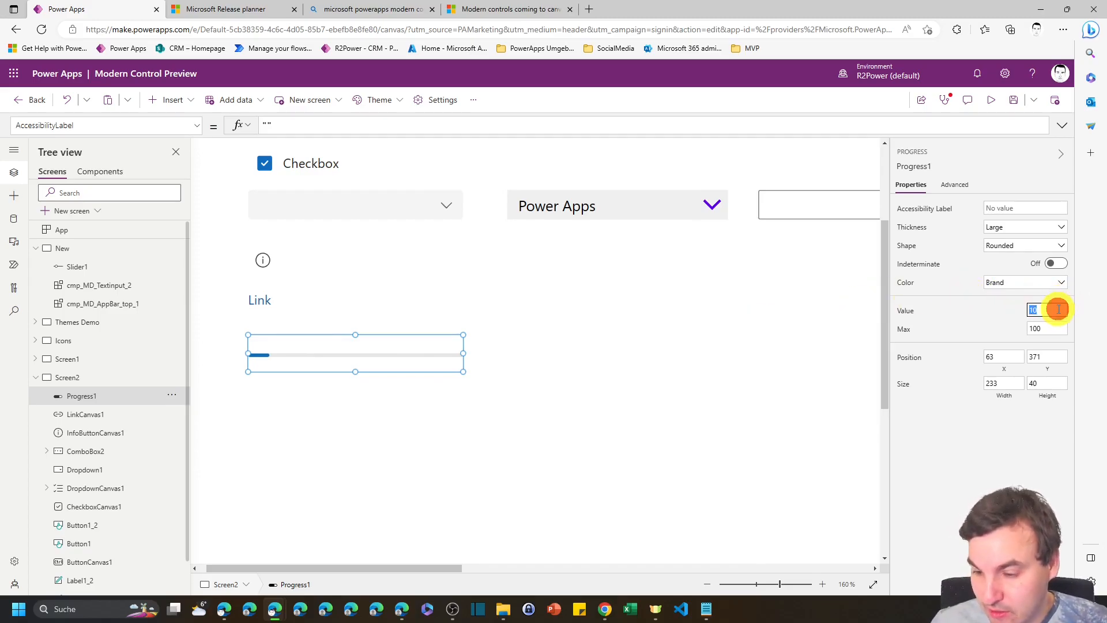
type("80")
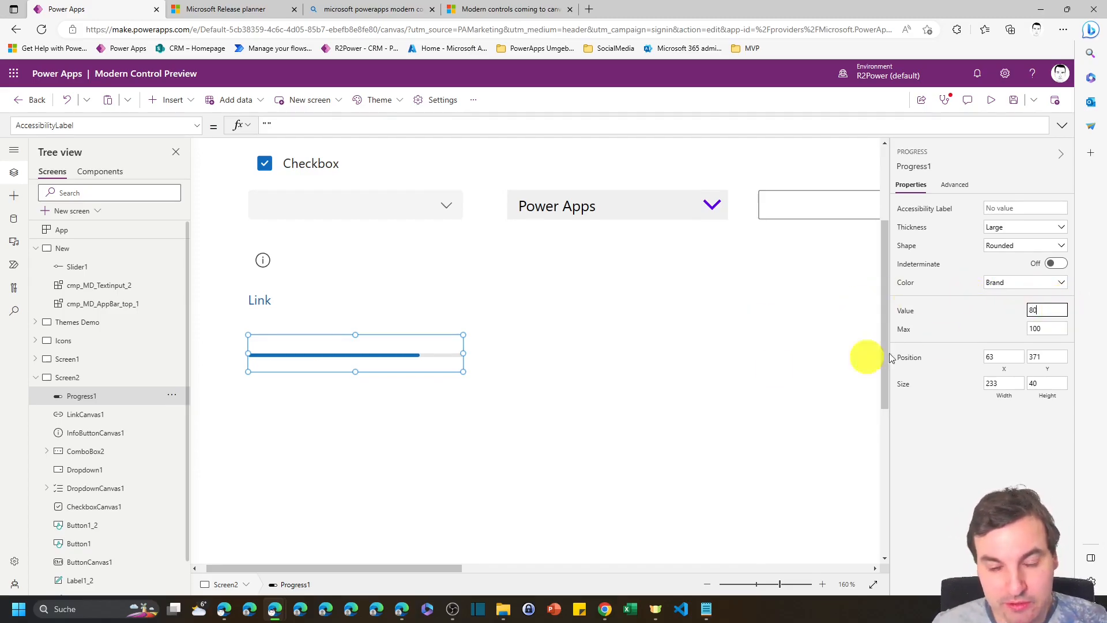
left_click(518, 349)
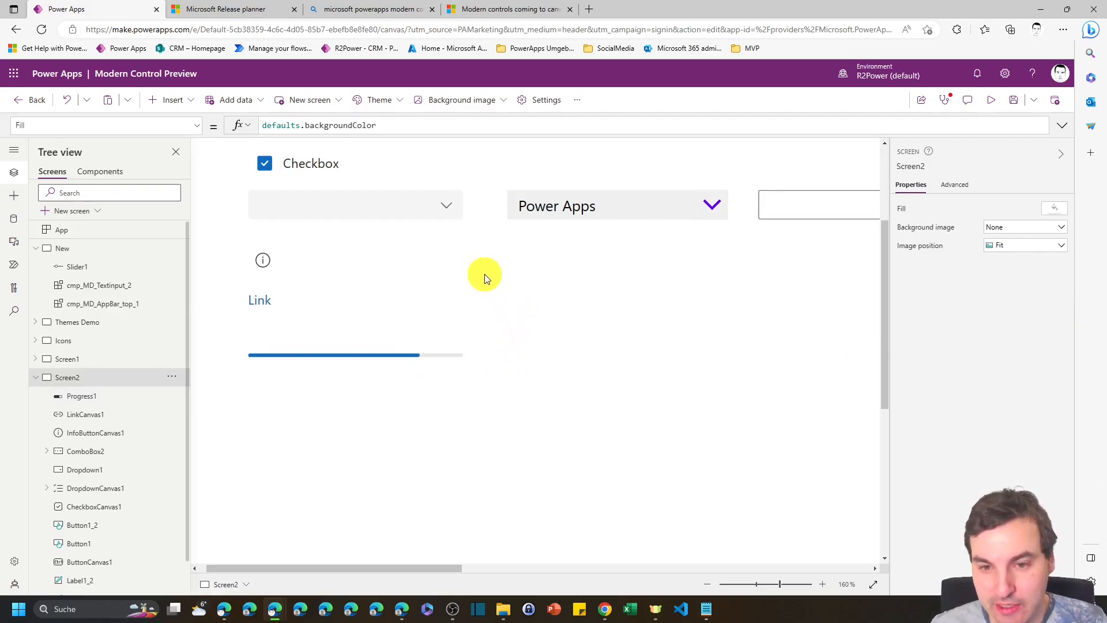
mouse_move(495, 254)
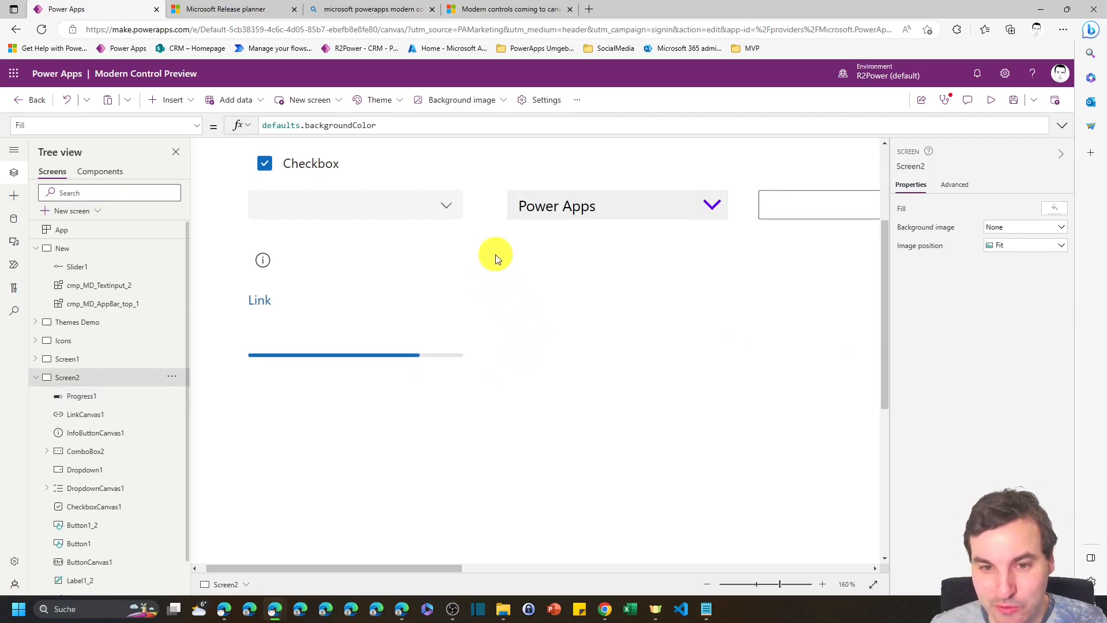
left_click(172, 99)
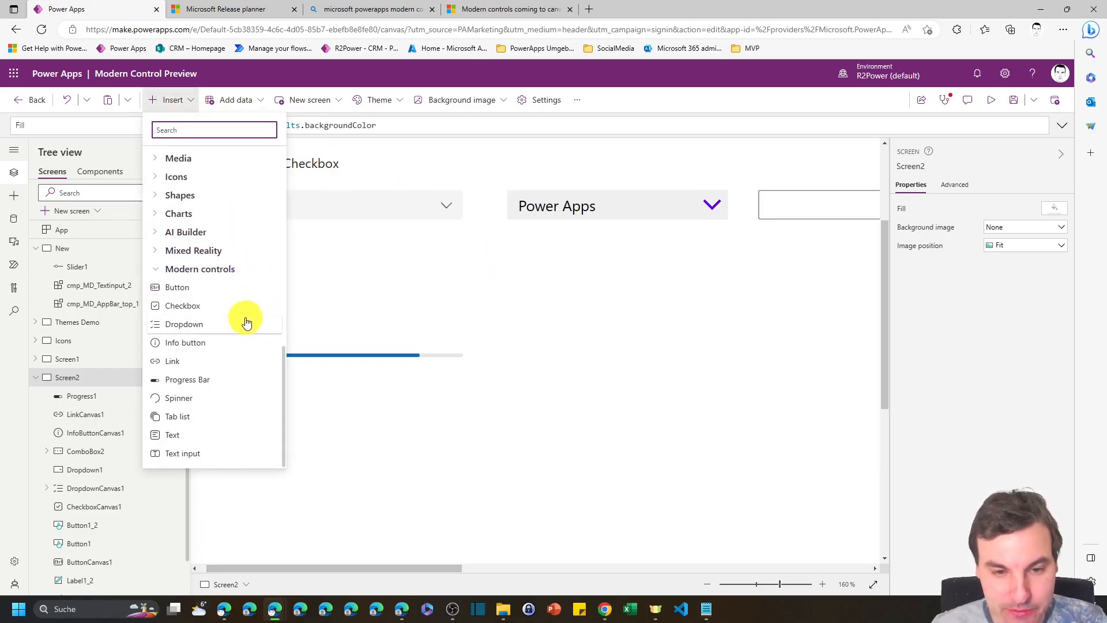
- Add a modern Spinner below the progress bar in a smaller box with the label Loading
left_click(178, 398)
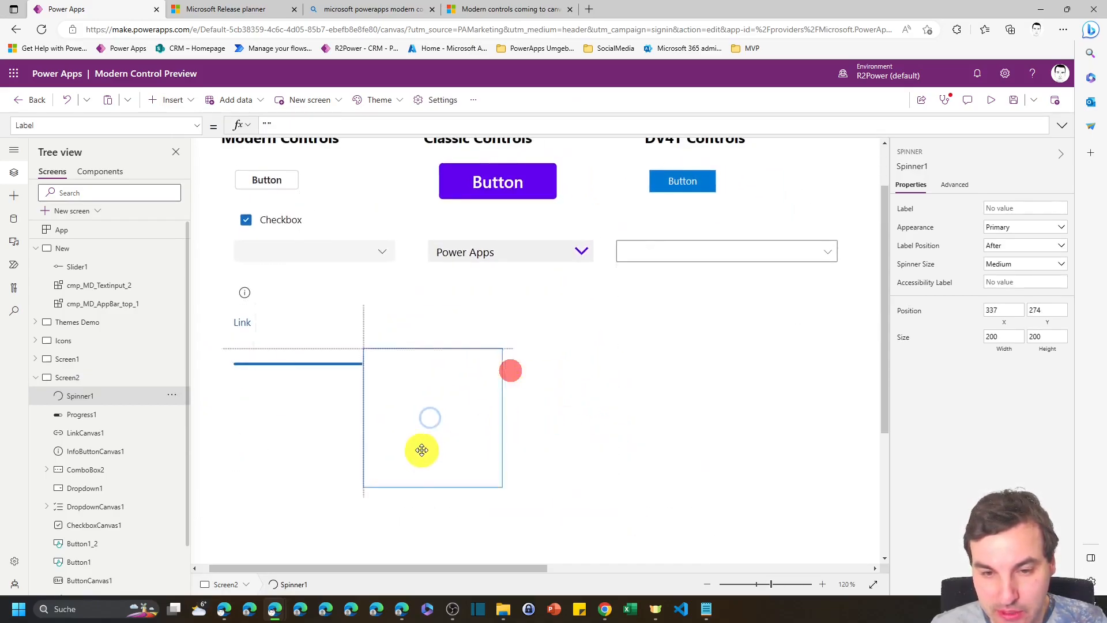
left_click_drag(422, 451, 361, 408)
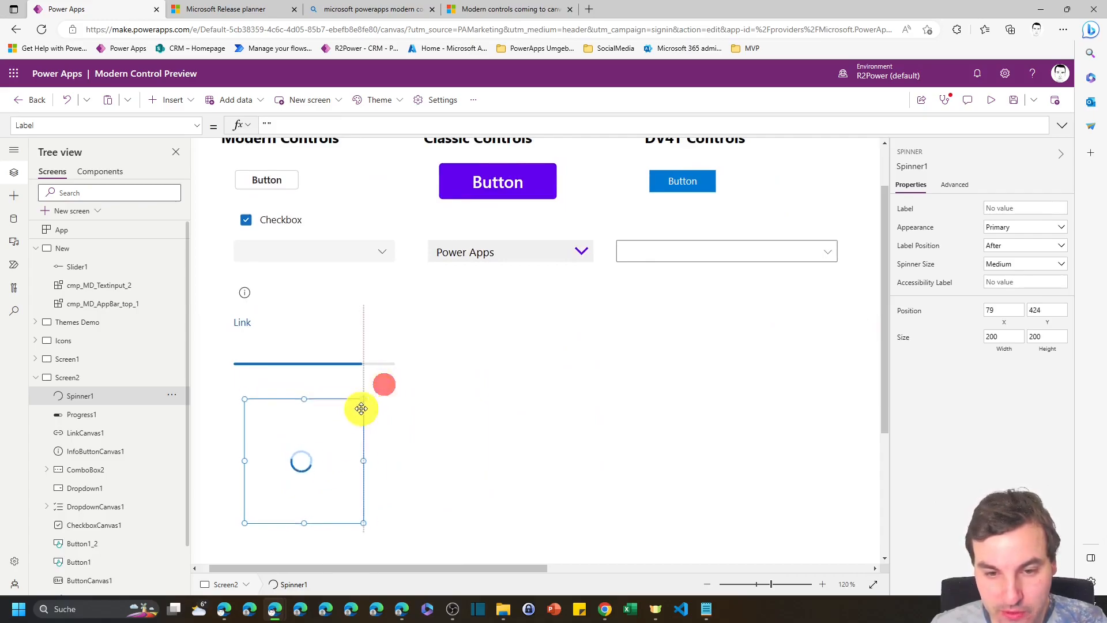
left_click_drag(362, 409, 325, 436)
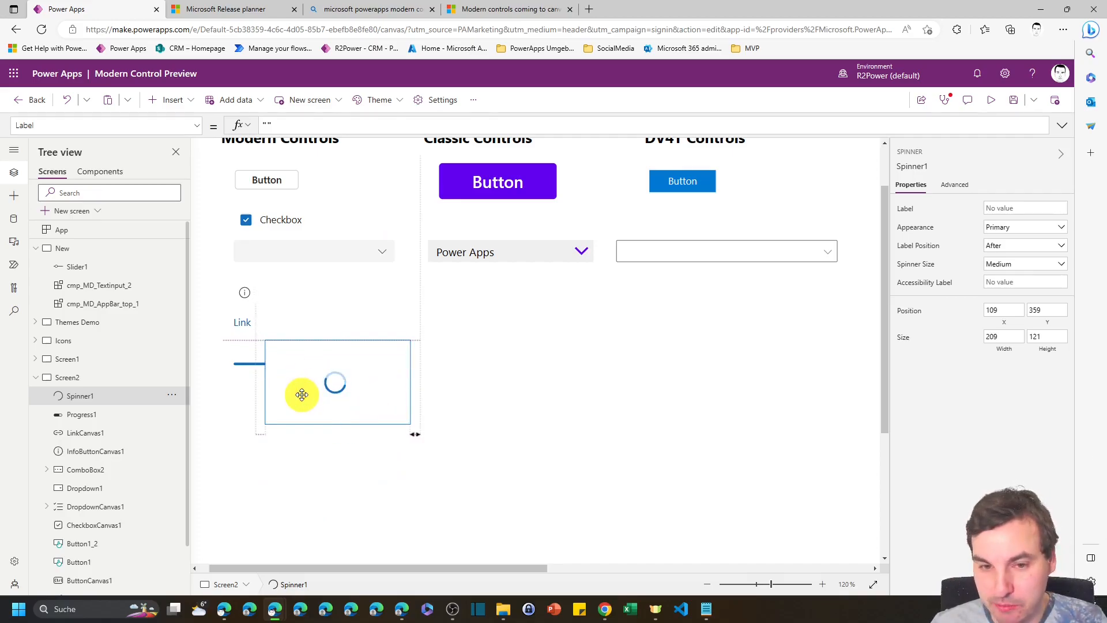
left_click_drag(301, 394, 262, 421)
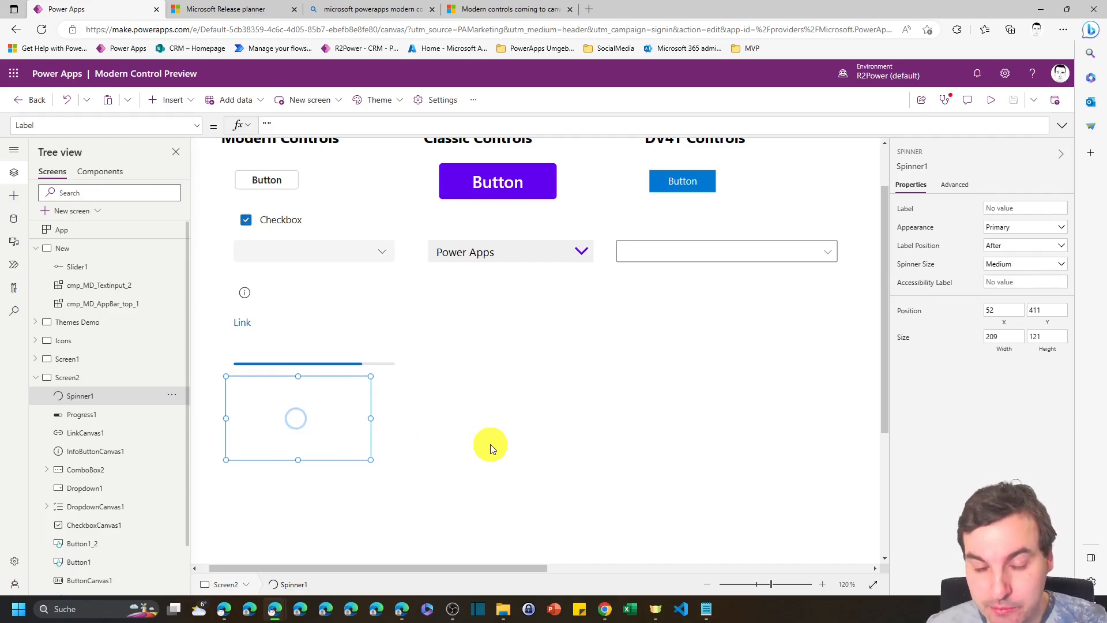
mouse_move(465, 394)
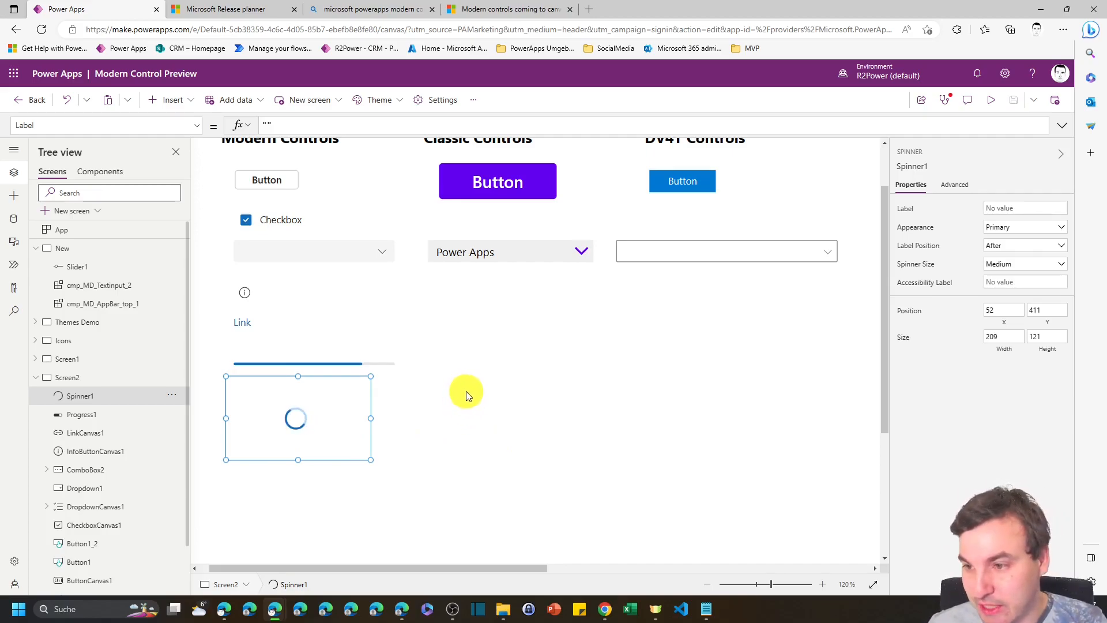
mouse_move(515, 382)
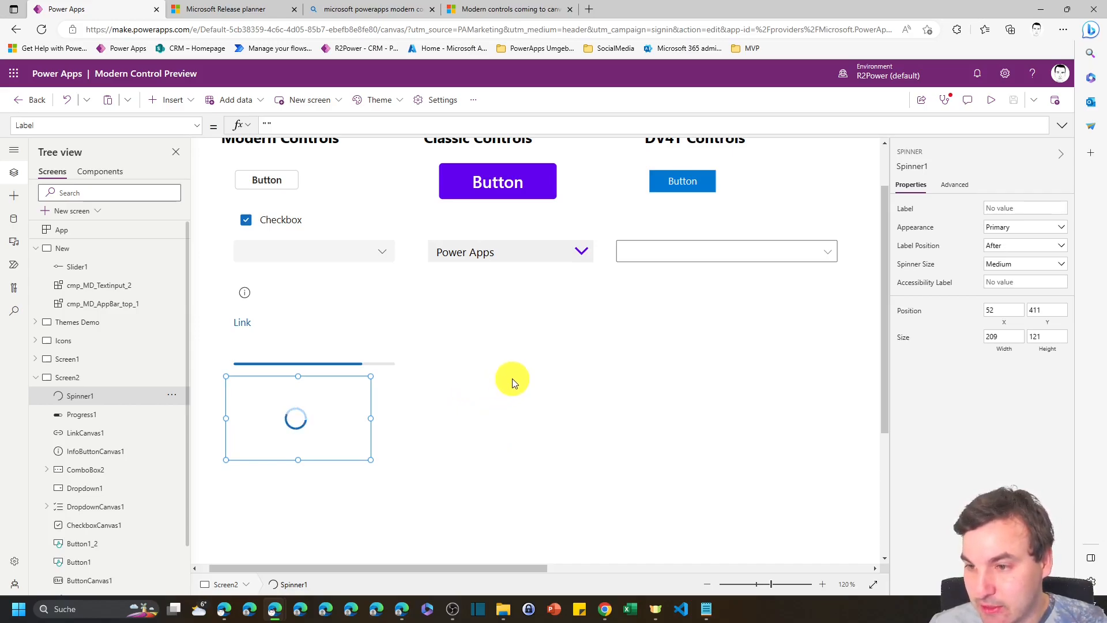
mouse_move(532, 372)
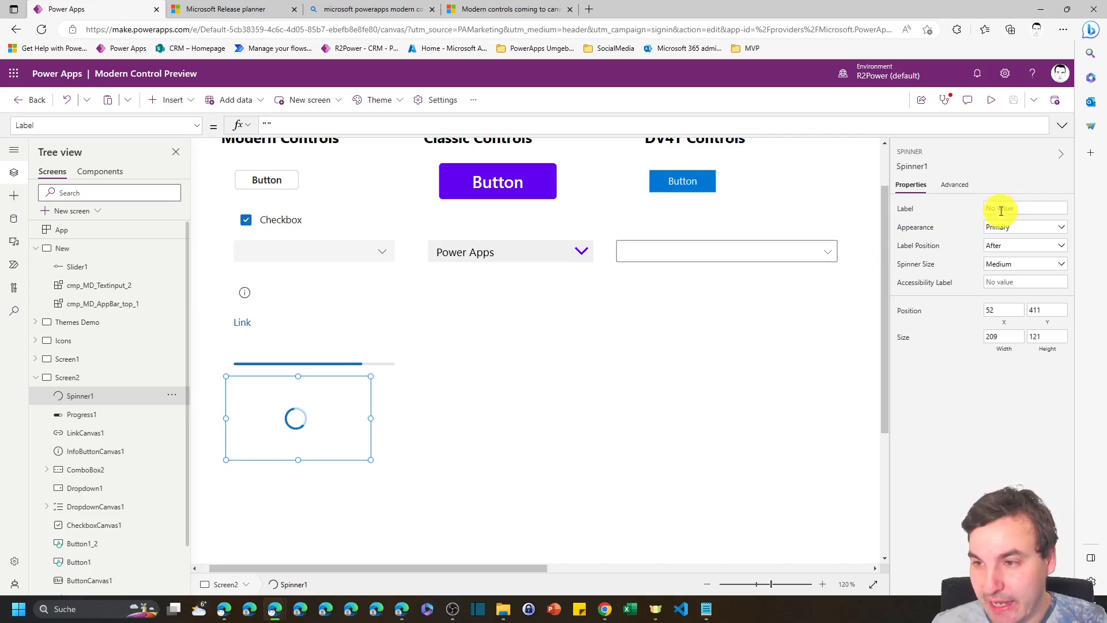
type("Loading")
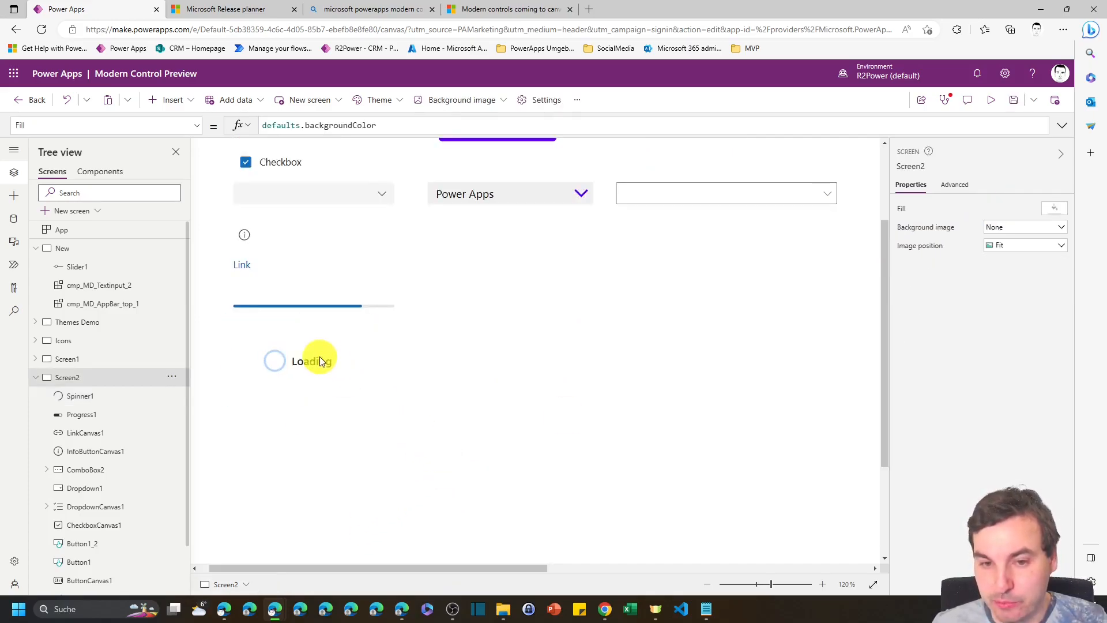
- Set Spinner1's Label Position to Below and its Spinner Size to Huge
left_click(311, 361)
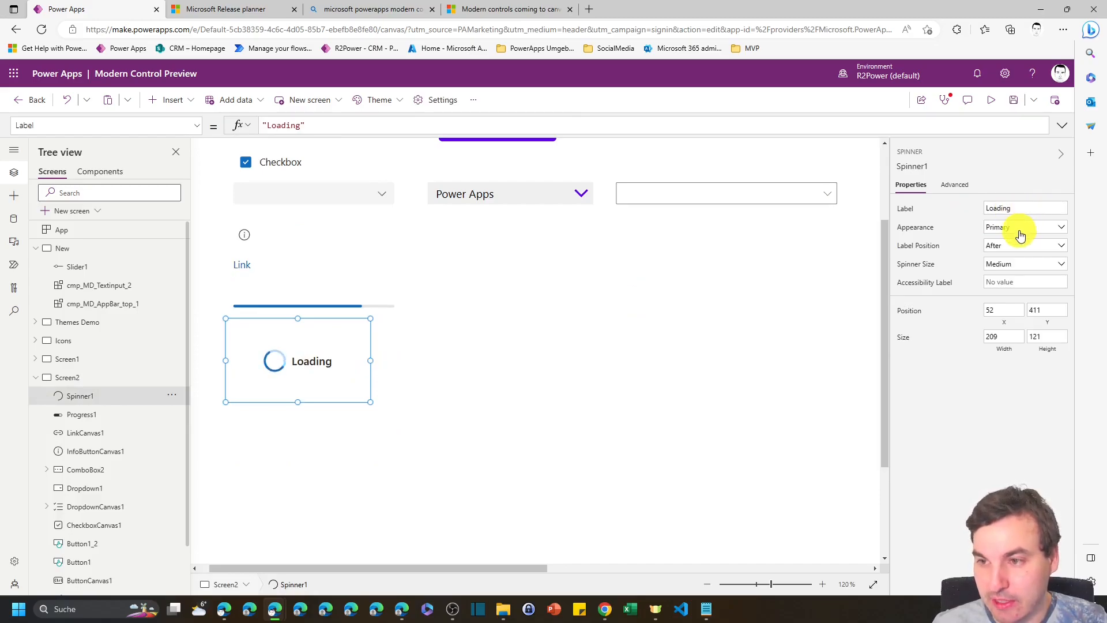
left_click(1025, 245)
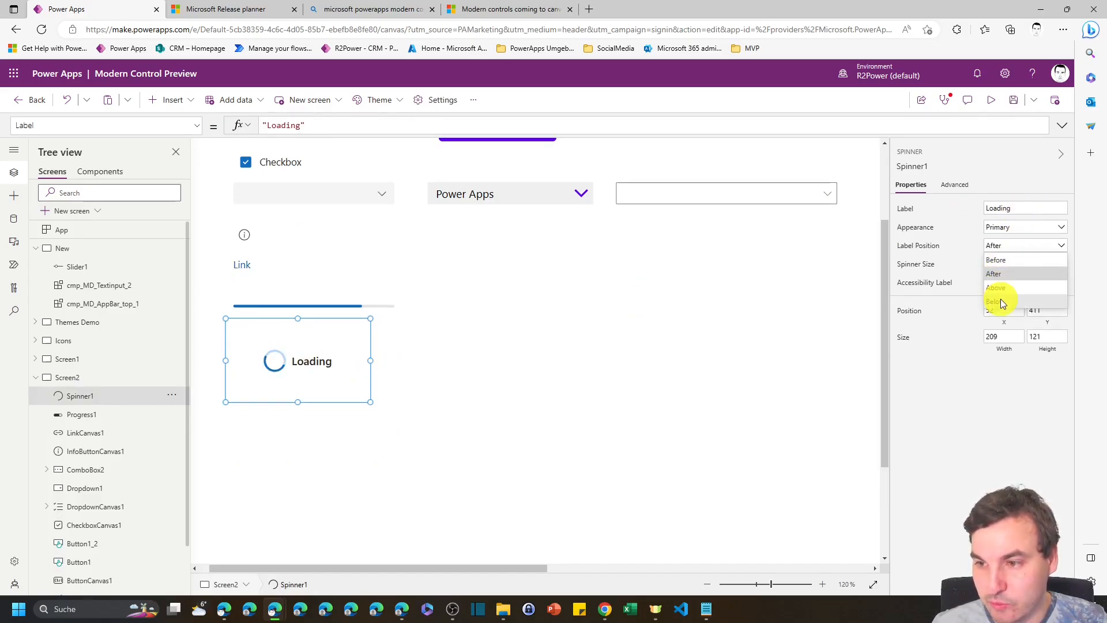
left_click(995, 301)
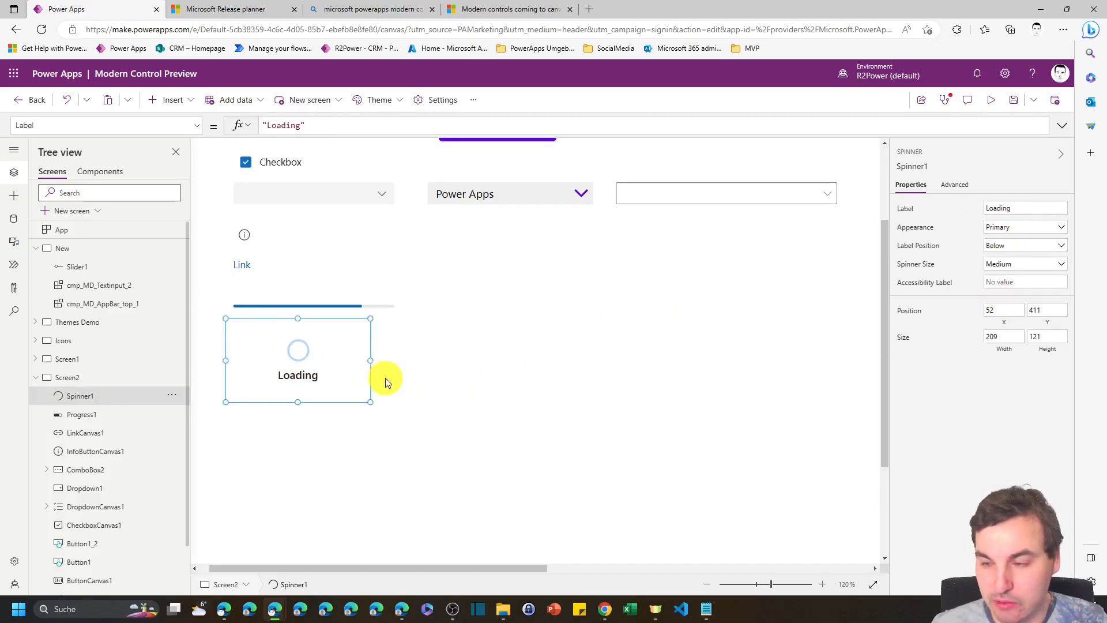
left_click(1024, 263)
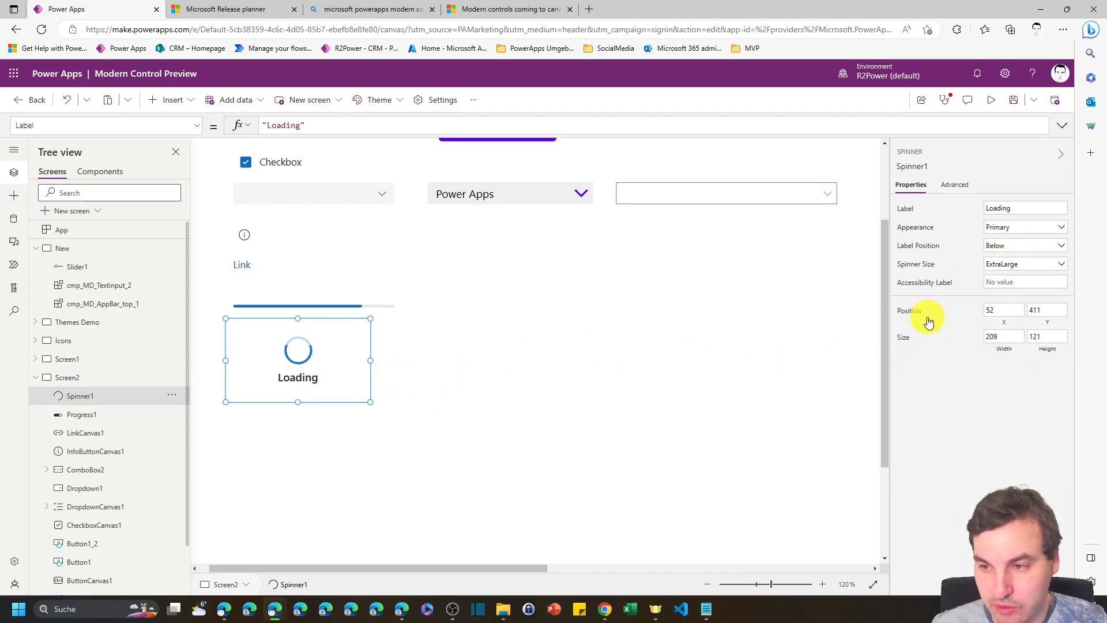
left_click(1024, 263)
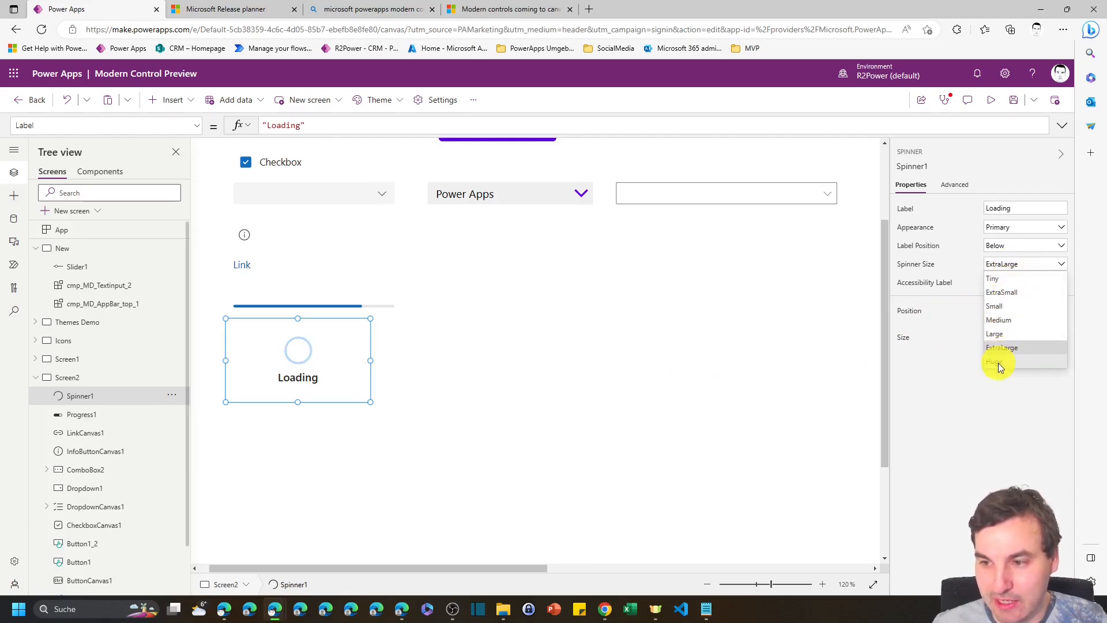
left_click(997, 360)
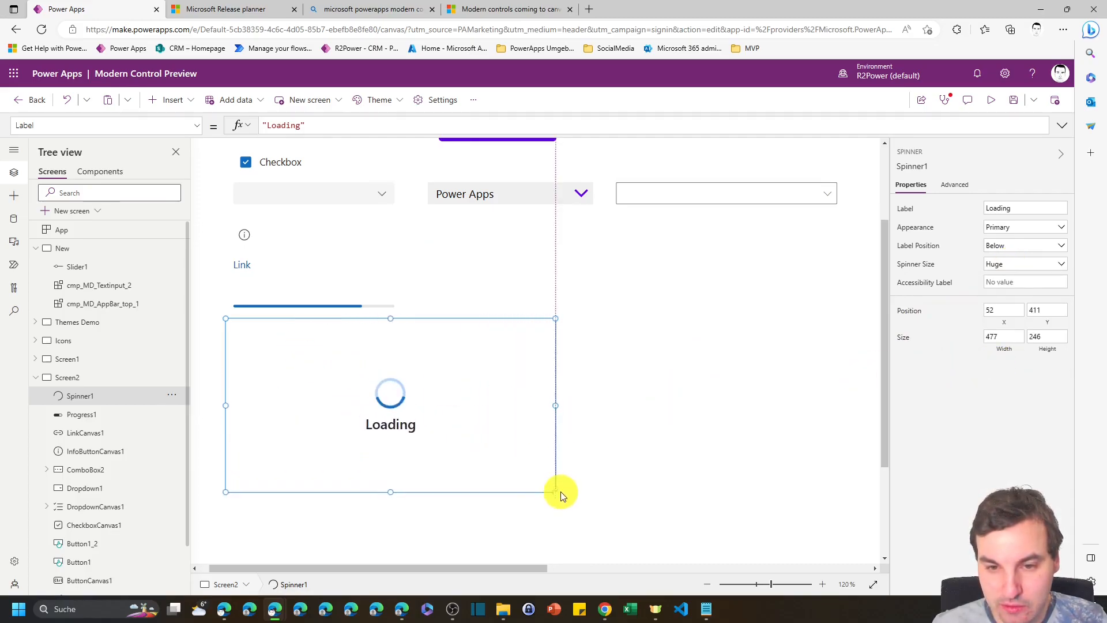
- Shrink the spinner's bounding box to fit its content
left_click_drag(556, 491, 385, 413)
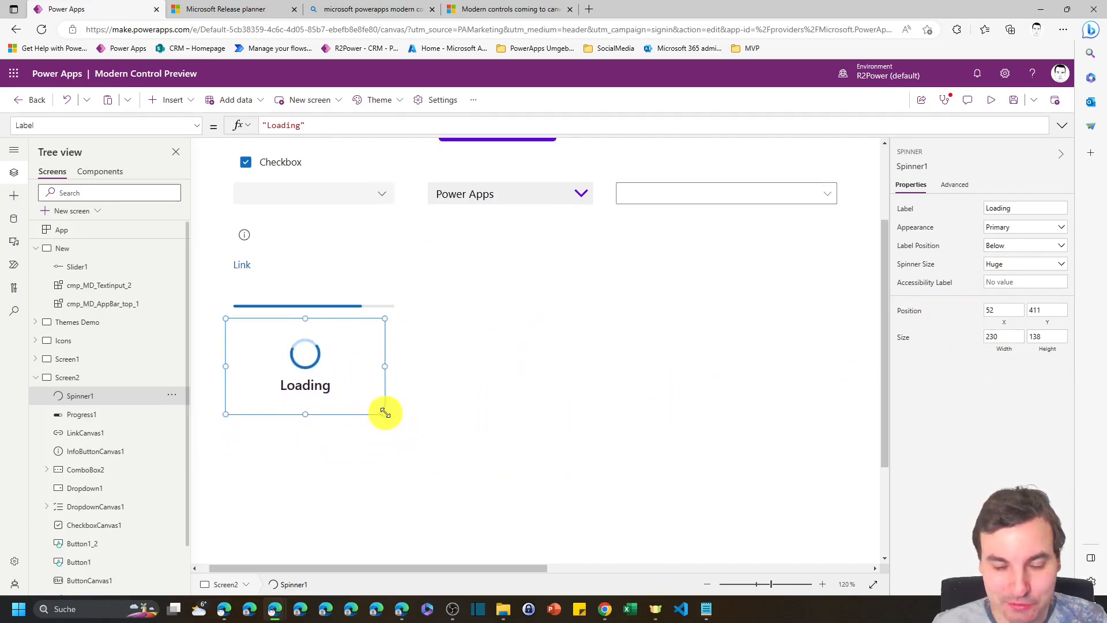
left_click_drag(385, 413, 382, 409)
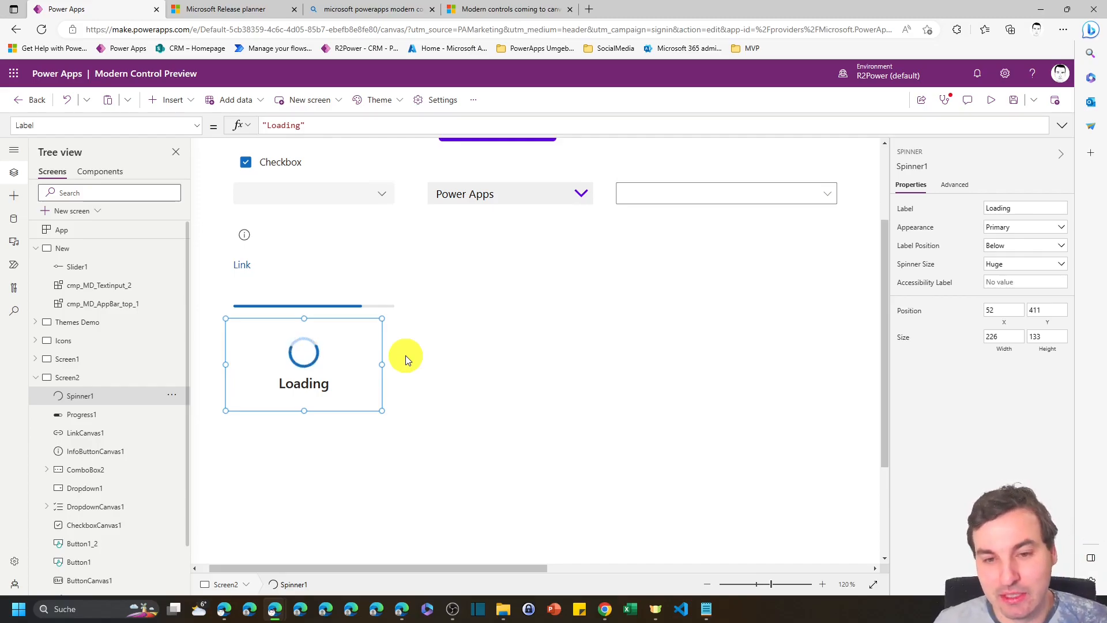
mouse_move(430, 366)
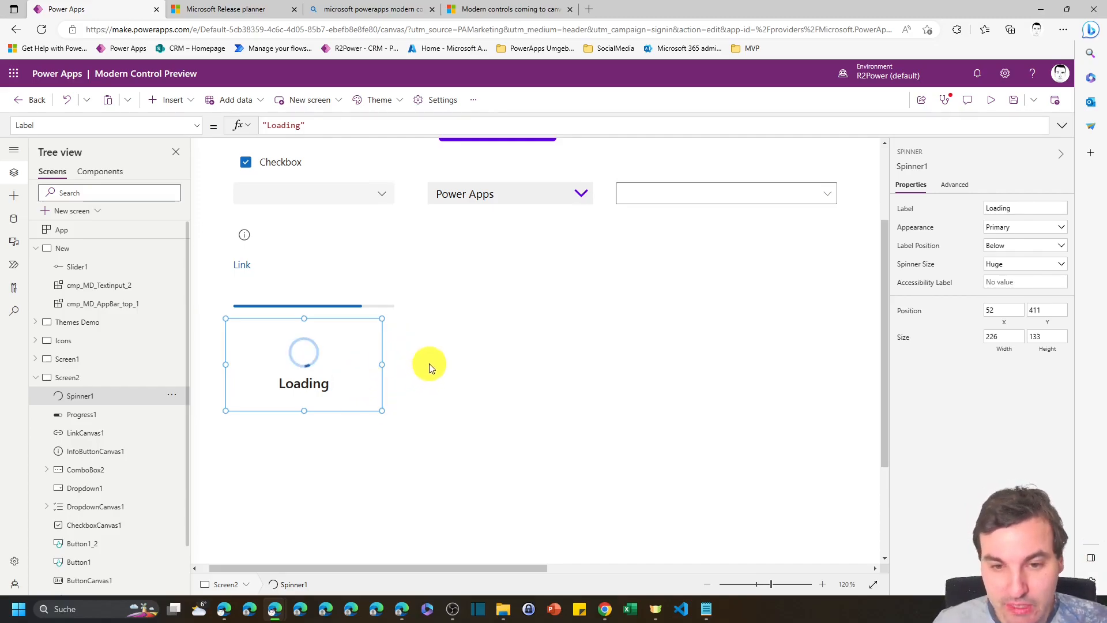
mouse_move(366, 361)
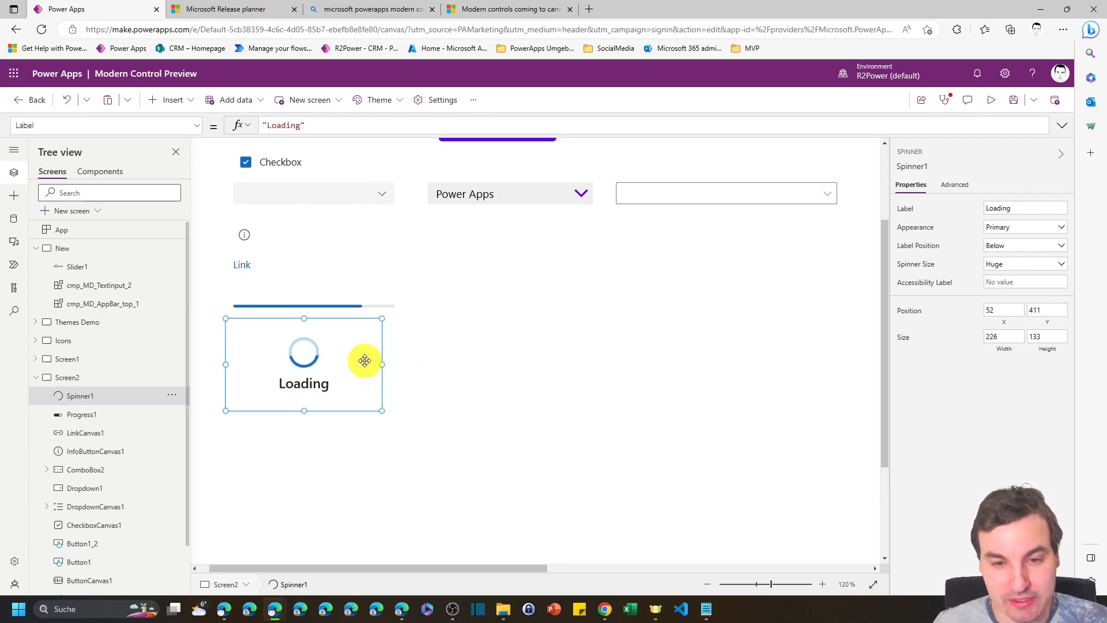
mouse_move(420, 337)
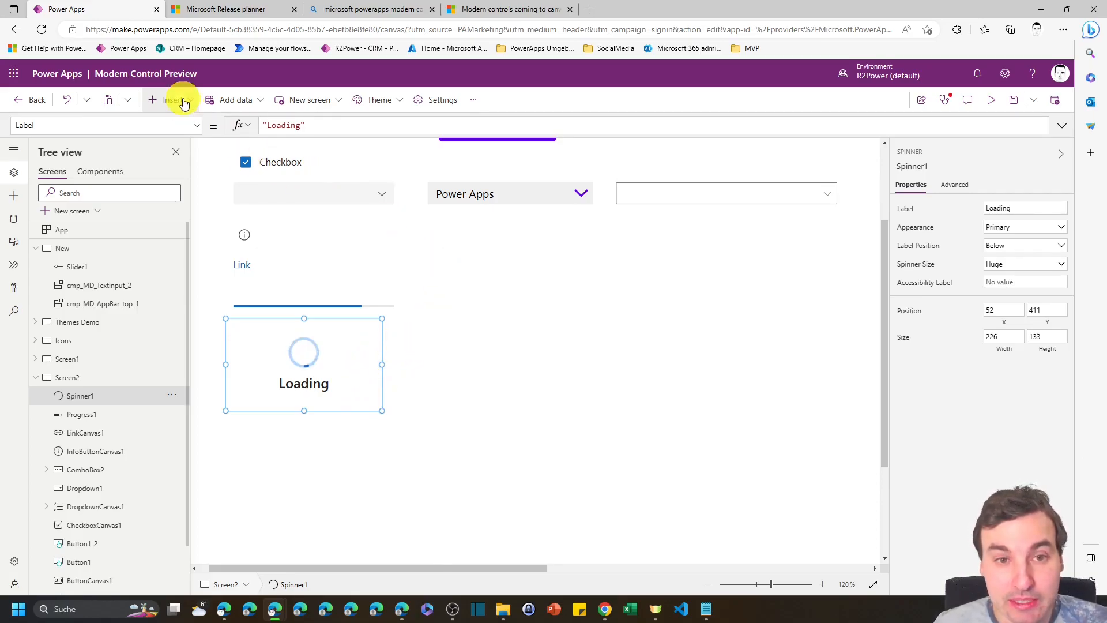
left_click(173, 100)
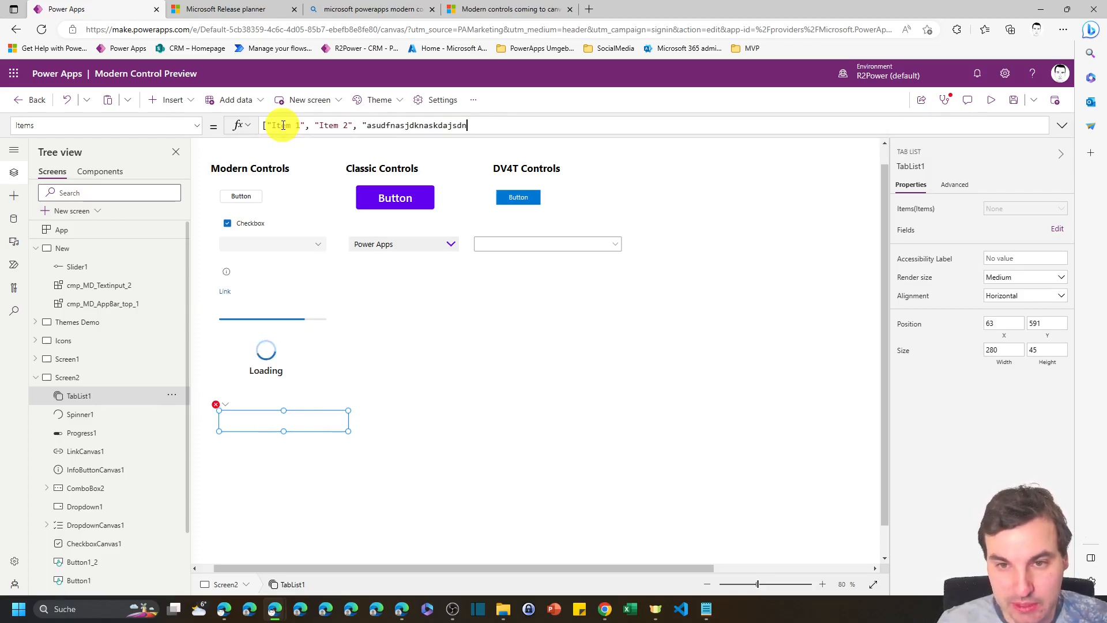
- Finish the Items array with 'askdaskdjansdk' and add the Value field so TabList1 shows its three tabs
type("askdaskdjansdk\"]")
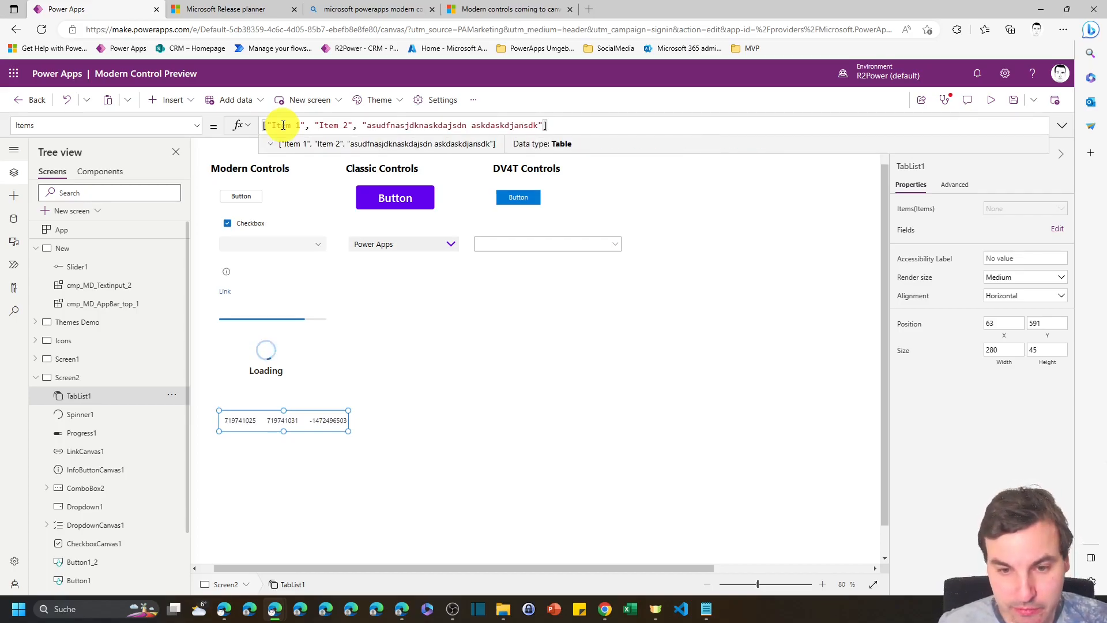
left_click(1058, 228)
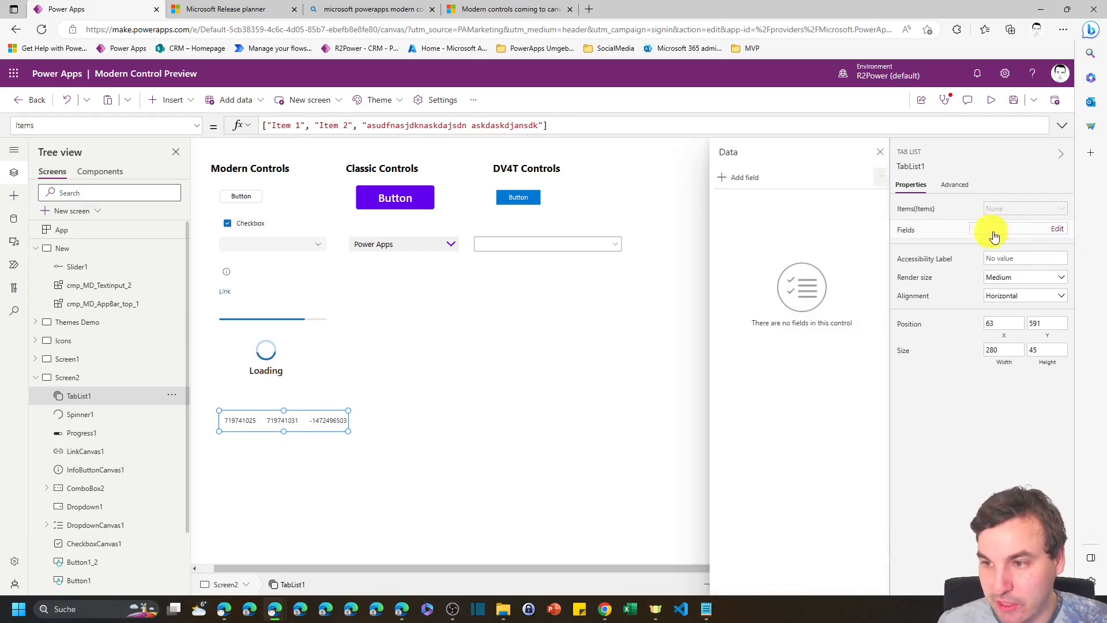
left_click(1058, 228)
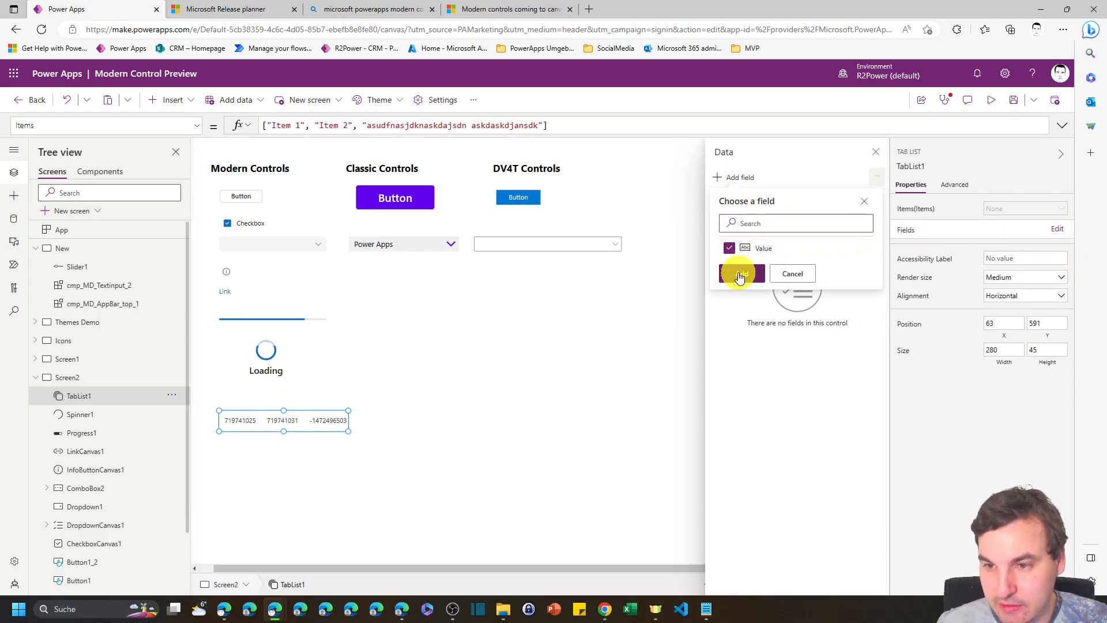
left_click(741, 275)
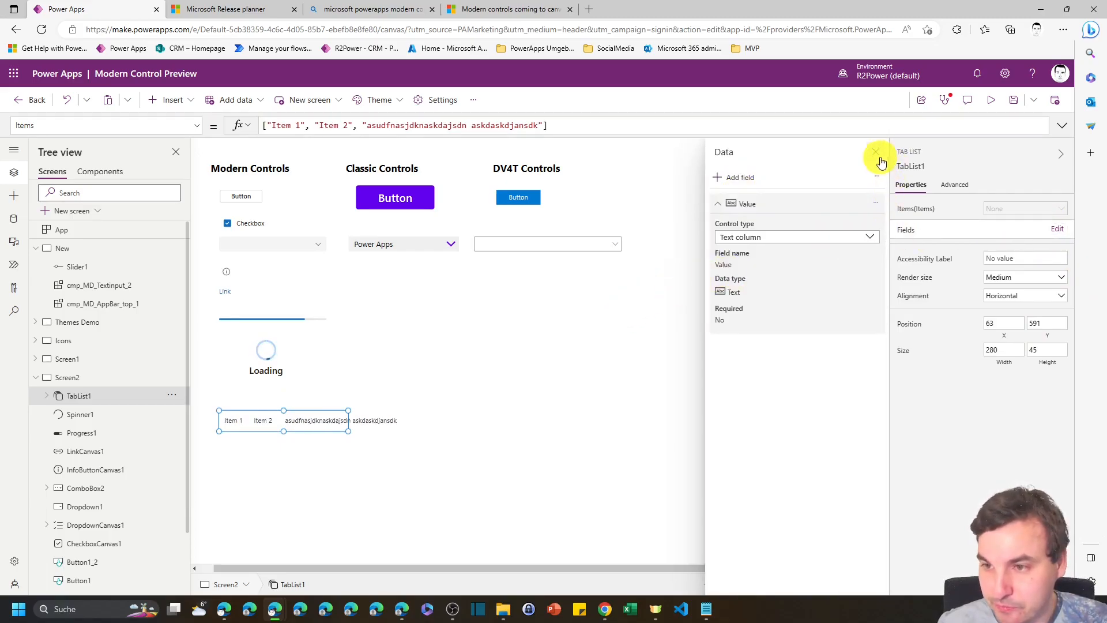
left_click(876, 153)
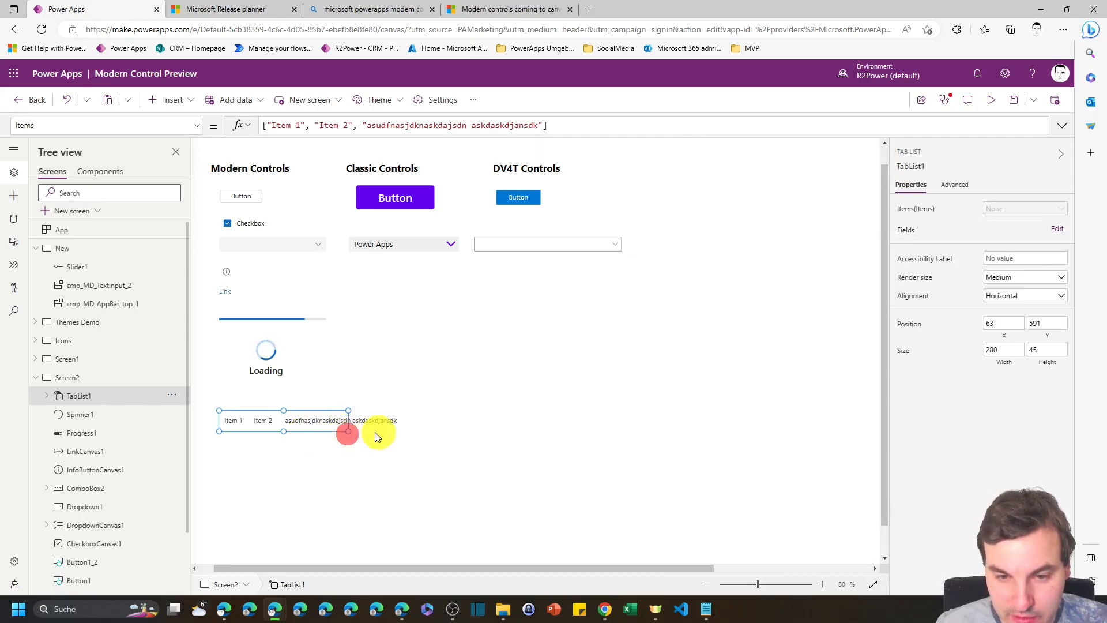
- Place the tab list below Loading, set Render size to Large and enlarge it to 478 by 205
left_click_drag(347, 434, 295, 411)
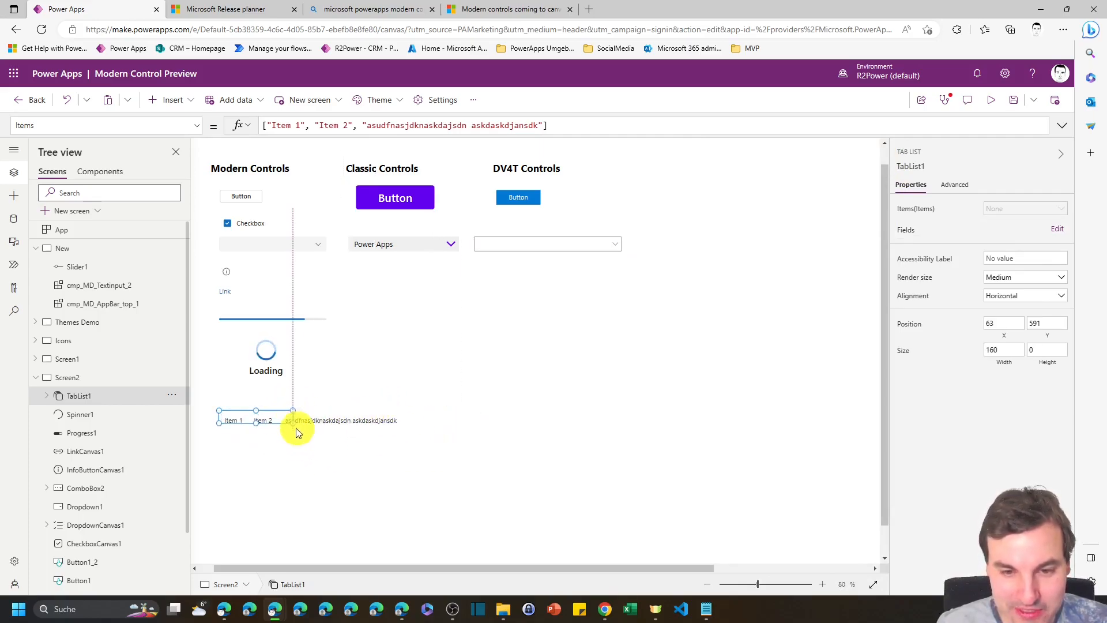
left_click_drag(296, 412, 416, 436)
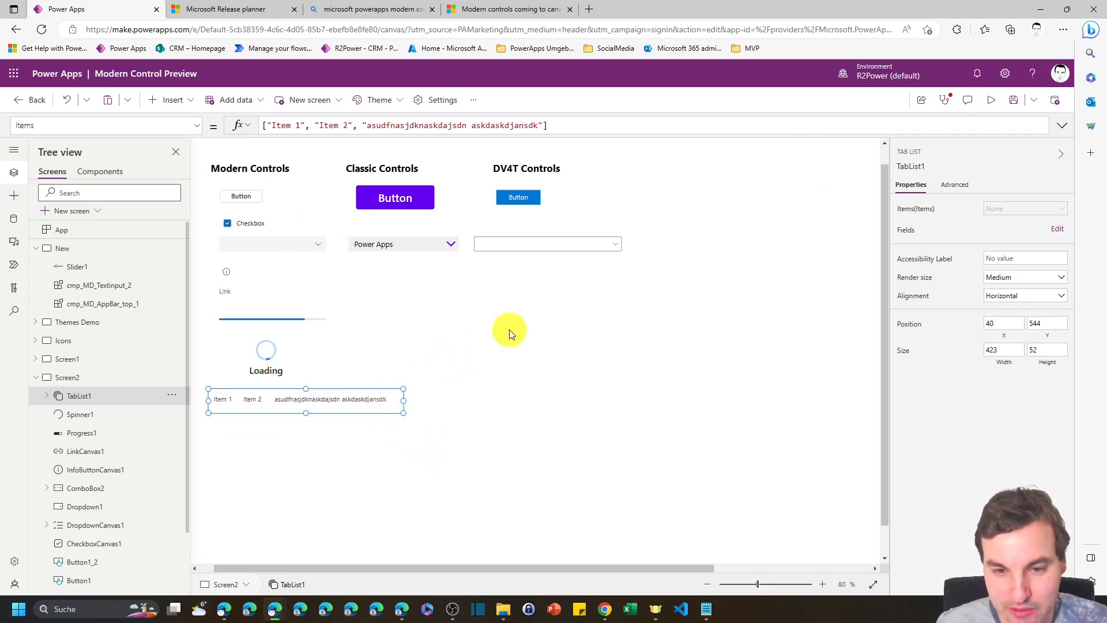
mouse_move(682, 304)
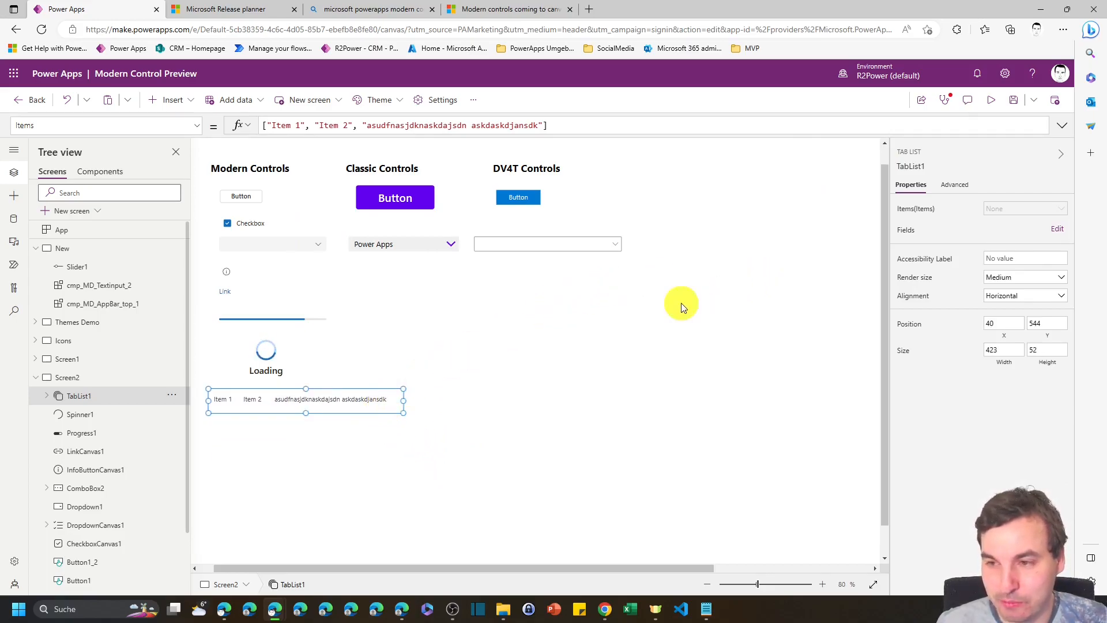
left_click(1024, 276)
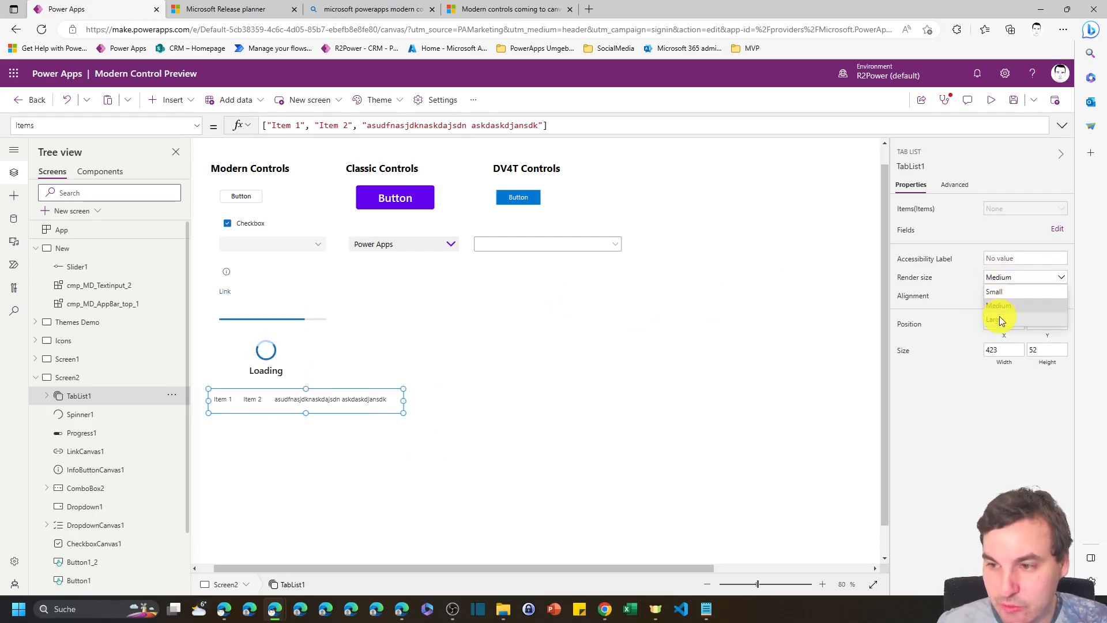
left_click(998, 319)
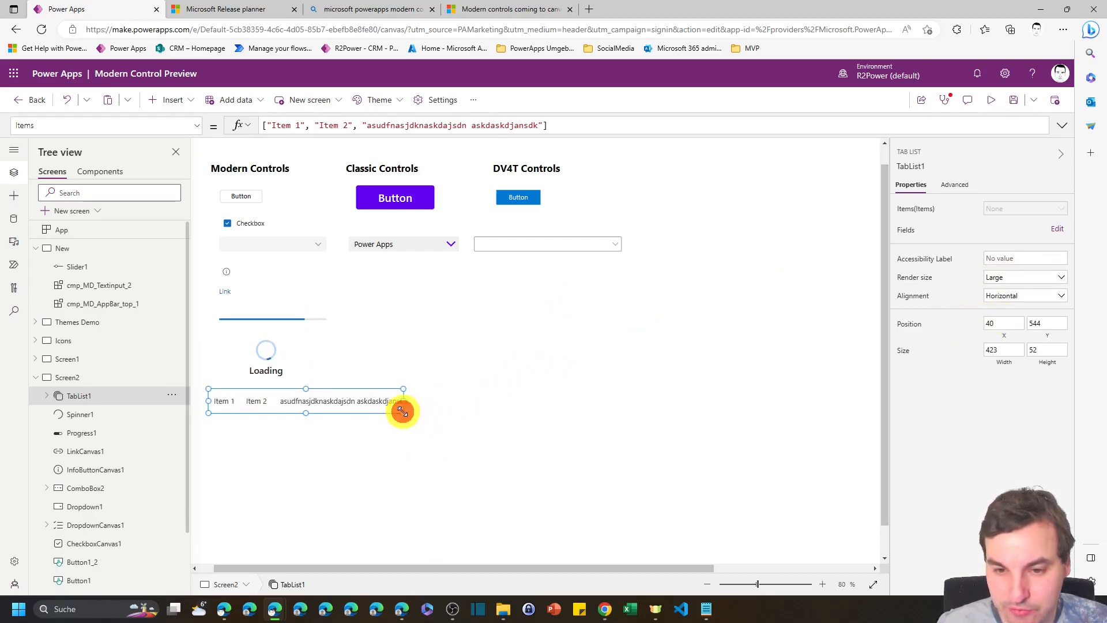
left_click_drag(402, 412, 422, 422)
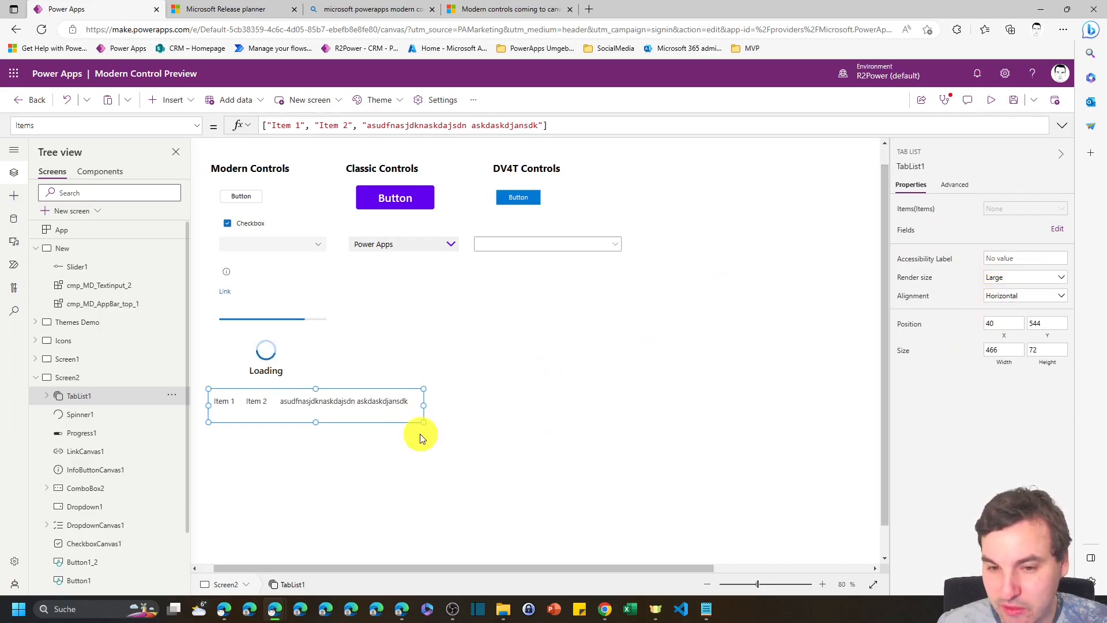
left_click_drag(422, 419, 429, 483)
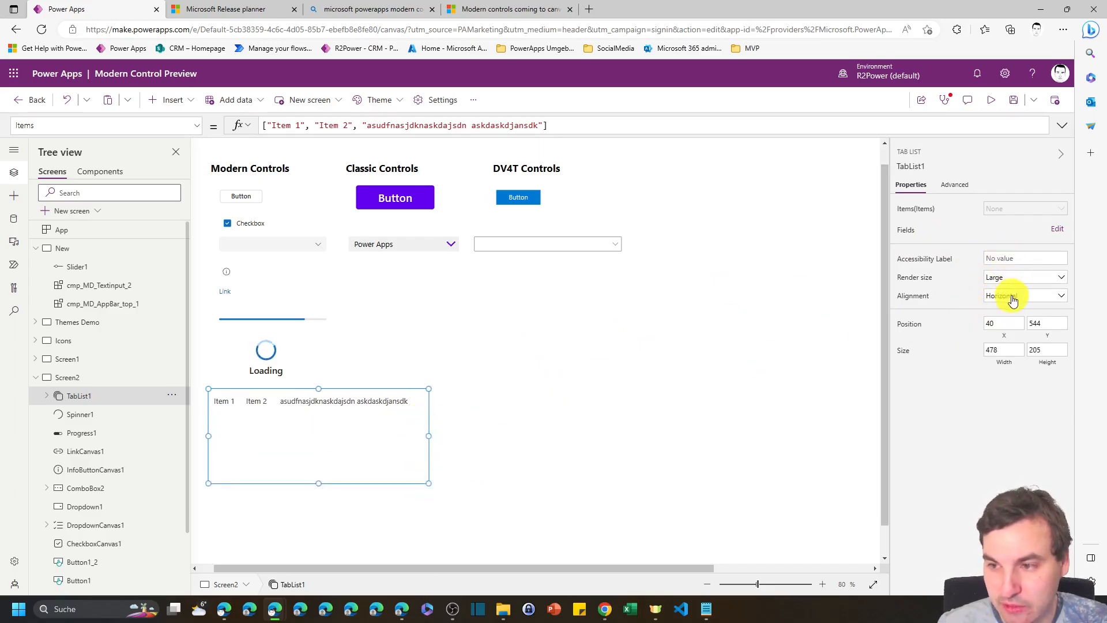
- Set Alignment to Vertical, test selecting each tab, then switch back to Horizontal
left_click(1024, 295)
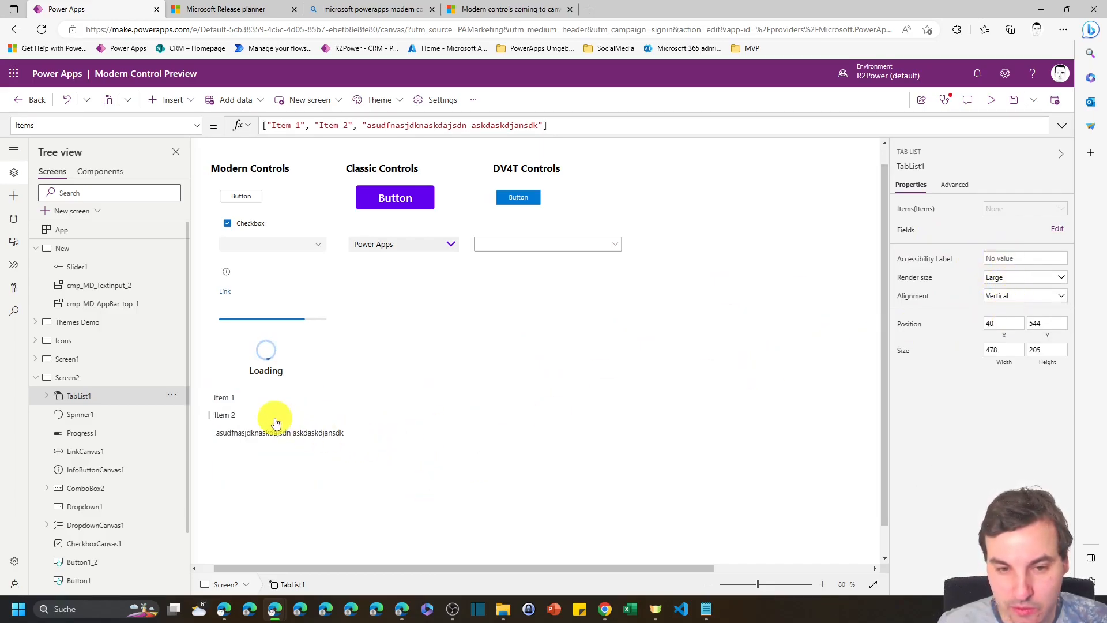
left_click(275, 420)
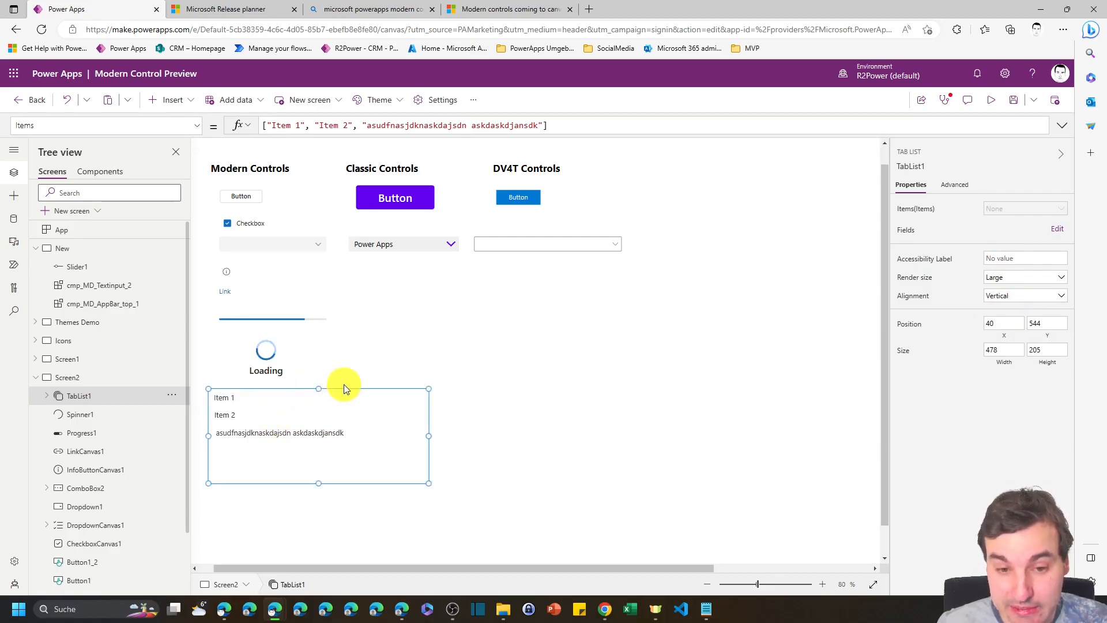
mouse_move(394, 373)
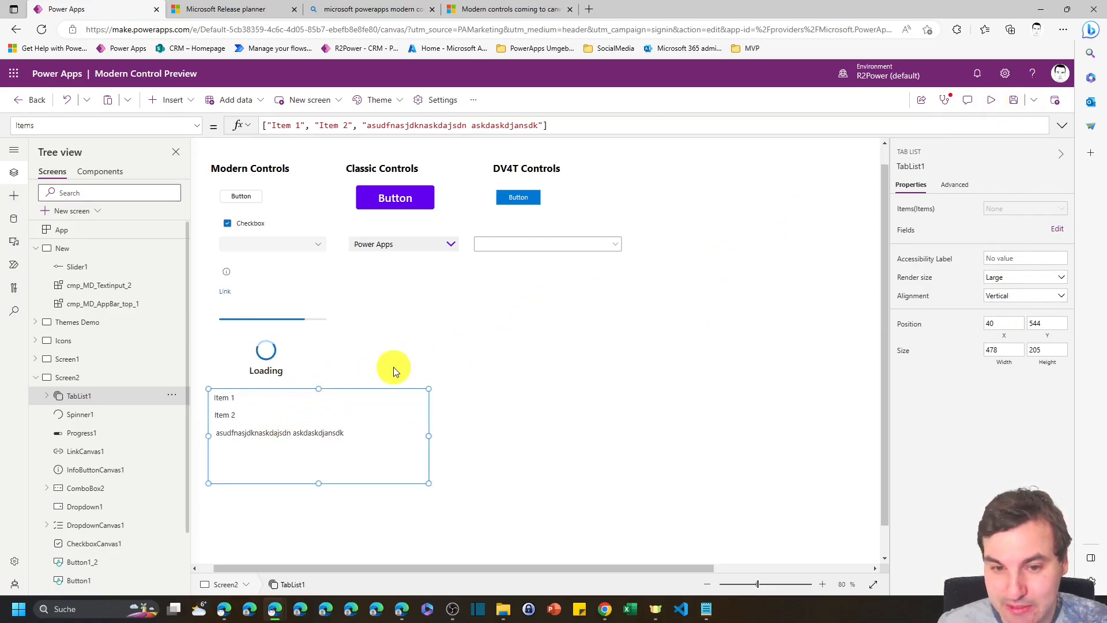
mouse_move(379, 418)
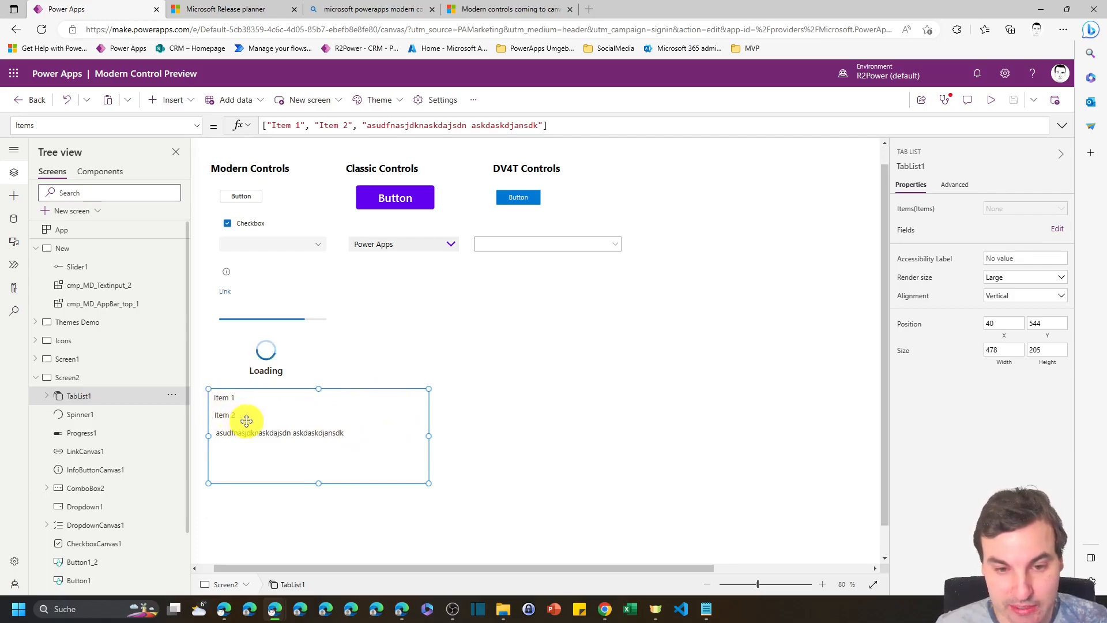
left_click(233, 398)
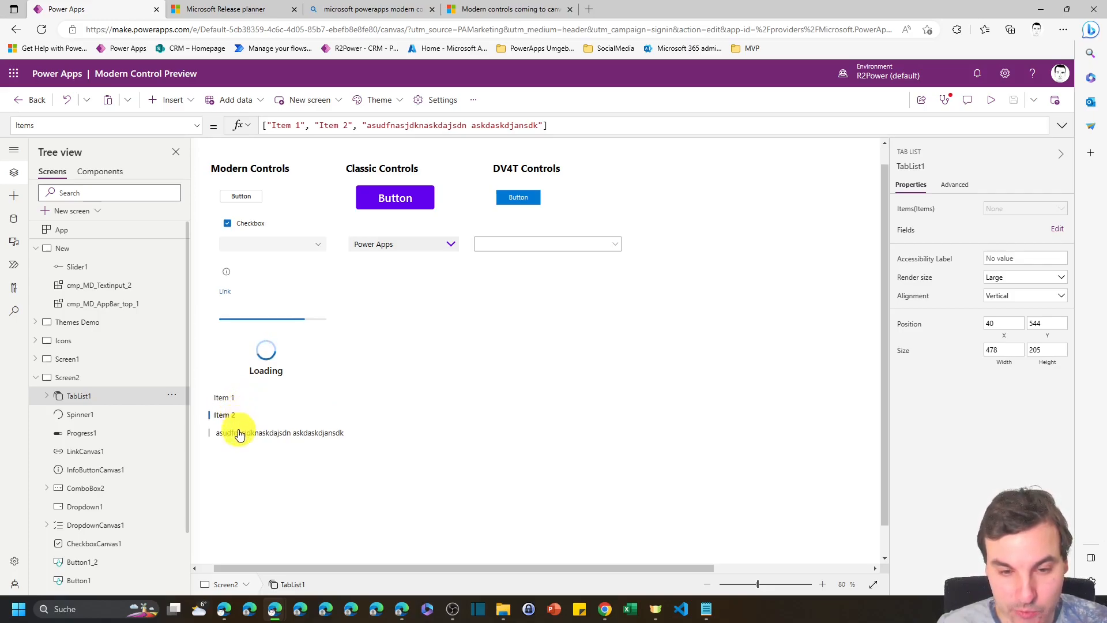
mouse_move(277, 432)
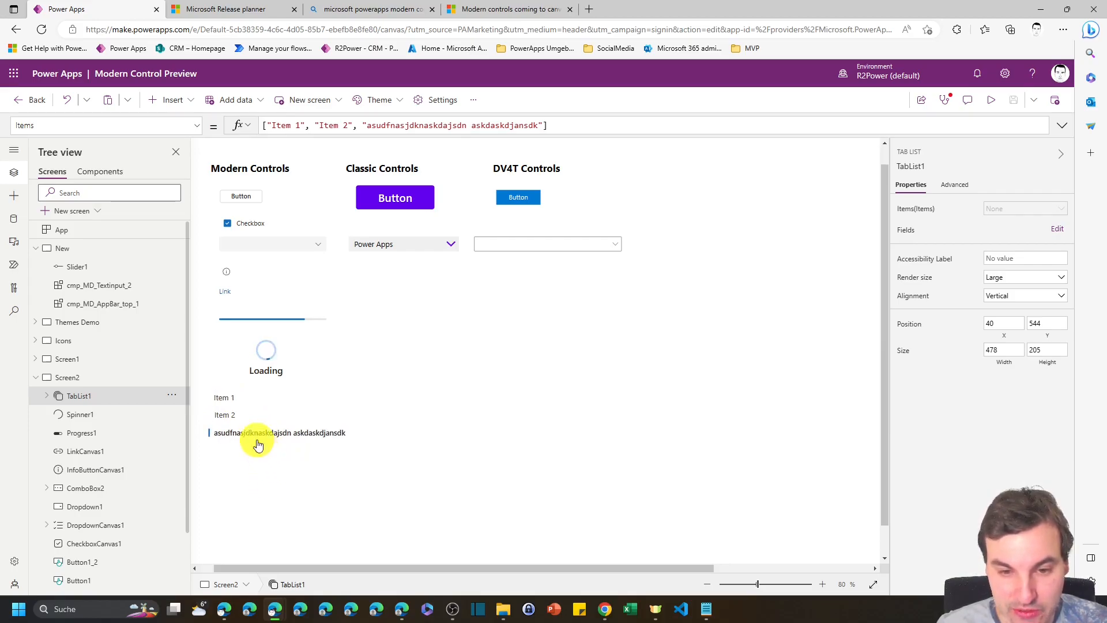
left_click(257, 432)
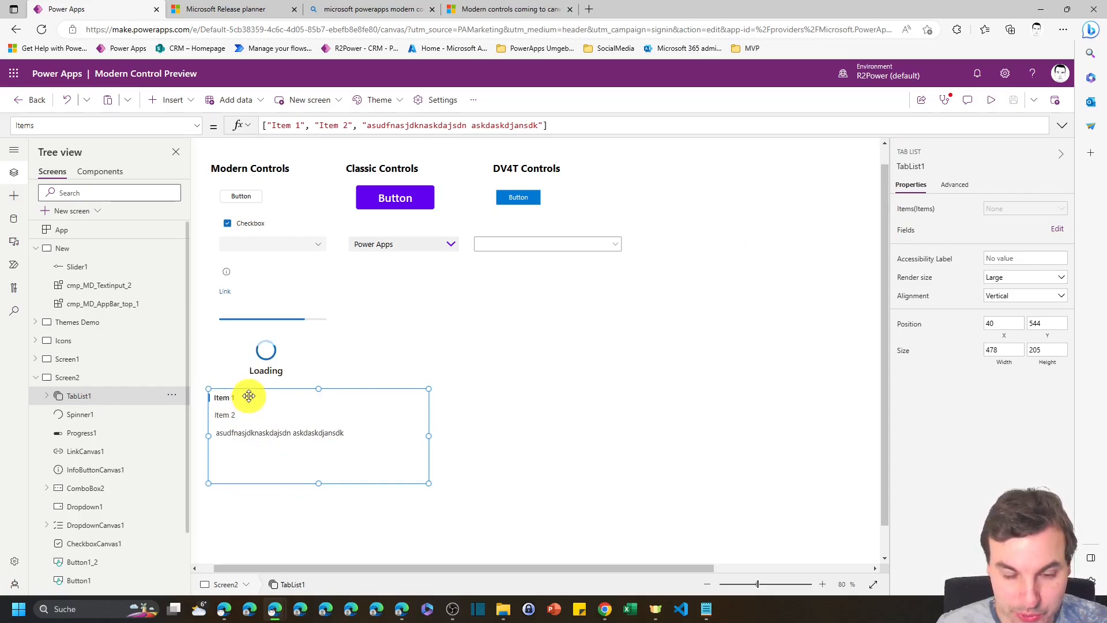
left_click(221, 396)
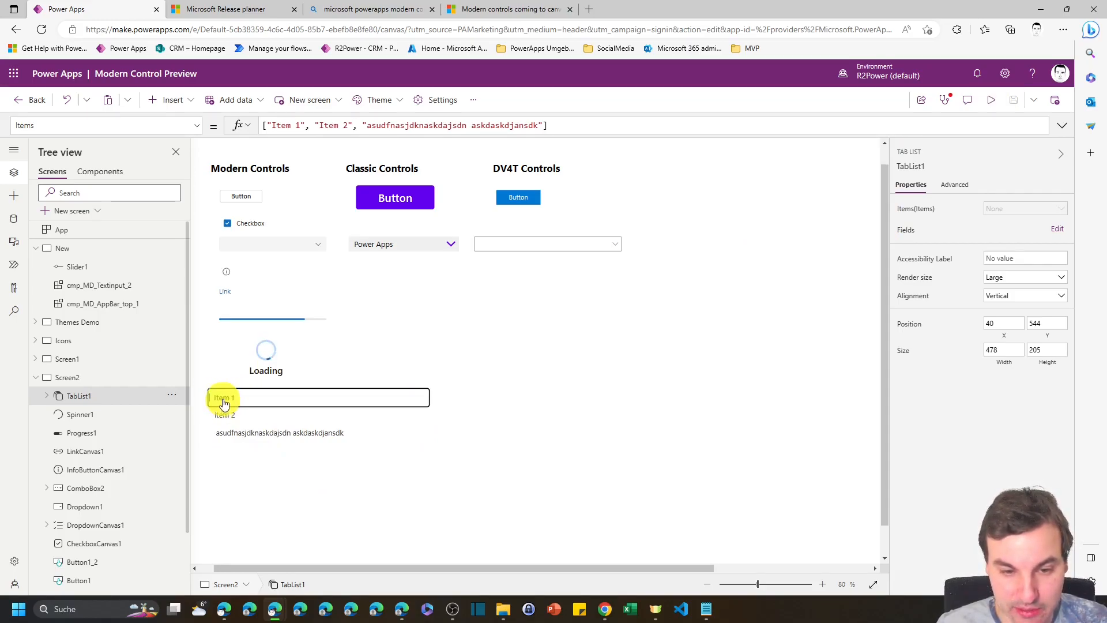
left_click(225, 414)
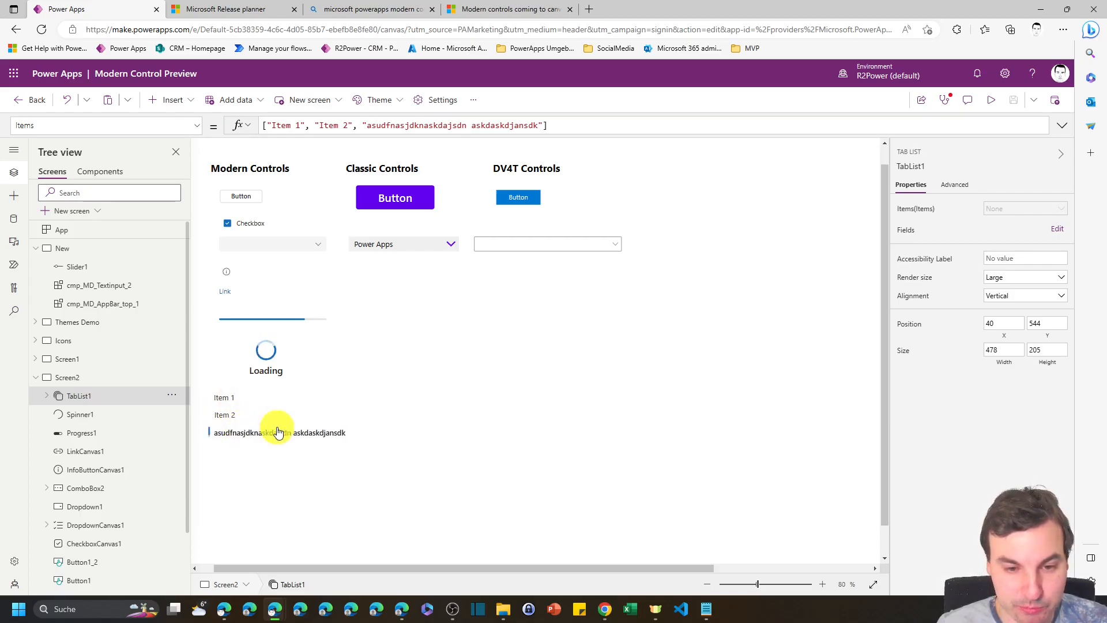
left_click(278, 432)
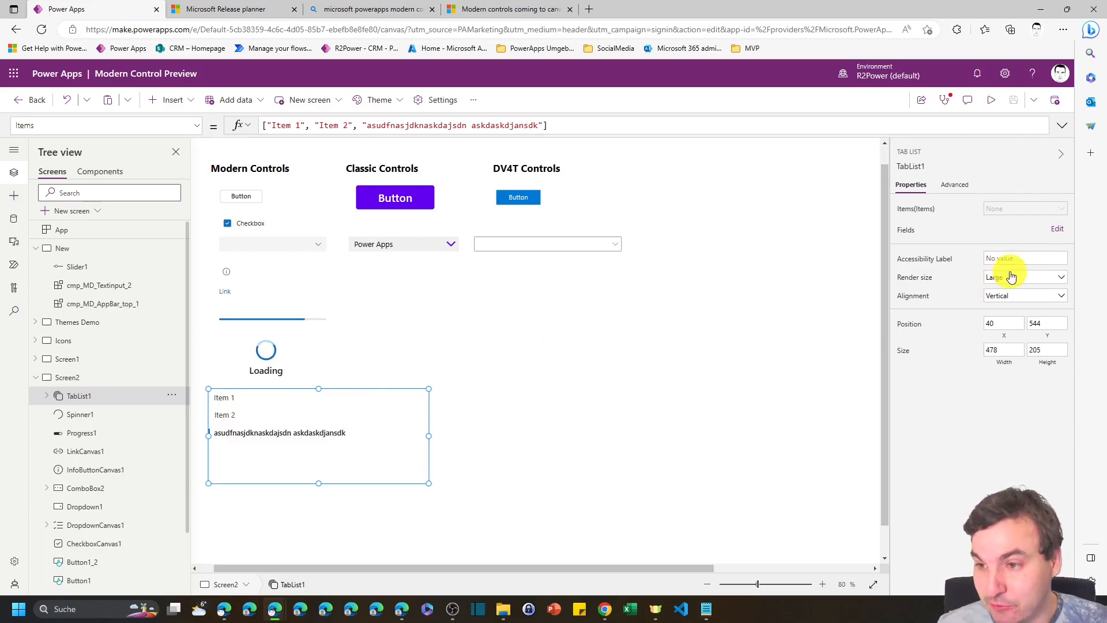
left_click(1024, 295)
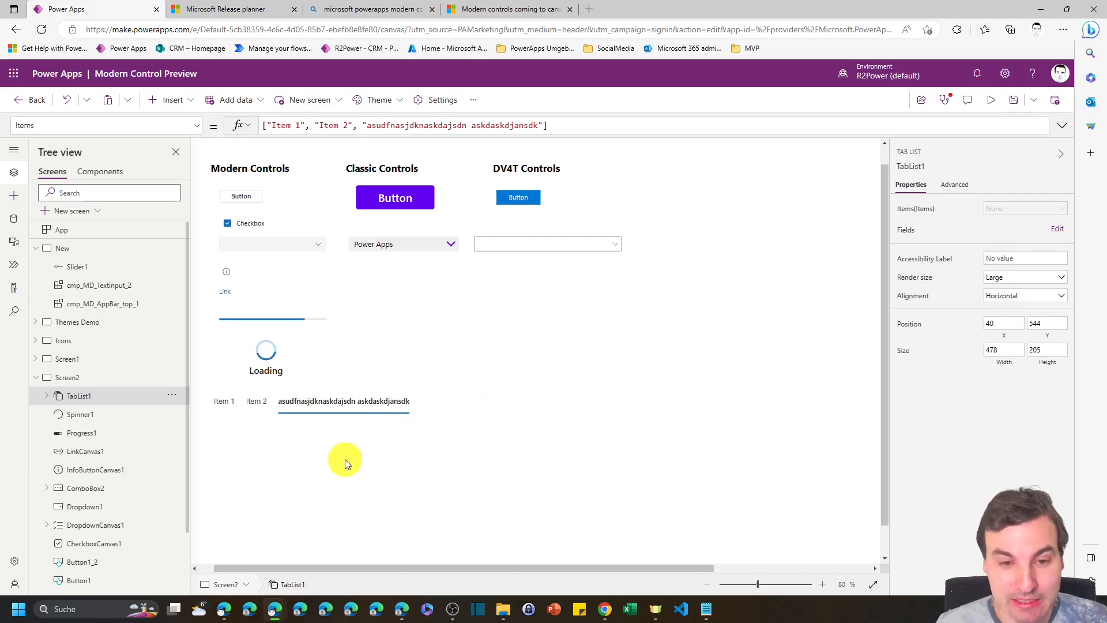
- Test clicking the tabs, then cut the tab list's Height to 66 to fit the single row
left_click(223, 401)
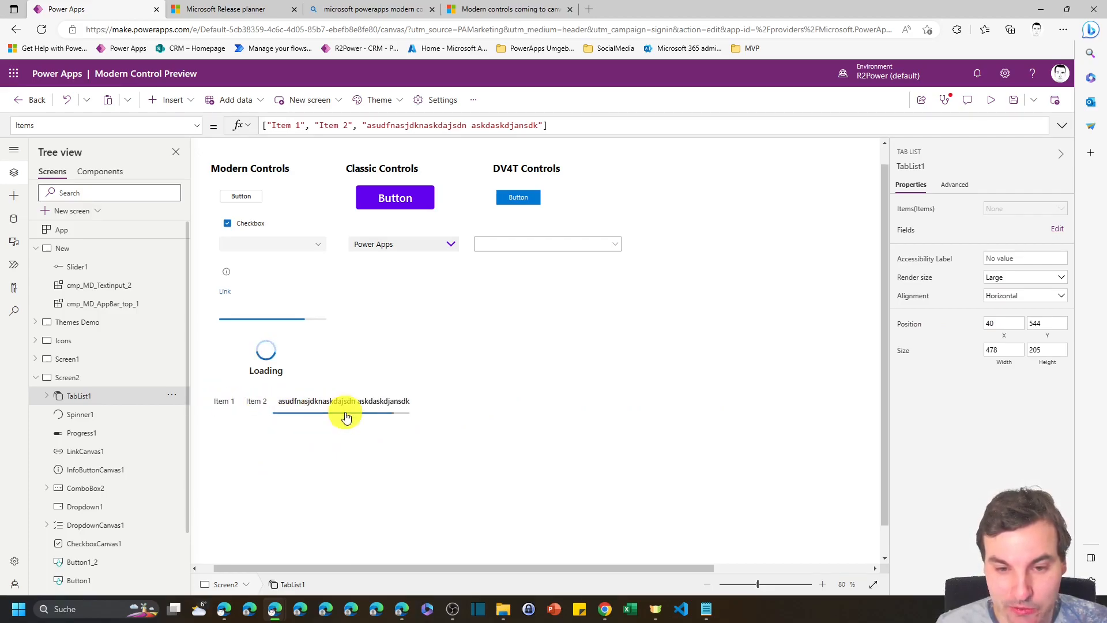
left_click(256, 401)
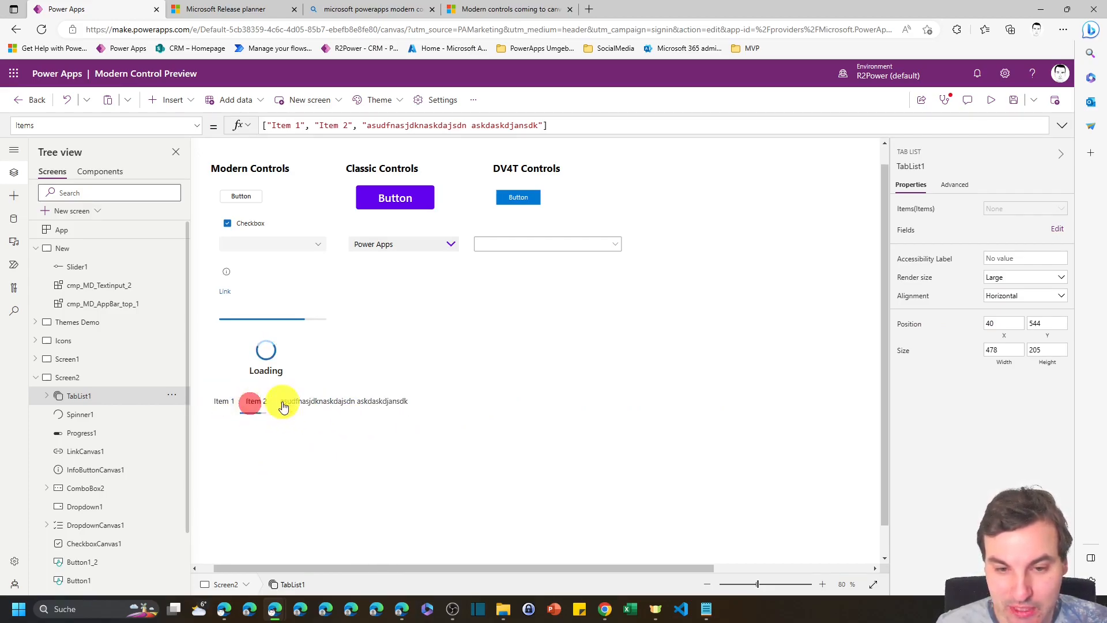
left_click(342, 400)
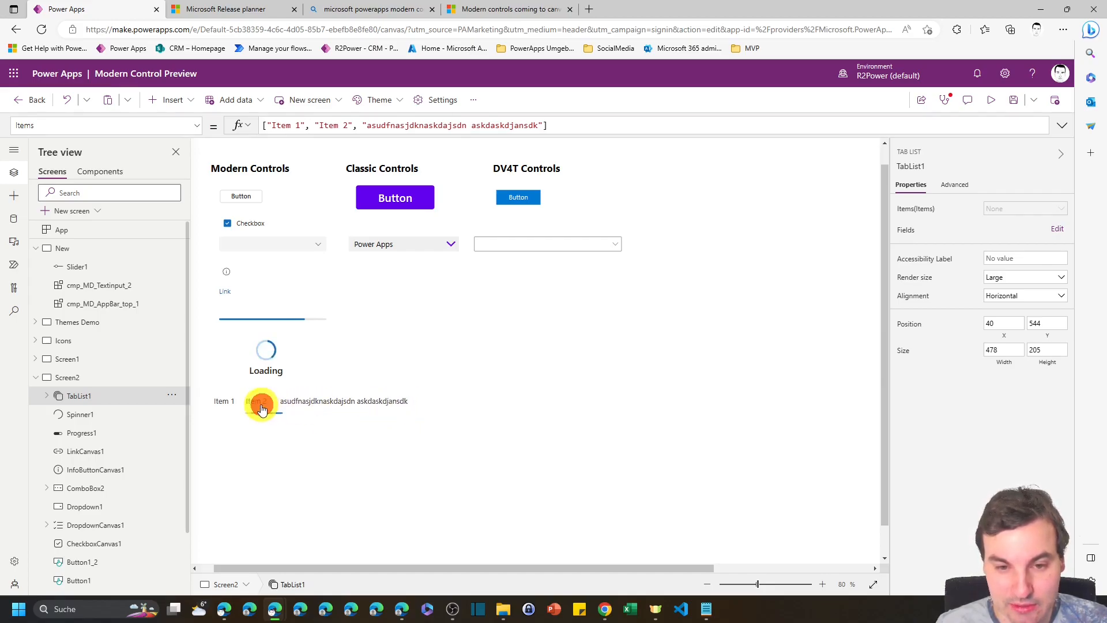
left_click(256, 400)
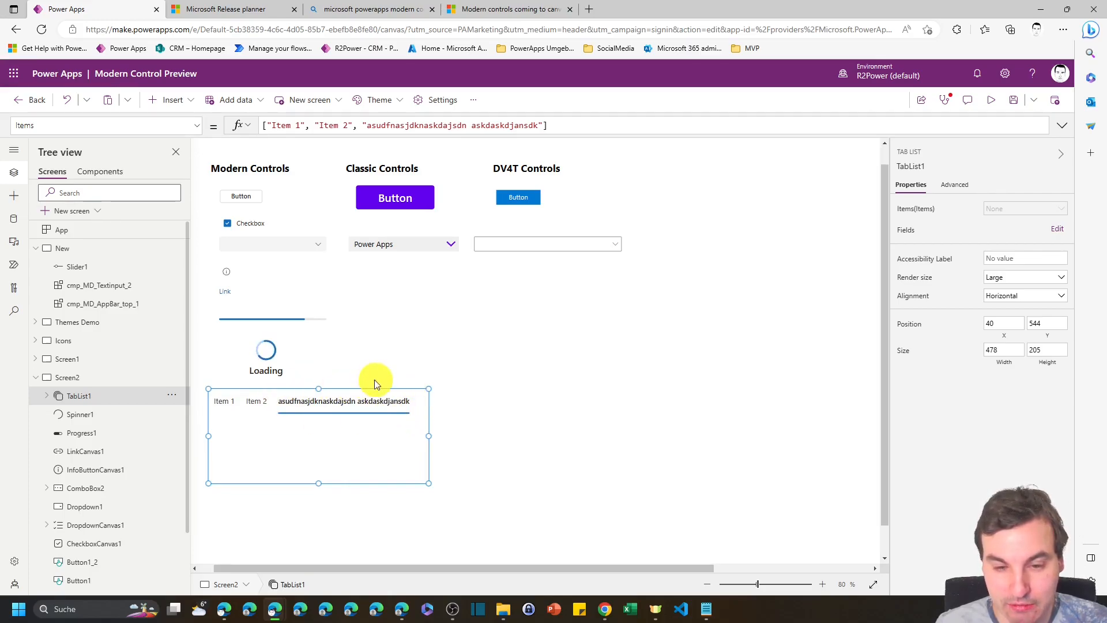
mouse_move(401, 360)
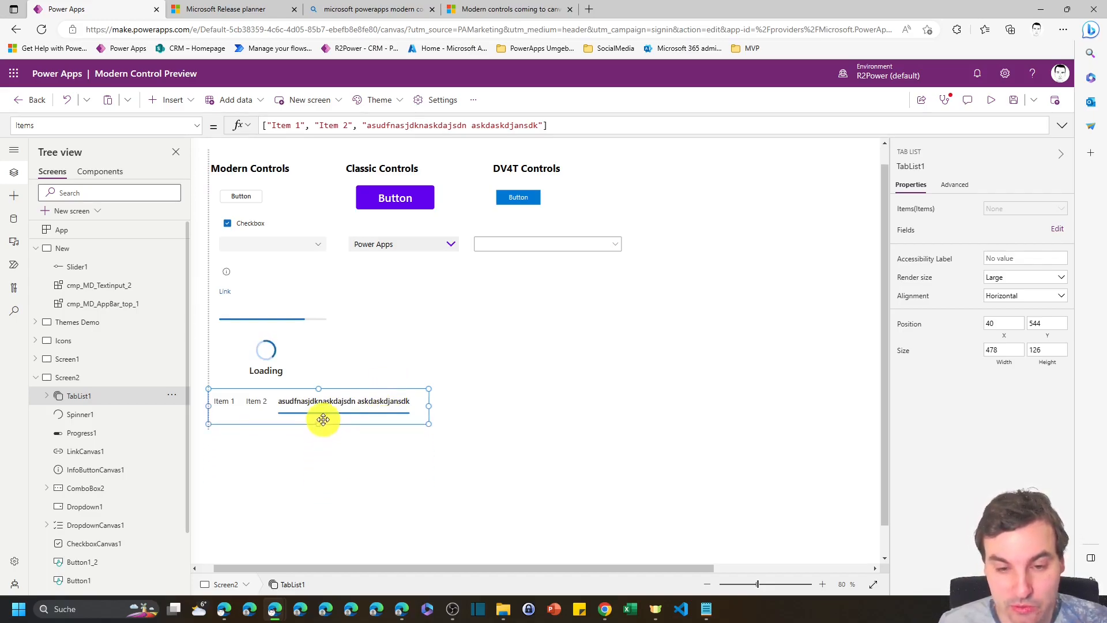
left_click(332, 445)
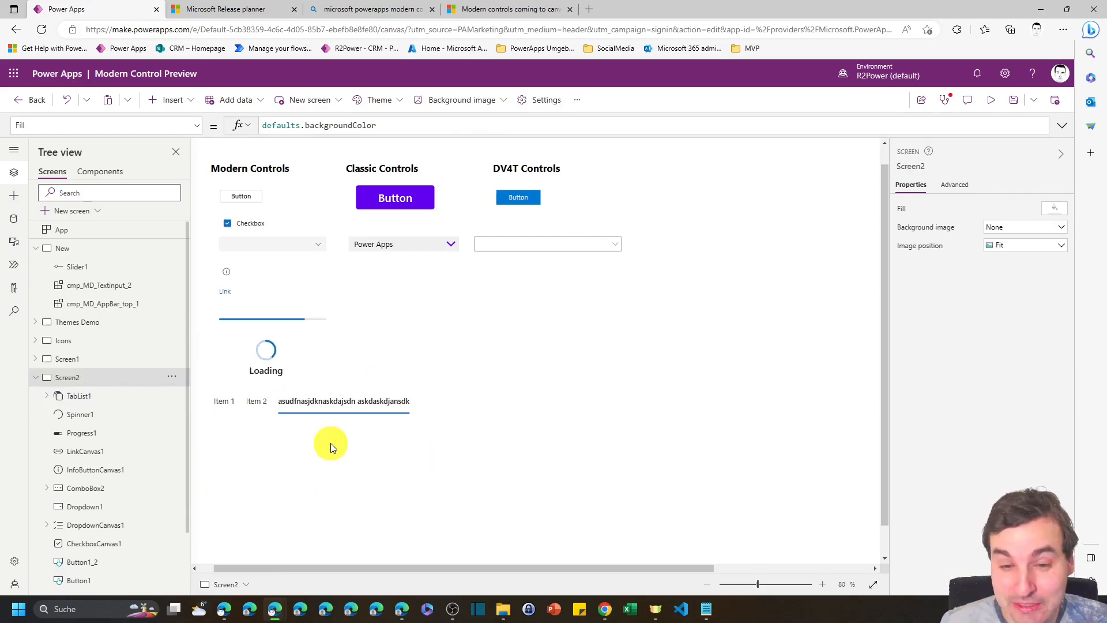
left_click(318, 400)
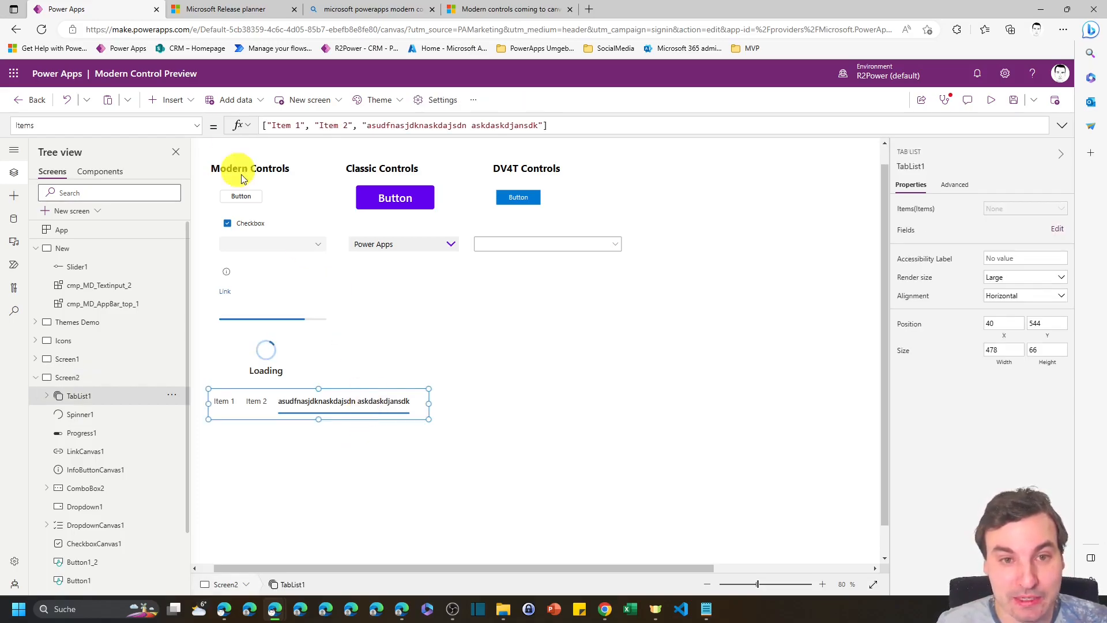
- Add a modern Text control, TextCanvas1, below the tab list and edit its placeholder text
left_click(172, 99)
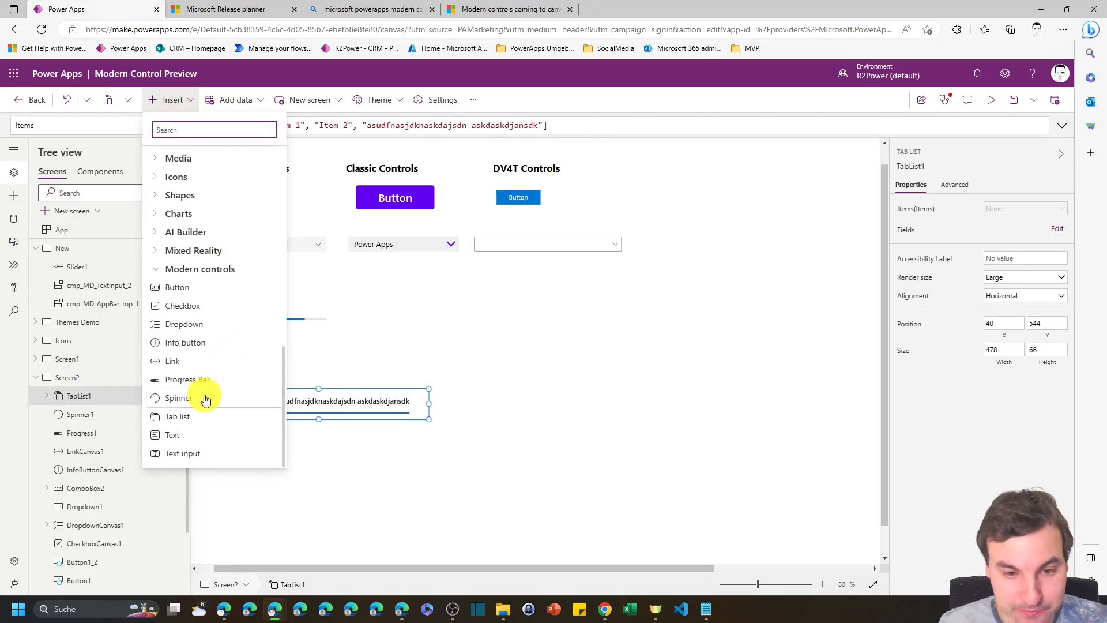
mouse_move(187, 430)
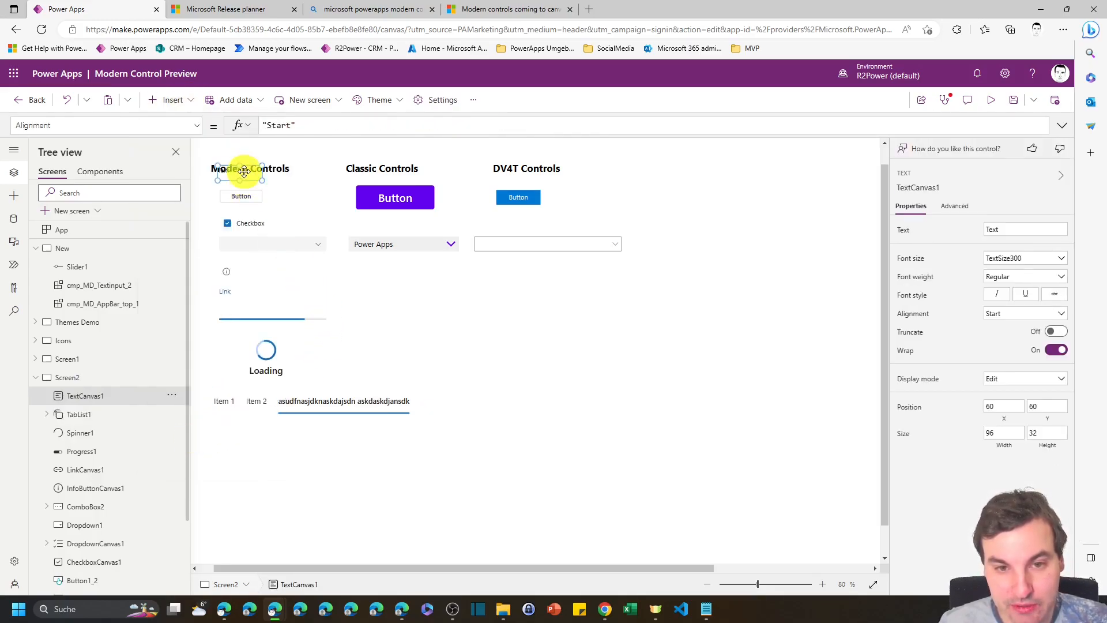
left_click_drag(243, 170, 254, 426)
type(" as")
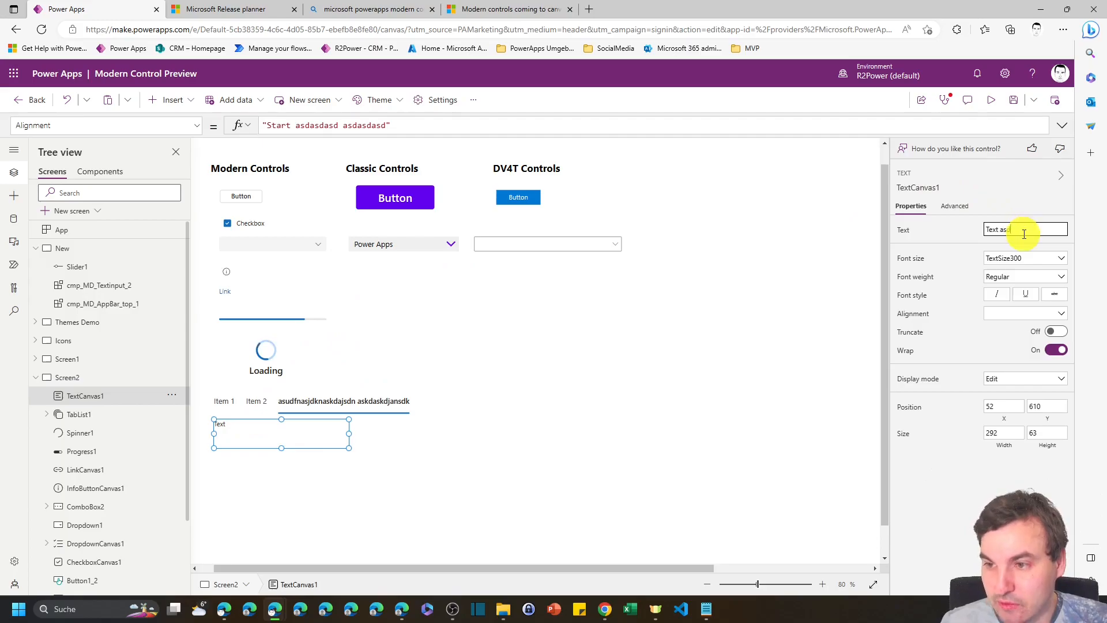
left_click(282, 429)
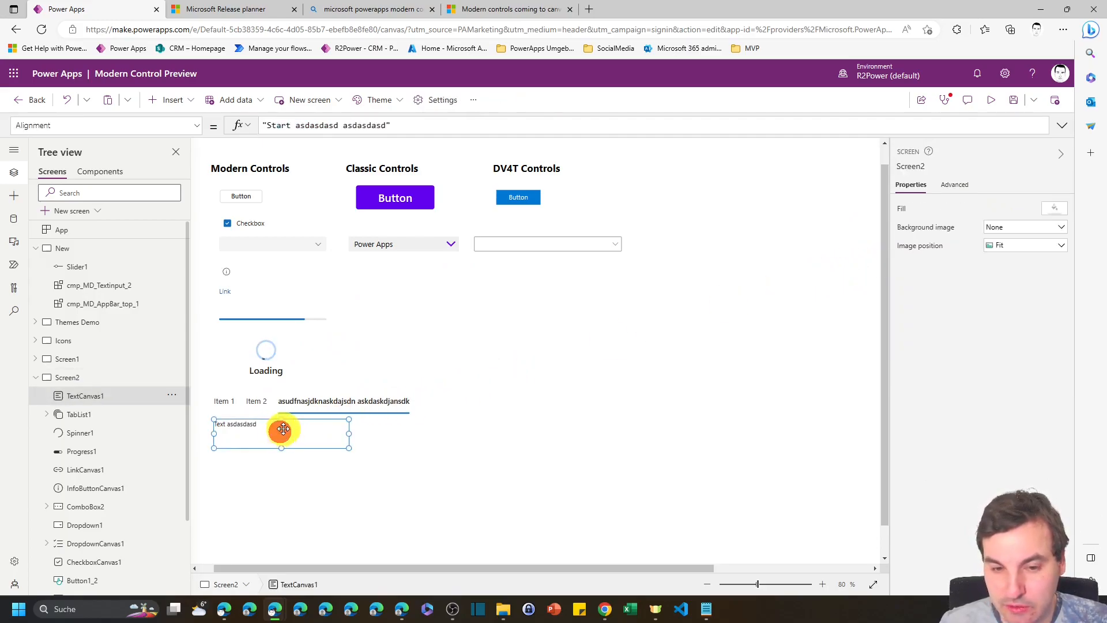
left_click(281, 433)
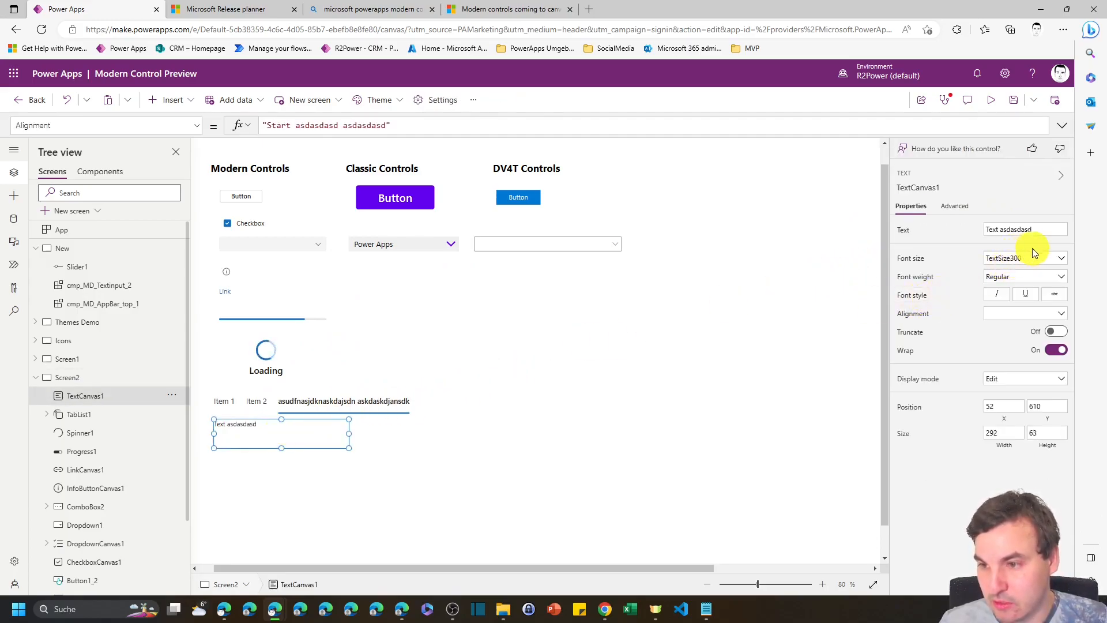
left_click(1024, 257)
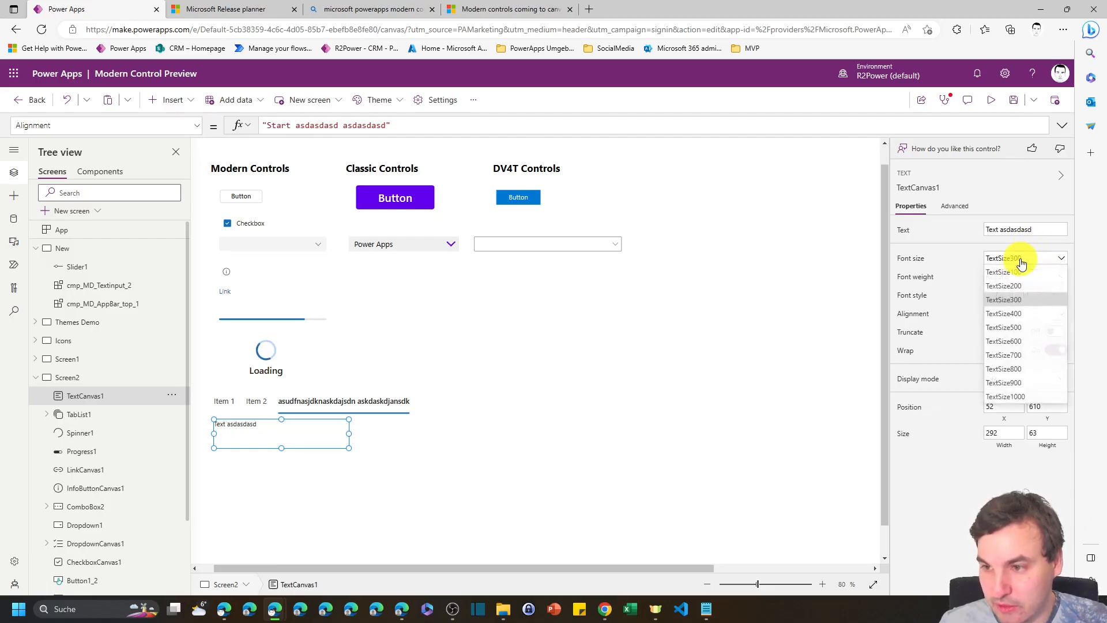
mouse_move(1003, 286)
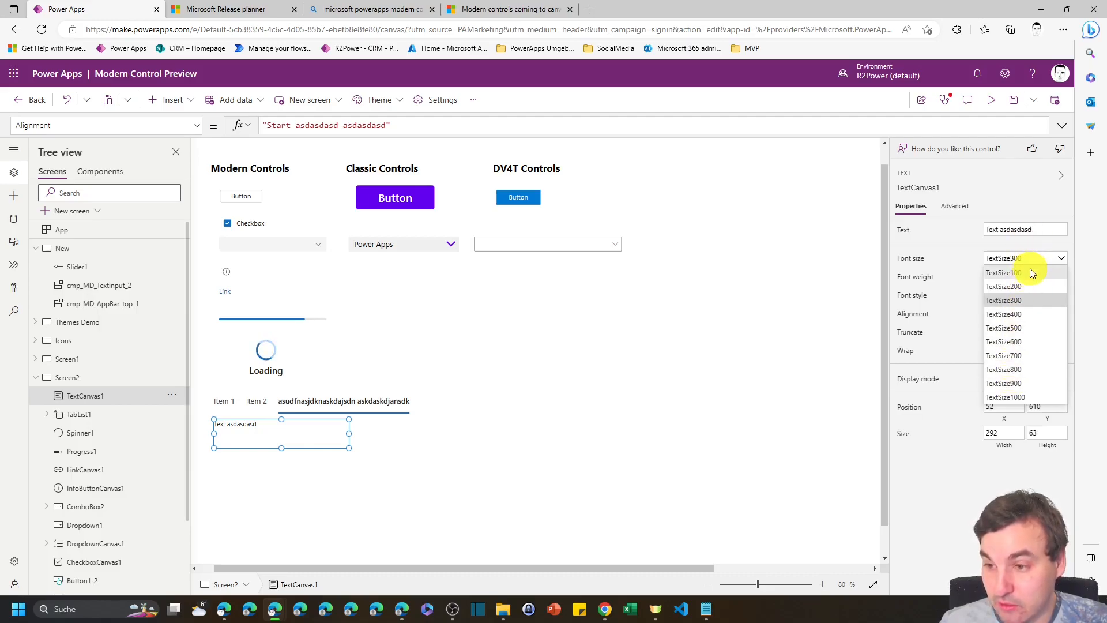
mouse_move(1002, 296)
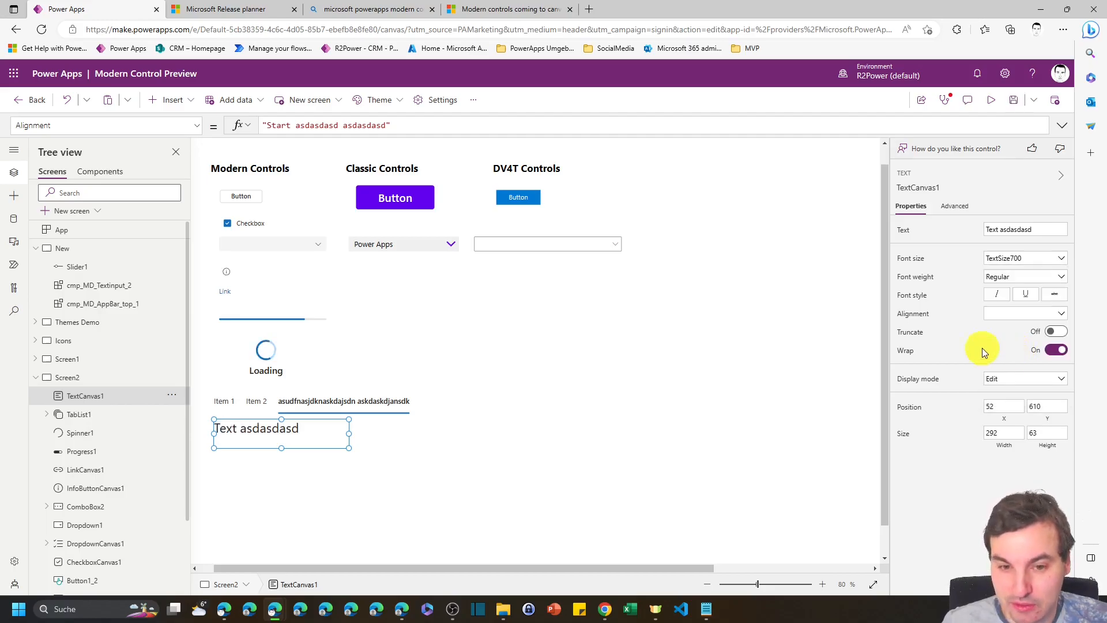
- Try Font size options, leaving the label bold at TextSize300
left_click(1024, 257)
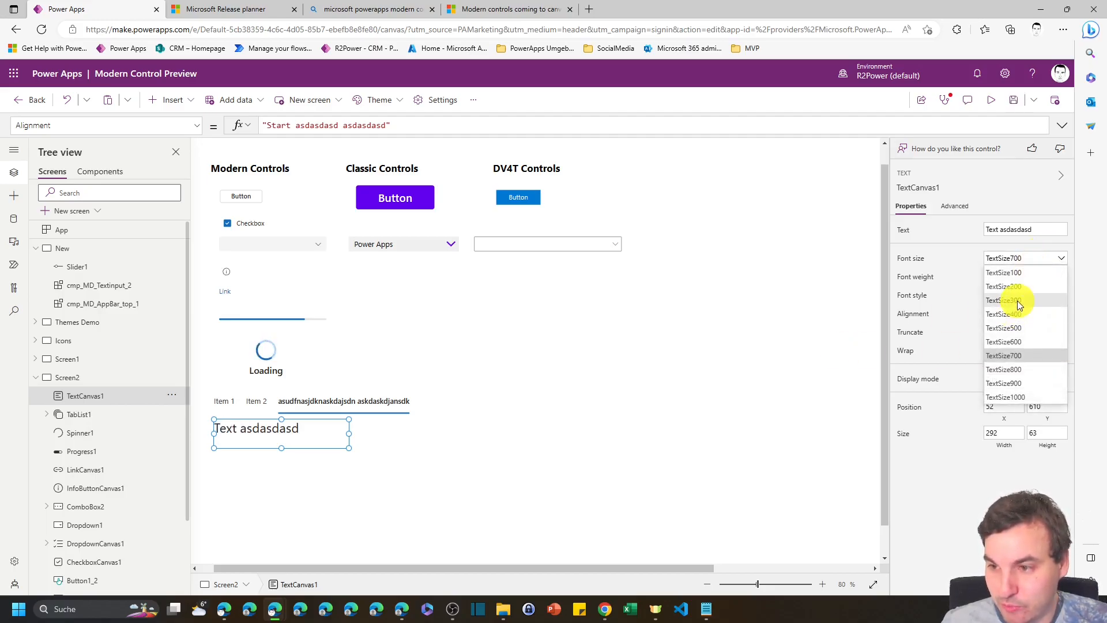
left_click(1002, 299)
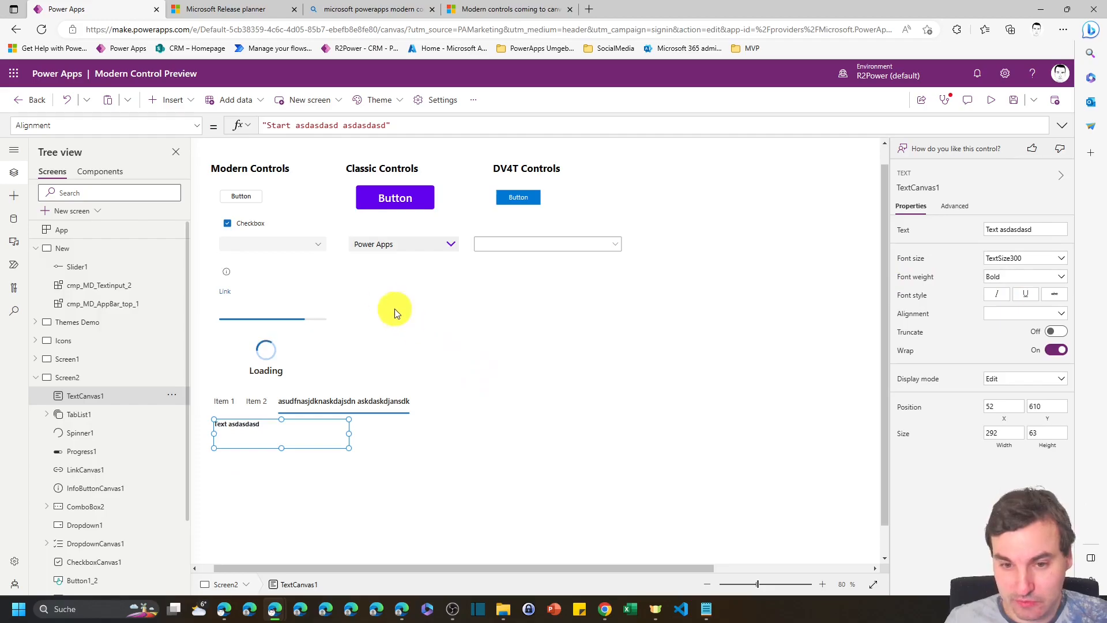
left_click(171, 99)
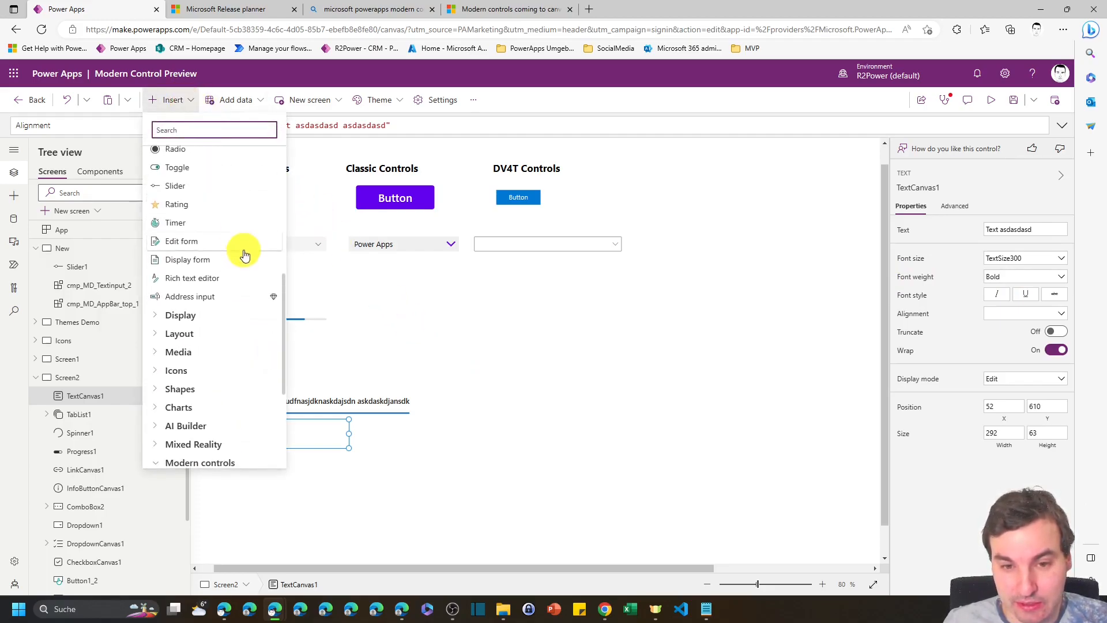
scroll("down", 3)
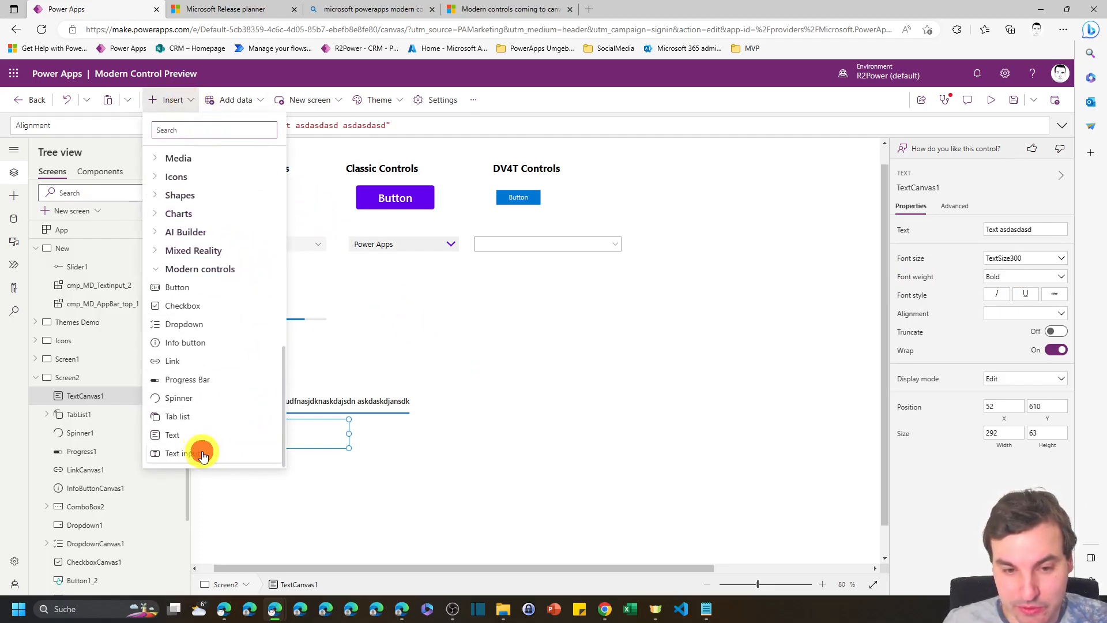
- Add a modern Text input under the modern dropdown and run the app in preview
left_click(180, 452)
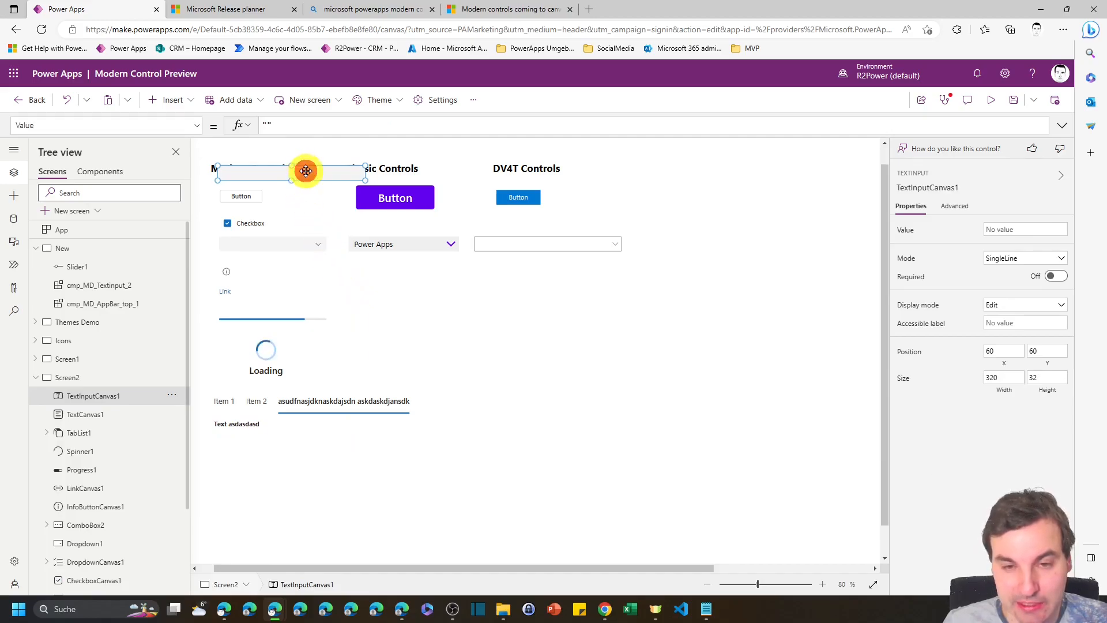
left_click_drag(306, 170, 288, 447)
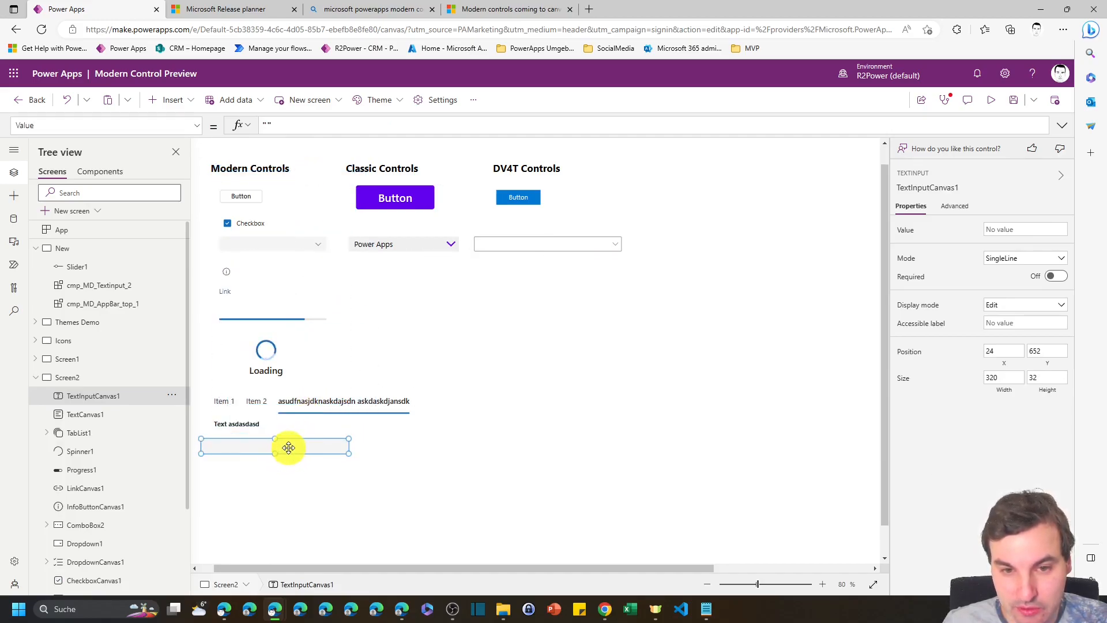
left_click_drag(288, 446, 306, 260)
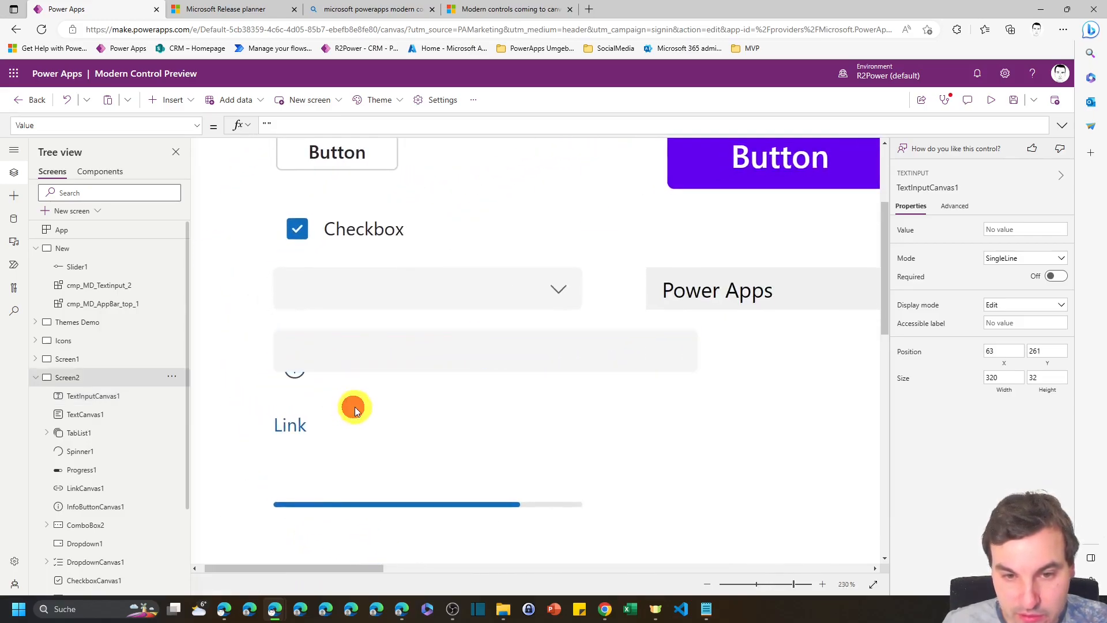
left_click(355, 409)
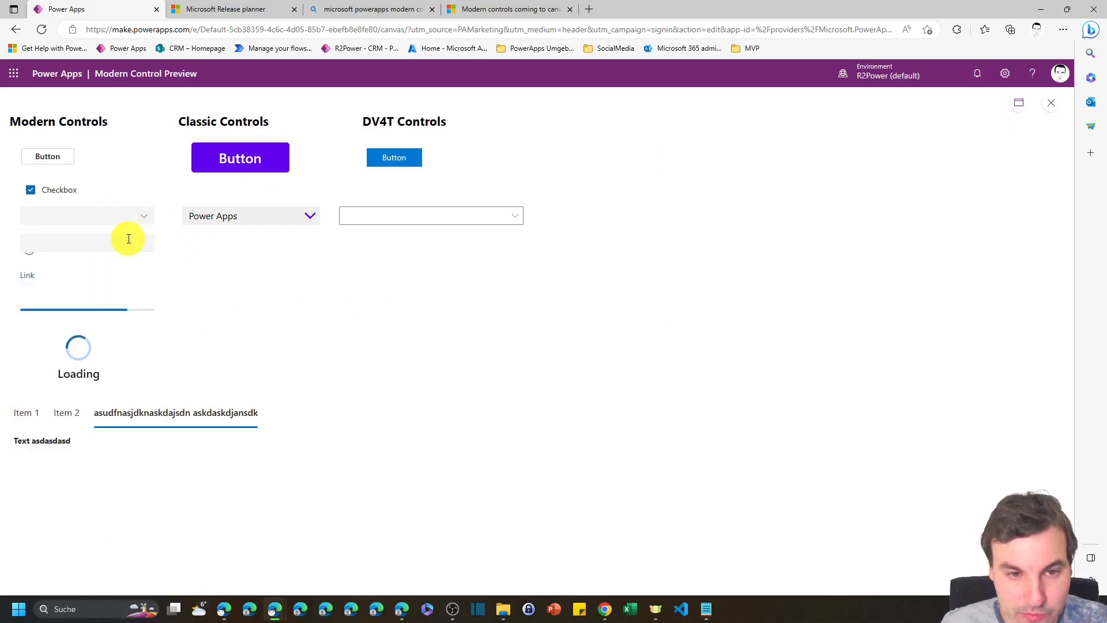
- Enter test text 'asdasdasdasdasd' in the text input and leave preview for the editor
type("asdasdasdasdasd")
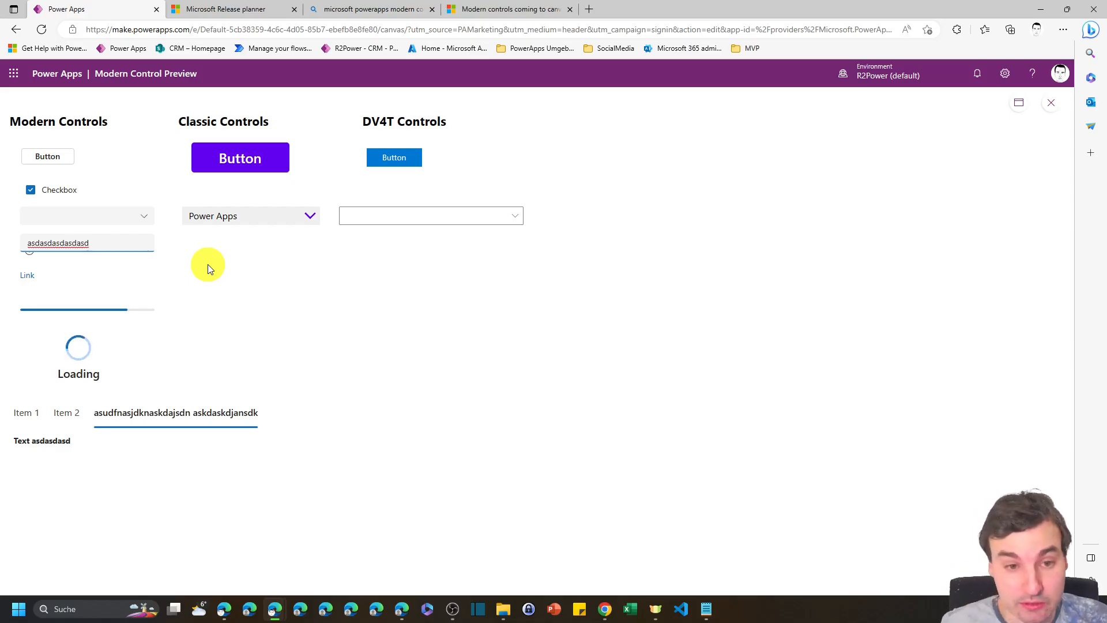
mouse_move(1065, 113)
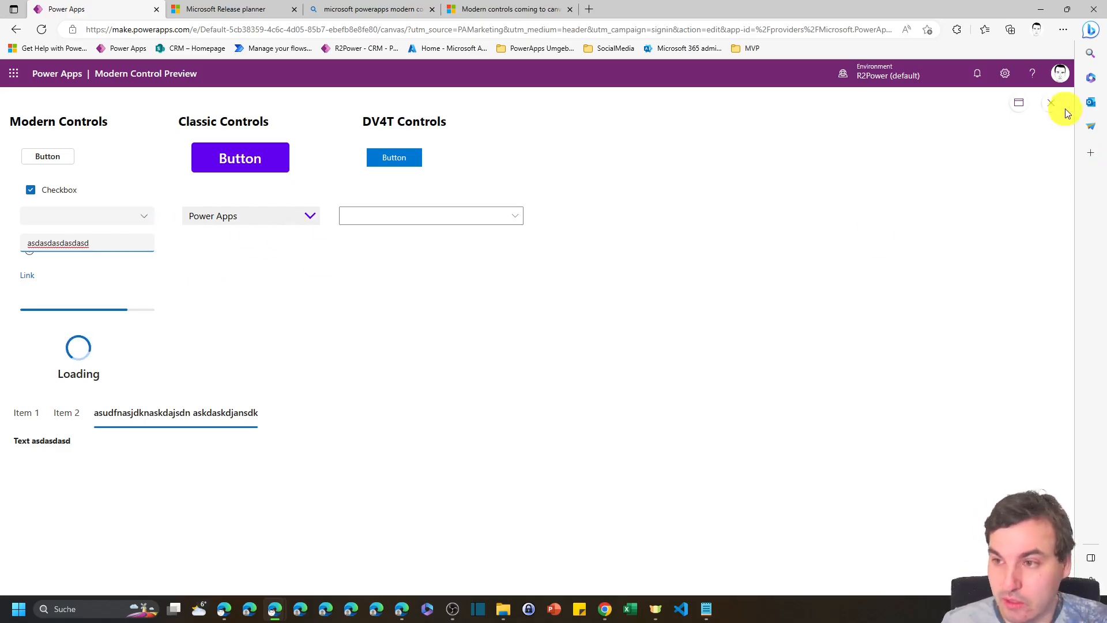
left_click(1049, 103)
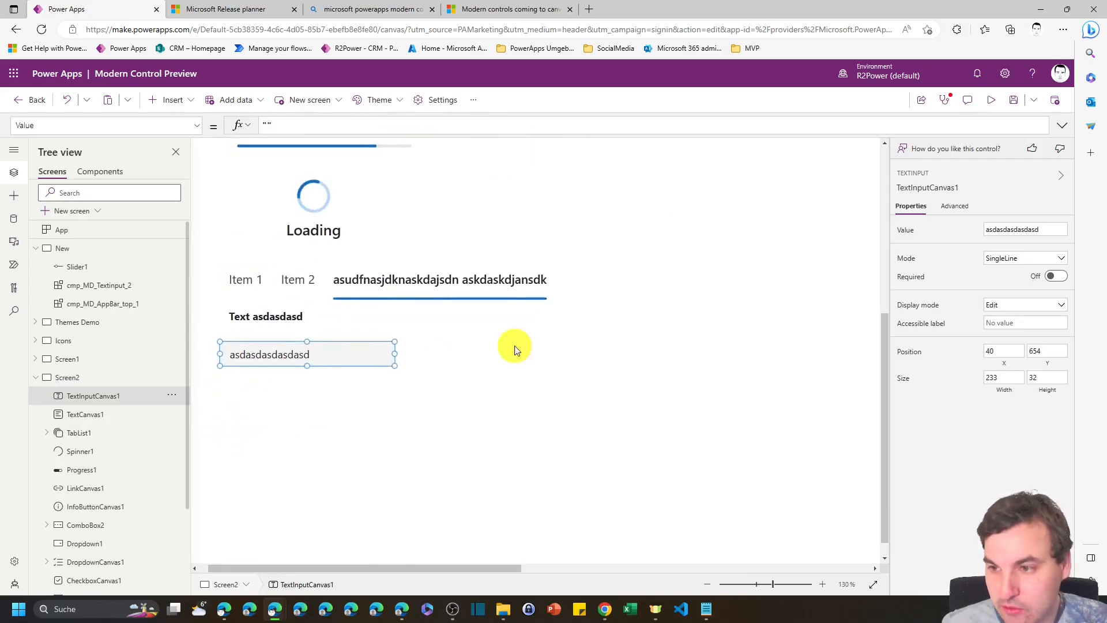
- Switch TextInputCanvas1's Mode to Multiline, checking other controls along the way
left_click(1024, 258)
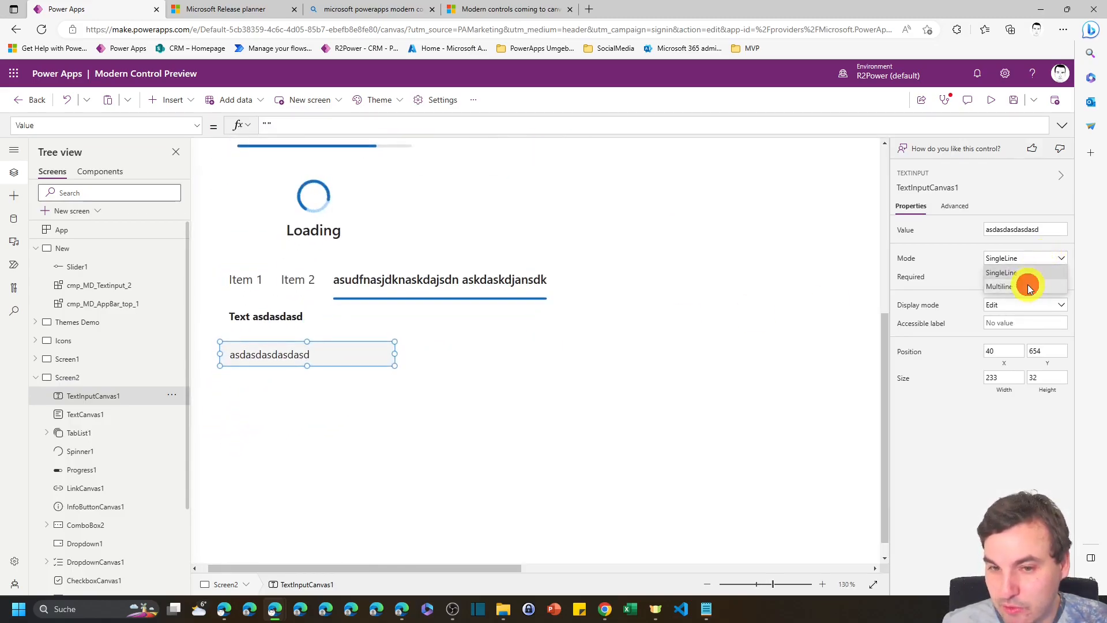
left_click(1000, 286)
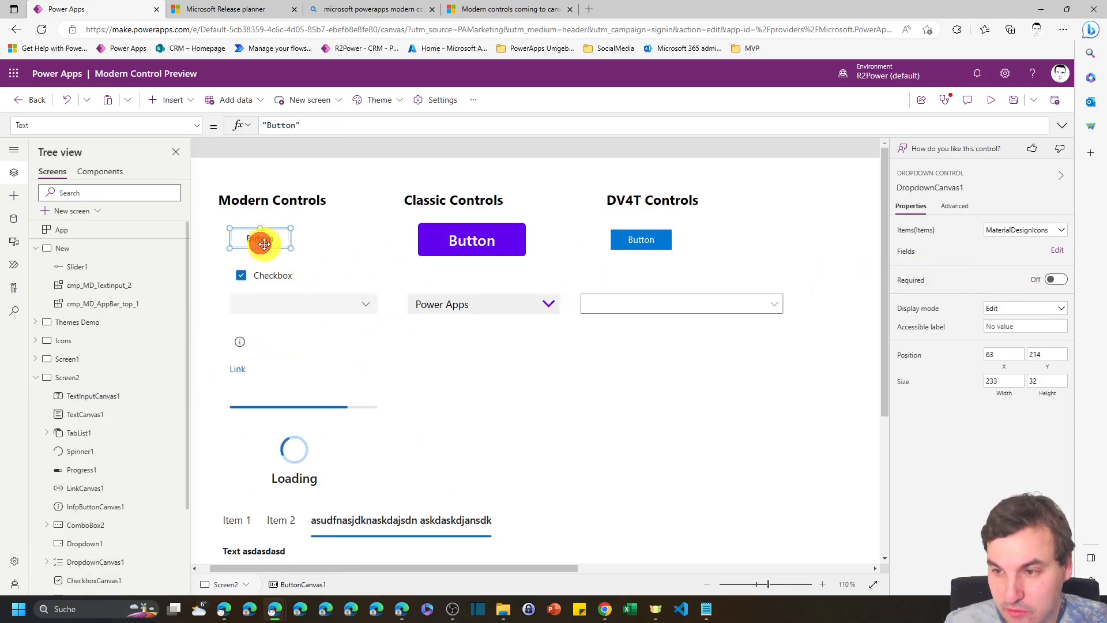
left_click(272, 274)
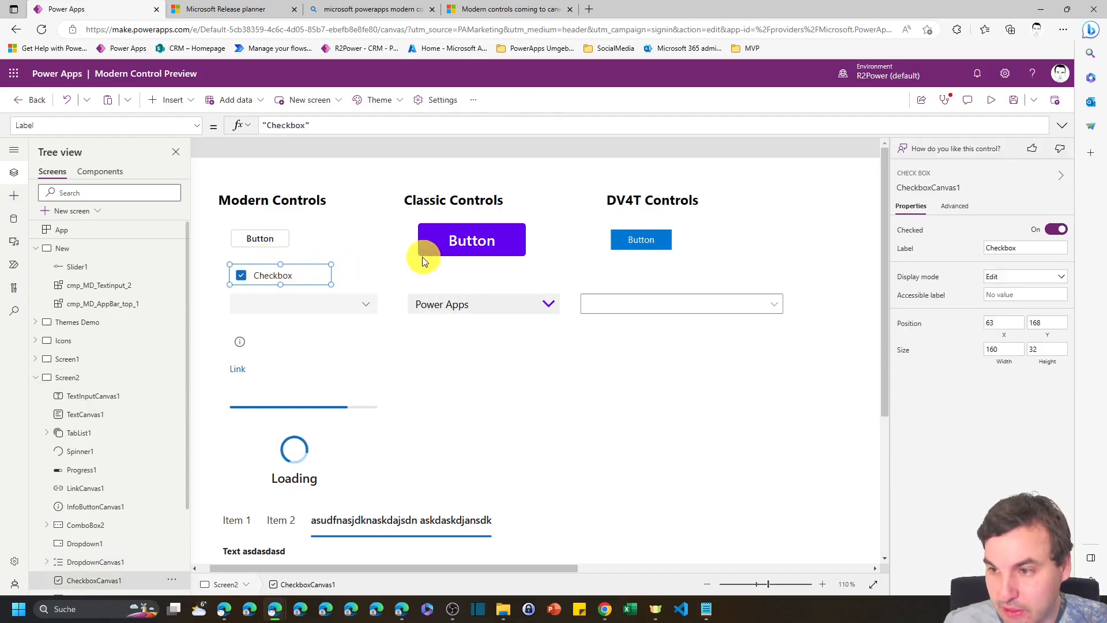
scroll("down", 3)
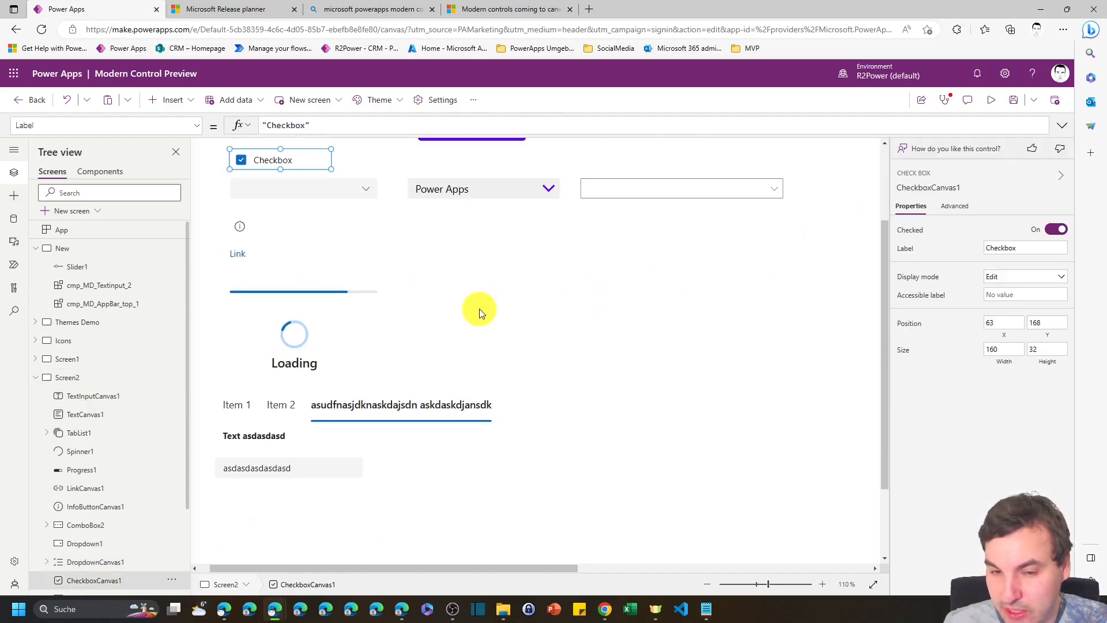
left_click(303, 188)
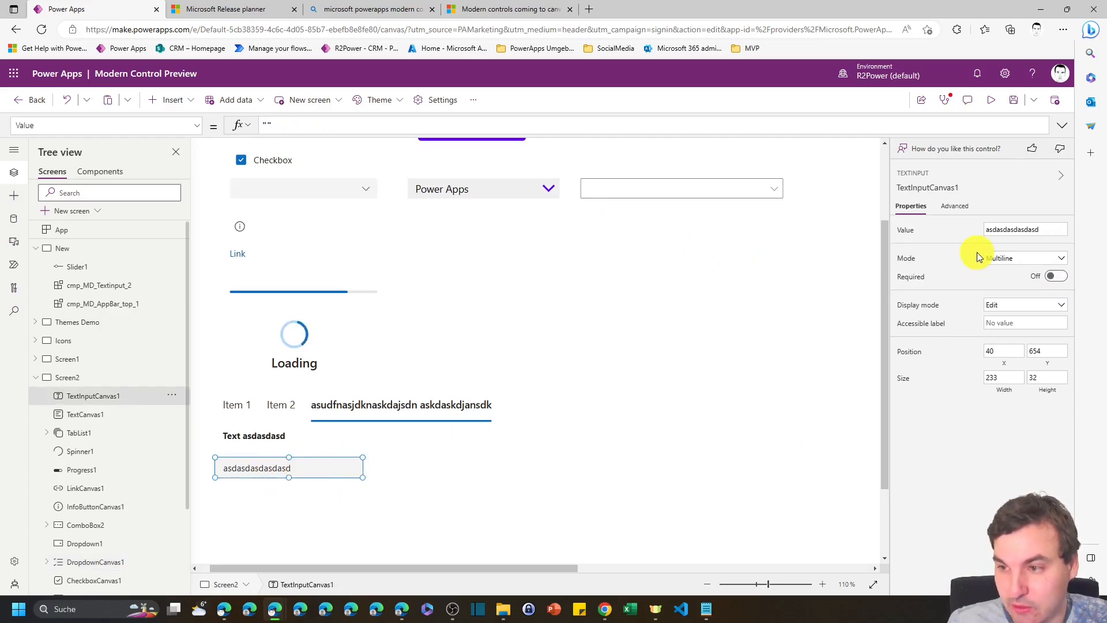
- Show the app theme choices, Blue through Rose, from the command bar
left_click(379, 99)
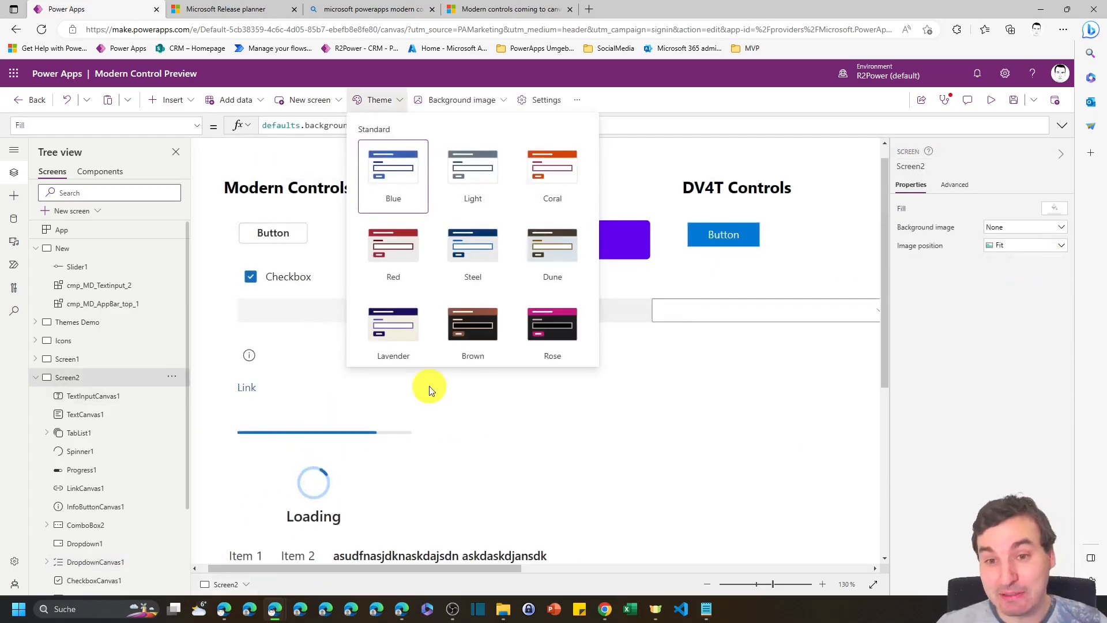